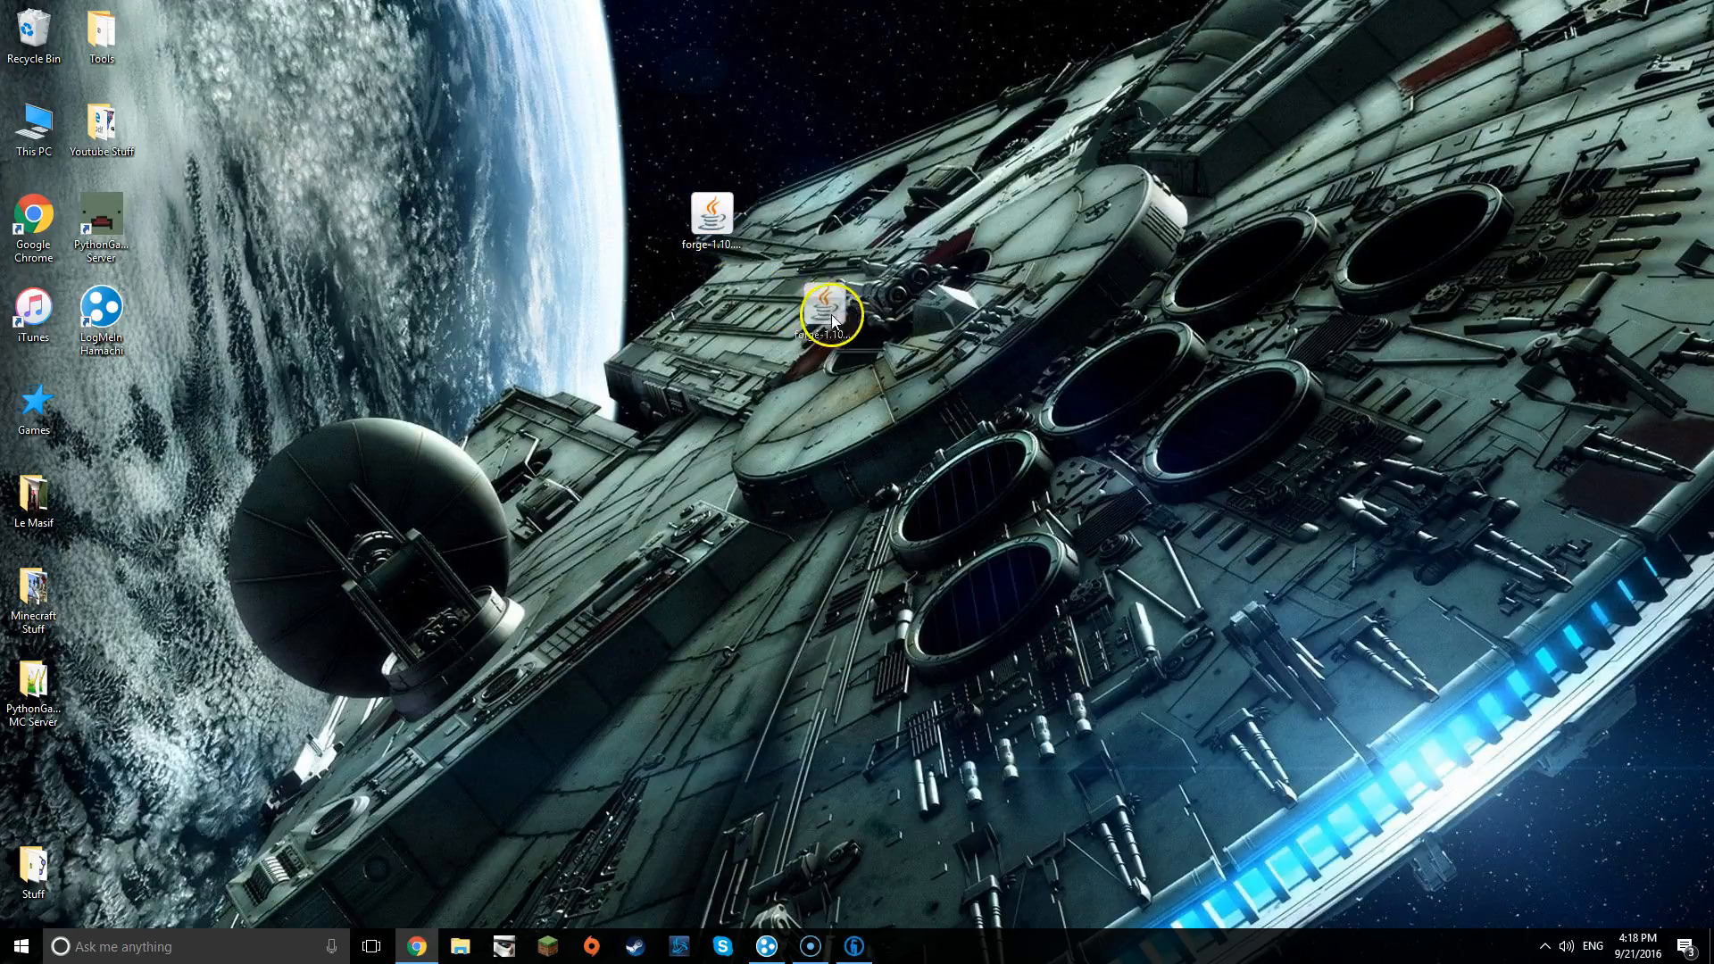
{"action": "mouse_move", "coordinate": [830, 314]}
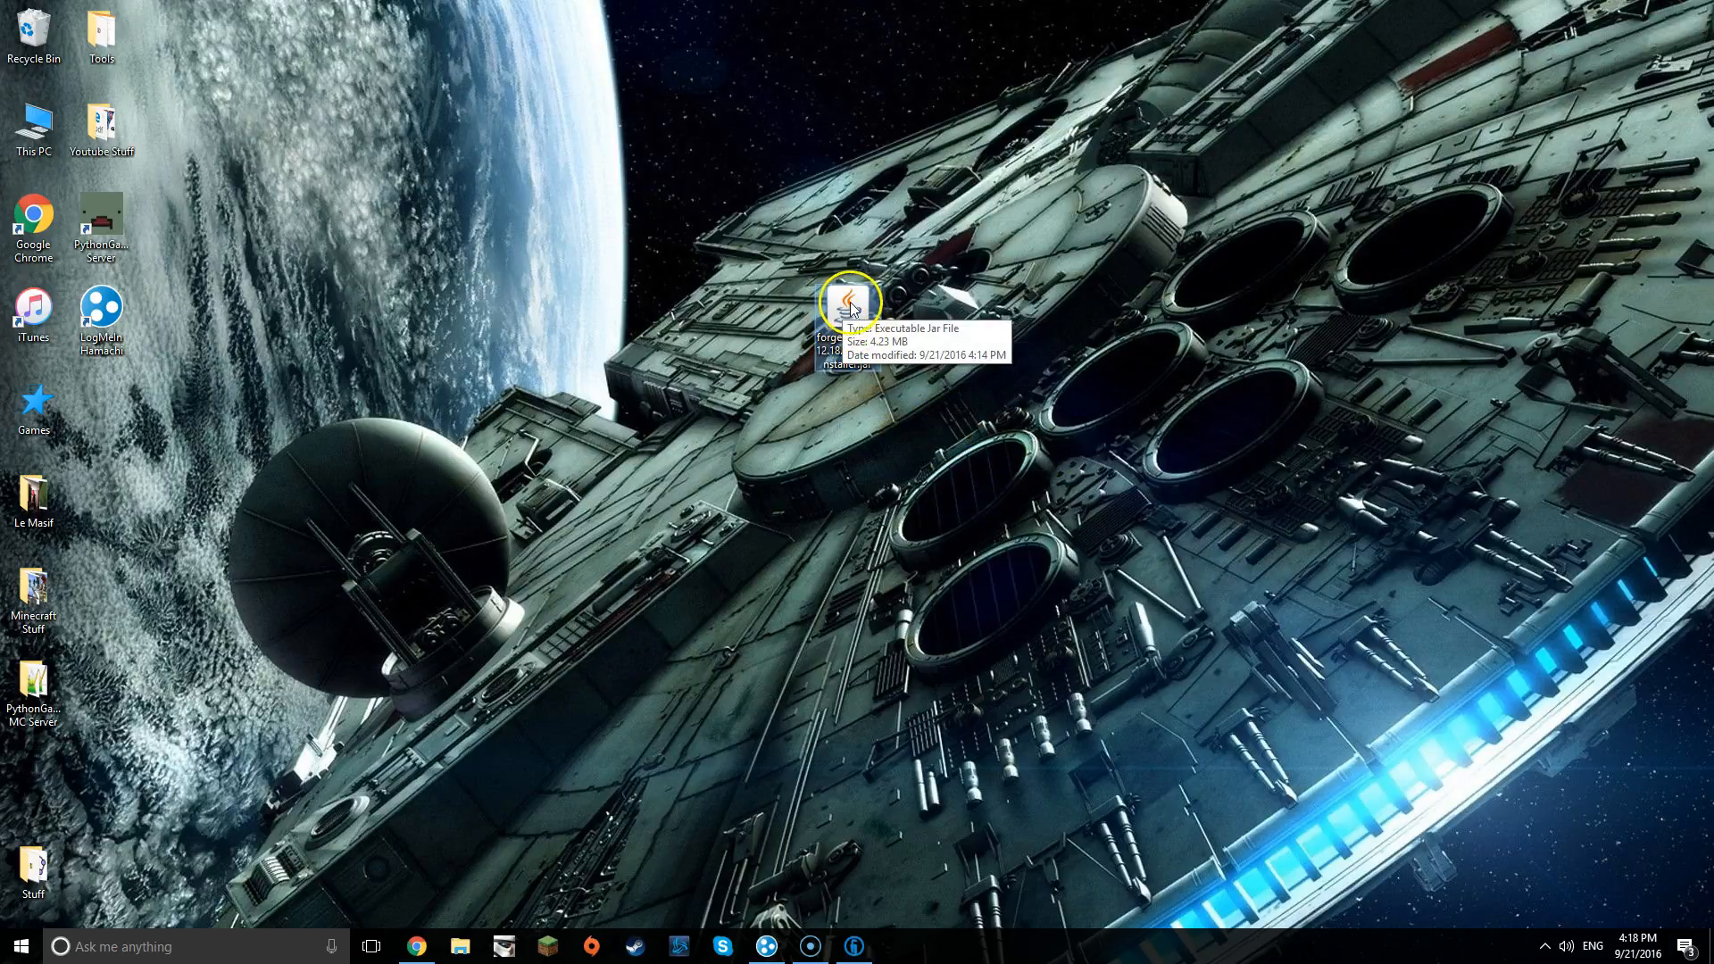
{"action": "mouse_move", "coordinate": [797, 366]}
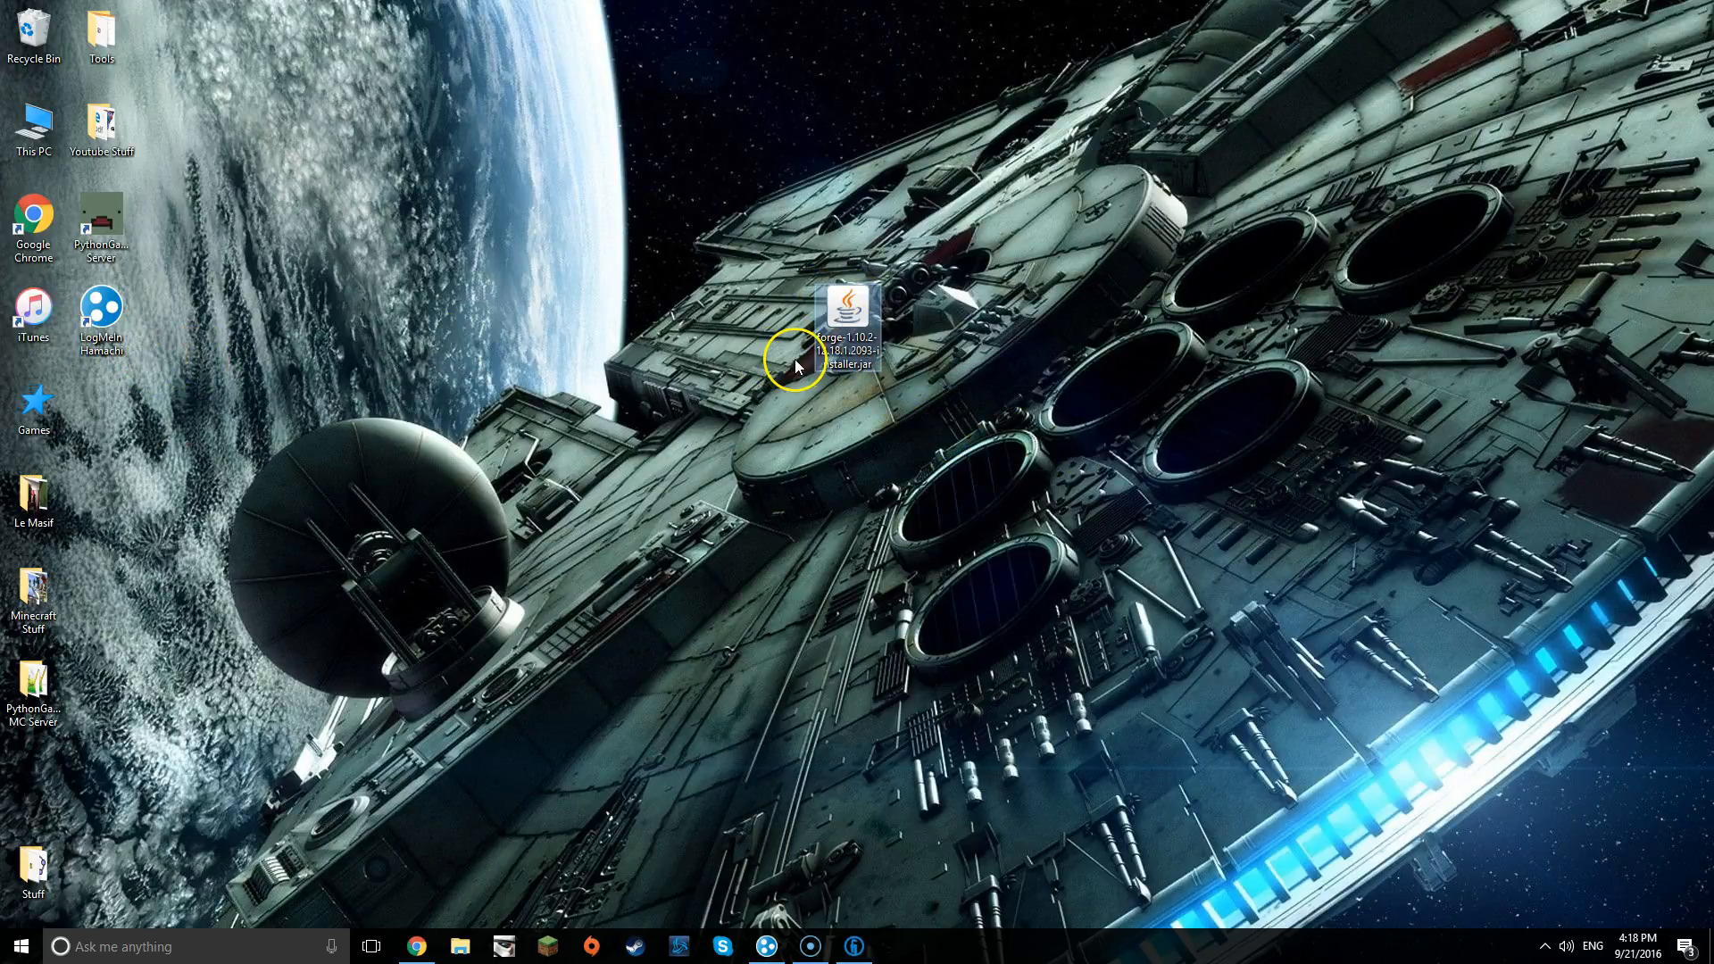
{"action": "mouse_move", "coordinate": [582, 605]}
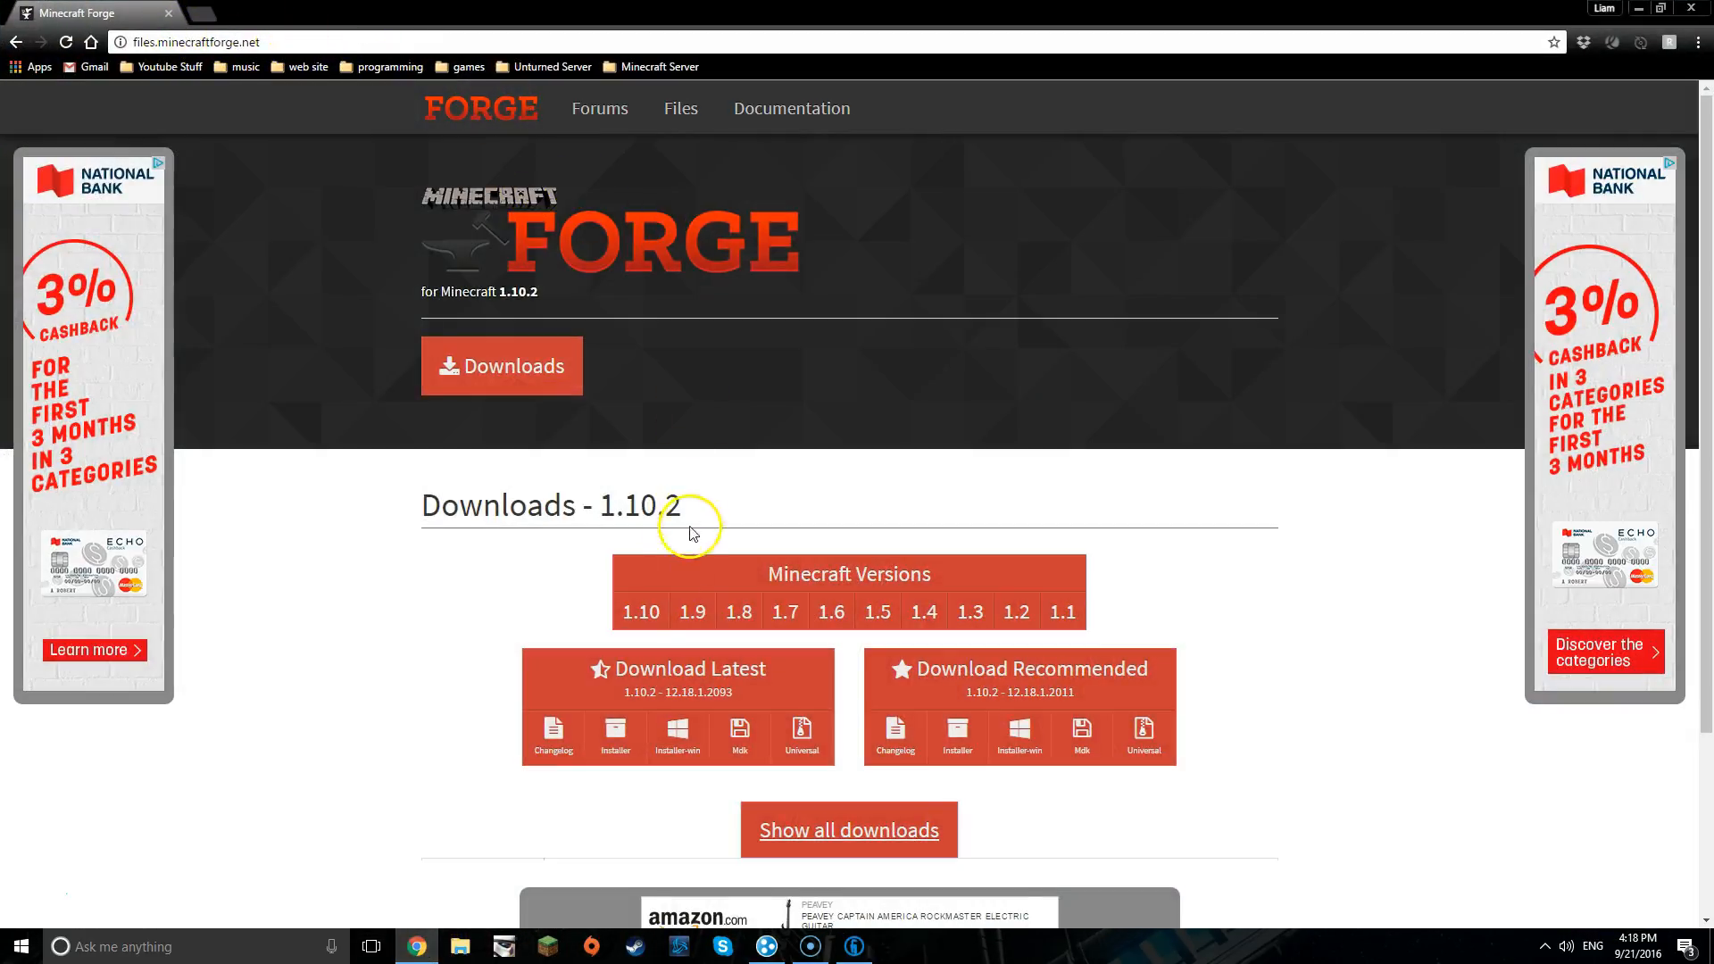
{"action": "mouse_move", "coordinate": [686, 529]}
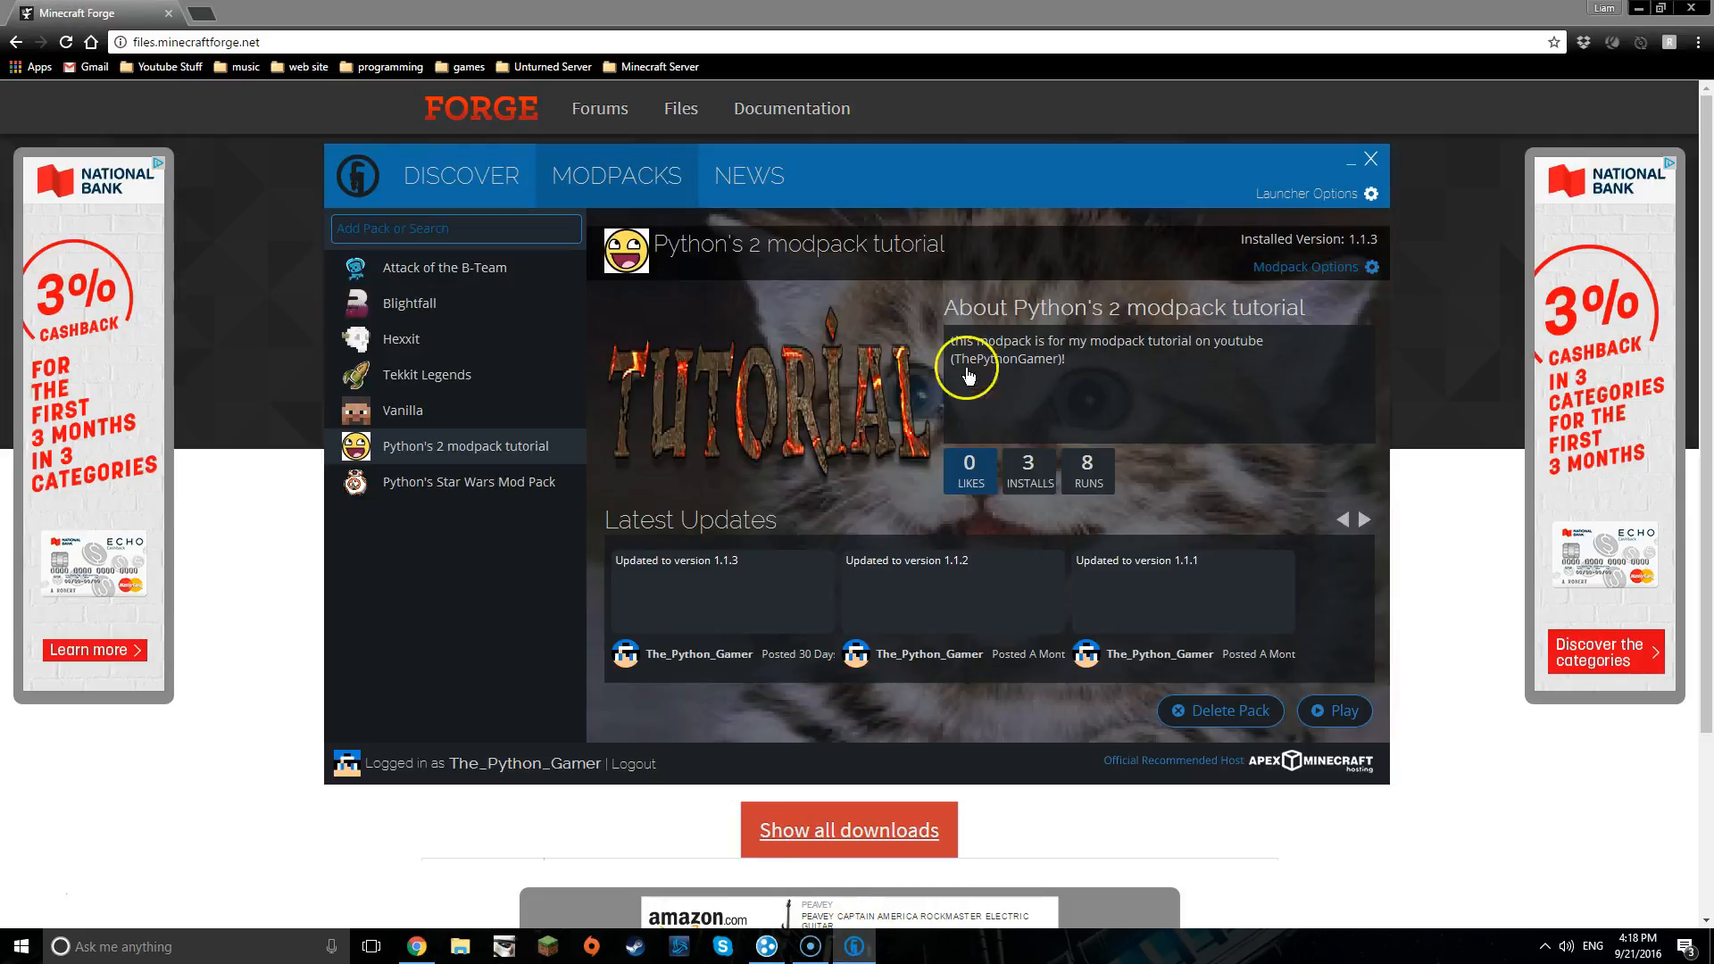
- Minimise the browser and launcher, then add a desktop folder named 'Python's 2 modpack tutorial server'
{"action": "left_click", "coordinate": [1370, 158]}
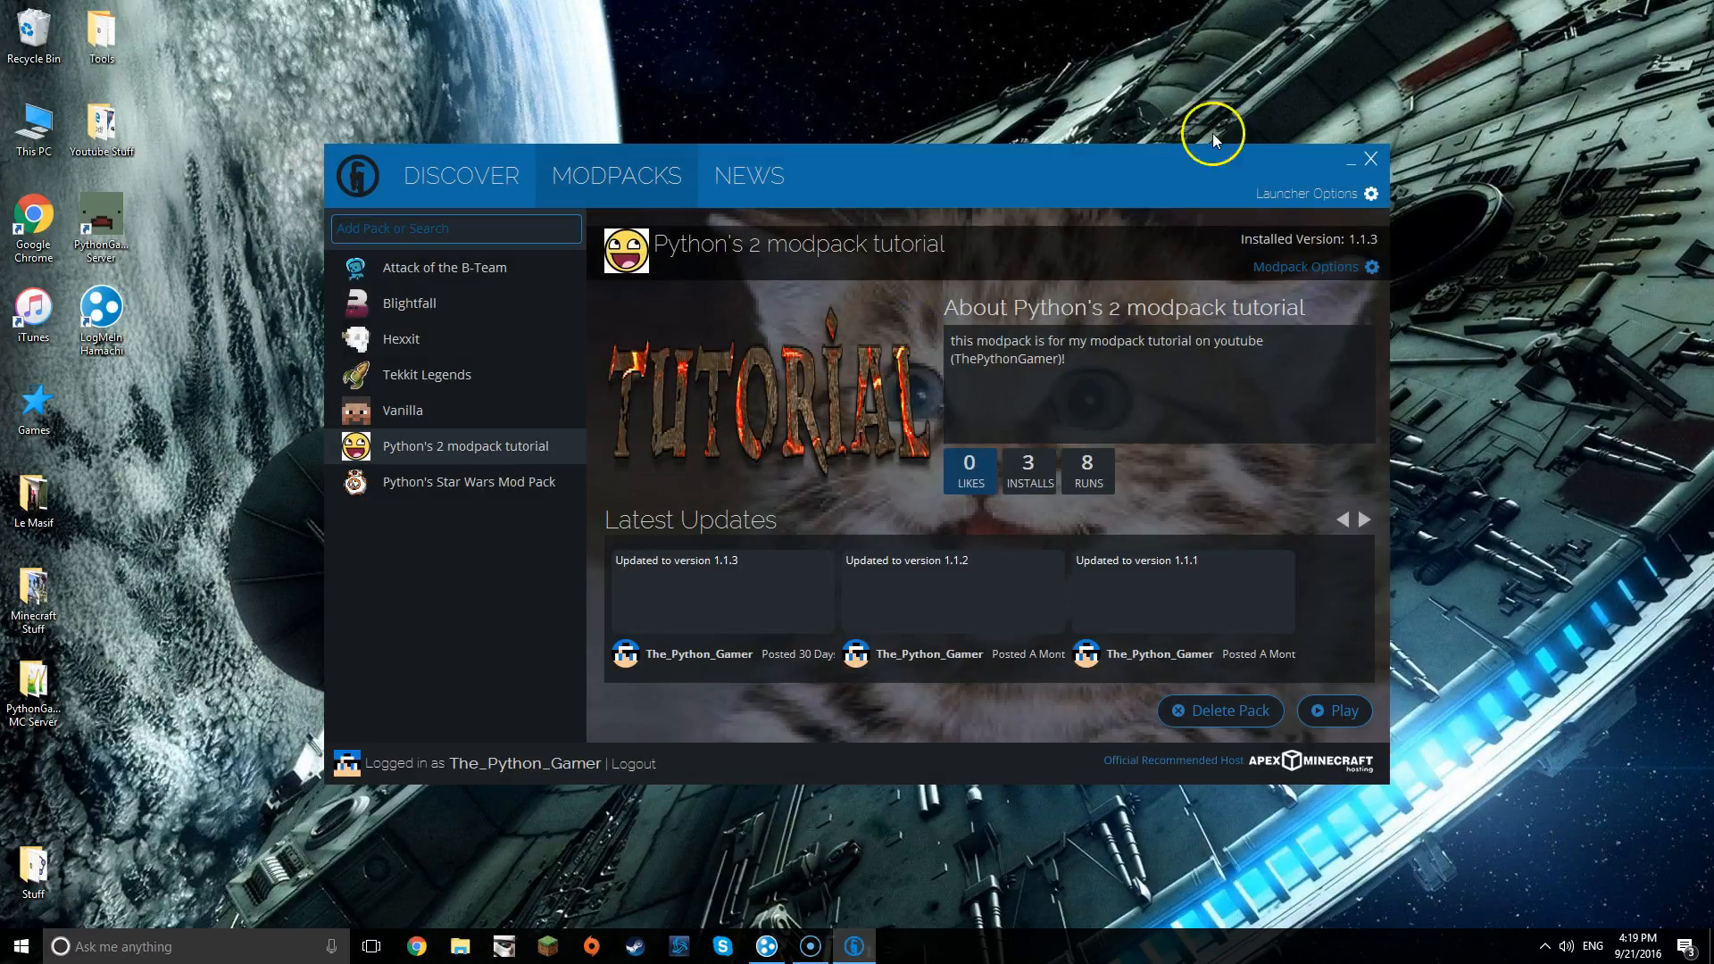
{"action": "left_click", "coordinate": [1350, 159]}
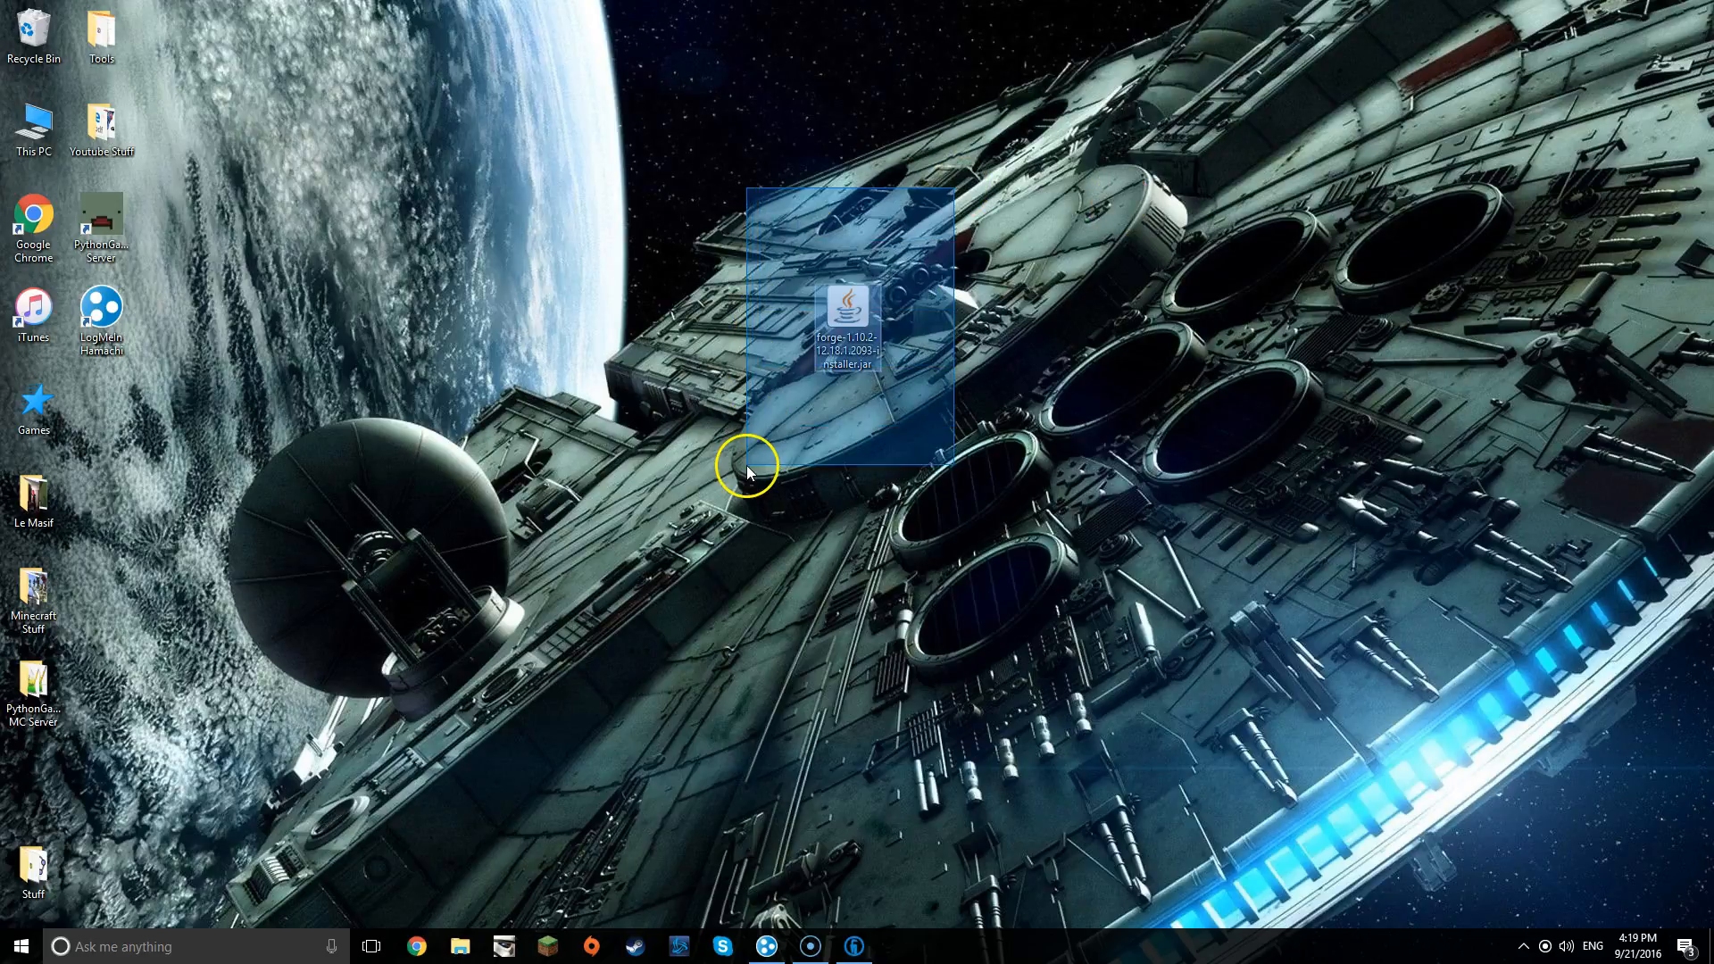
{"action": "right_click", "coordinate": [748, 464]}
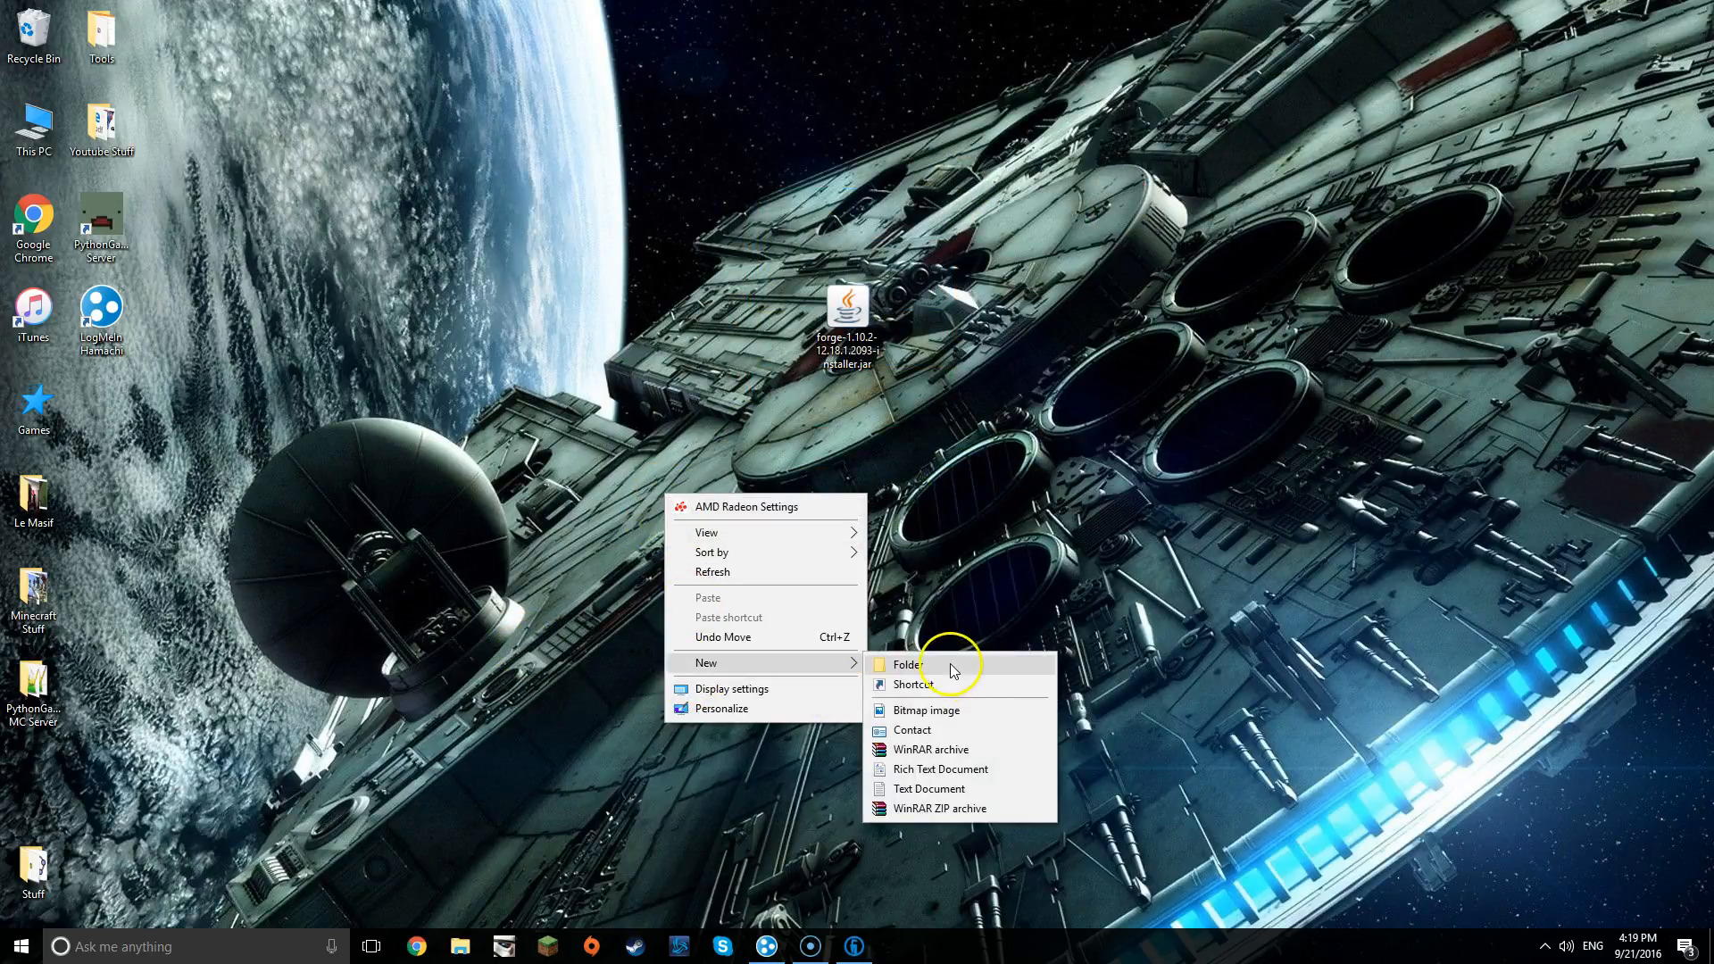
{"action": "left_click", "coordinate": [905, 664]}
{"action": "type", "text": "Python's 2"}
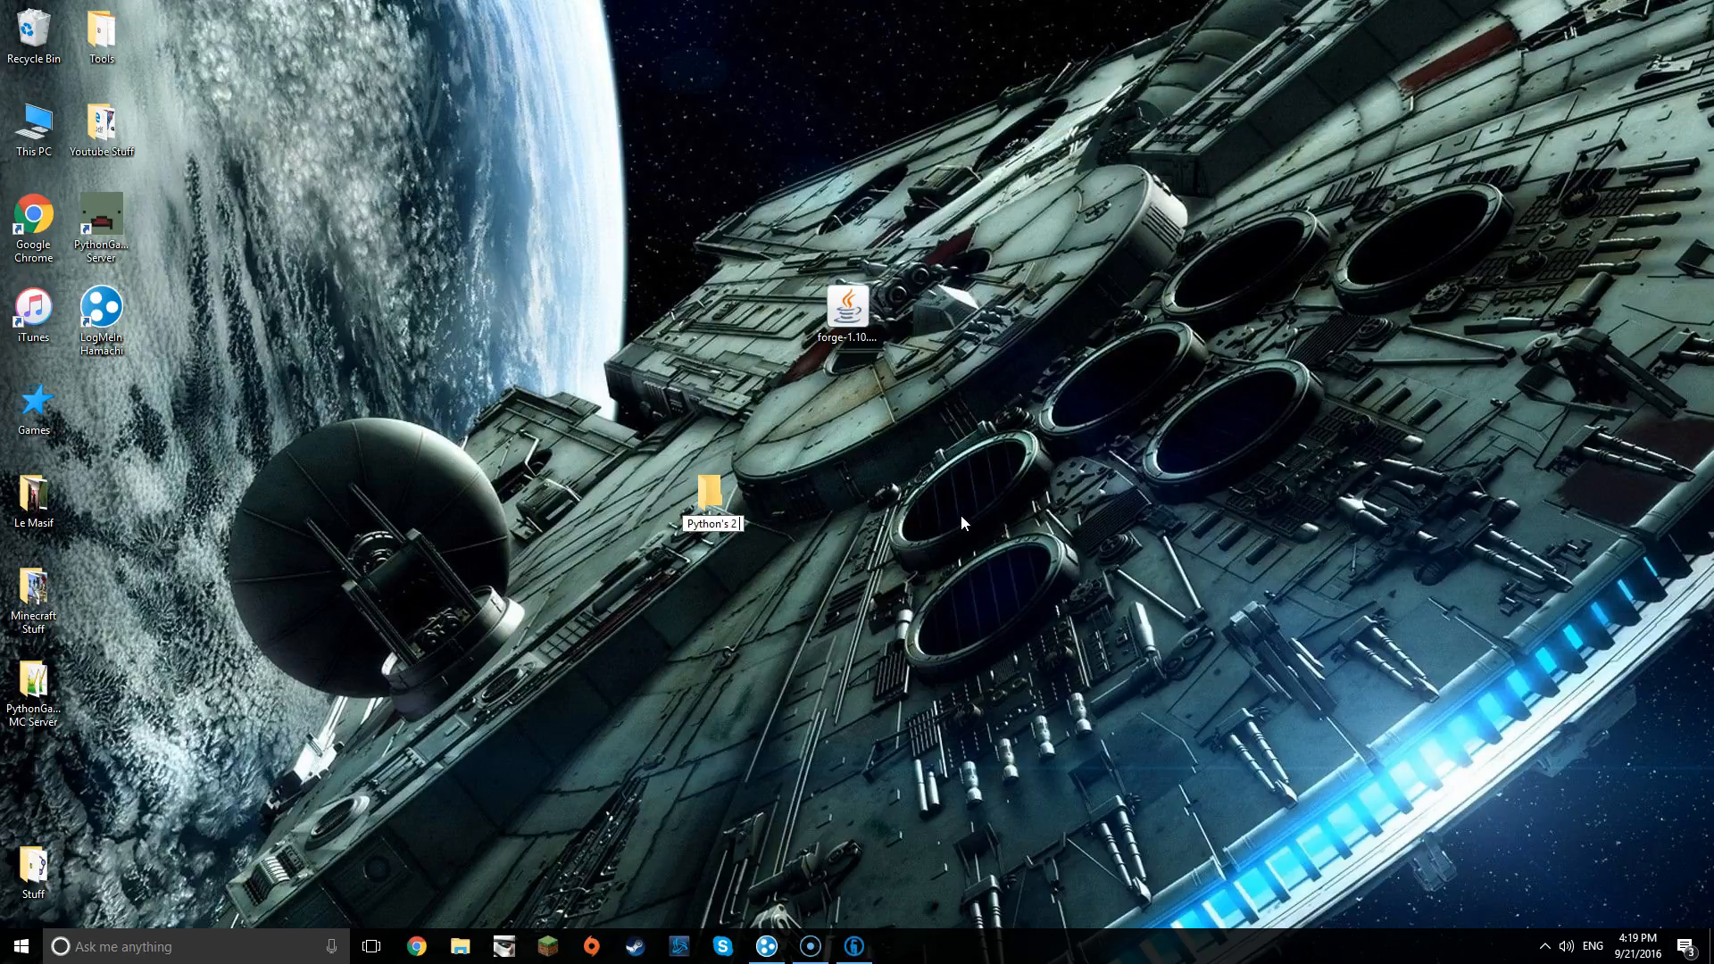
{"action": "type", "text": "modapck"}
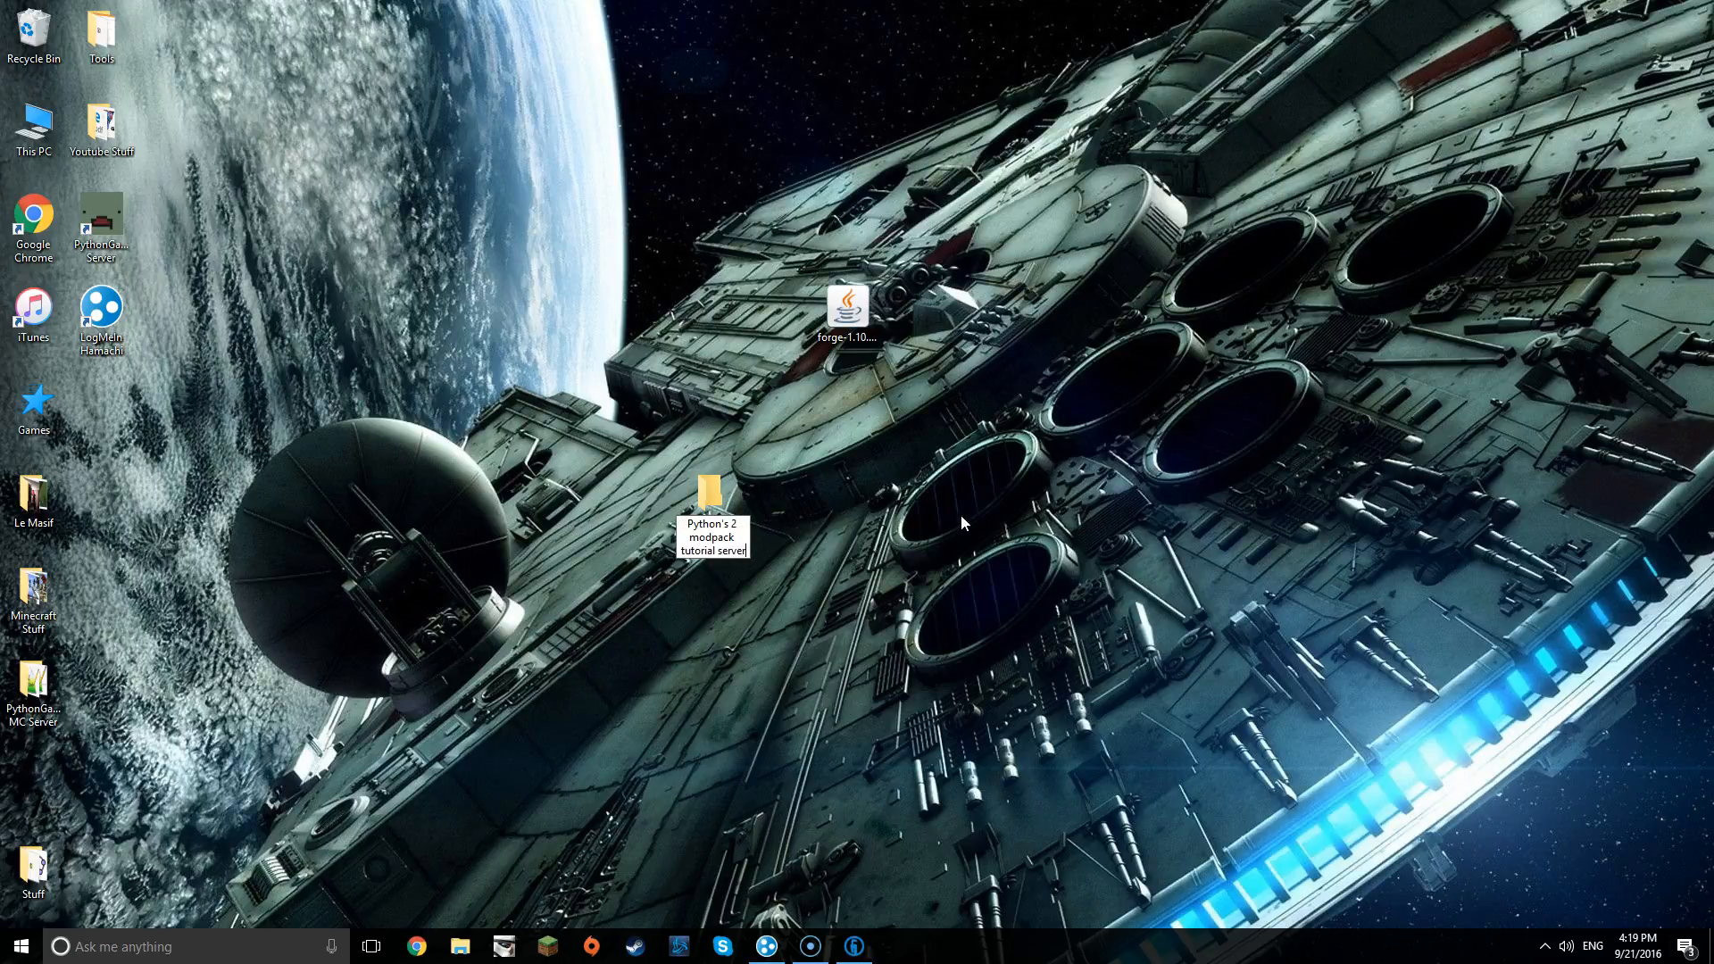
{"action": "left_click", "coordinate": [847, 307]}
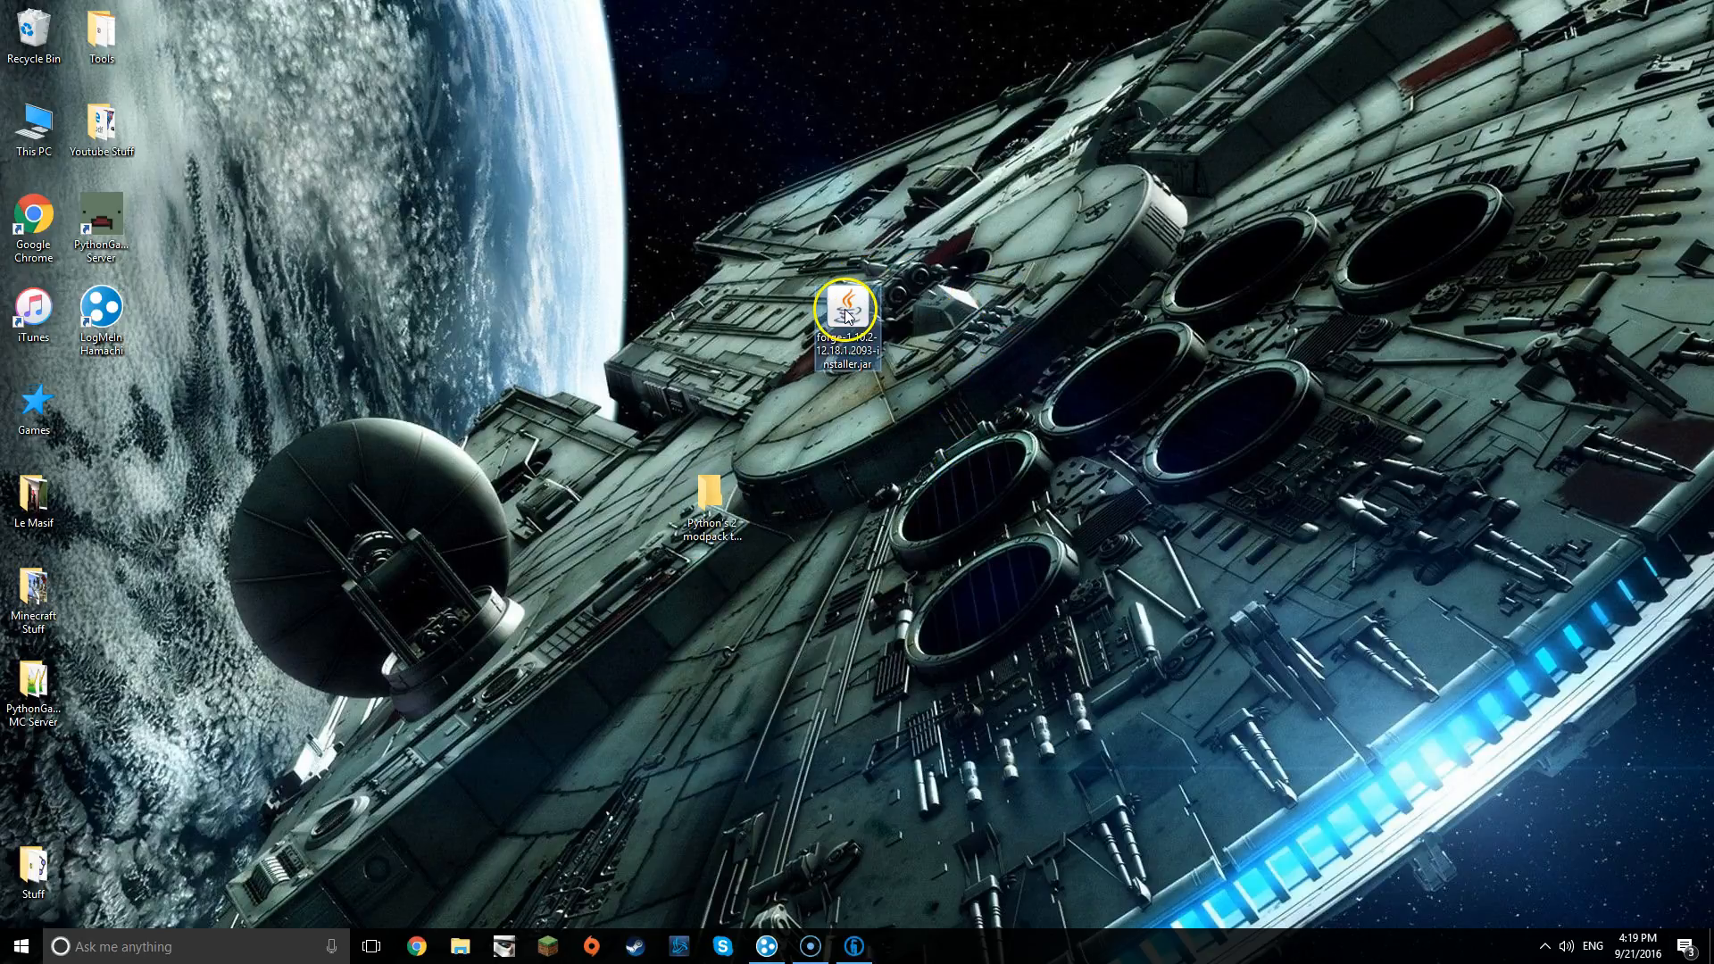
- Launch the Forge installer jar with Java and choose the Install server option
{"action": "right_click", "coordinate": [847, 329]}
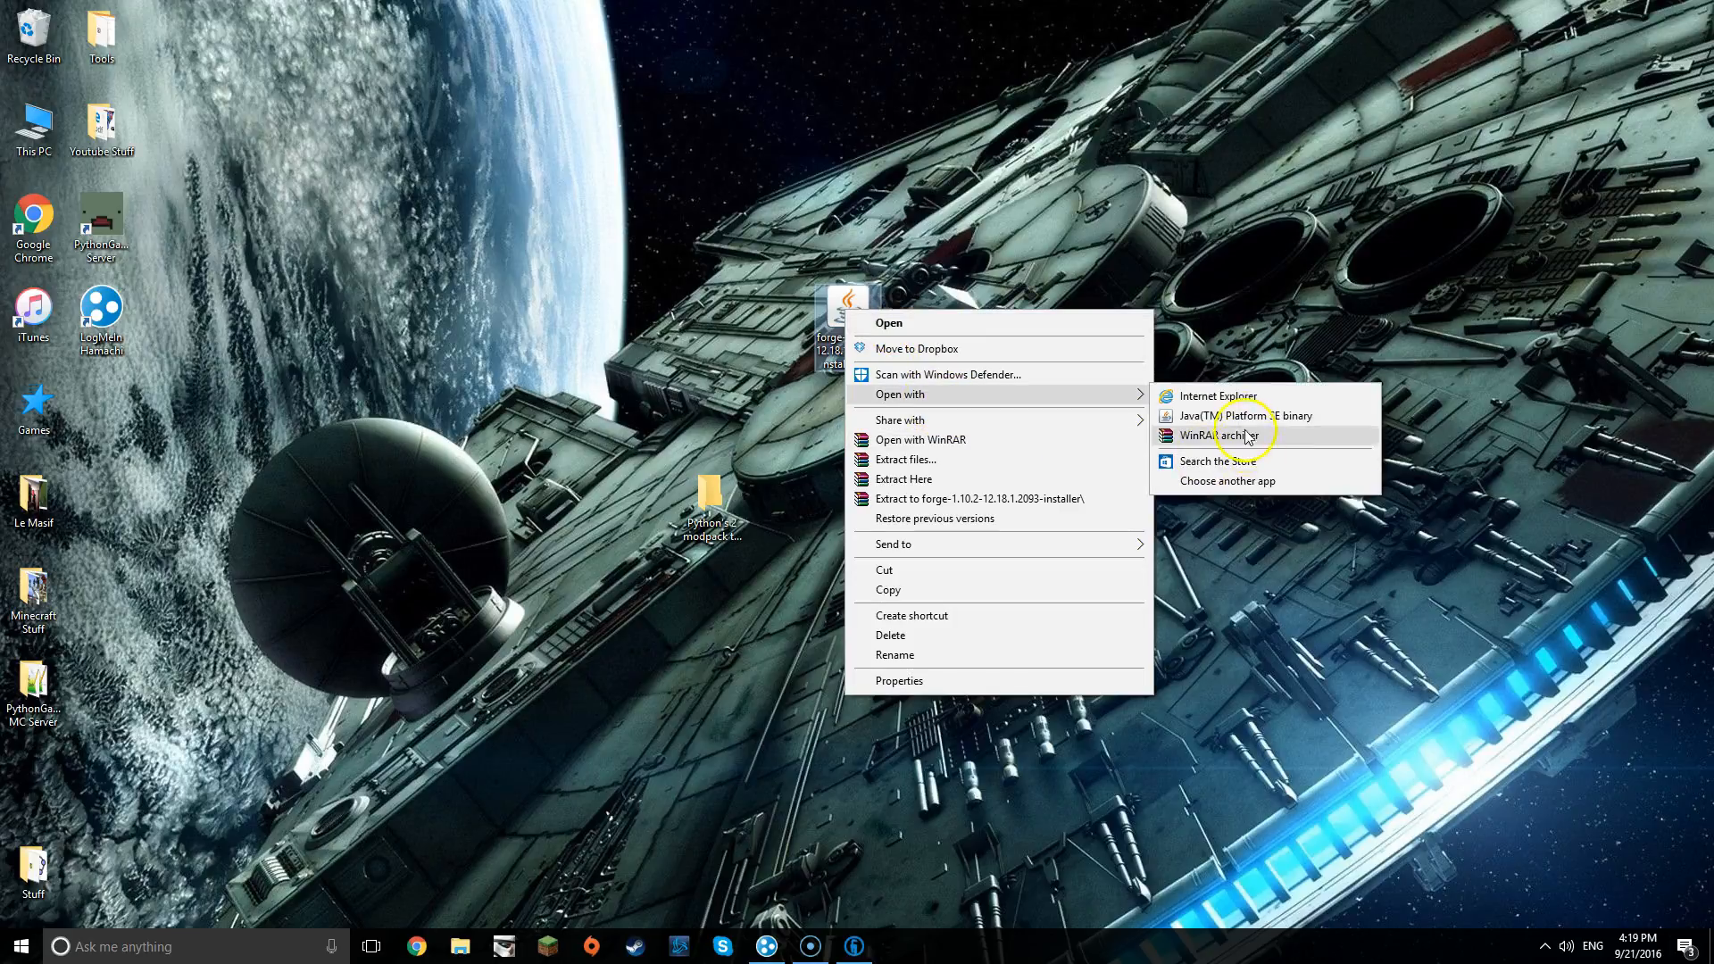
{"action": "left_click", "coordinate": [1253, 416]}
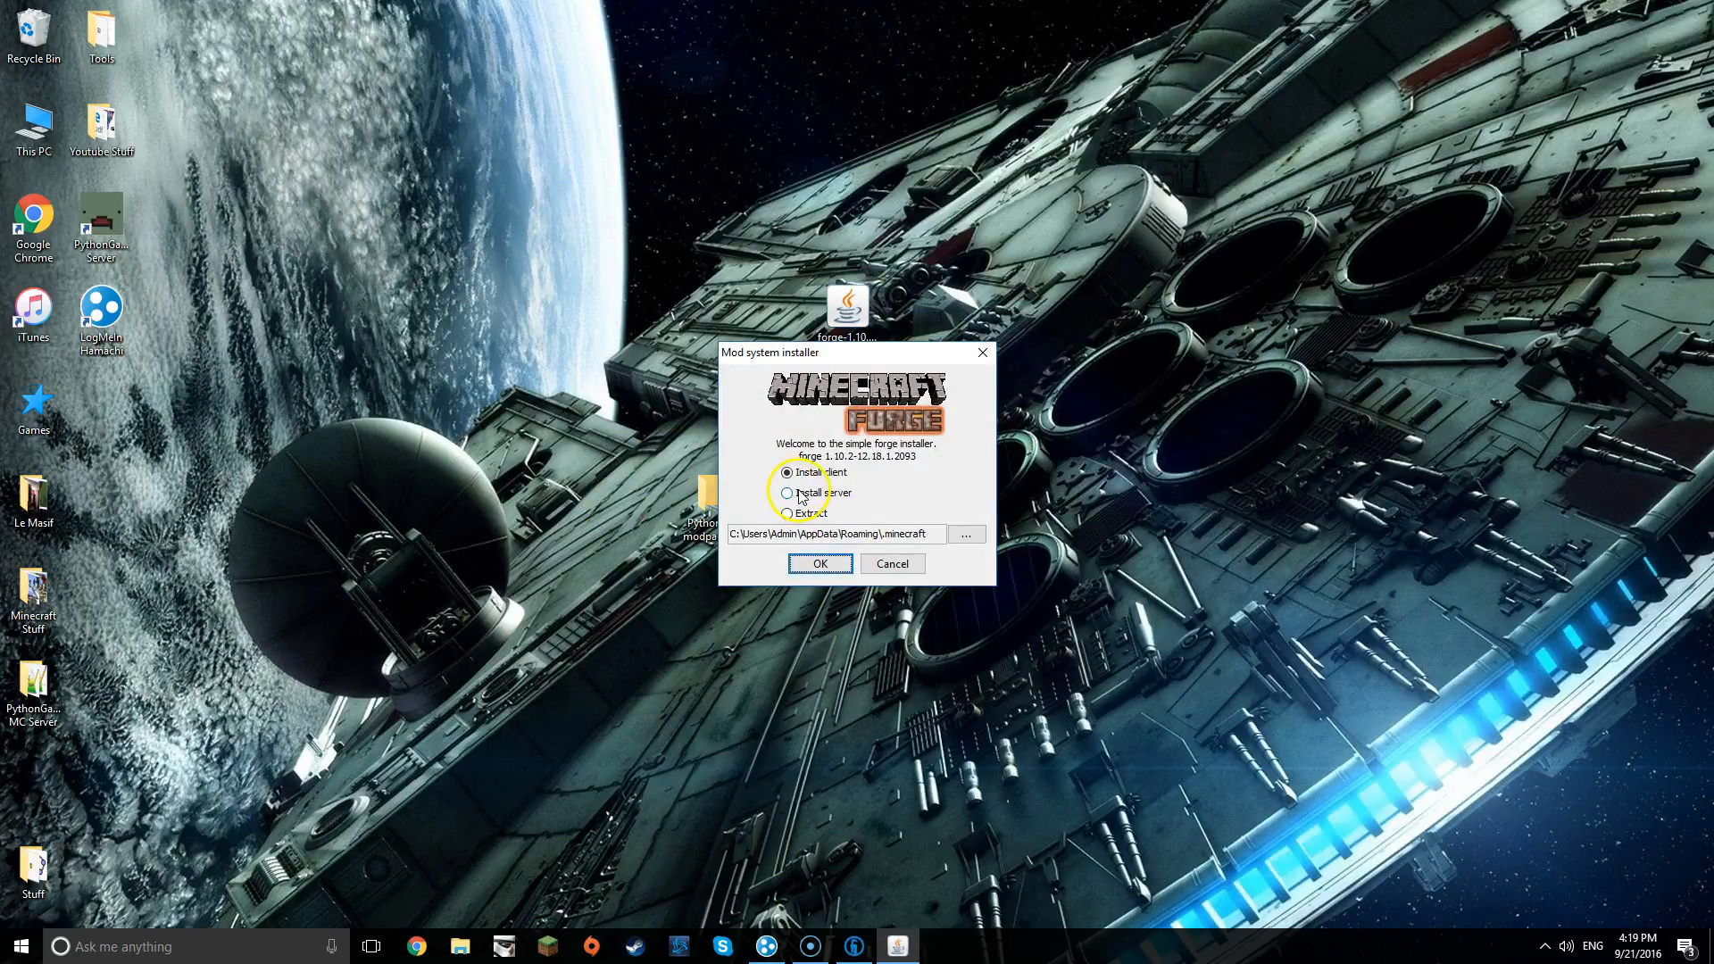
{"action": "left_click", "coordinate": [785, 493]}
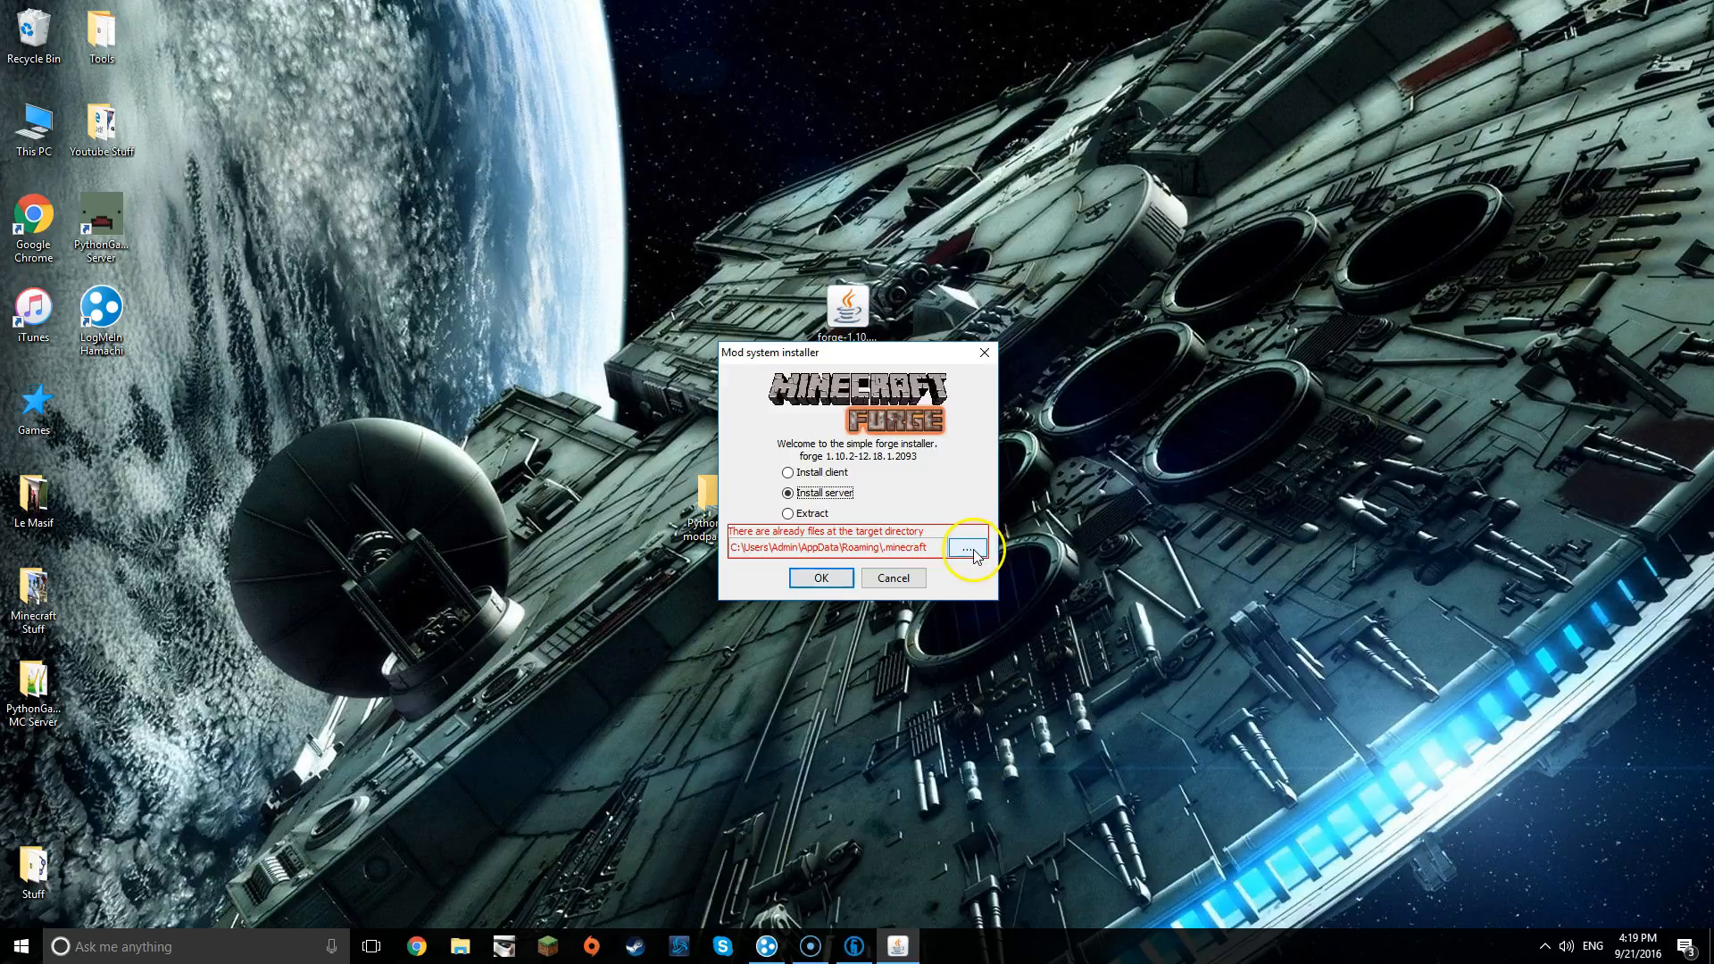
- Target the Python's 2 modpack tutorial server folder and start the server installation
{"action": "left_click", "coordinate": [968, 547]}
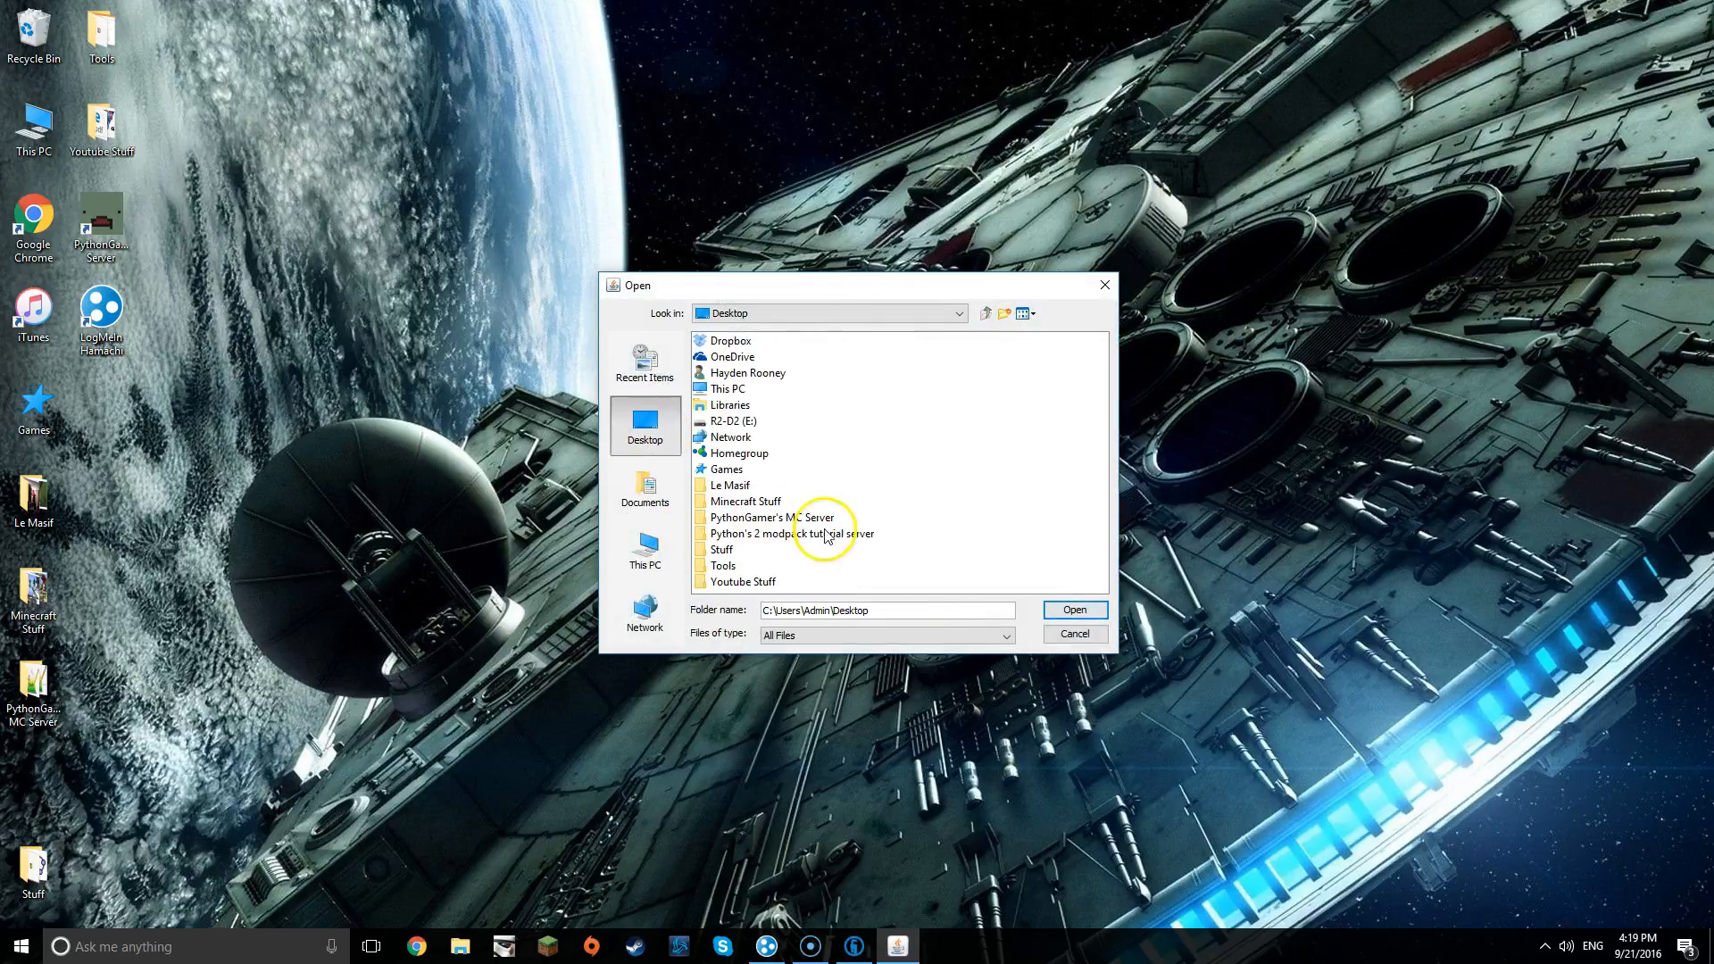
{"action": "left_click", "coordinate": [791, 534]}
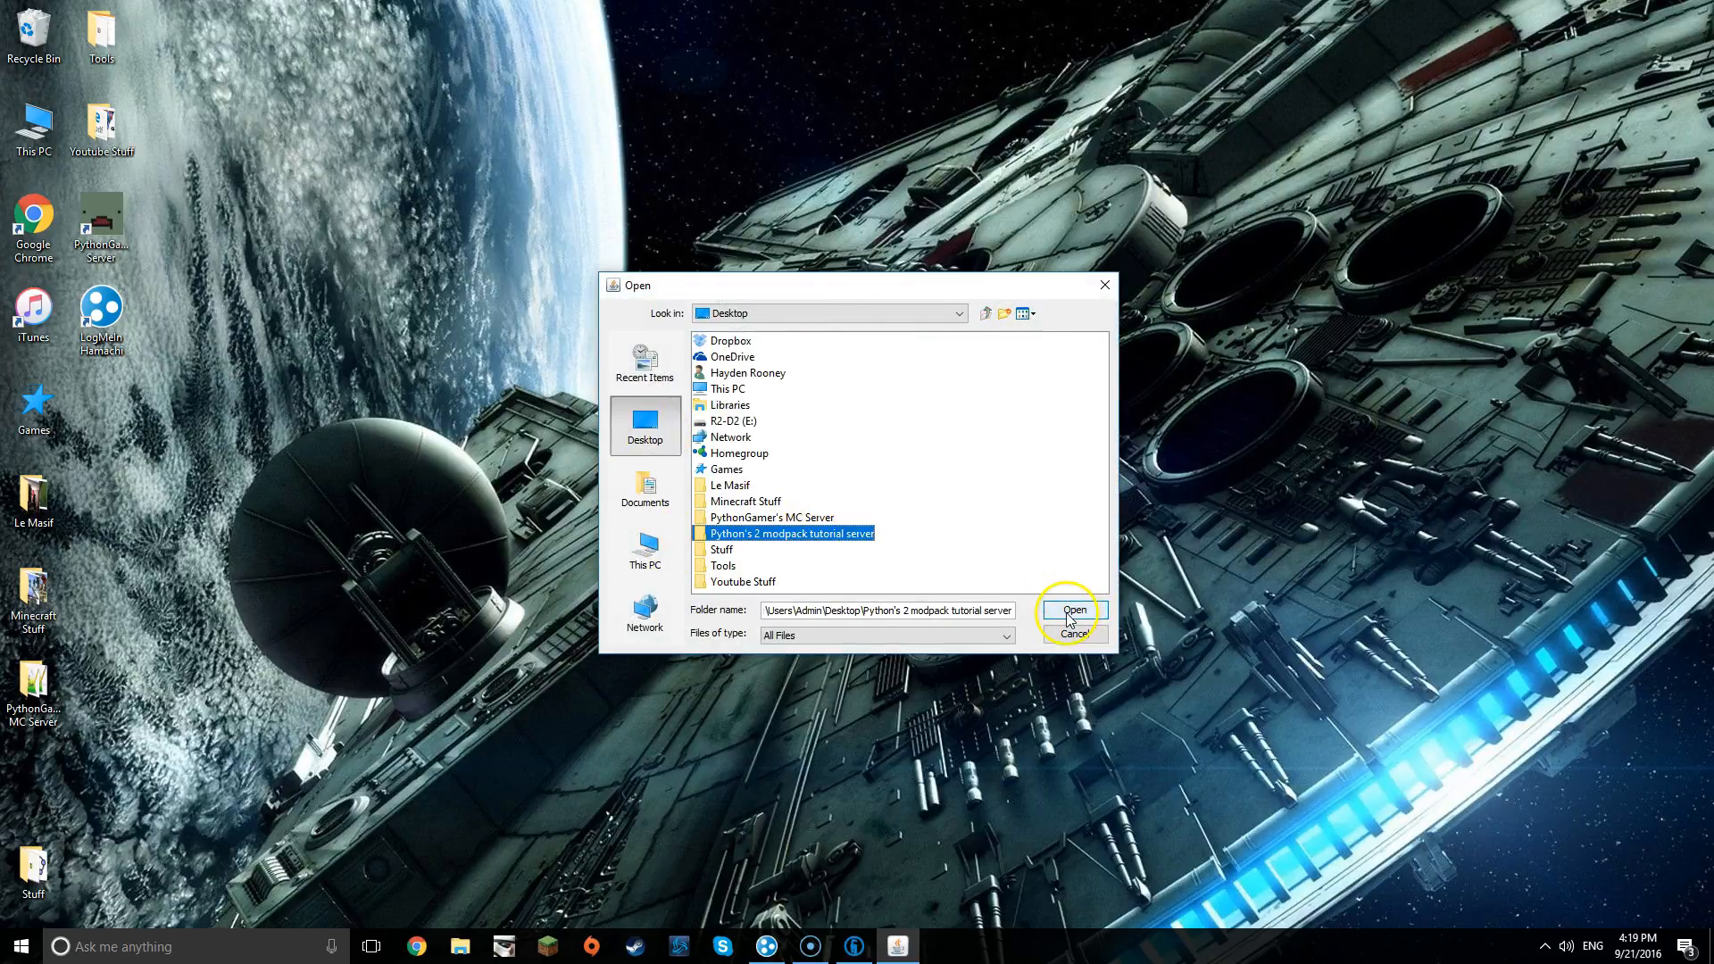
{"action": "left_click", "coordinate": [1070, 611]}
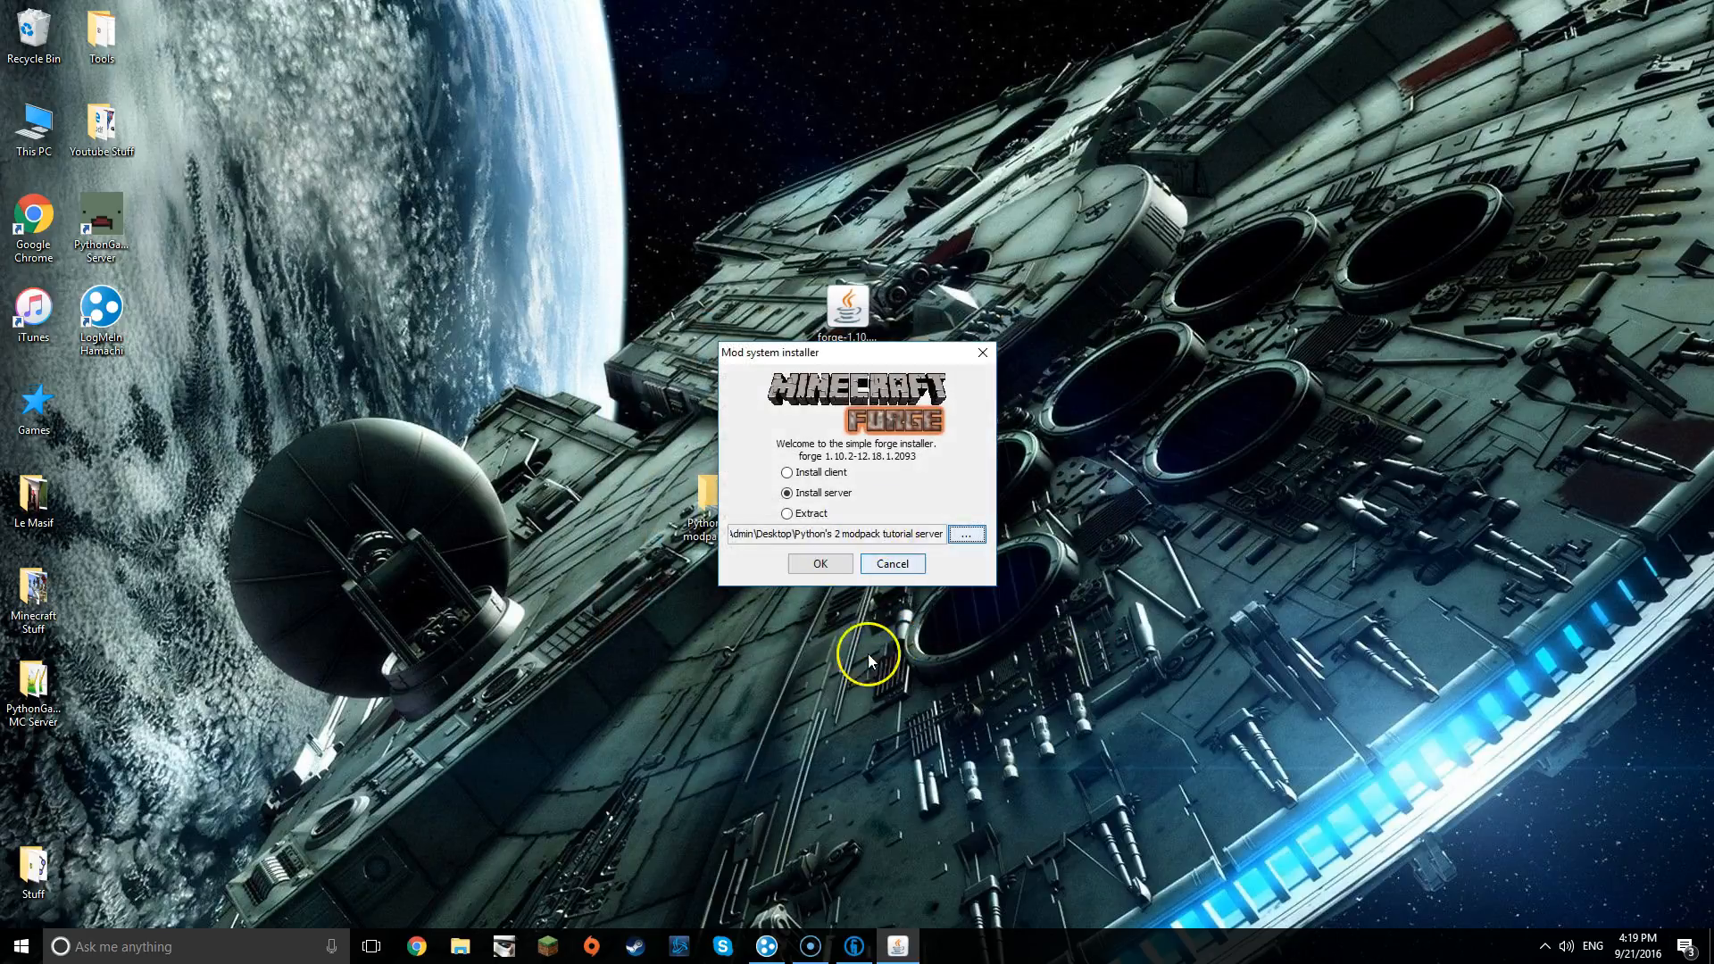
{"action": "left_click", "coordinate": [820, 562]}
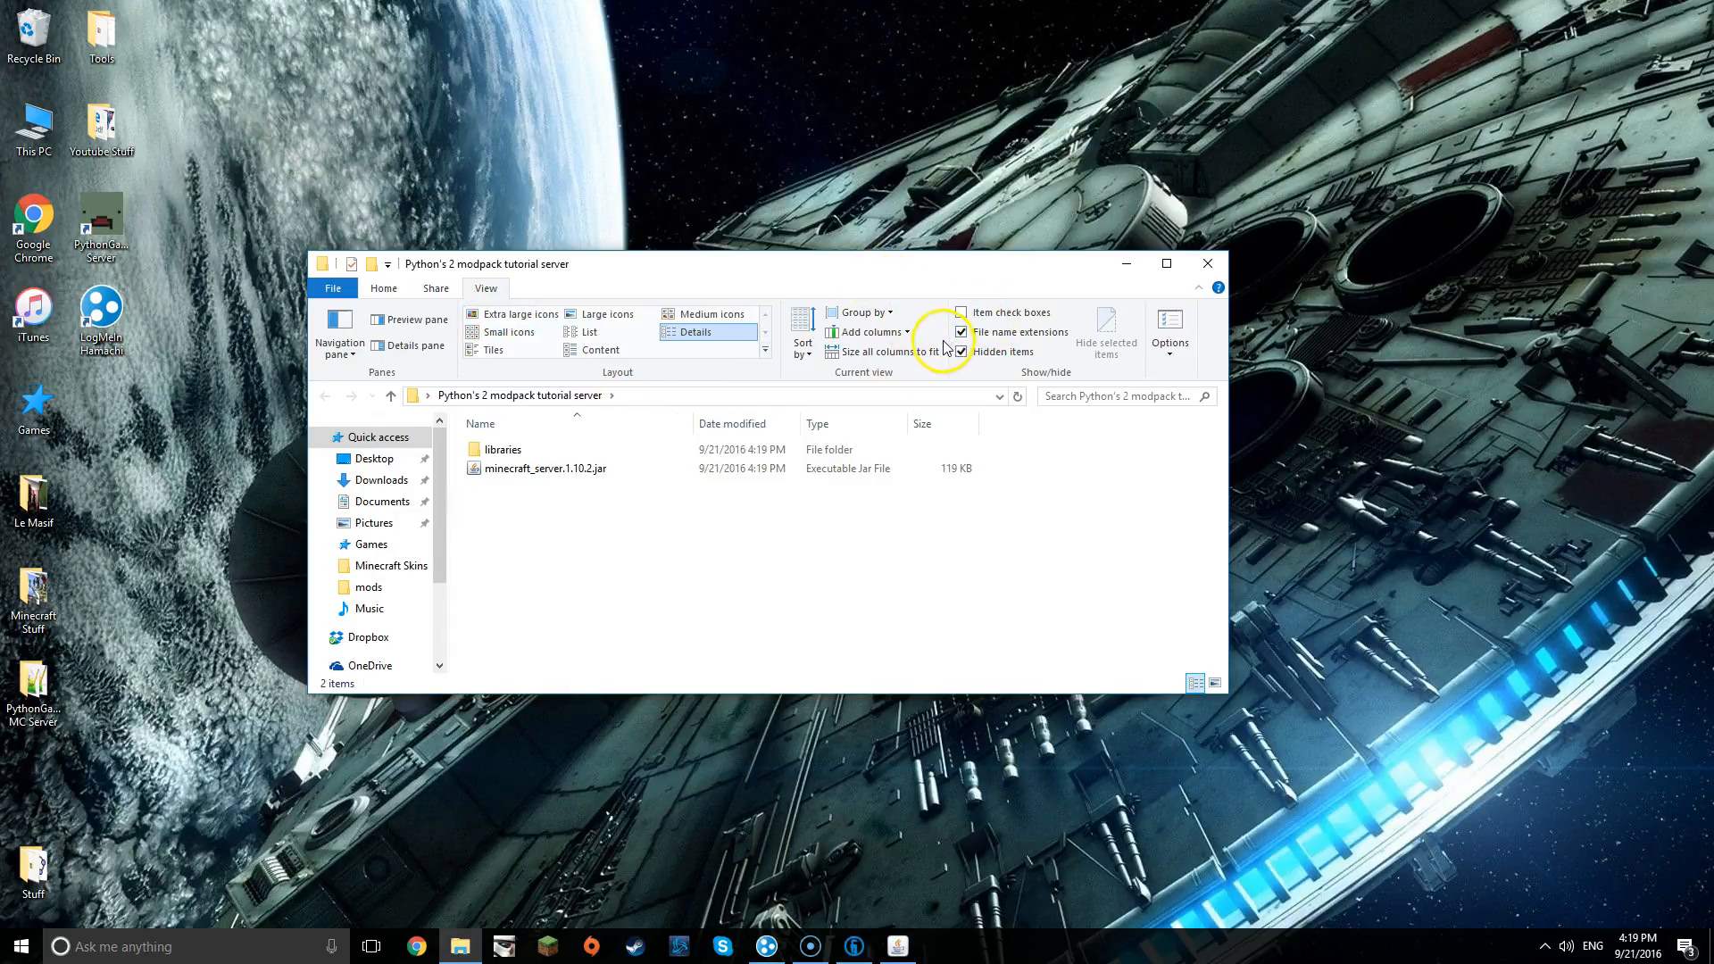
- Watch minecraft_server.1.10.2.jar and the libraries folder download, refresh the listing and close the window
{"action": "left_click", "coordinate": [961, 352]}
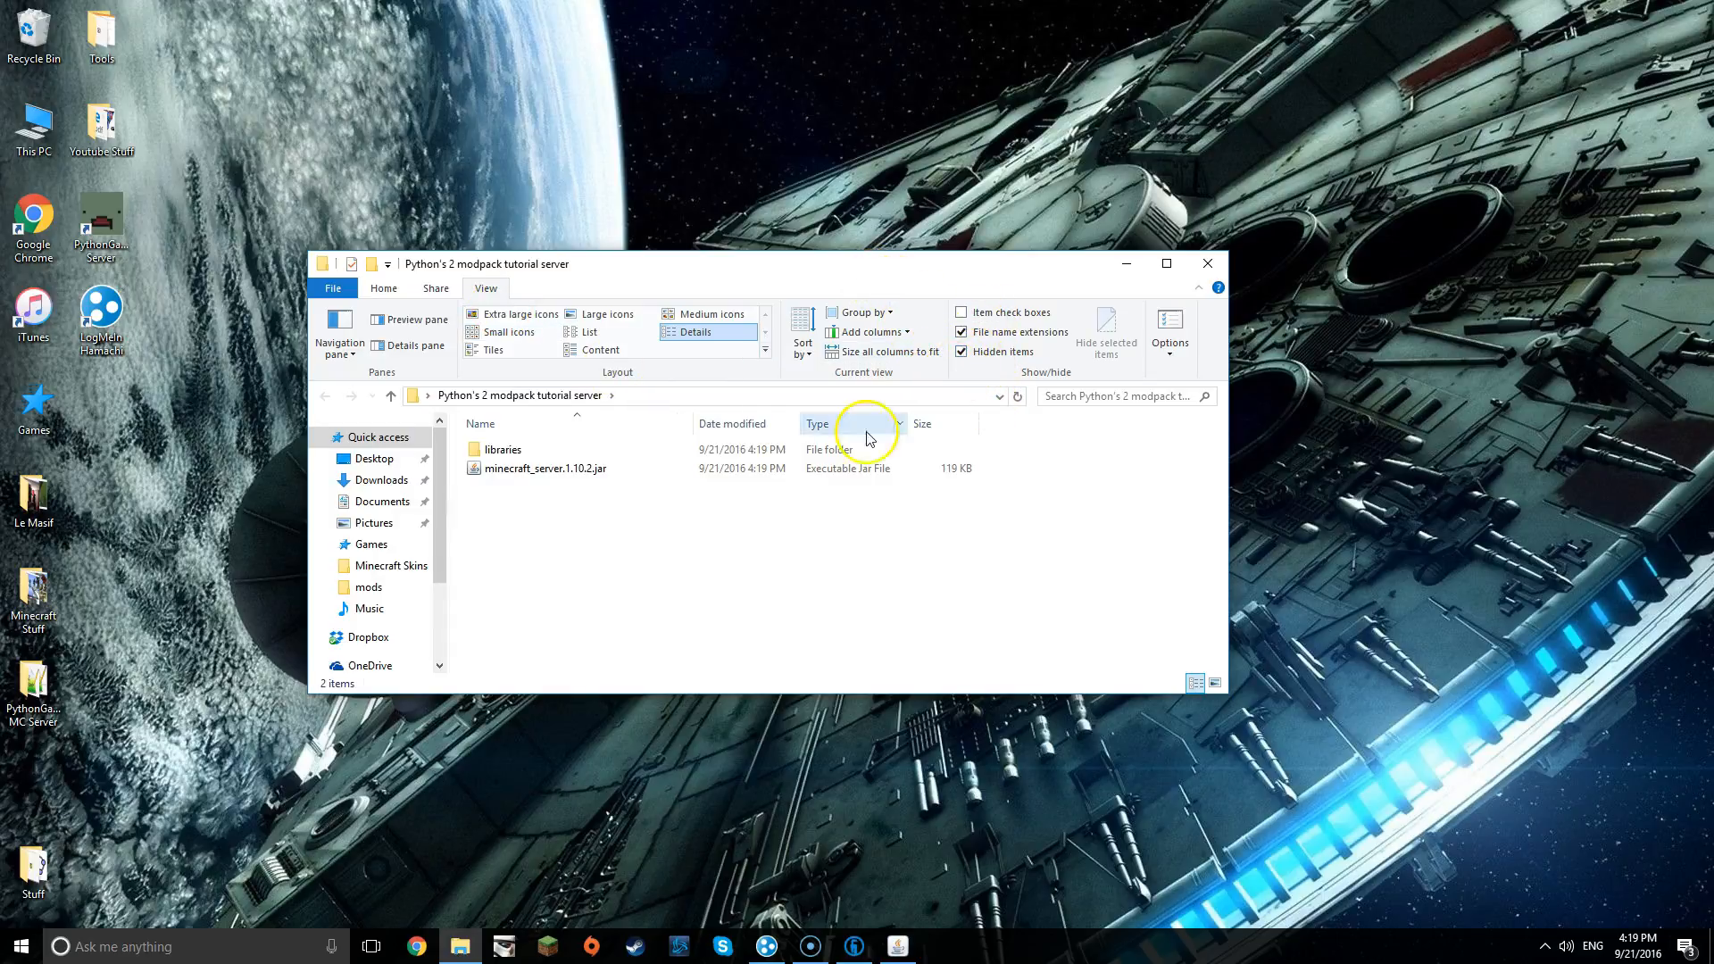
{"action": "mouse_move", "coordinate": [603, 509]}
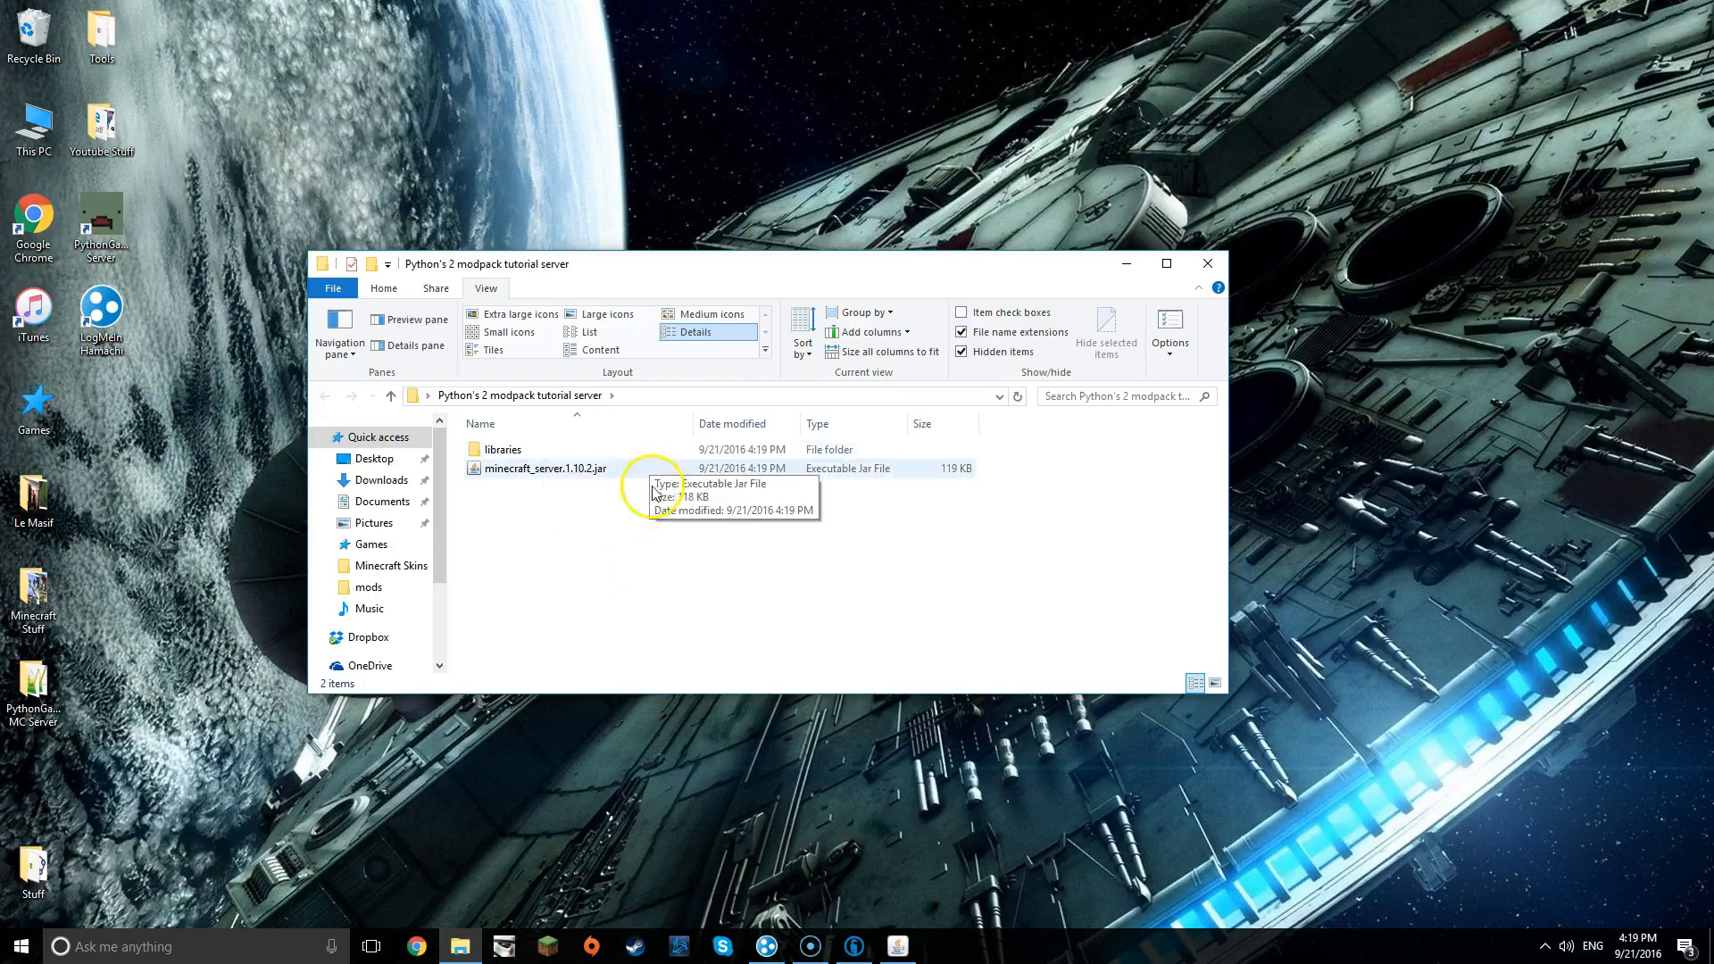
{"action": "left_click", "coordinate": [960, 332]}
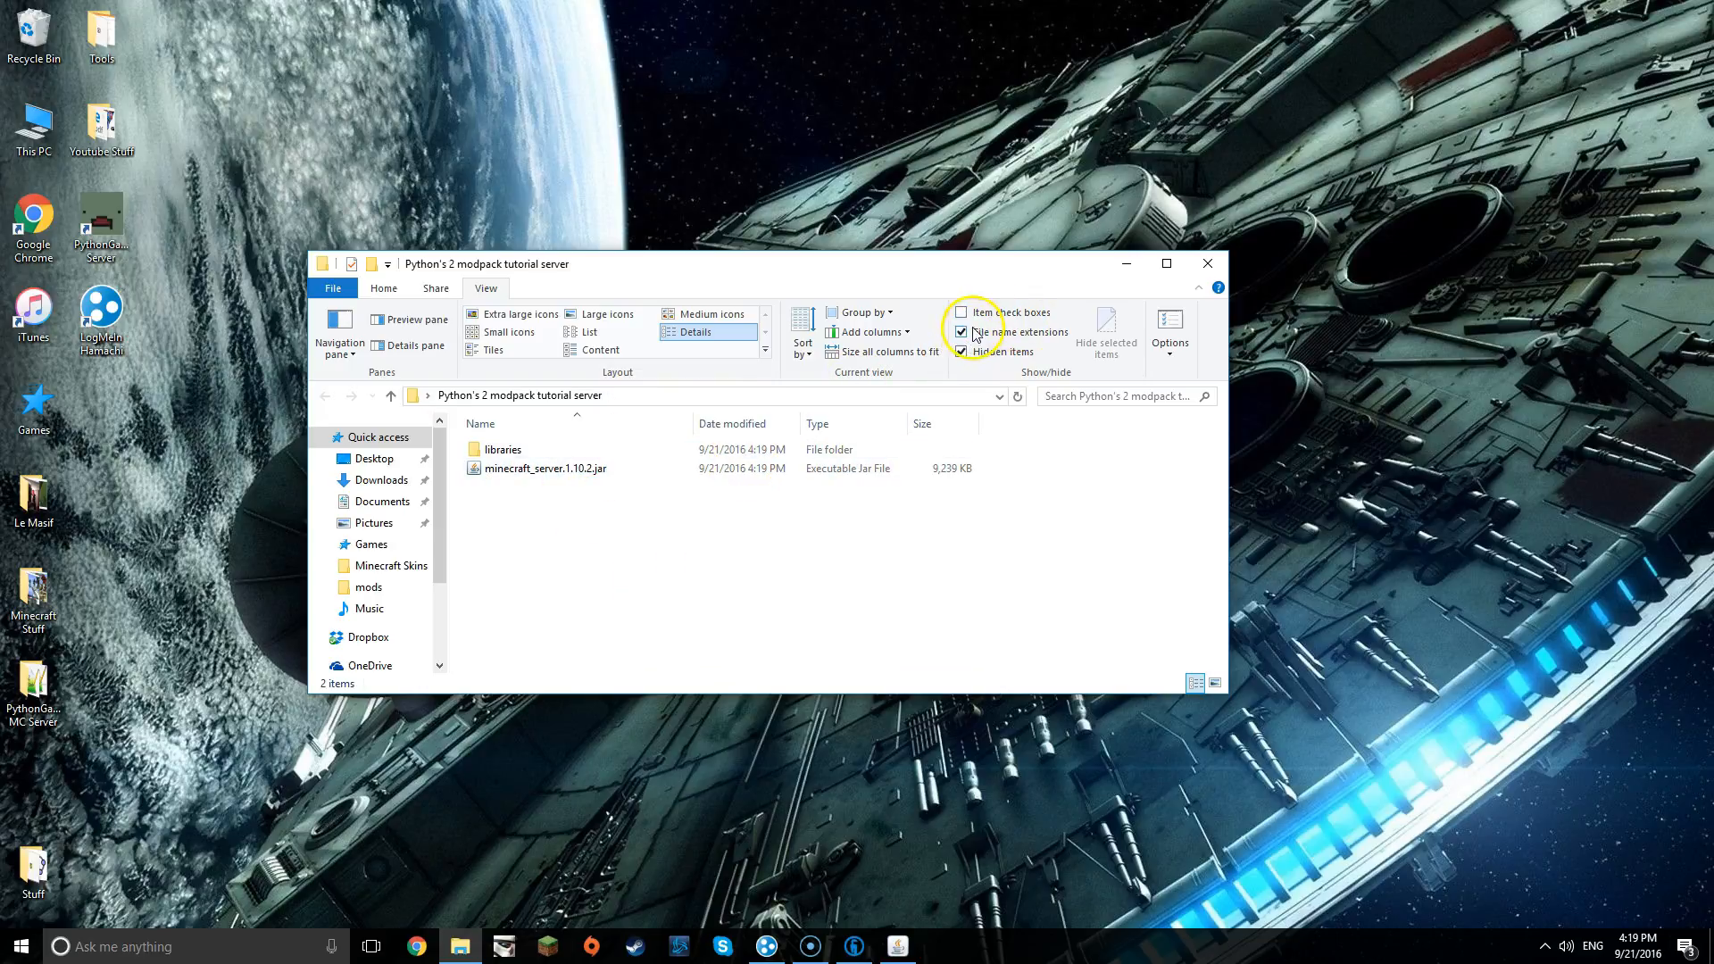
{"action": "left_click", "coordinate": [961, 332]}
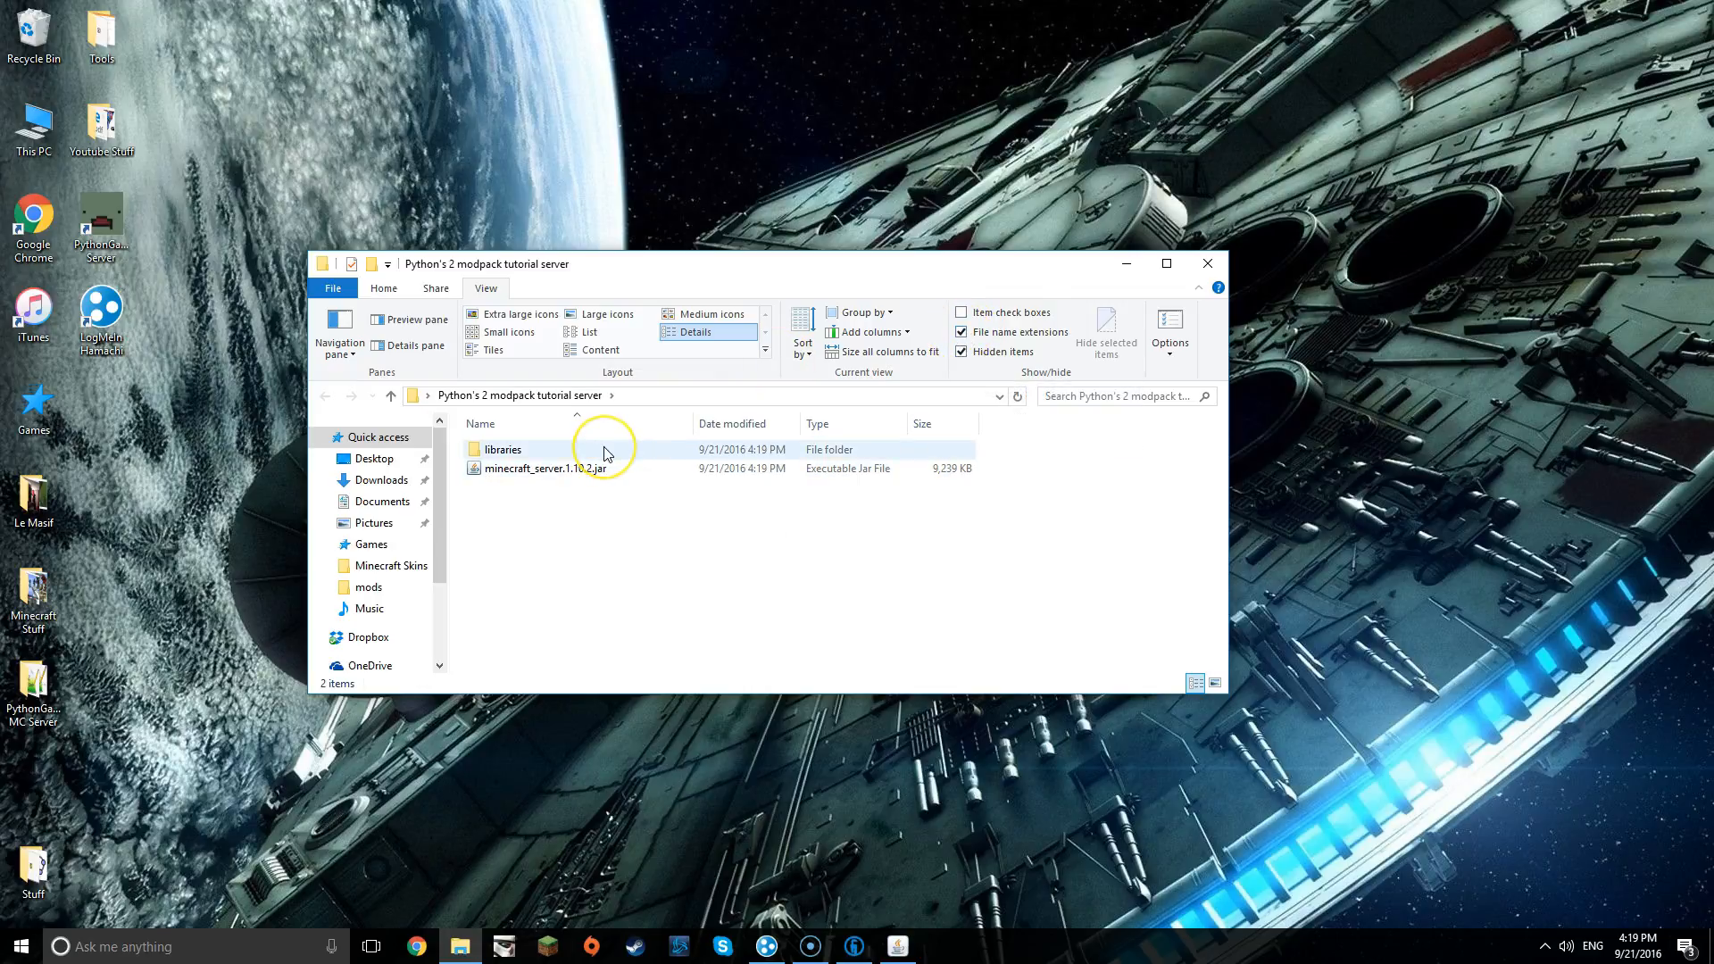
{"action": "left_click", "coordinate": [963, 332]}
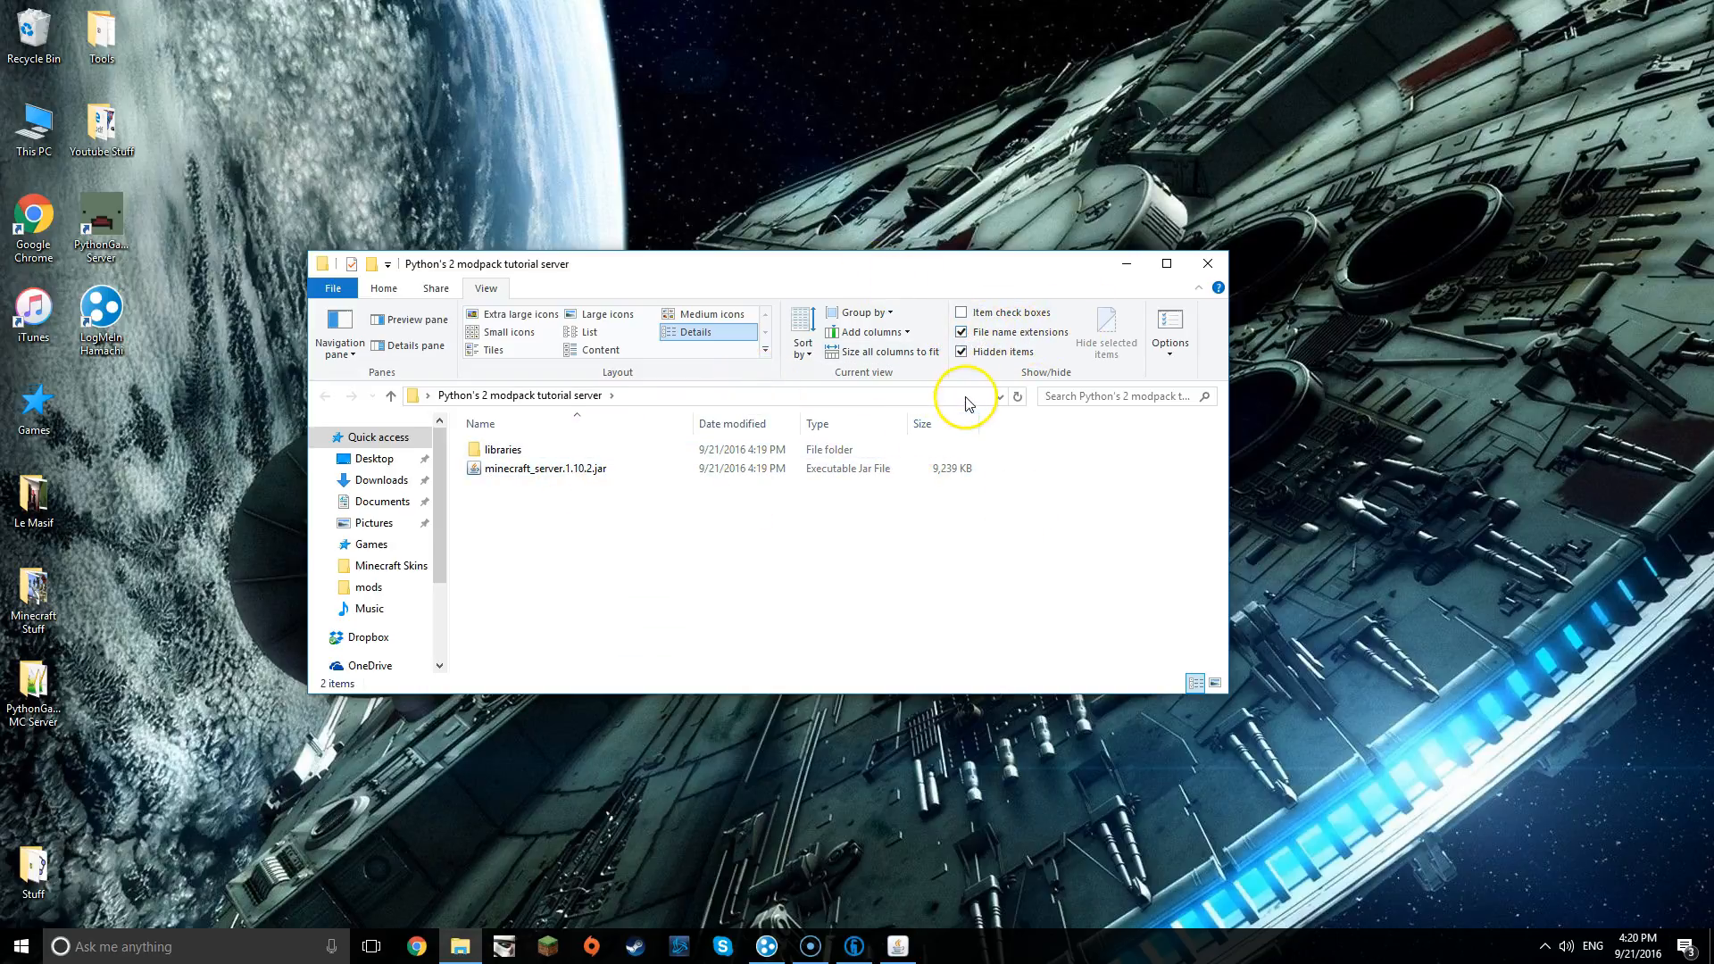
{"action": "left_click", "coordinate": [543, 468]}
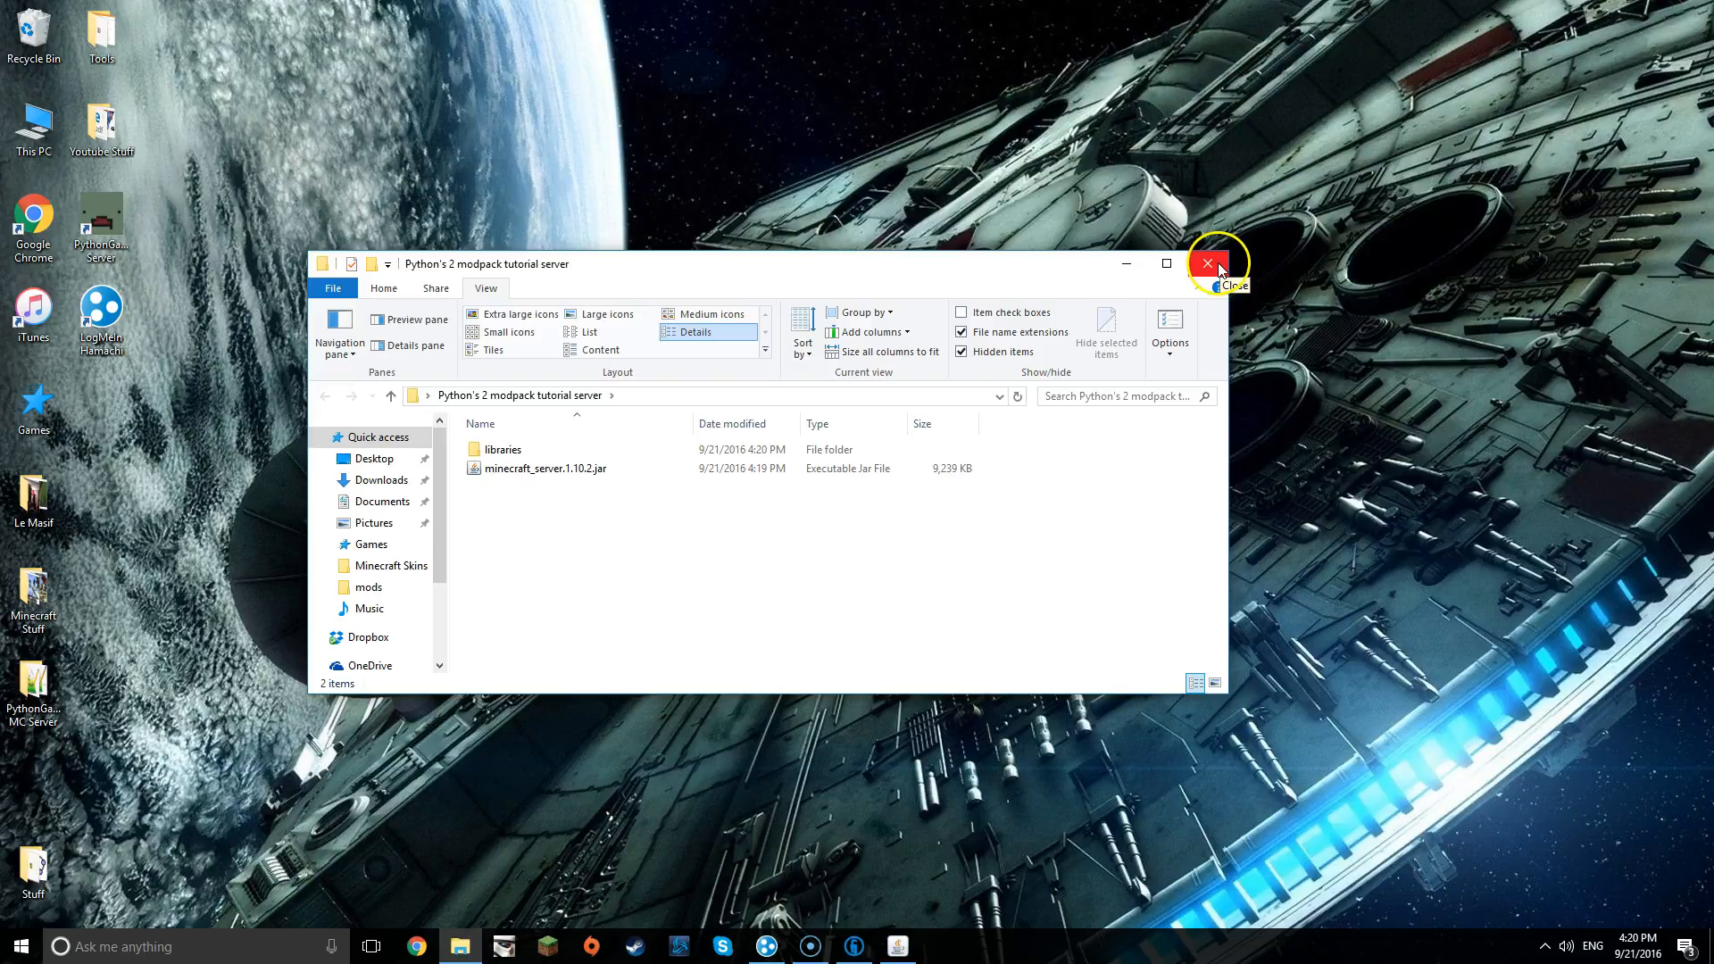
{"action": "left_click", "coordinate": [1207, 264]}
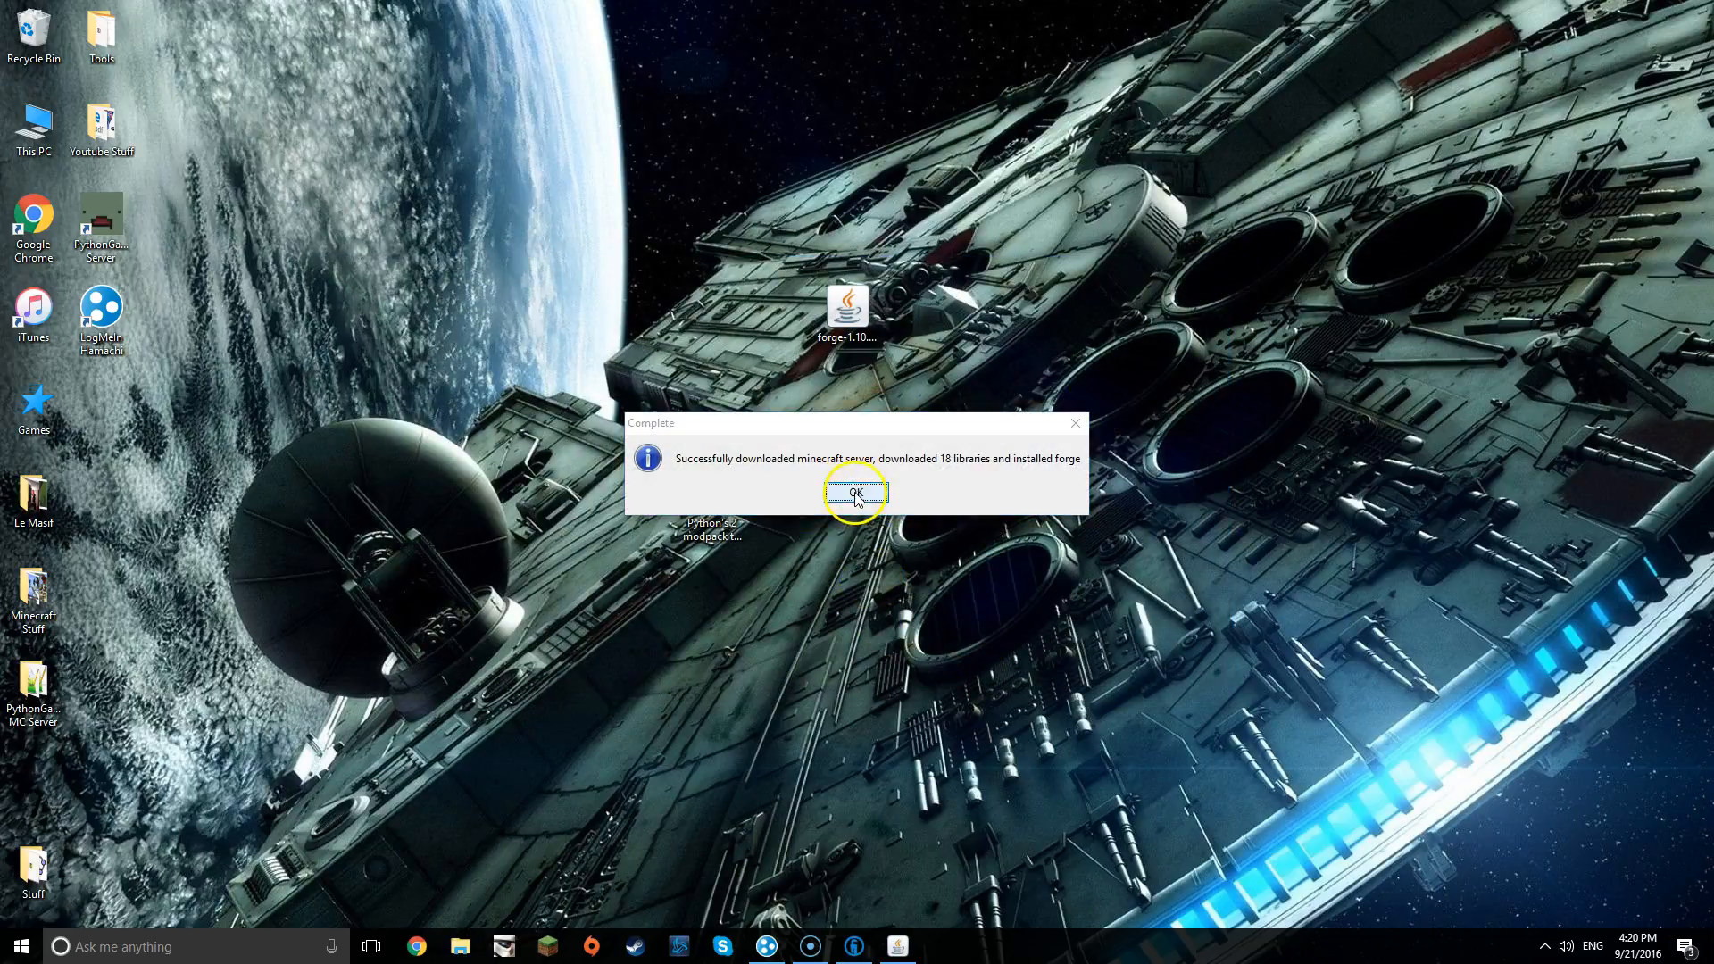
- Dismiss the Complete message, enter the server folder and rename the universal jar to minecraftforge-universal.jar
{"action": "left_click", "coordinate": [855, 492]}
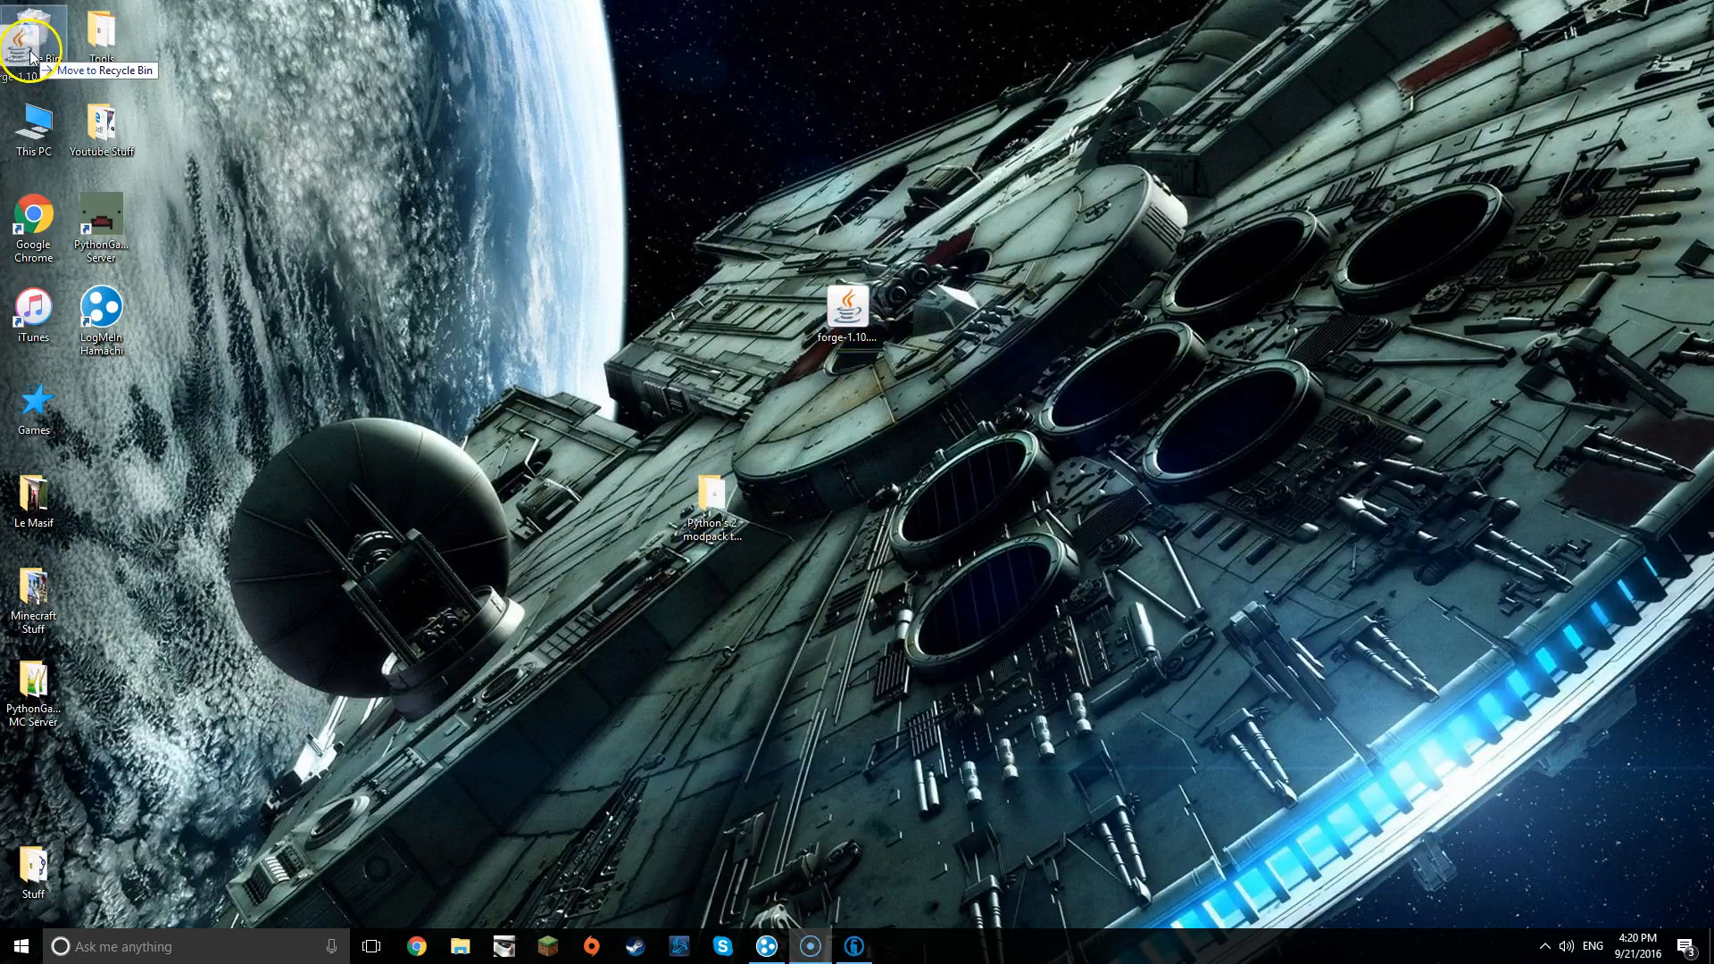
{"action": "left_click_drag", "start_coordinate": [711, 498], "coordinate": [916, 339]}
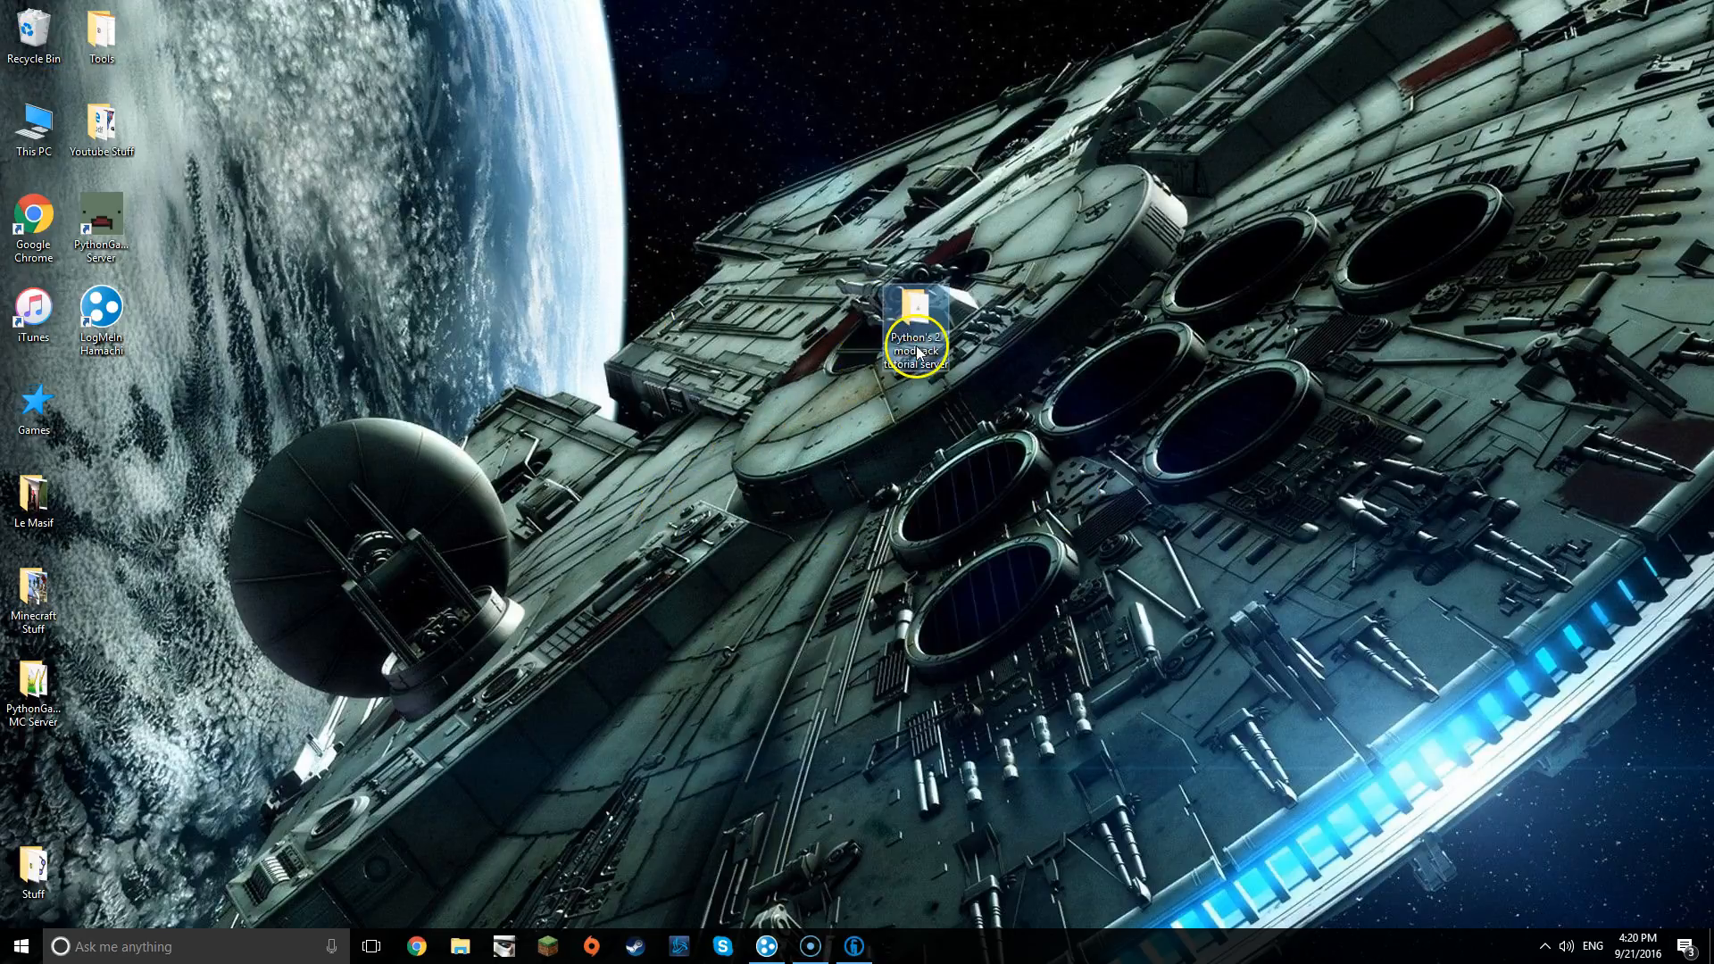
{"action": "double_click", "coordinate": [914, 342]}
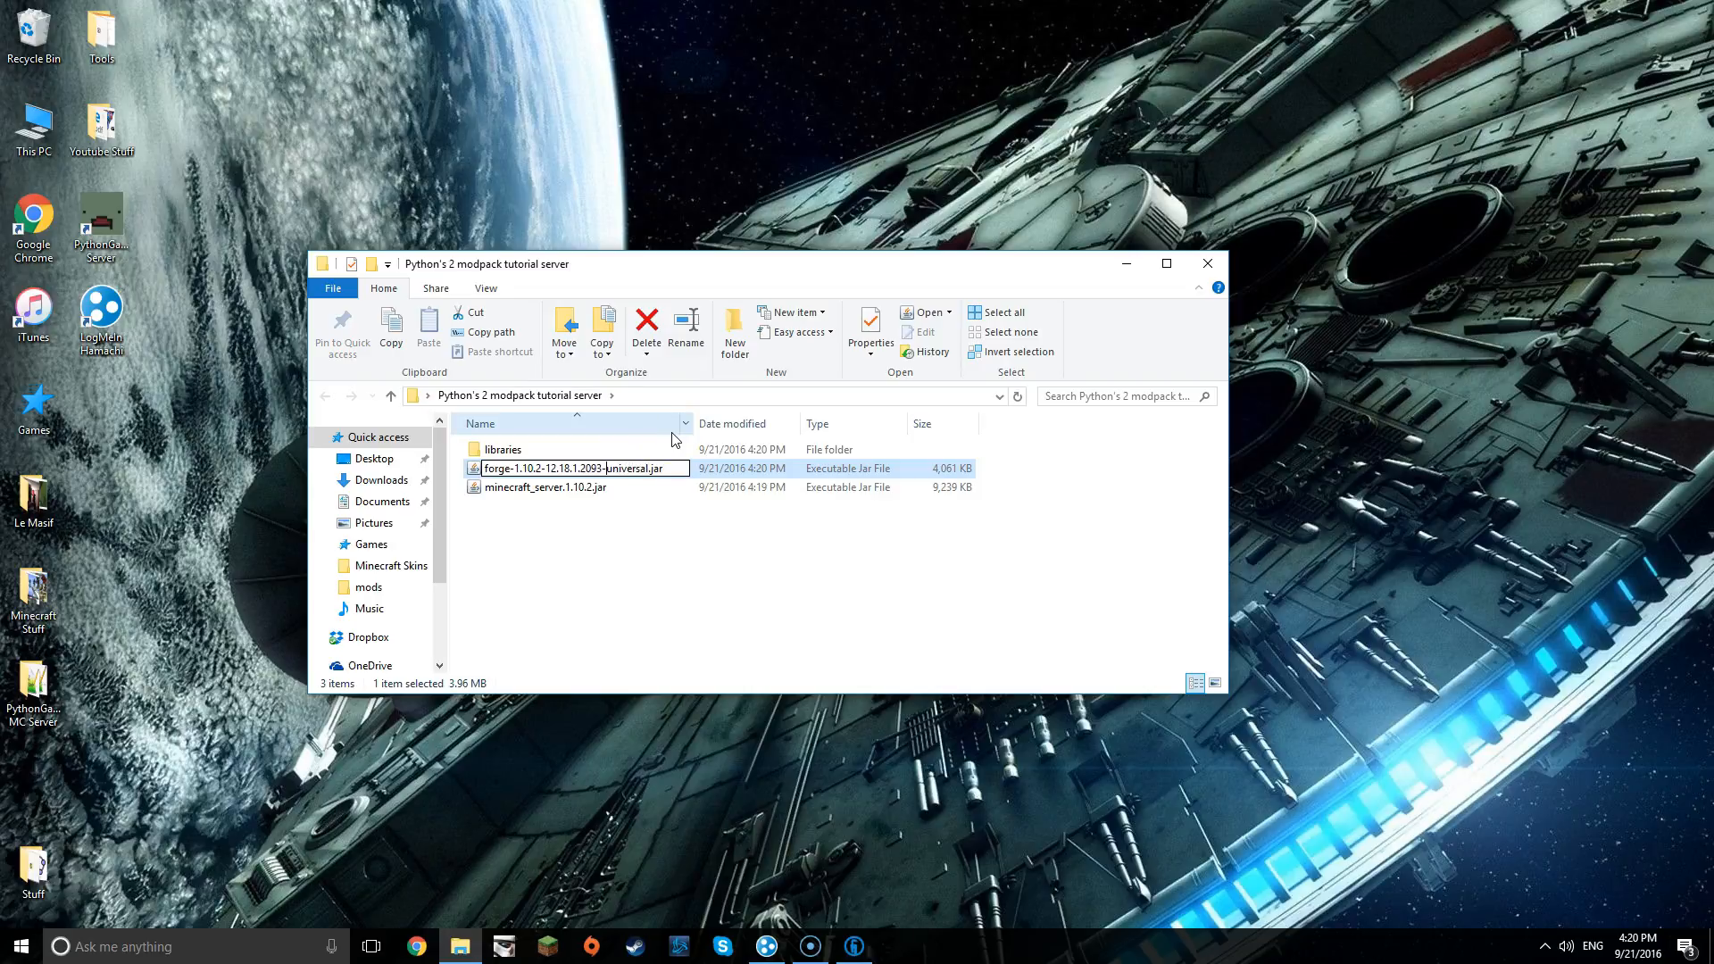
{"action": "double_click", "coordinate": [546, 468]}
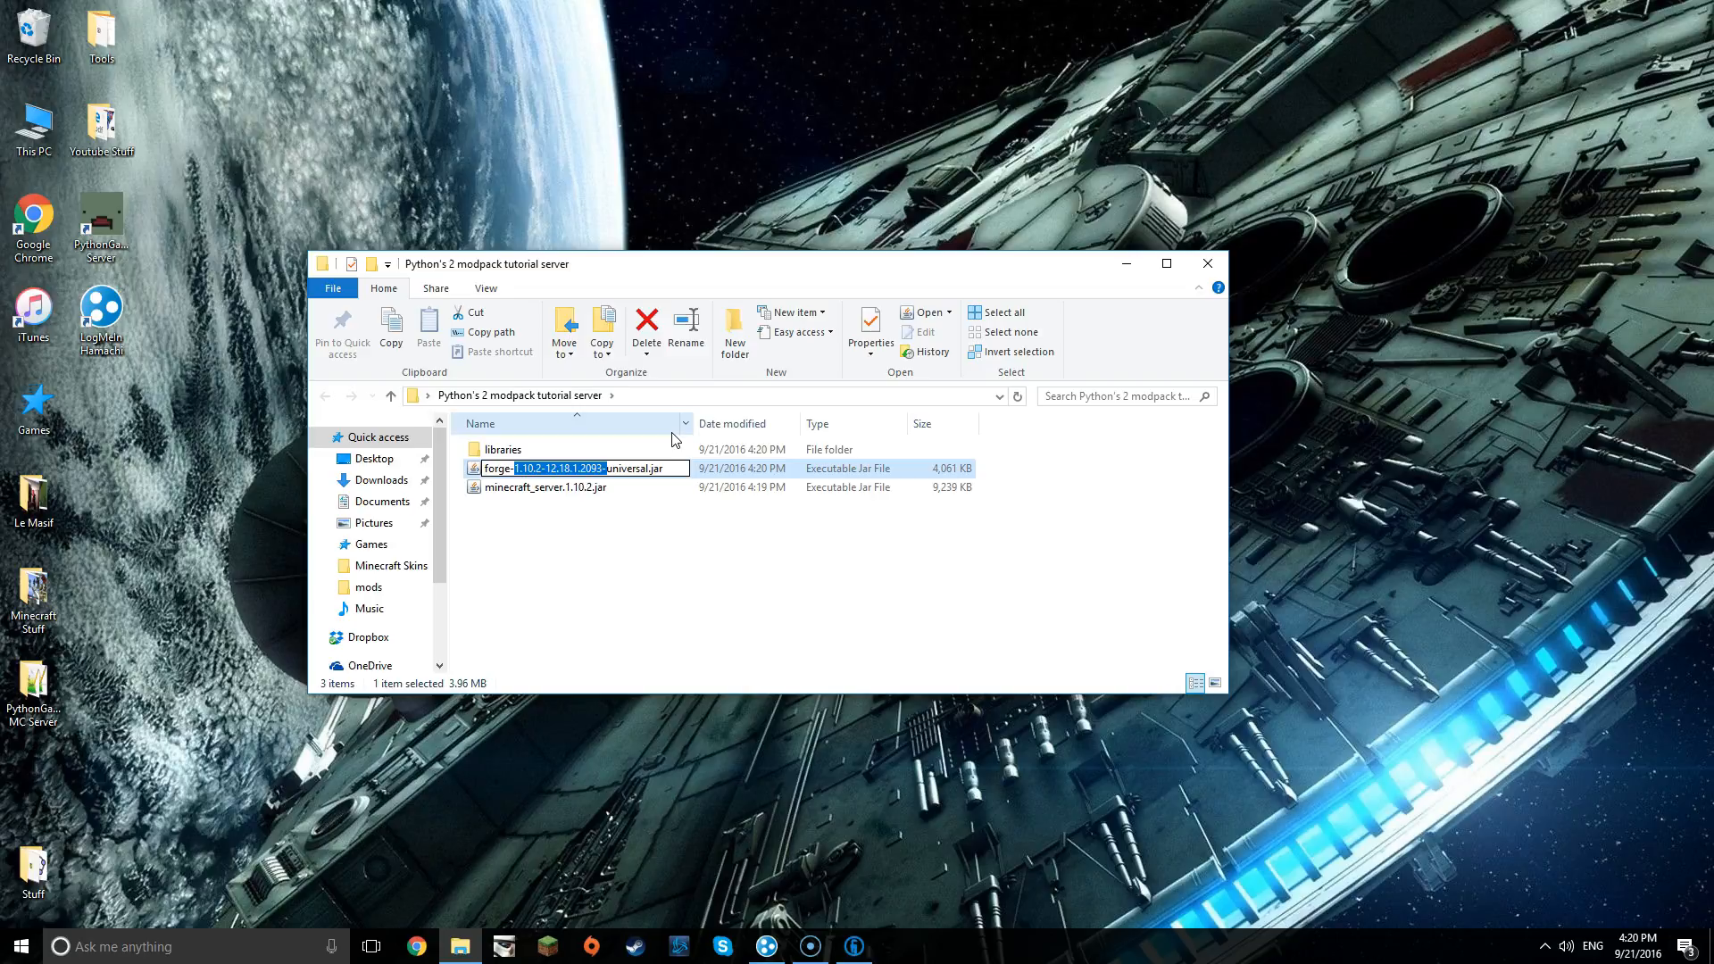
{"action": "type", "text": "forge-universal.jar"}
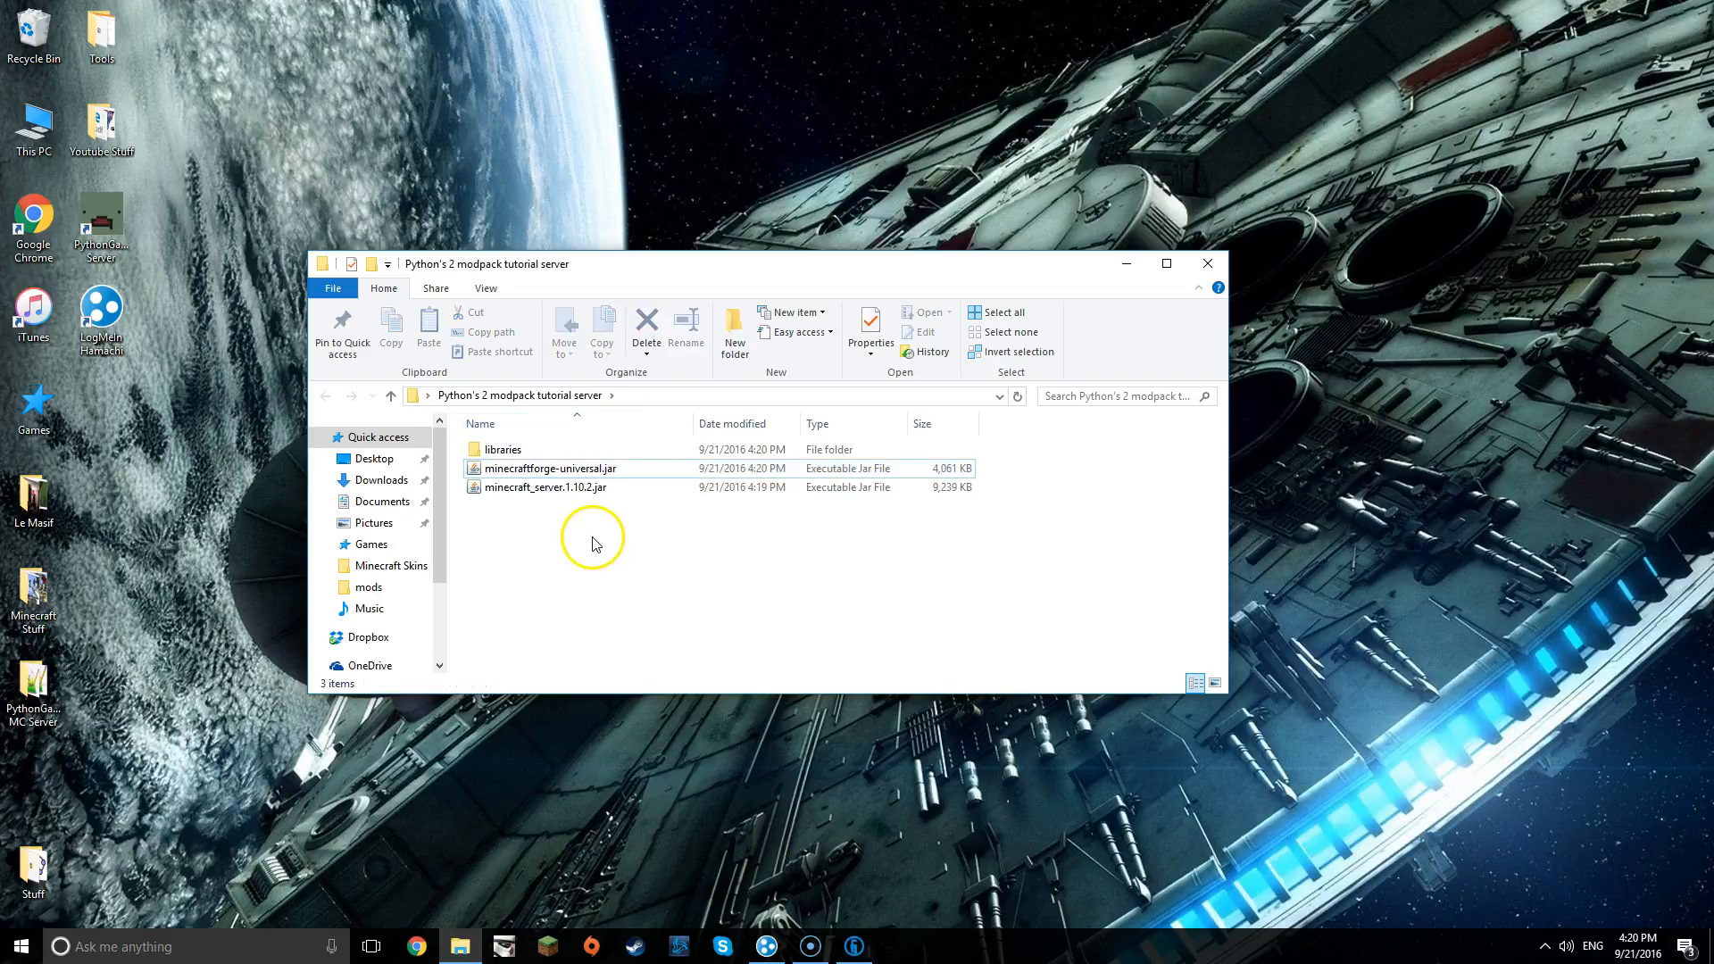
- Add a new text document Run1.txt in the server folder and bring it up in Notepad
{"action": "right_click", "coordinate": [591, 543]}
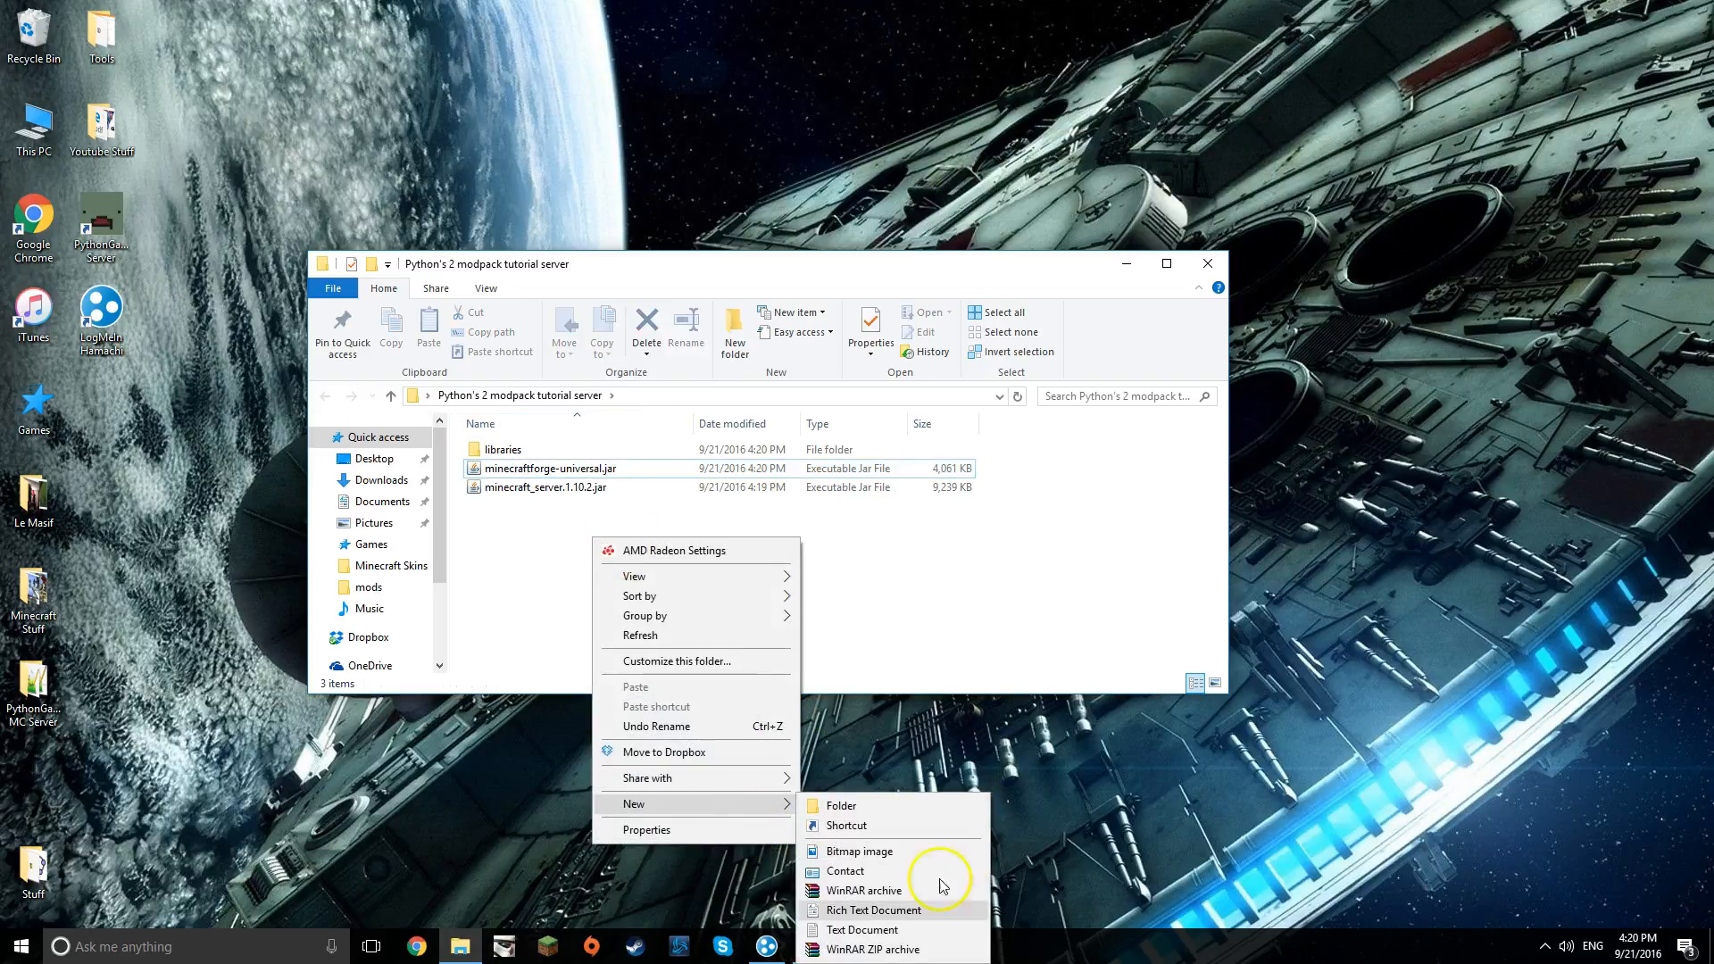
{"action": "left_click", "coordinate": [860, 928]}
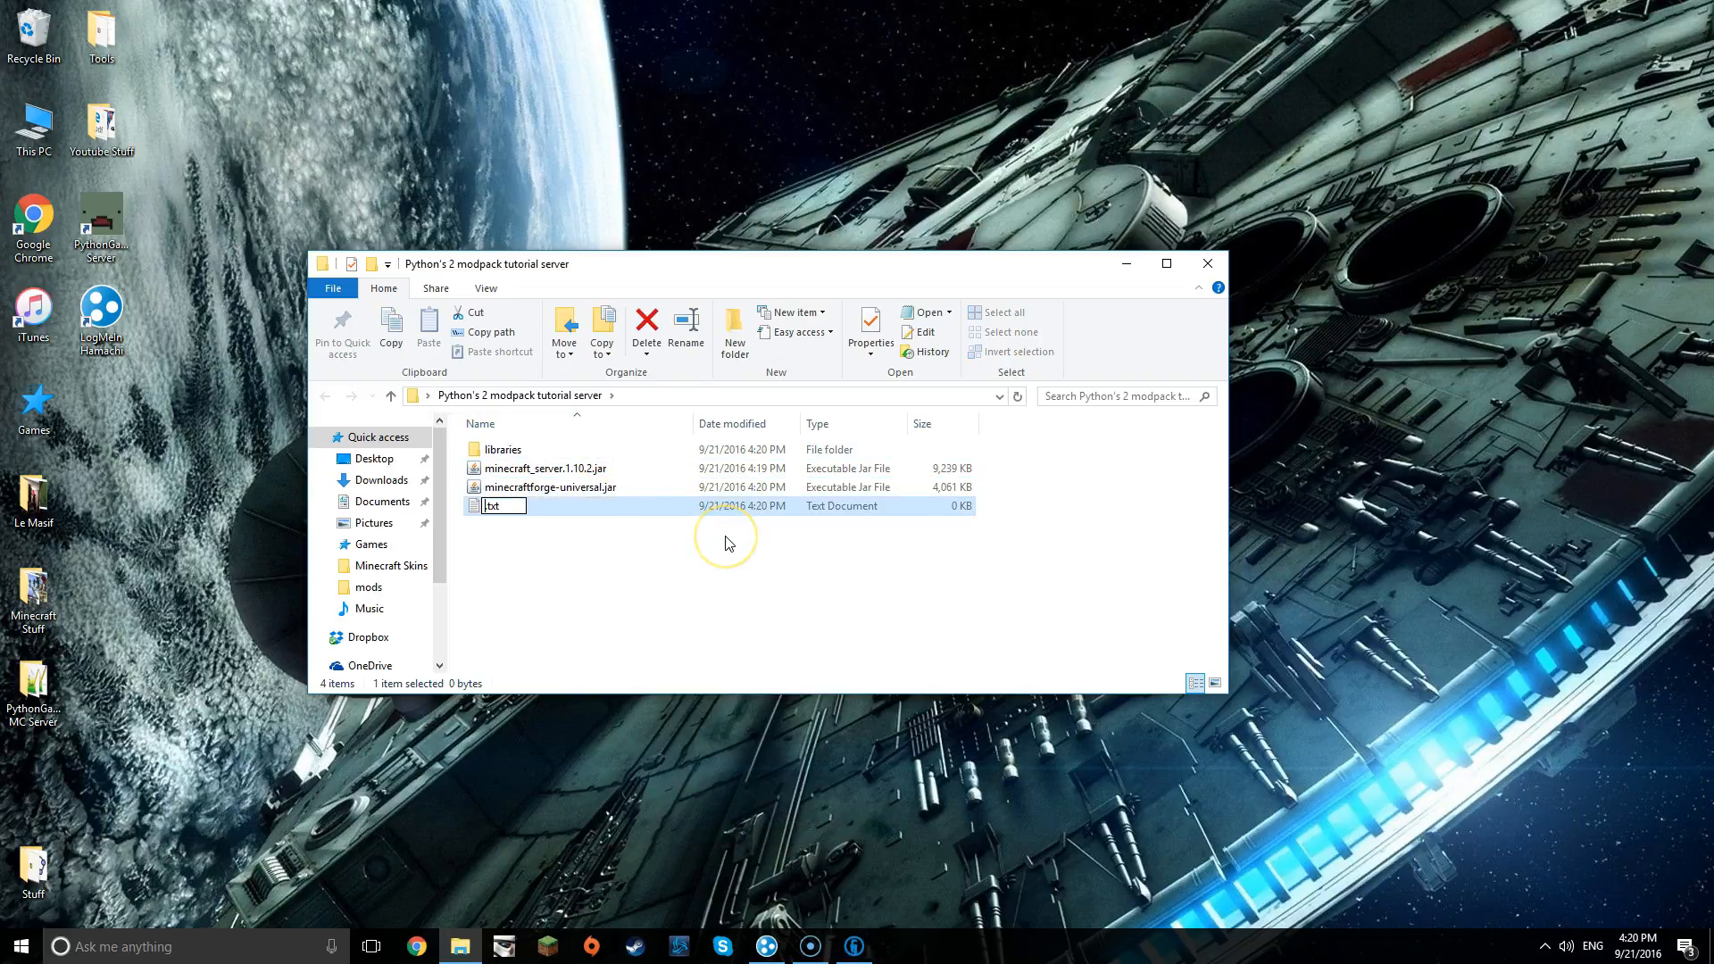
{"action": "type", "text": "Ruy"}
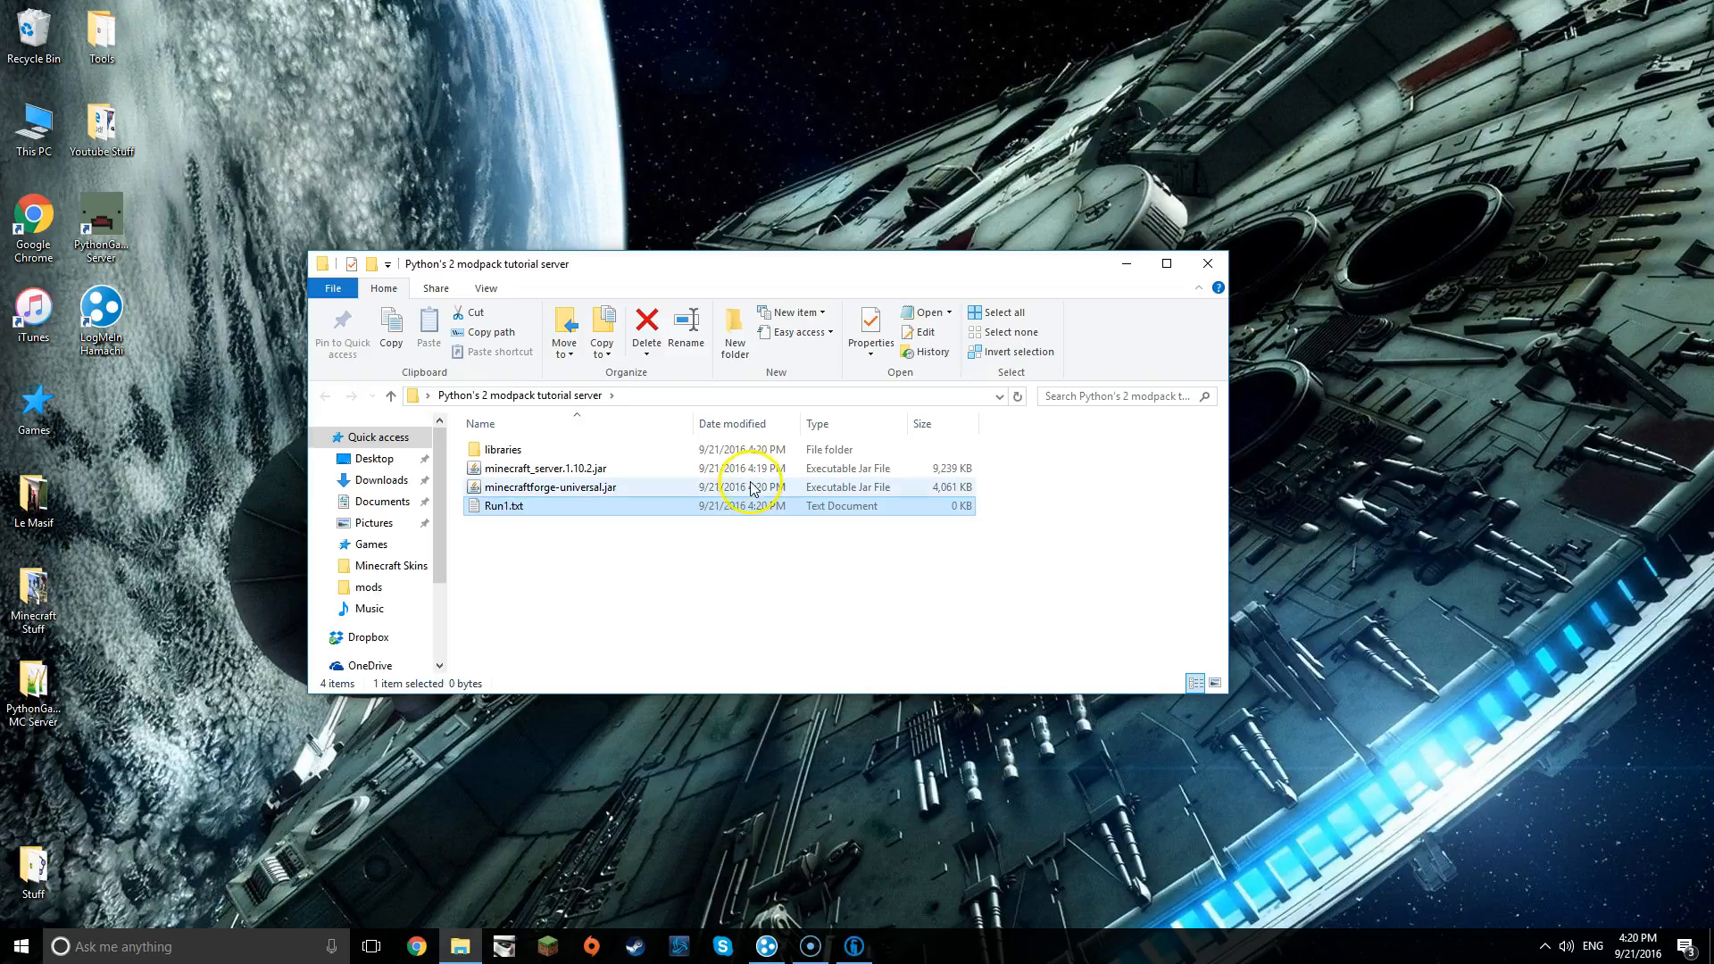
{"action": "double_click", "coordinate": [504, 505]}
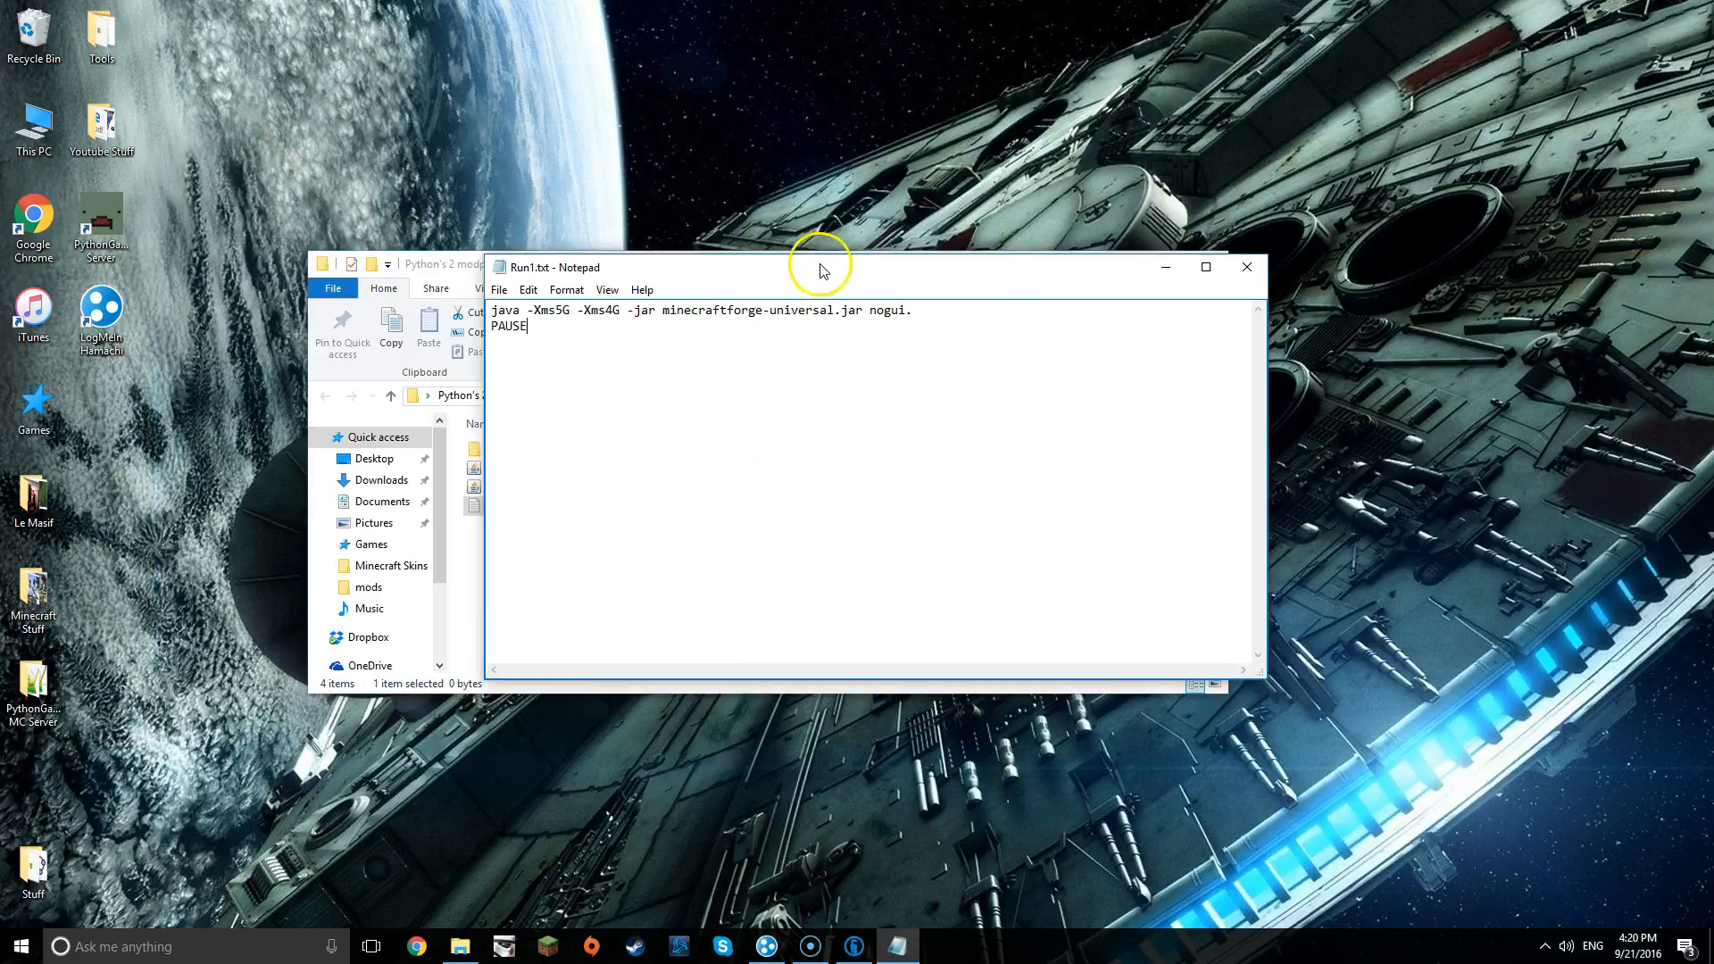
- Save the launch script via Save As with All Files type under the name Run1.bat
{"action": "left_click", "coordinate": [507, 290]}
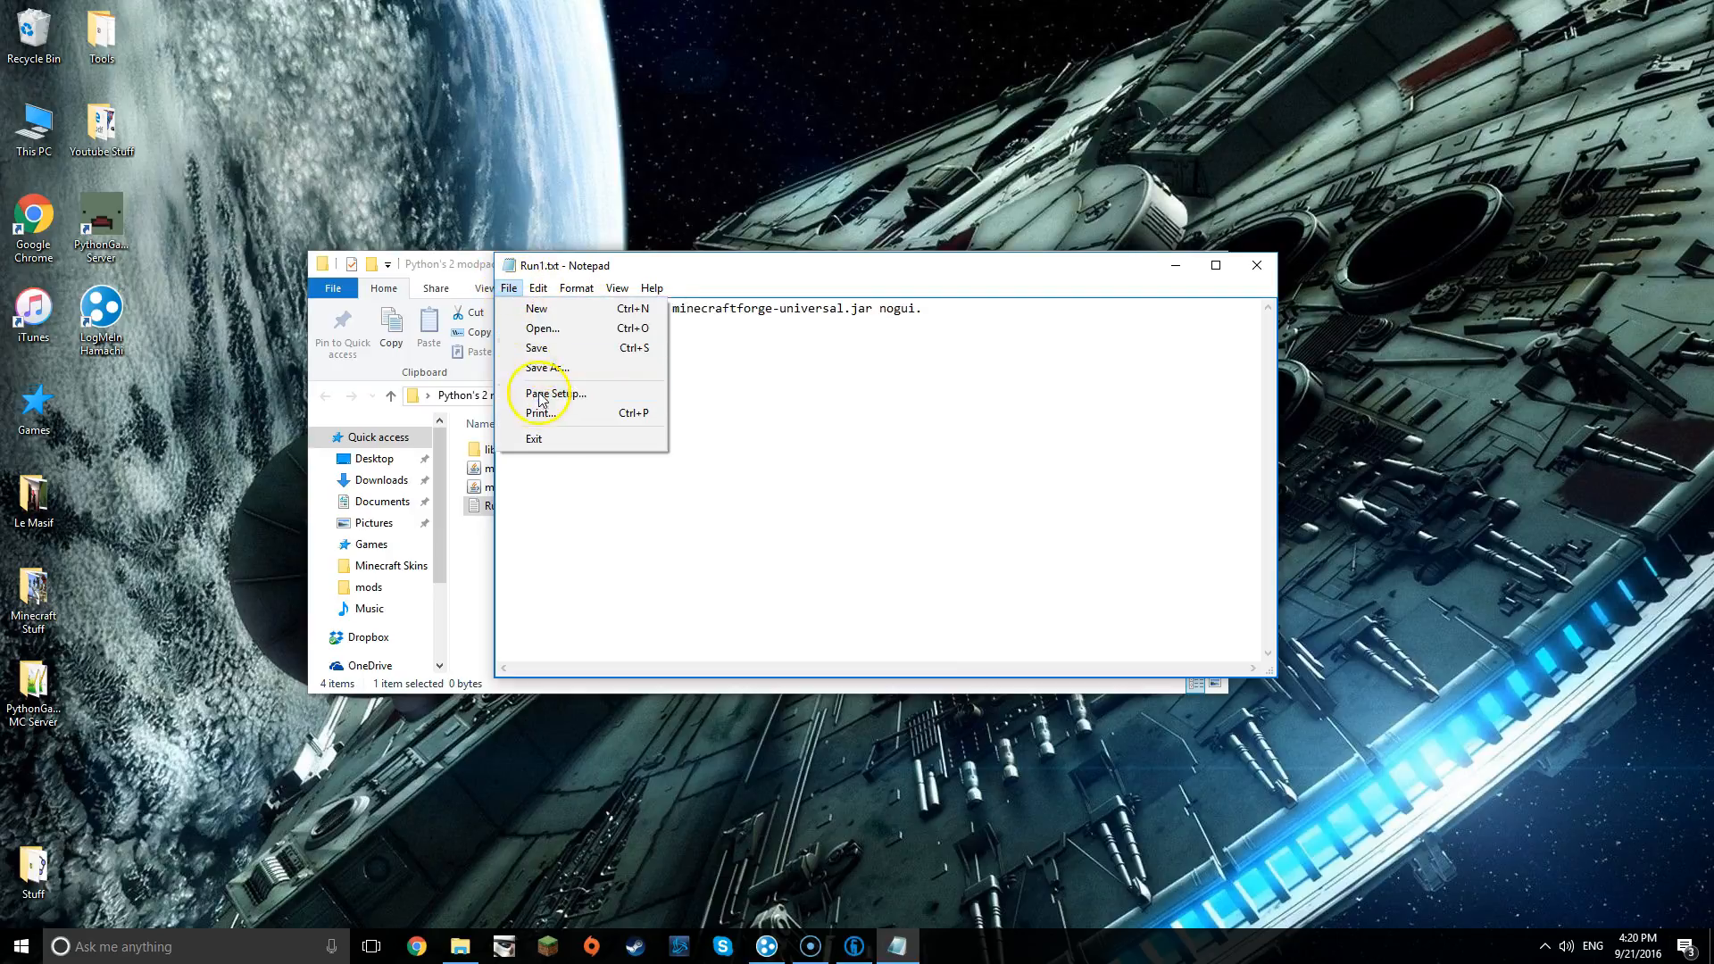
{"action": "left_click", "coordinate": [549, 367]}
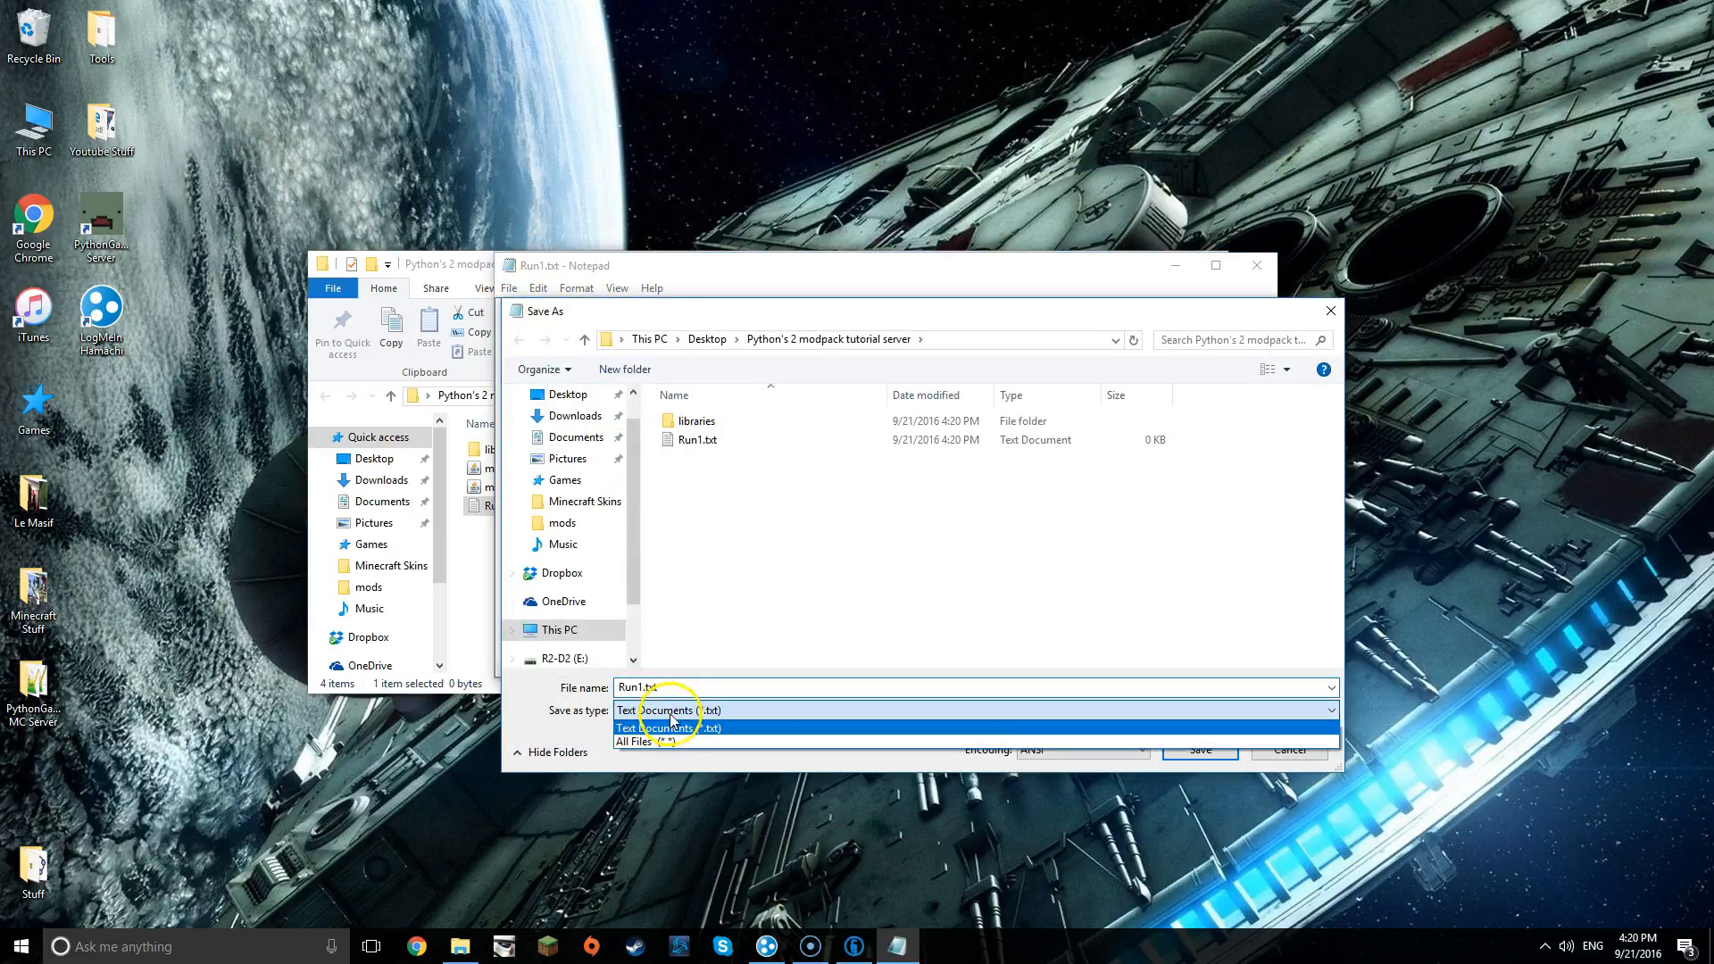
{"action": "left_click", "coordinate": [632, 739]}
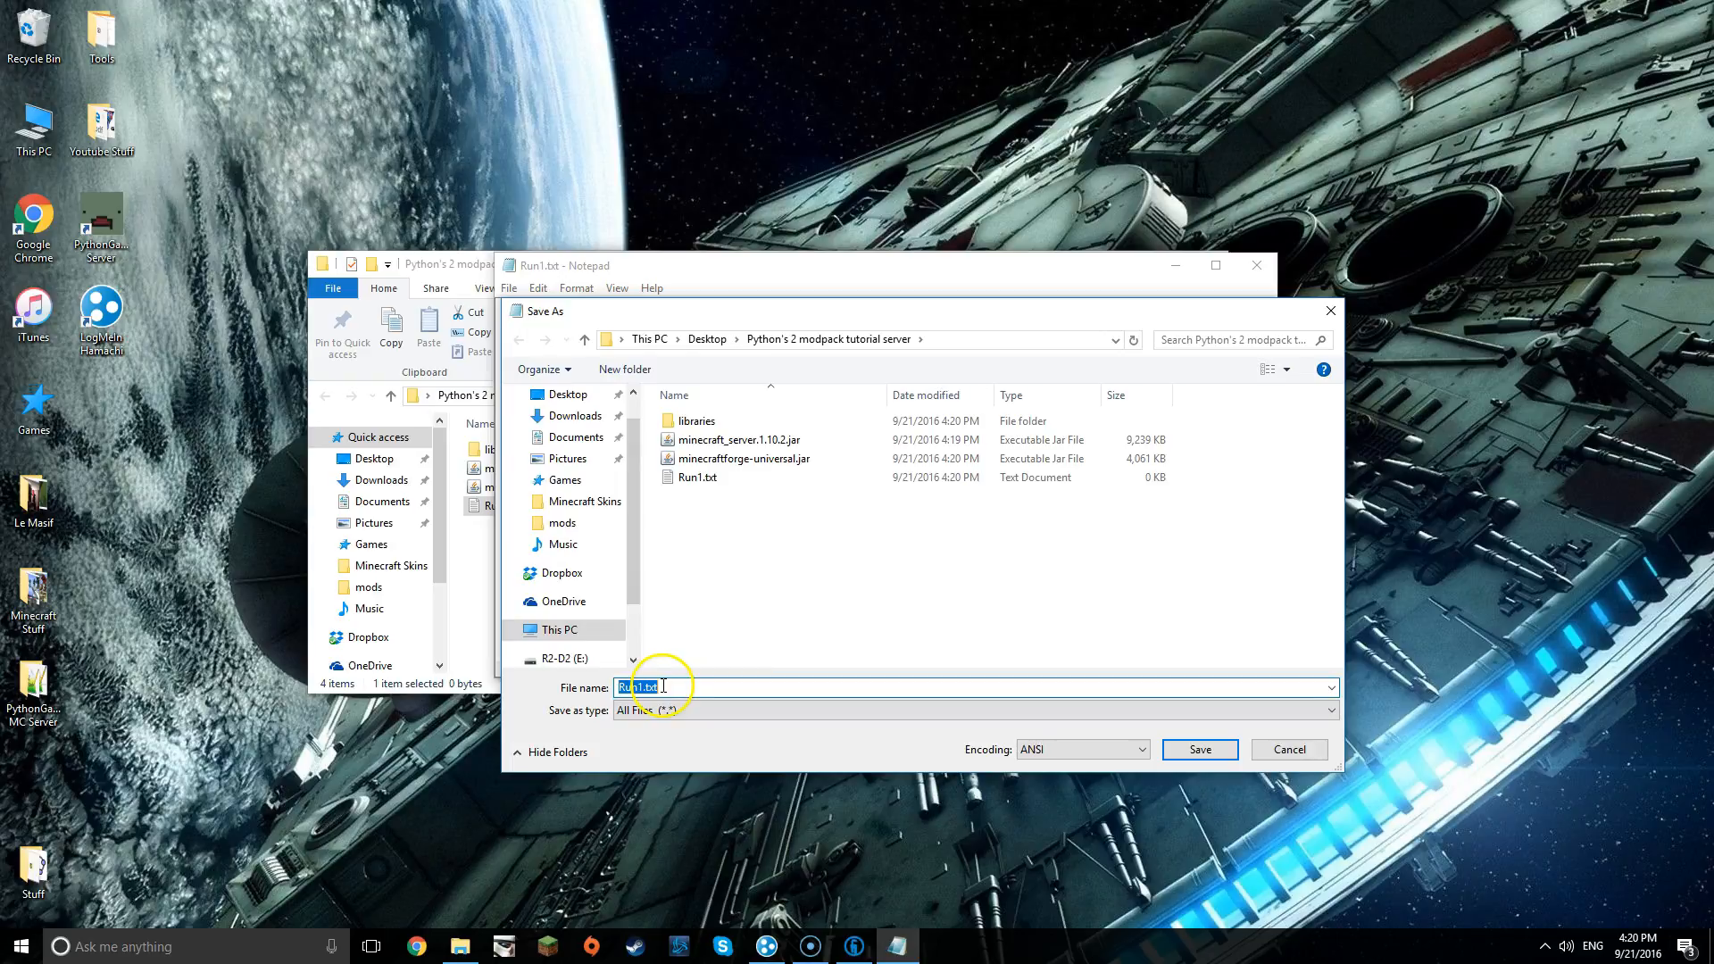
{"action": "type", "text": "Run1.b"}
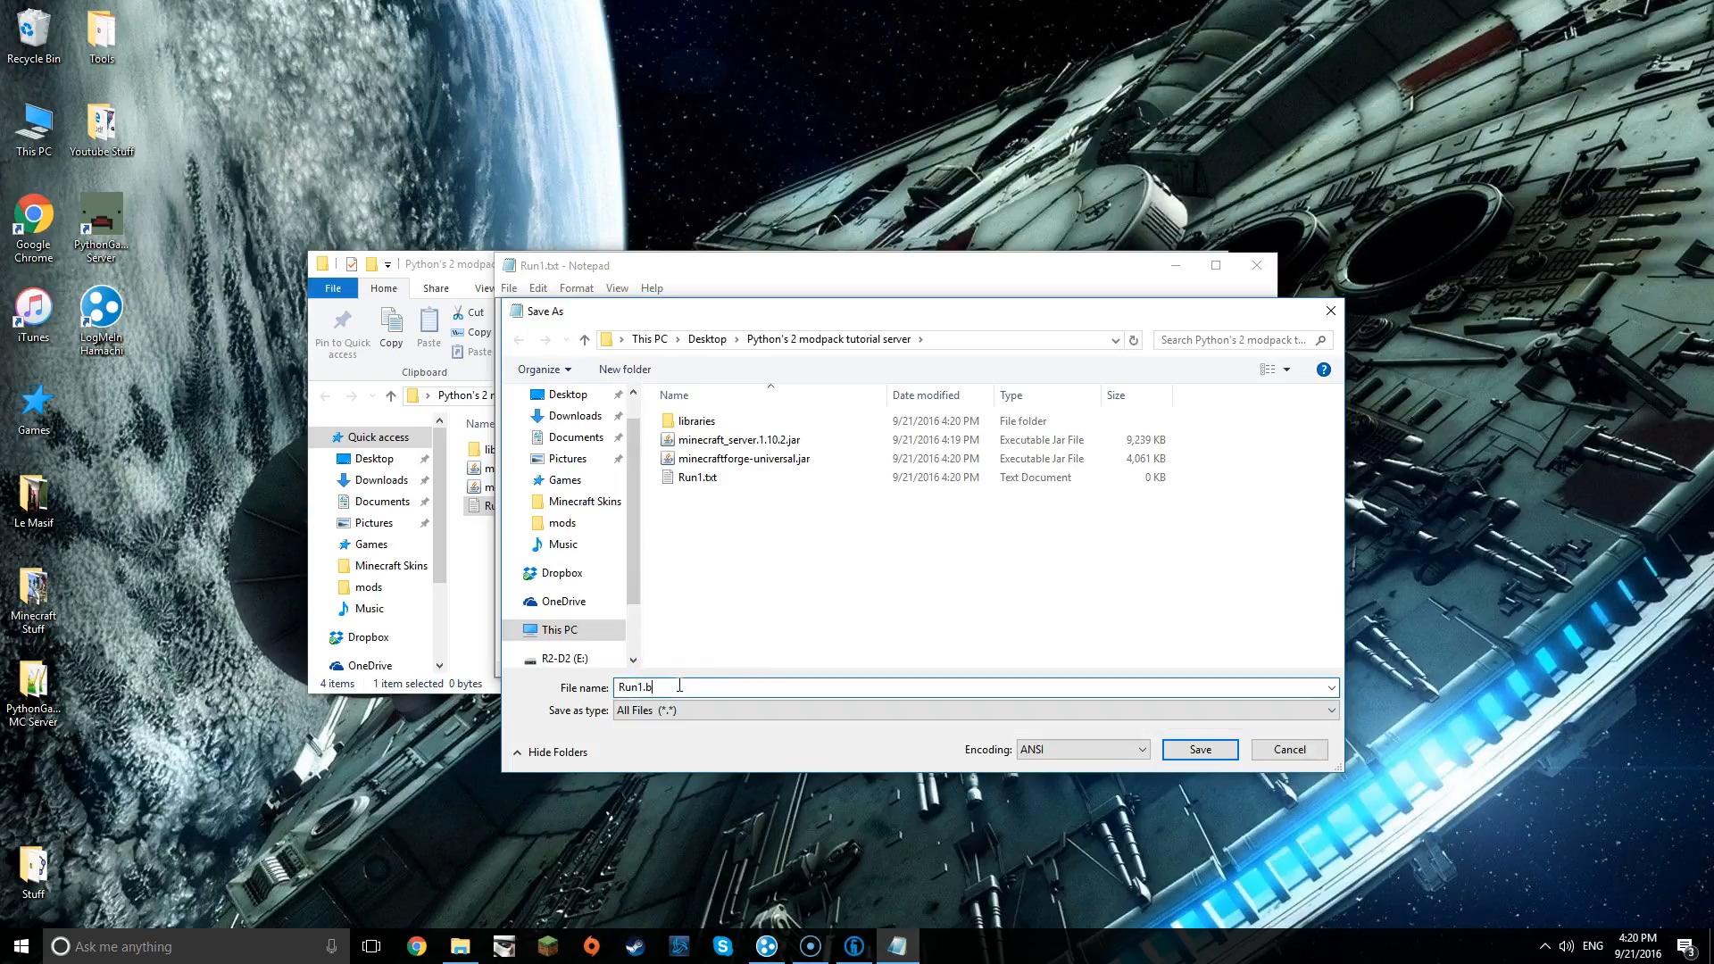
{"action": "left_click", "coordinate": [1199, 748]}
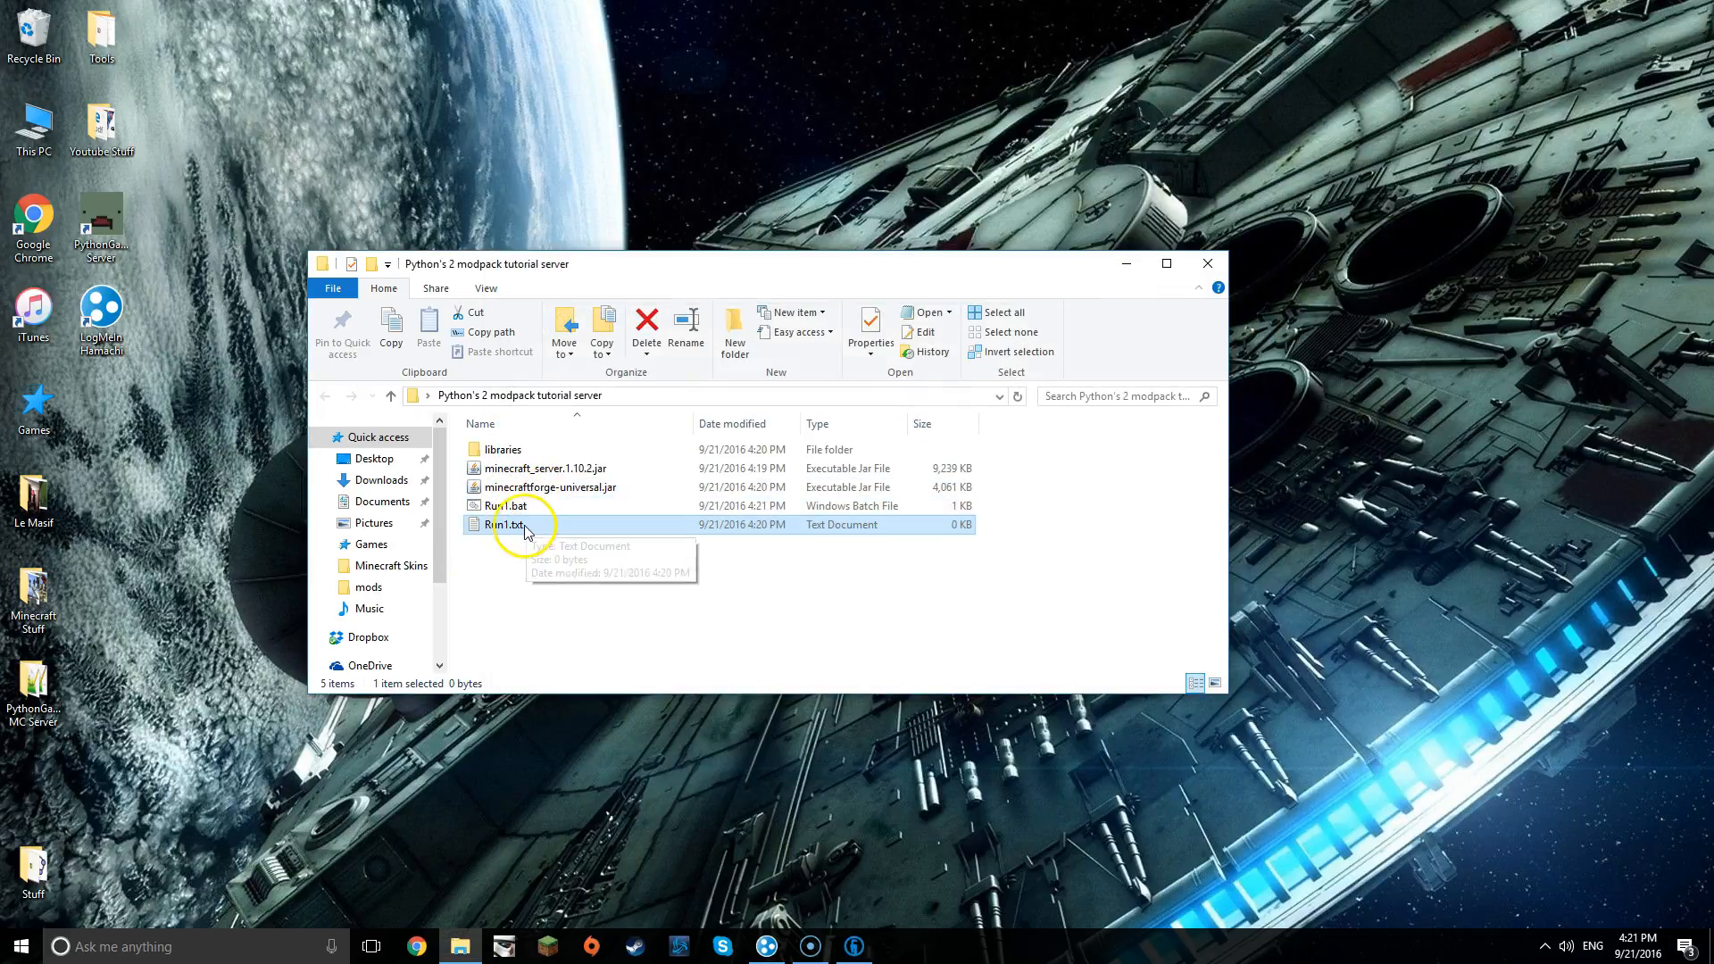
- Delete the leftover Run1.txt and start Run1.bat so the server generates its first files
{"action": "left_click", "coordinate": [646, 320]}
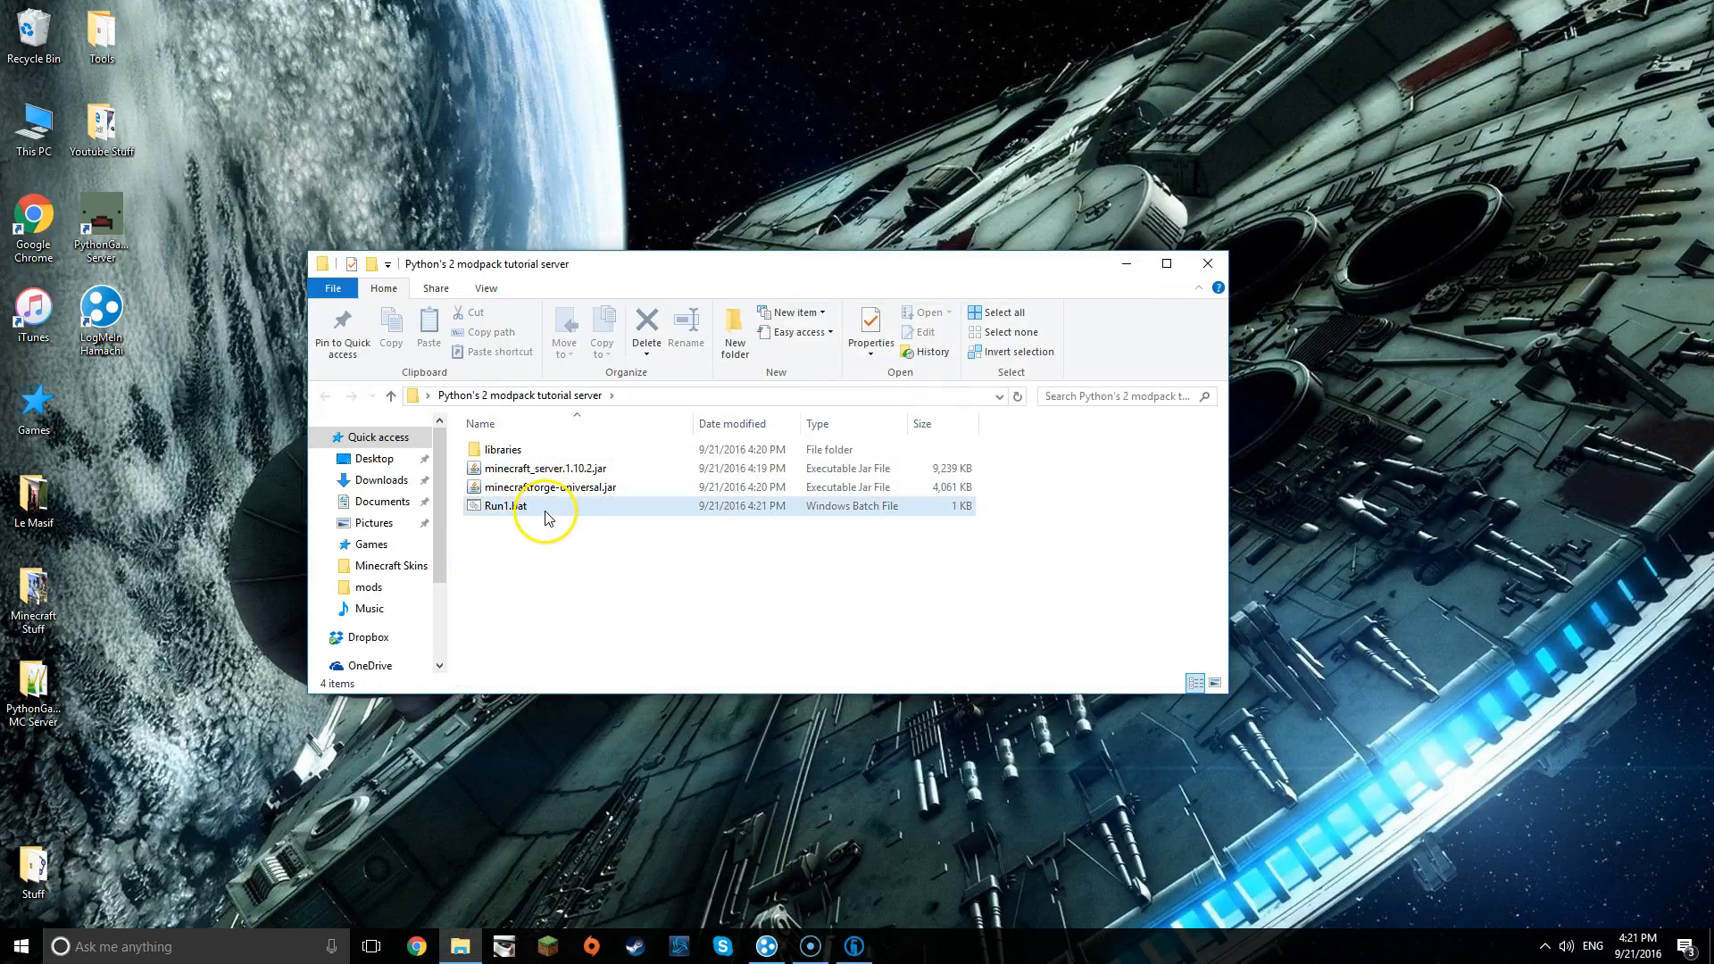
{"action": "double_click", "coordinate": [503, 505]}
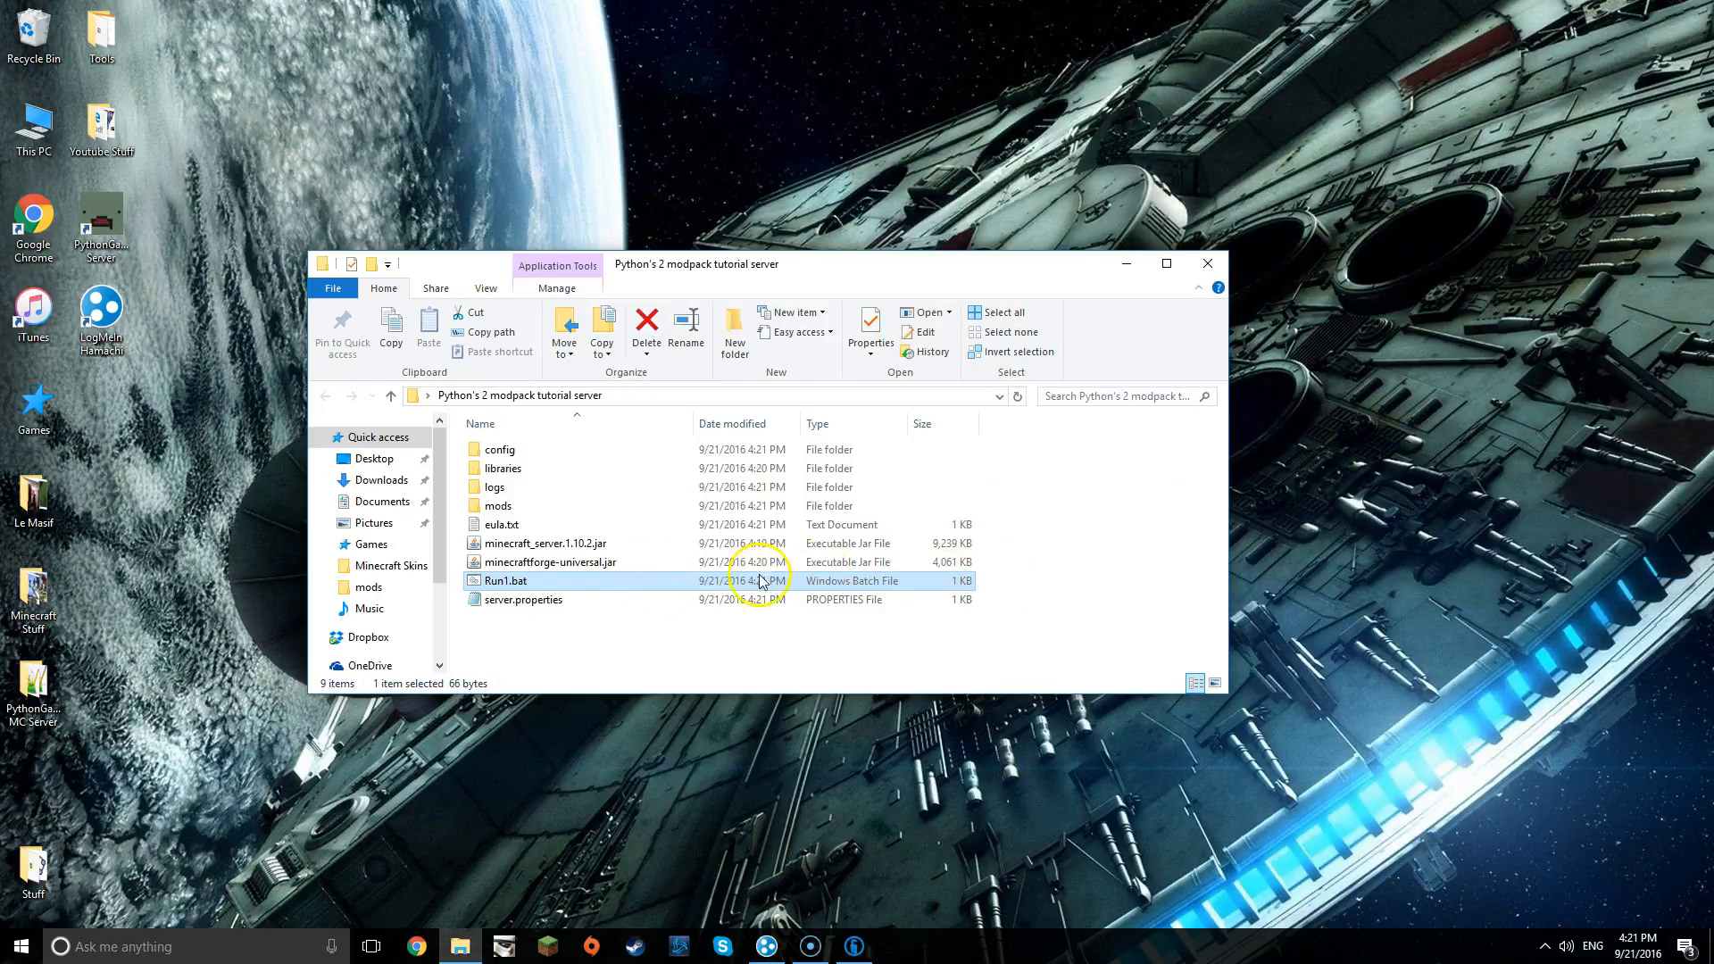
{"action": "mouse_move", "coordinate": [503, 543]}
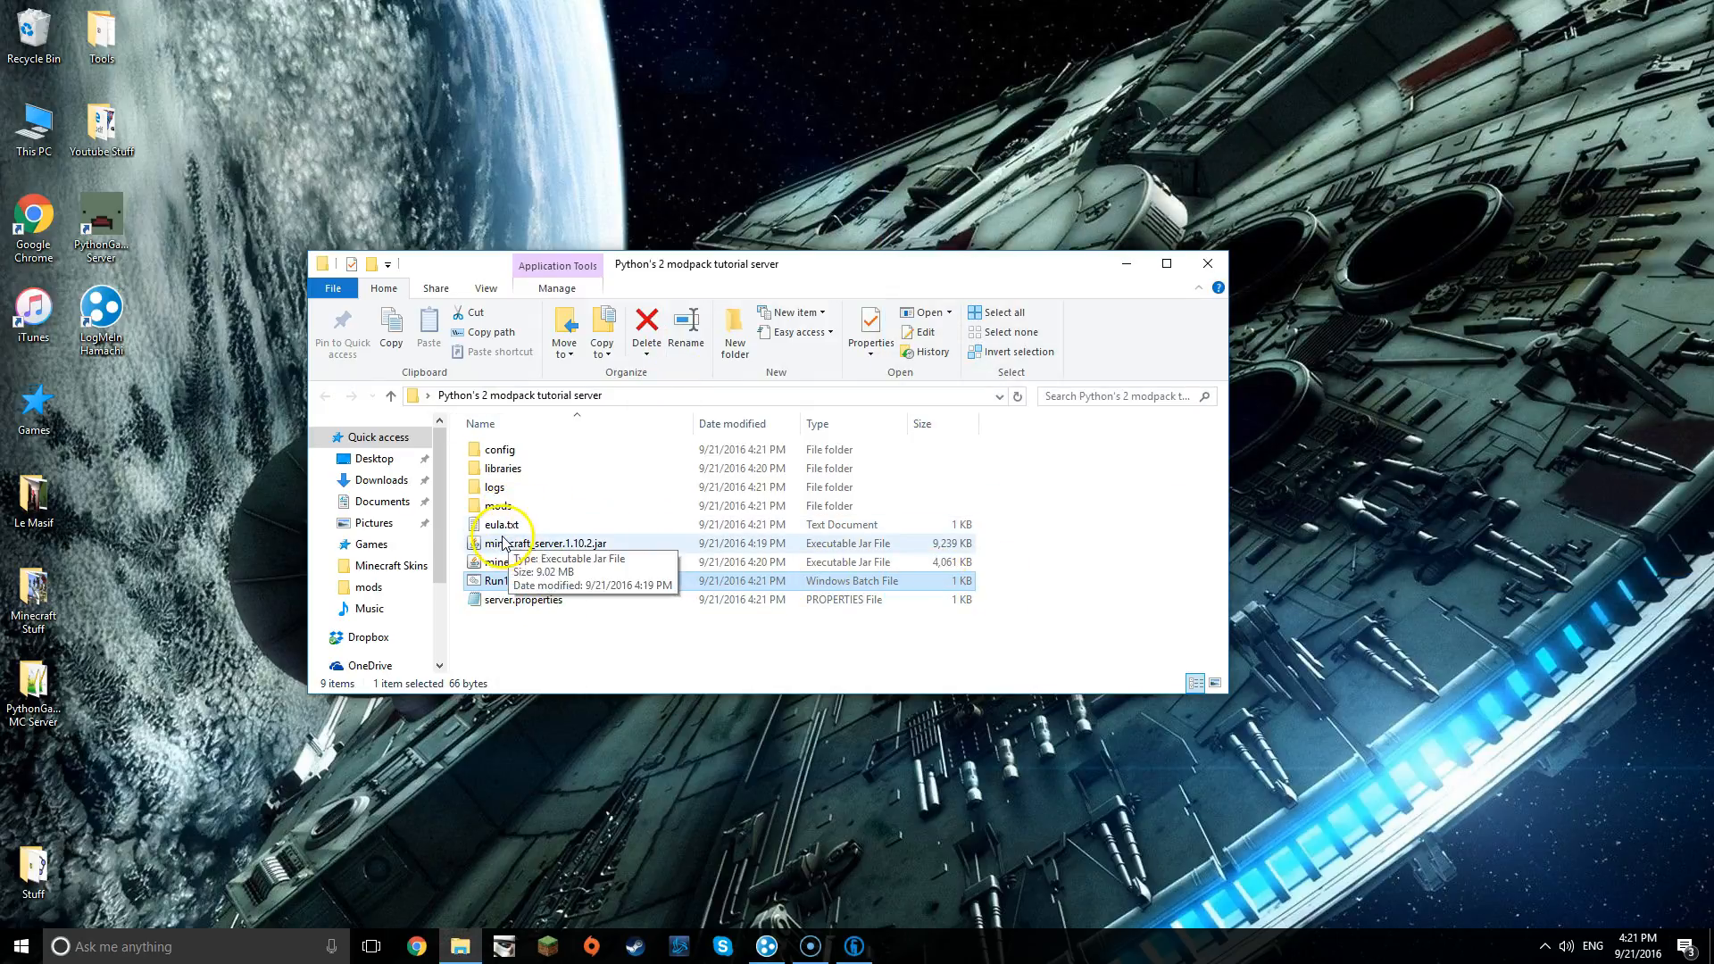
- Bring up the generated eula.txt in Notepad, showing eula=false
{"action": "double_click", "coordinate": [500, 525]}
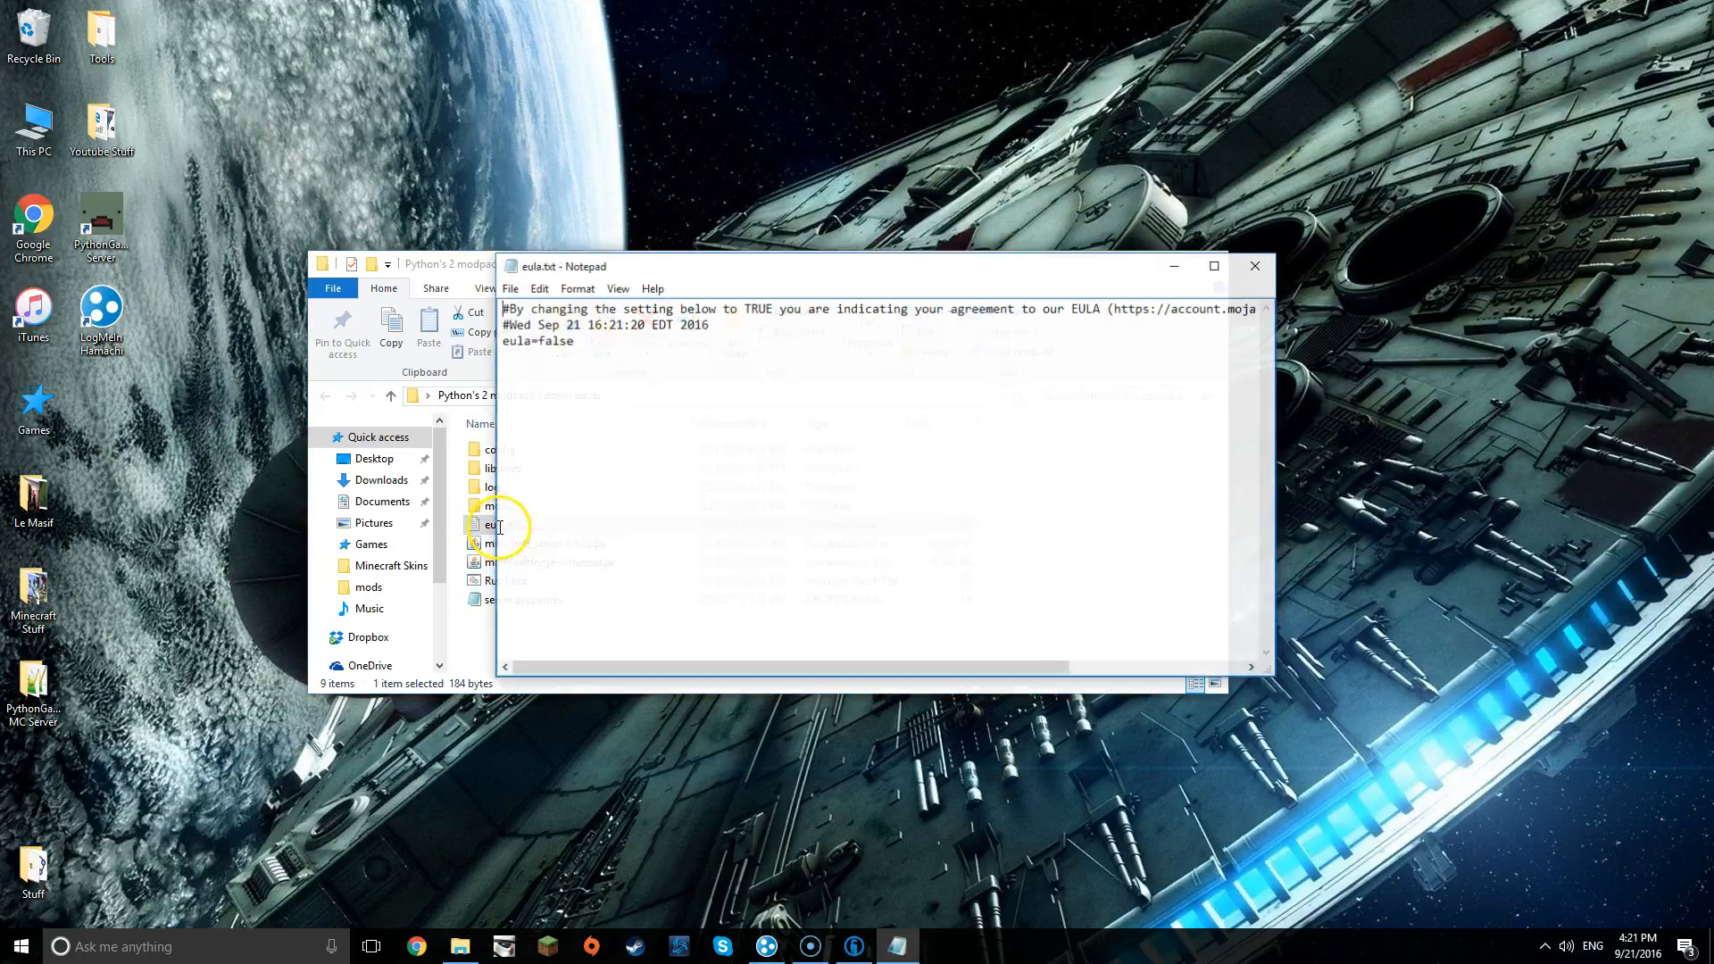
- Change eula=false to eula=true, save the file and close Notepad
{"action": "double_click", "coordinate": [553, 339]}
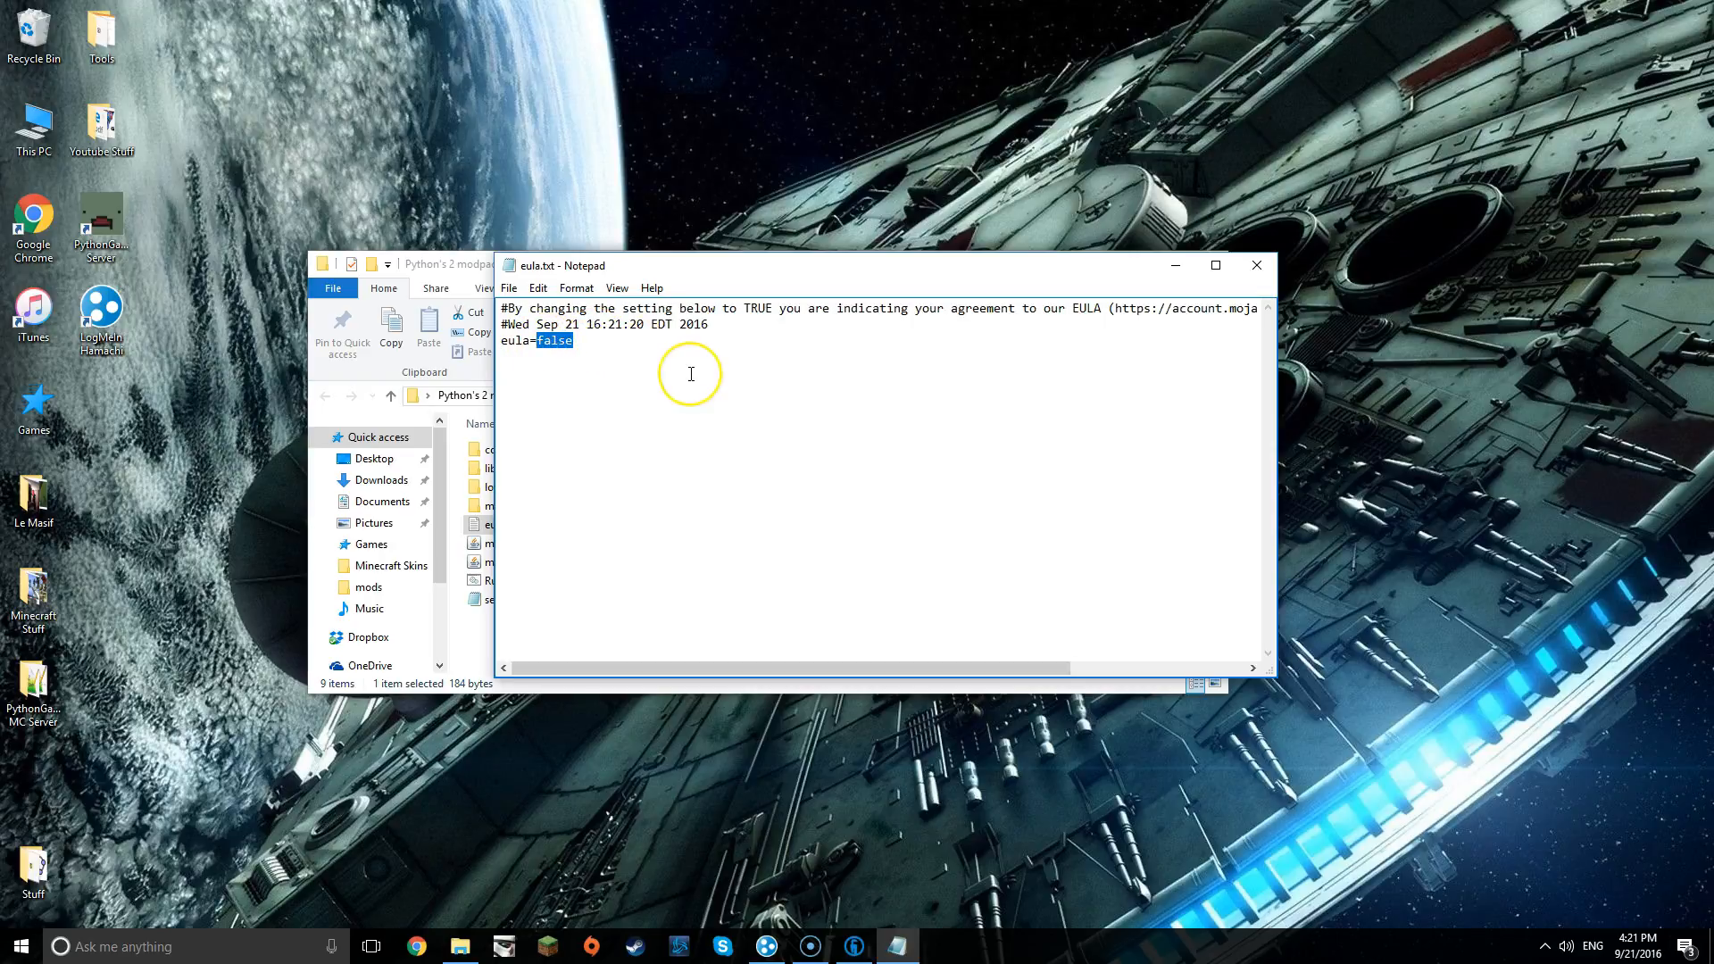
{"action": "type", "text": "truy"}
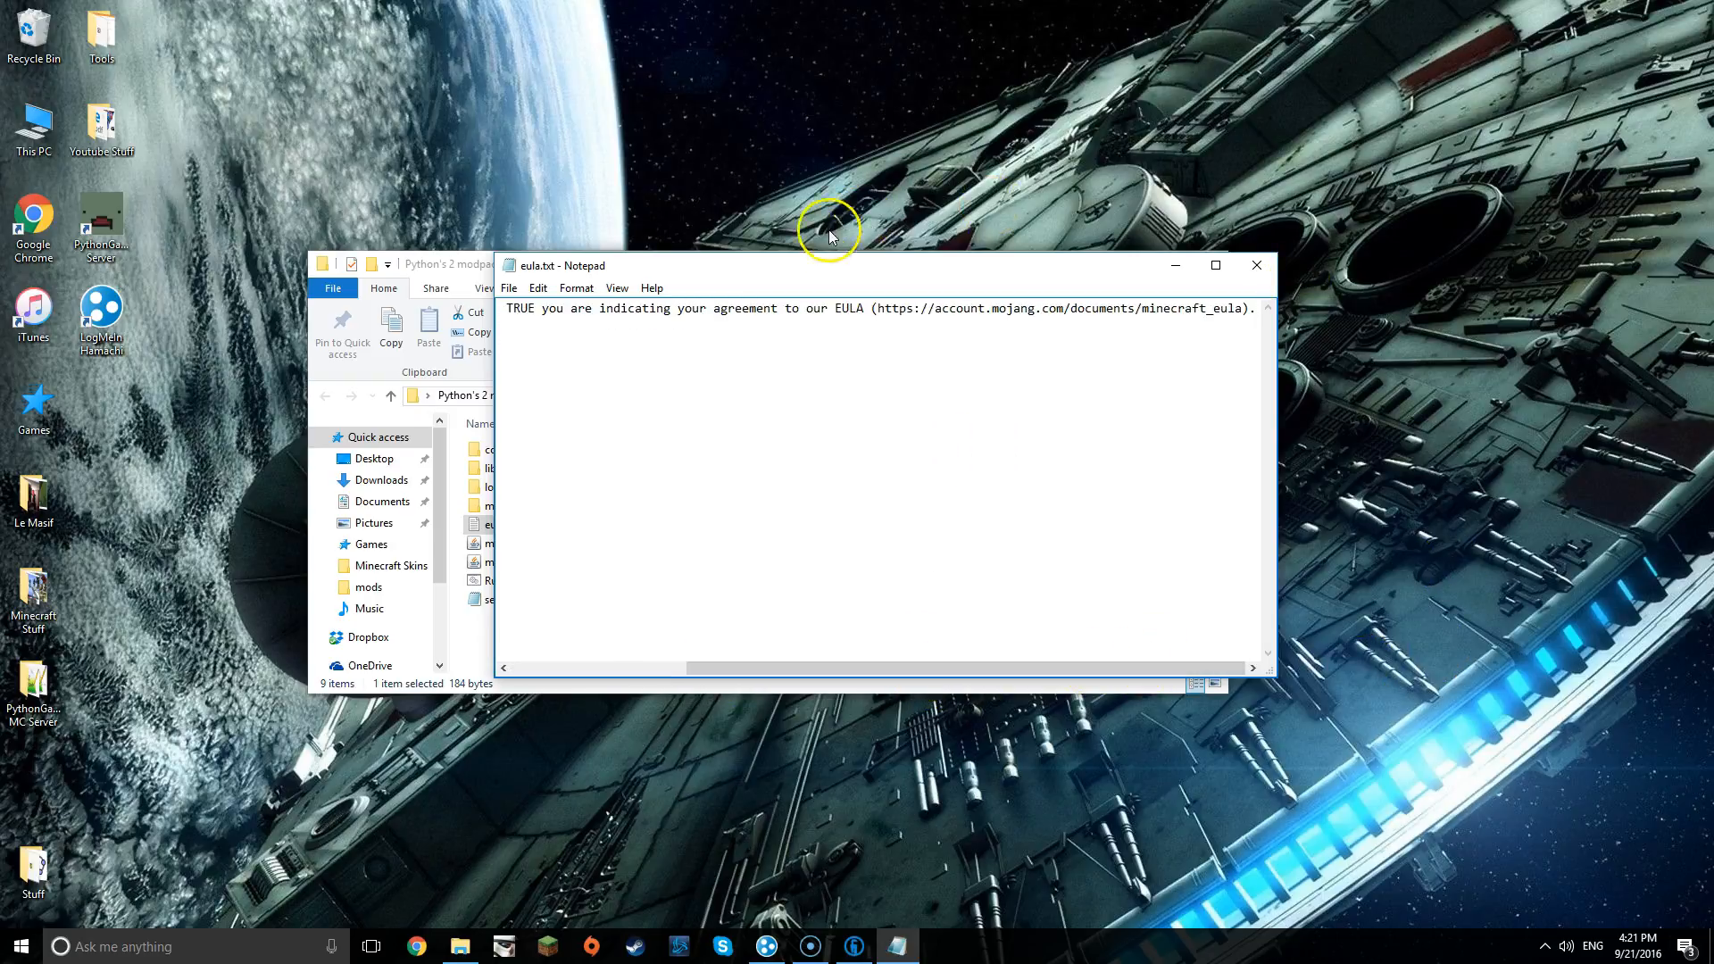
{"action": "mouse_move", "coordinate": [1185, 668]}
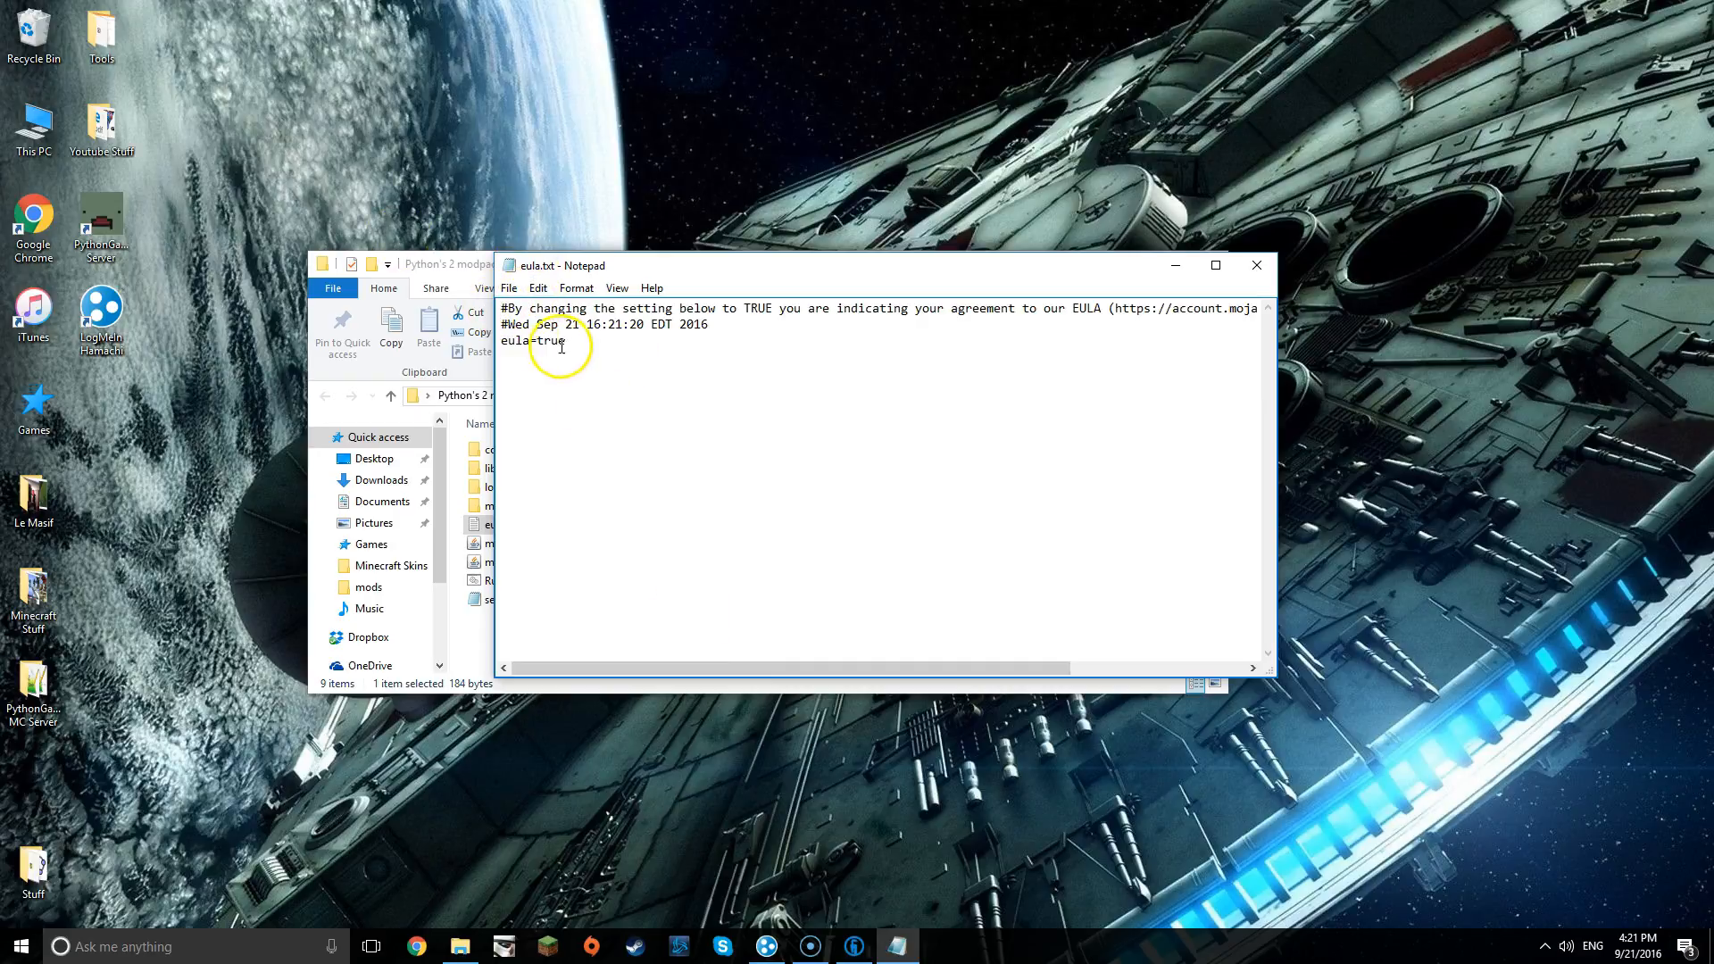
{"action": "left_click", "coordinate": [509, 287]}
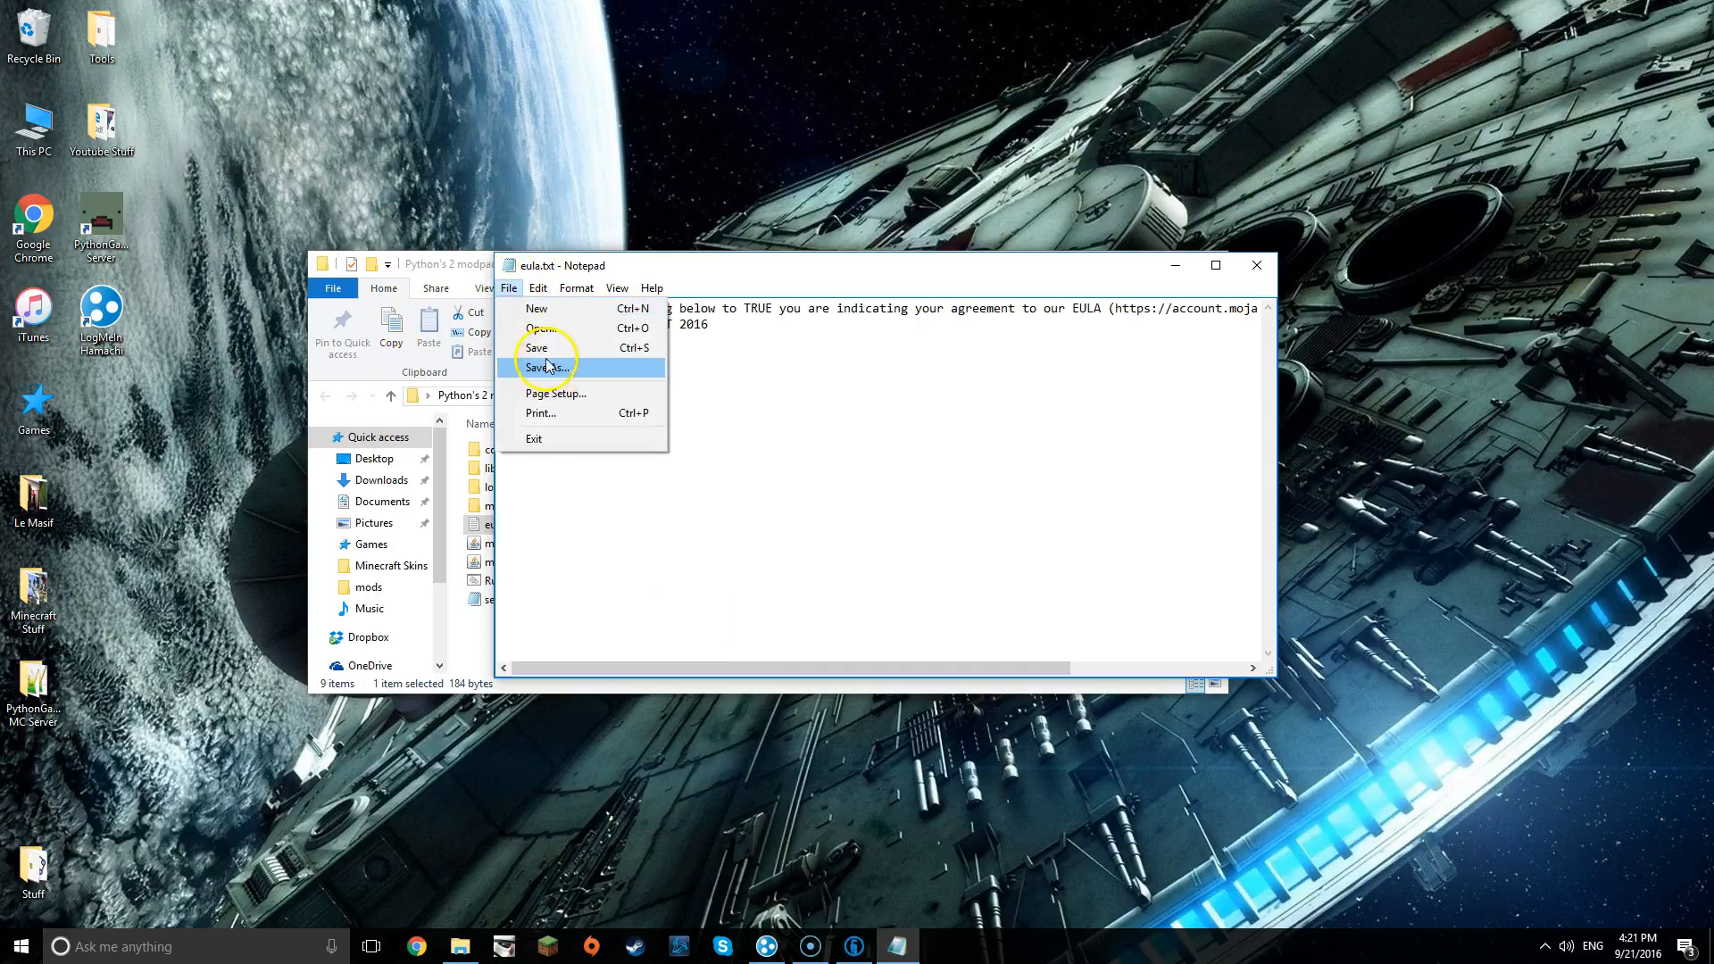
{"action": "left_click", "coordinate": [537, 348]}
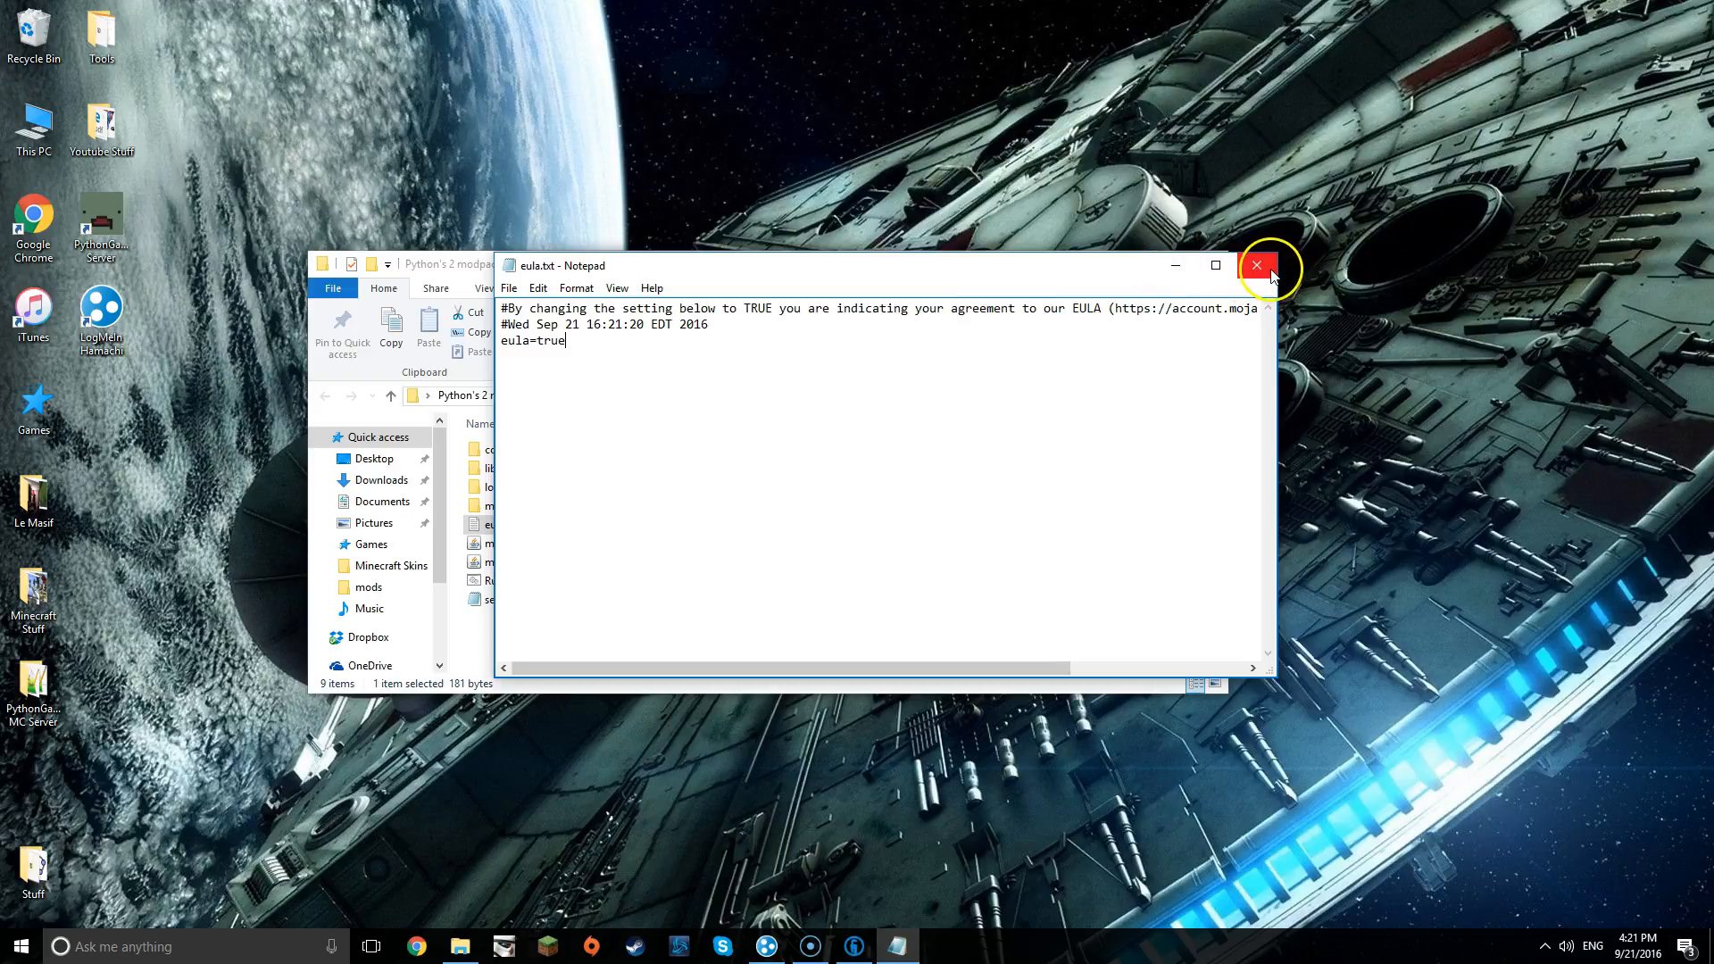
{"action": "left_click", "coordinate": [1255, 266]}
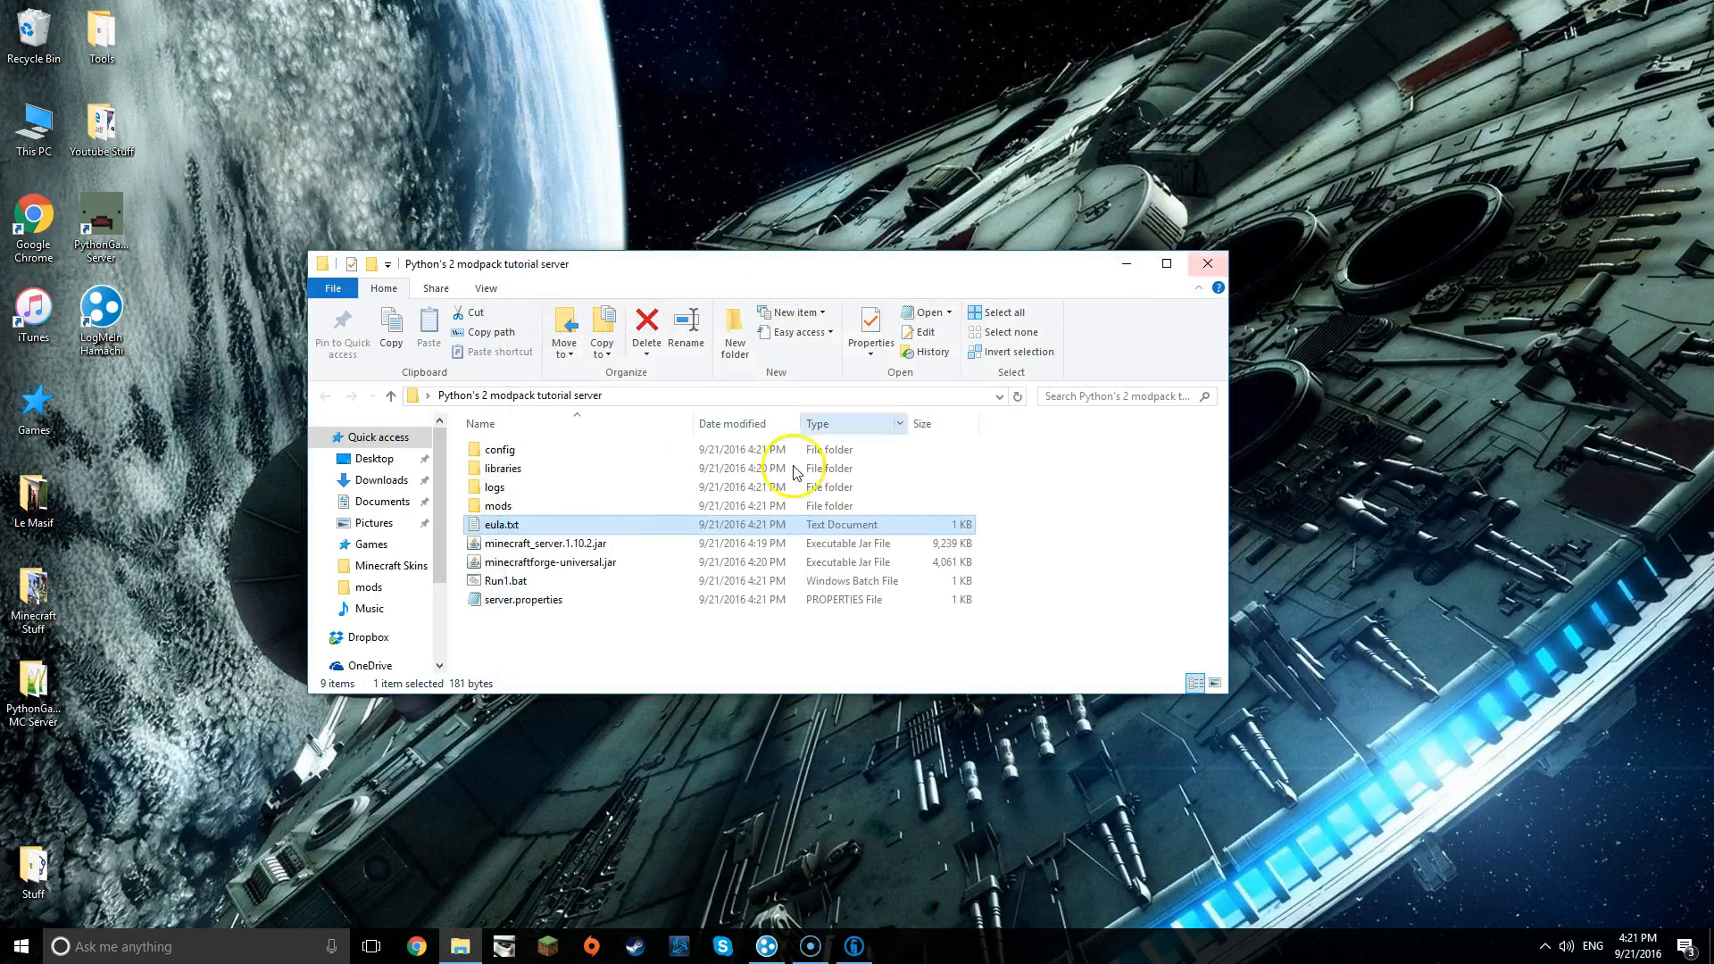
- Start Run1.bat again so the Forge server loads and creates world, ops and whitelist files
{"action": "left_click", "coordinate": [505, 581]}
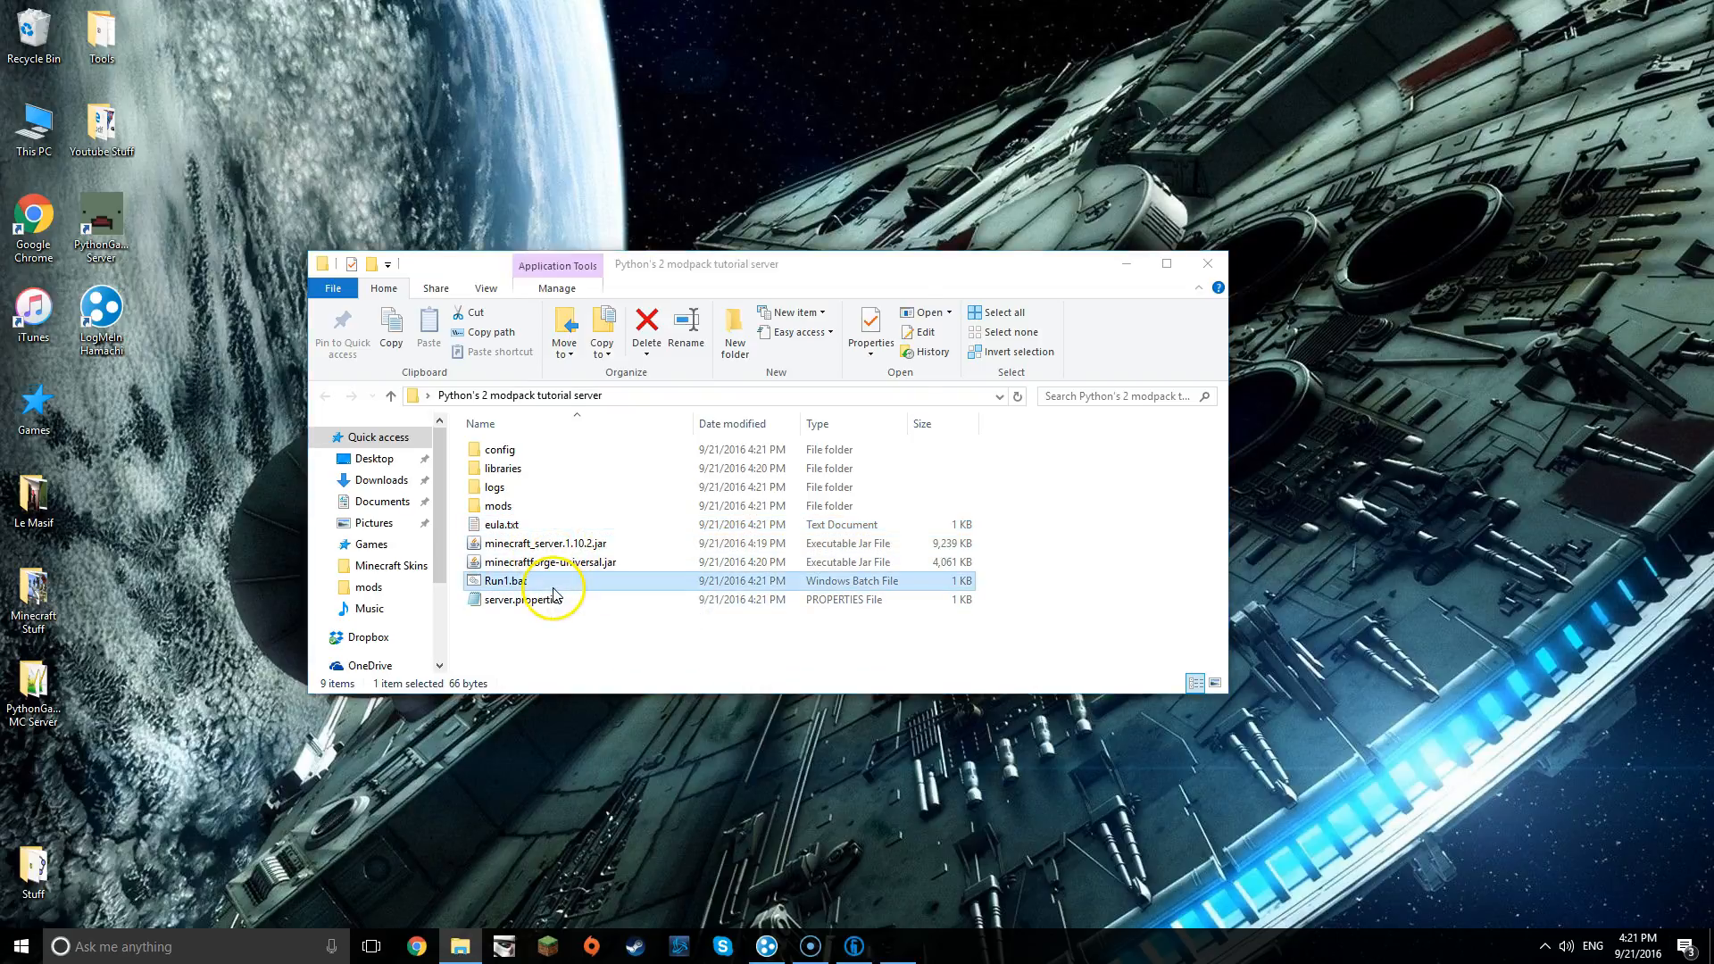
{"action": "double_click", "coordinate": [503, 580]}
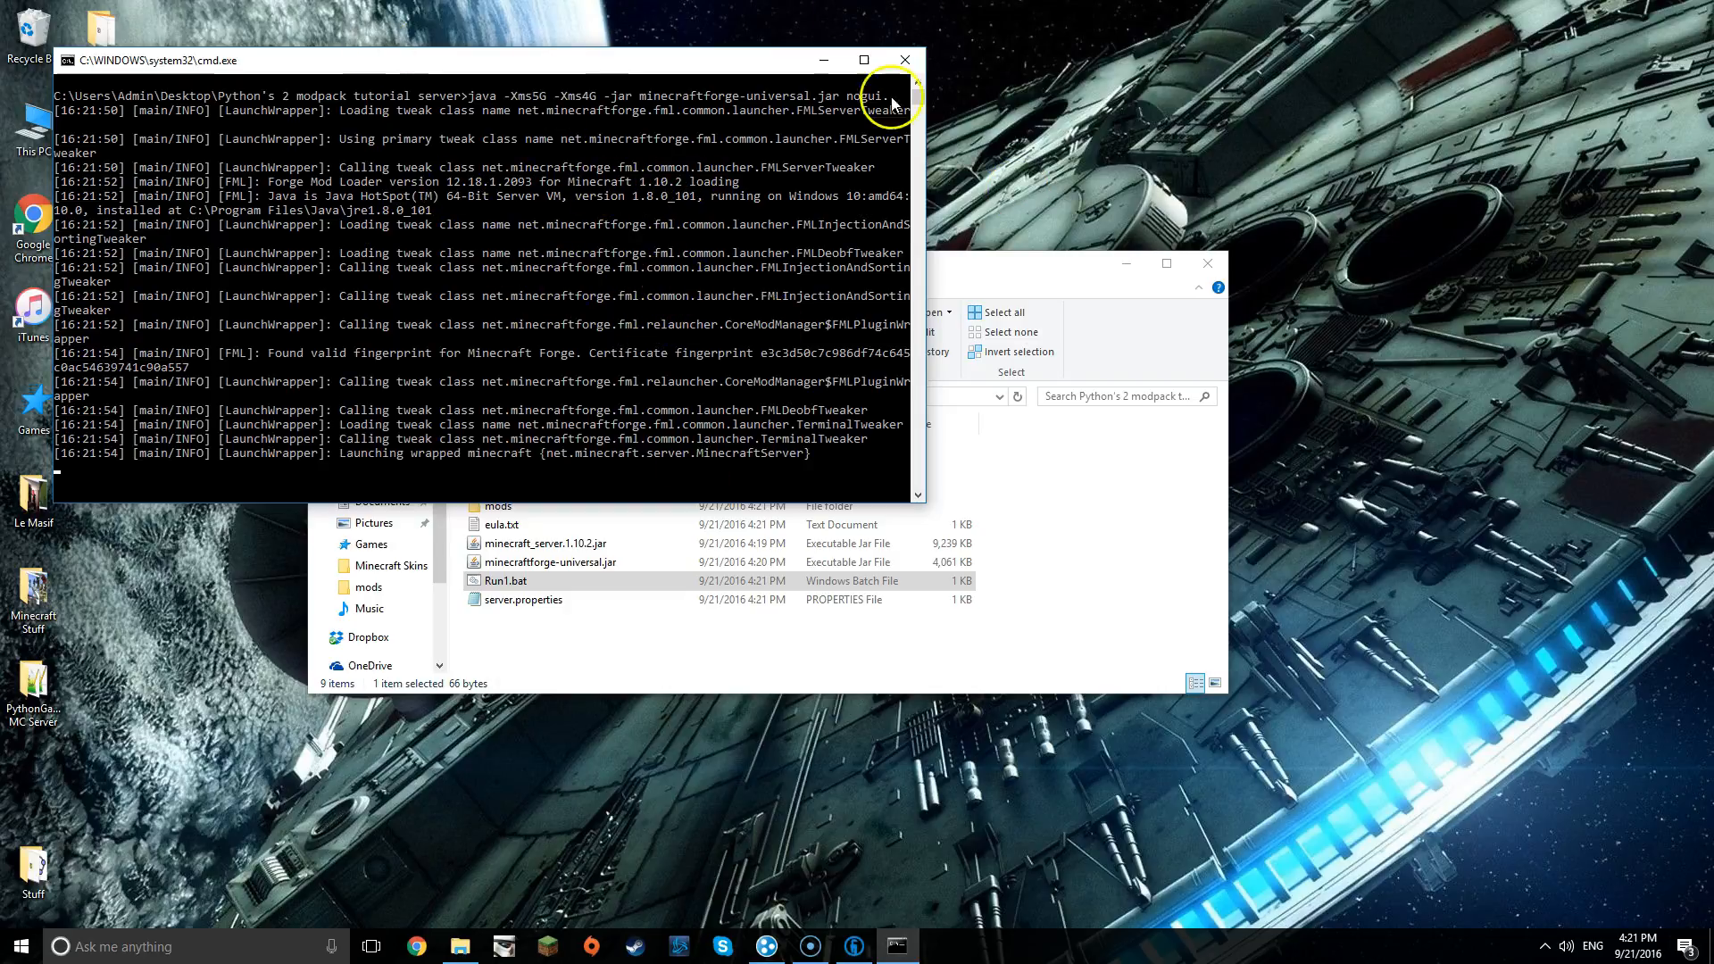
{"action": "mouse_move", "coordinate": [738, 140]}
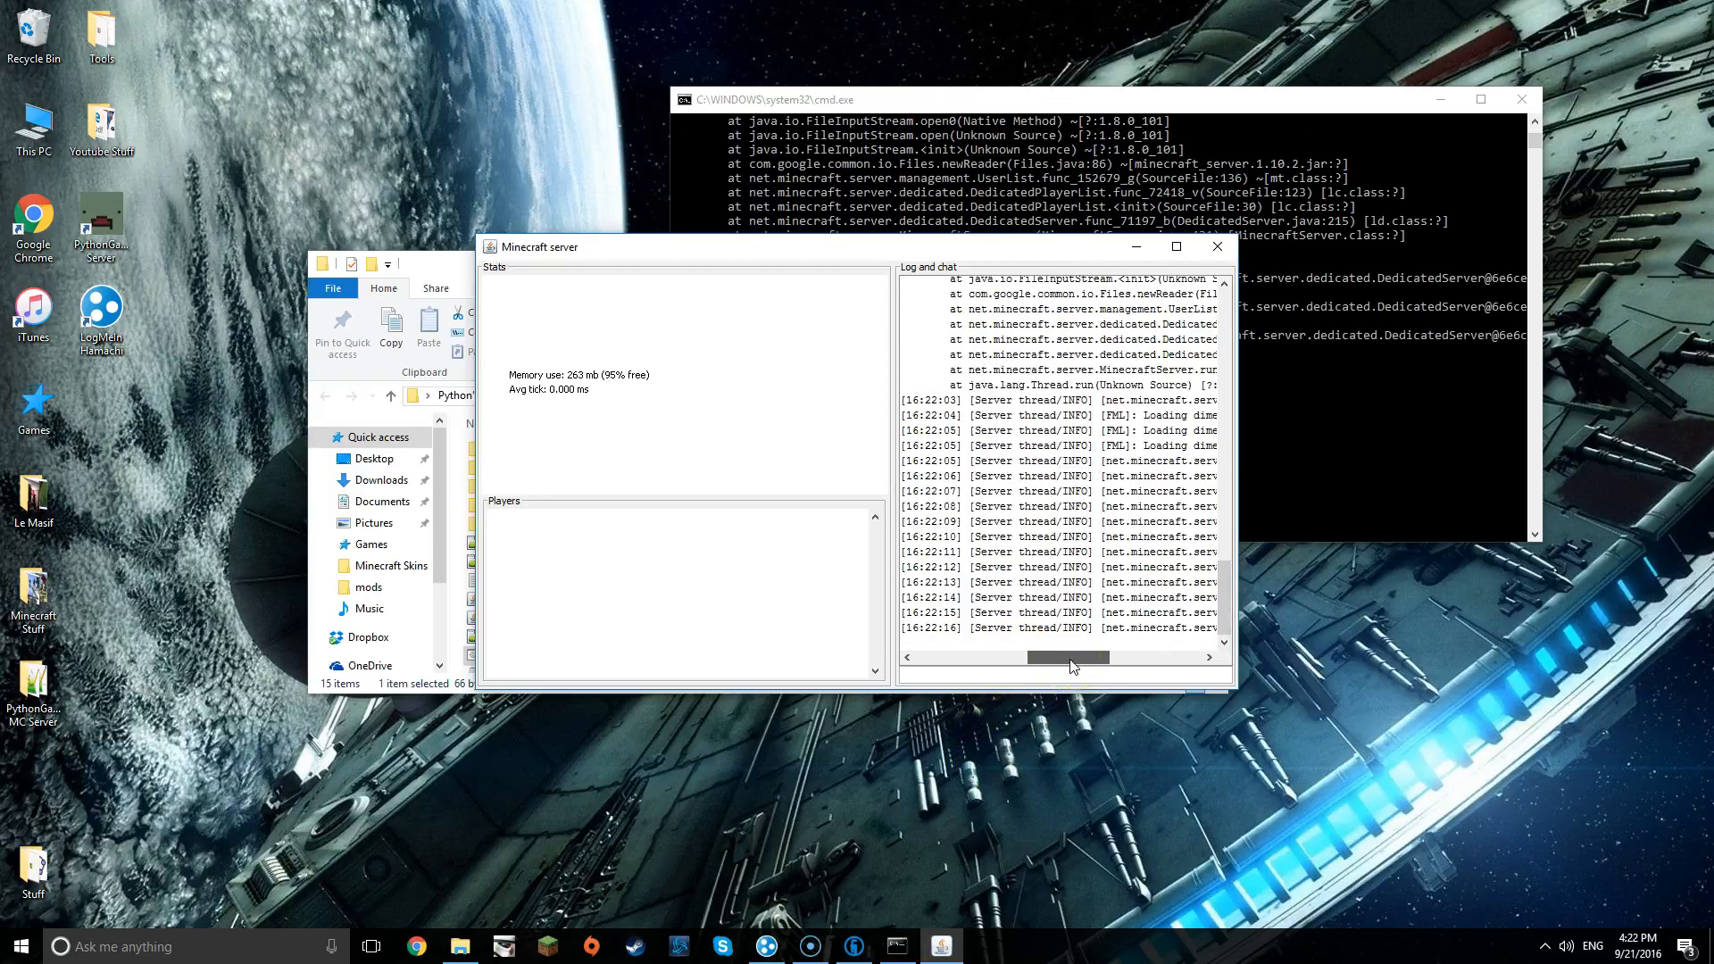
{"action": "left_click_drag", "start_coordinate": [1070, 657], "coordinate": [974, 657]}
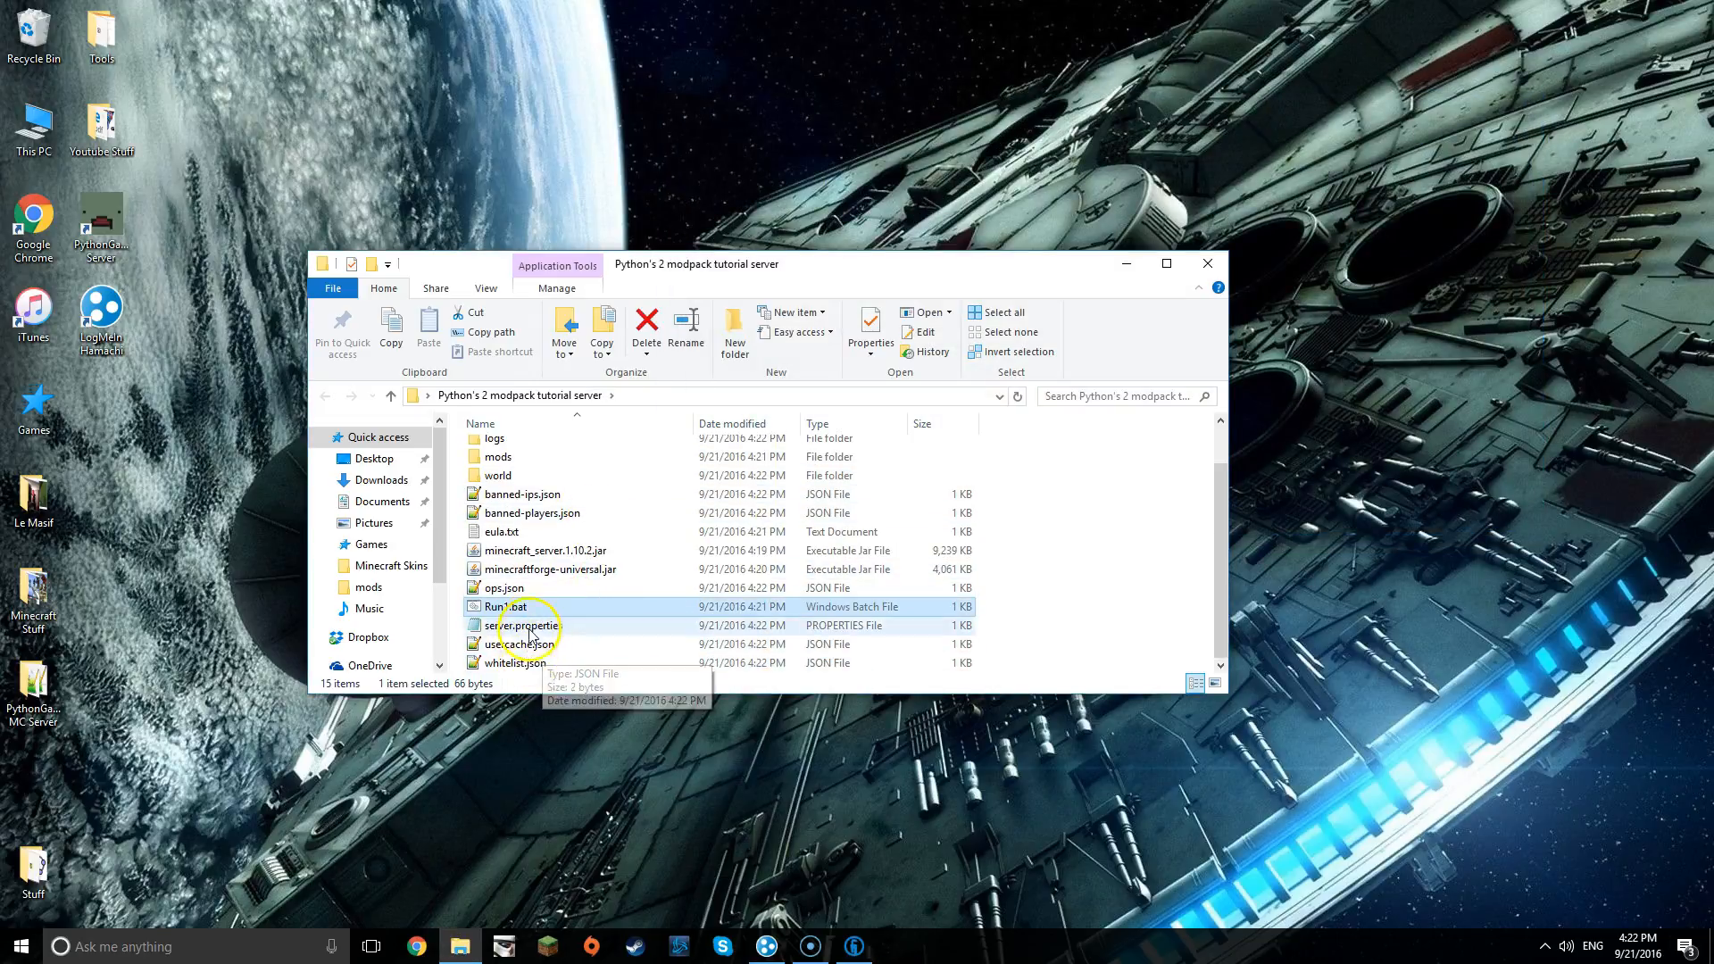
- Open server.properties in Notepad and change the motd to "ThePython's Modpack server"
{"action": "double_click", "coordinate": [520, 625]}
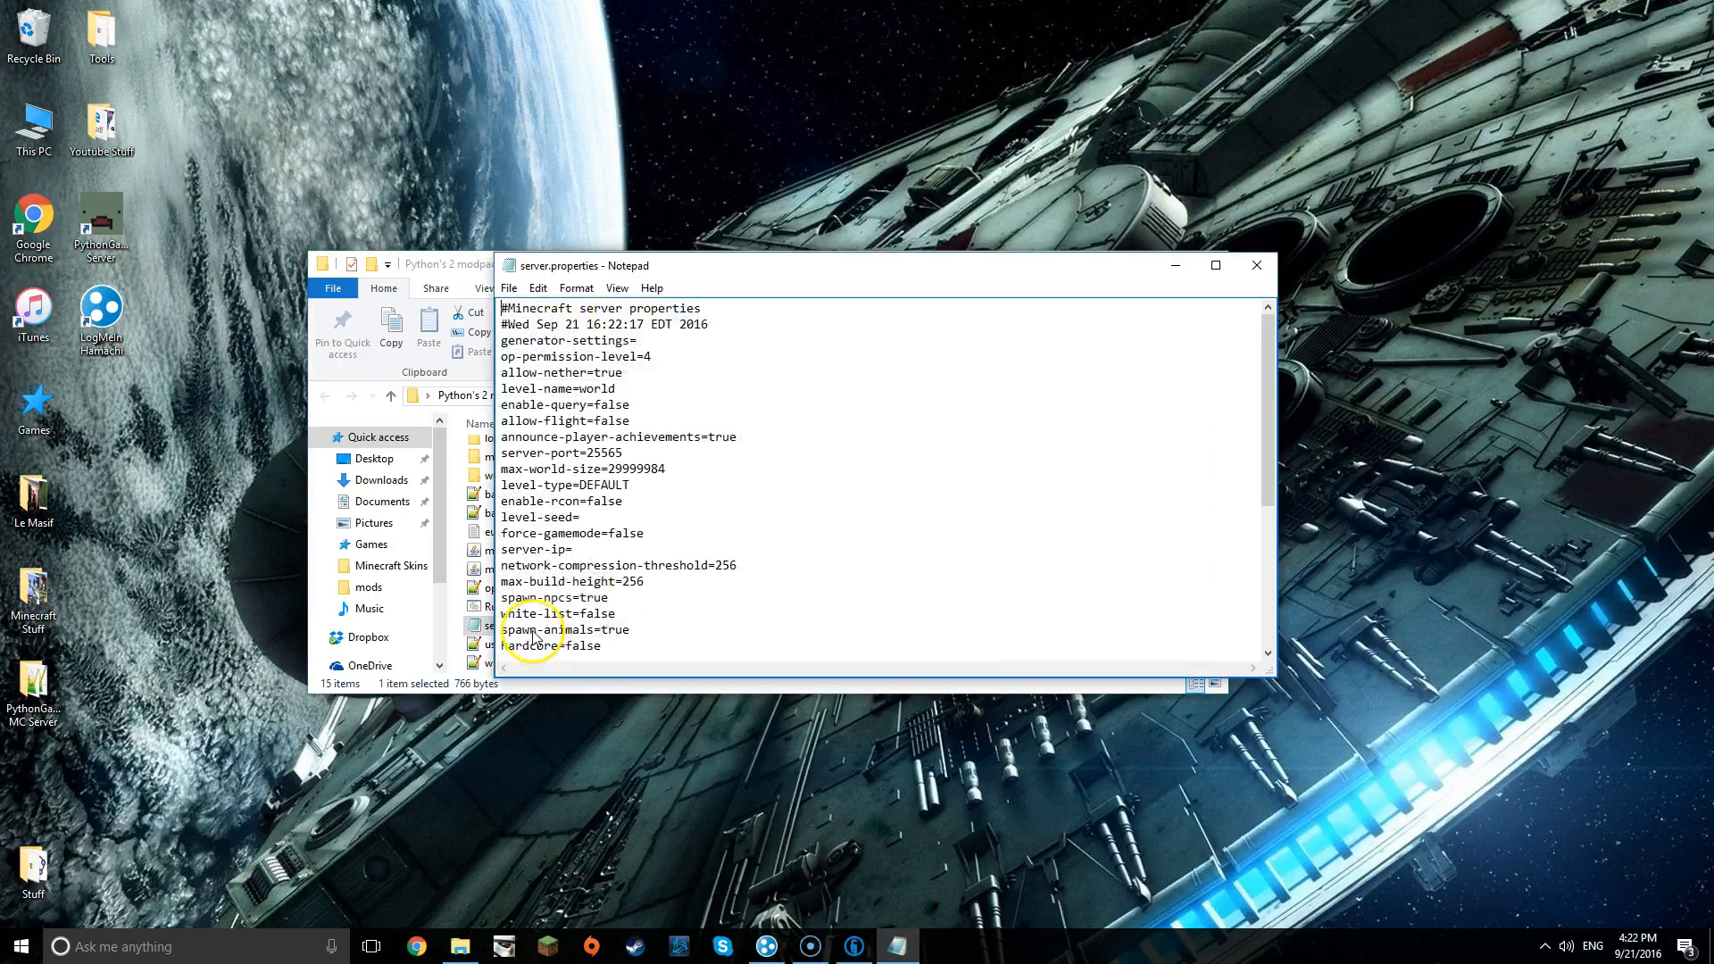
{"action": "scroll", "scroll_direction": "down", "scroll_amount": 3}
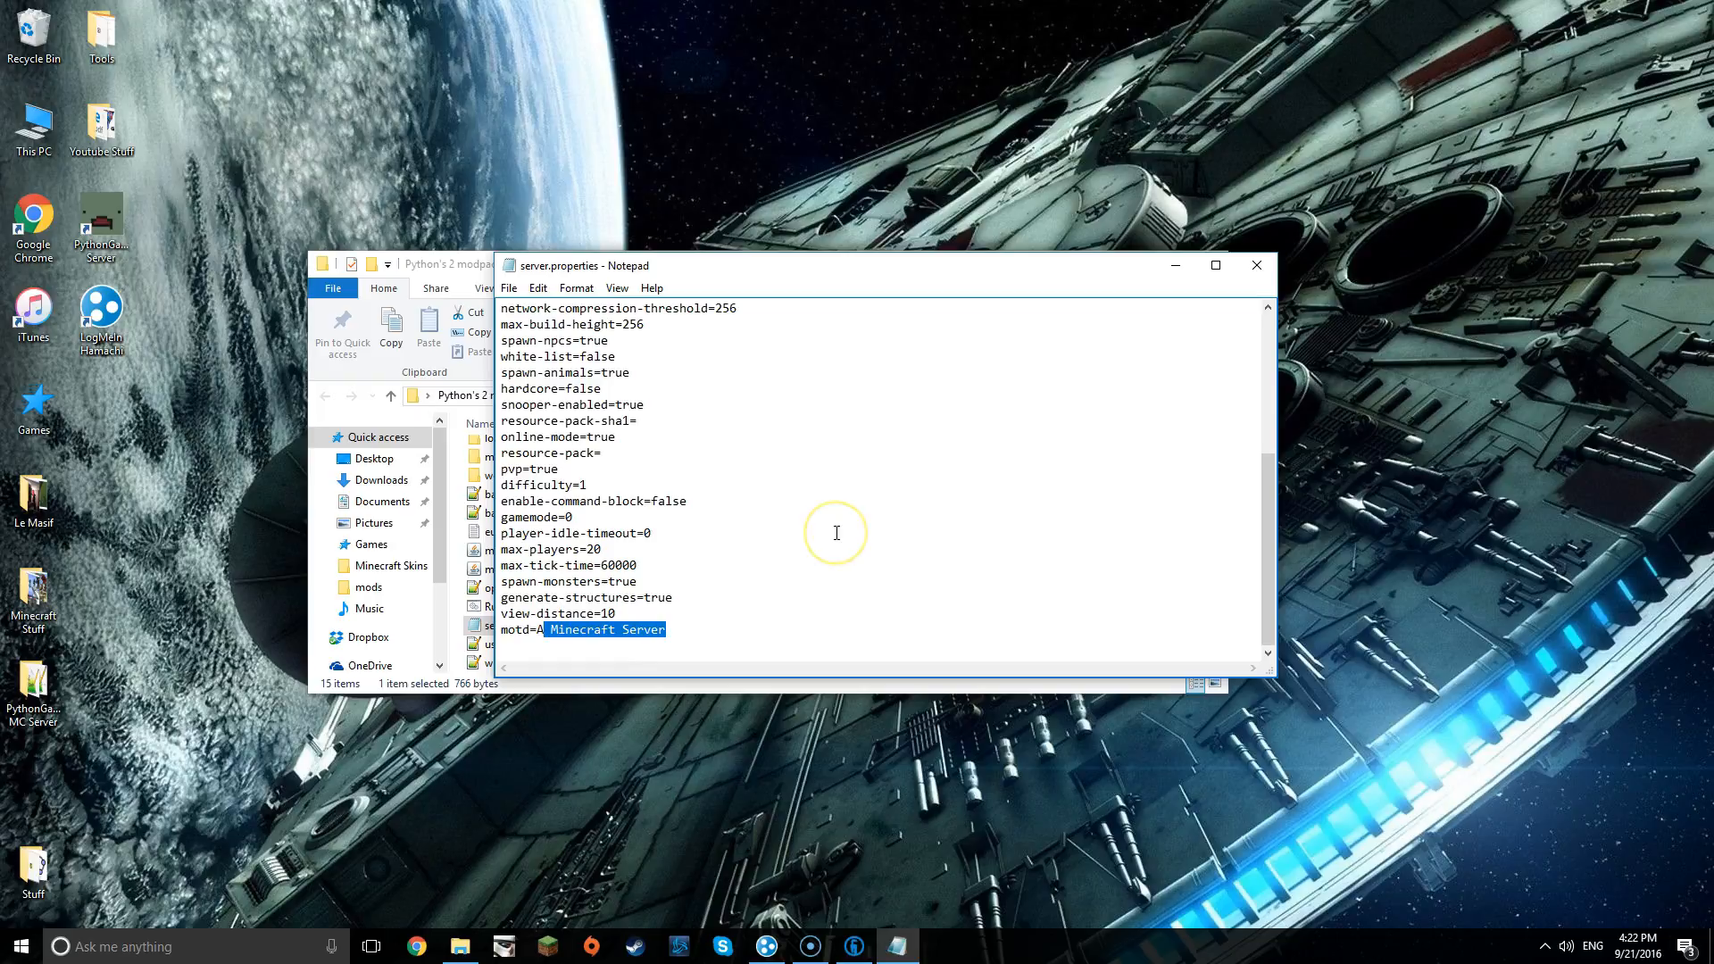
{"action": "key", "text": "Delete"}
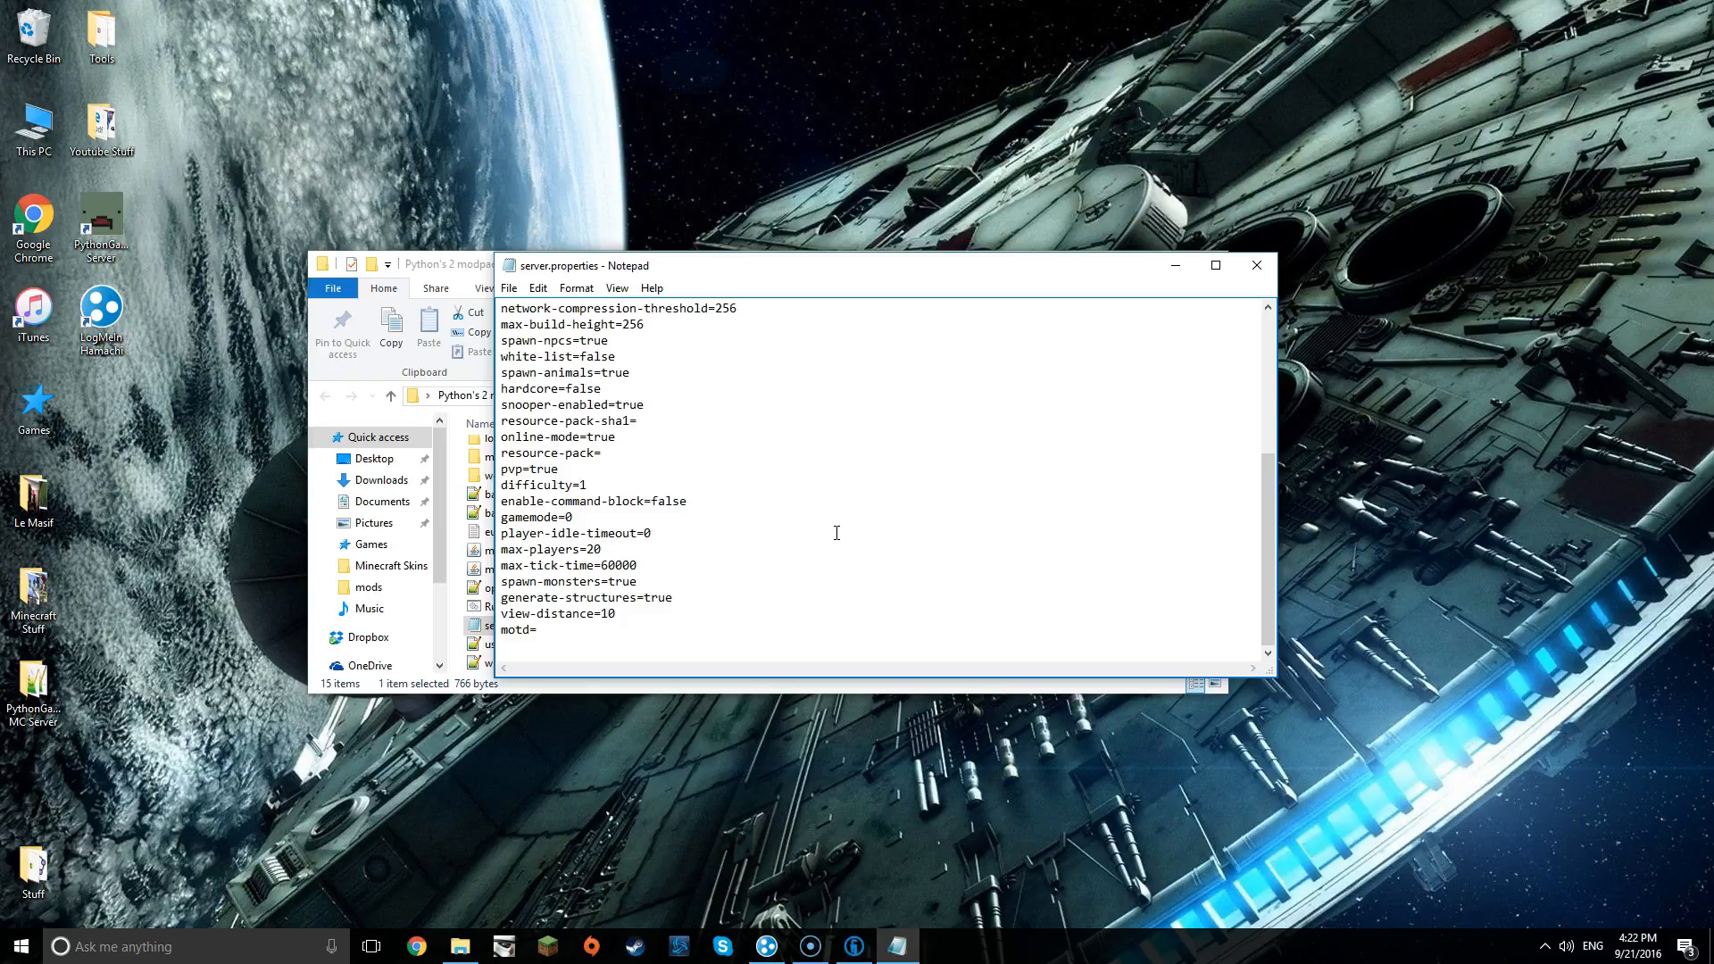
{"action": "type", "text": "ThePO"}
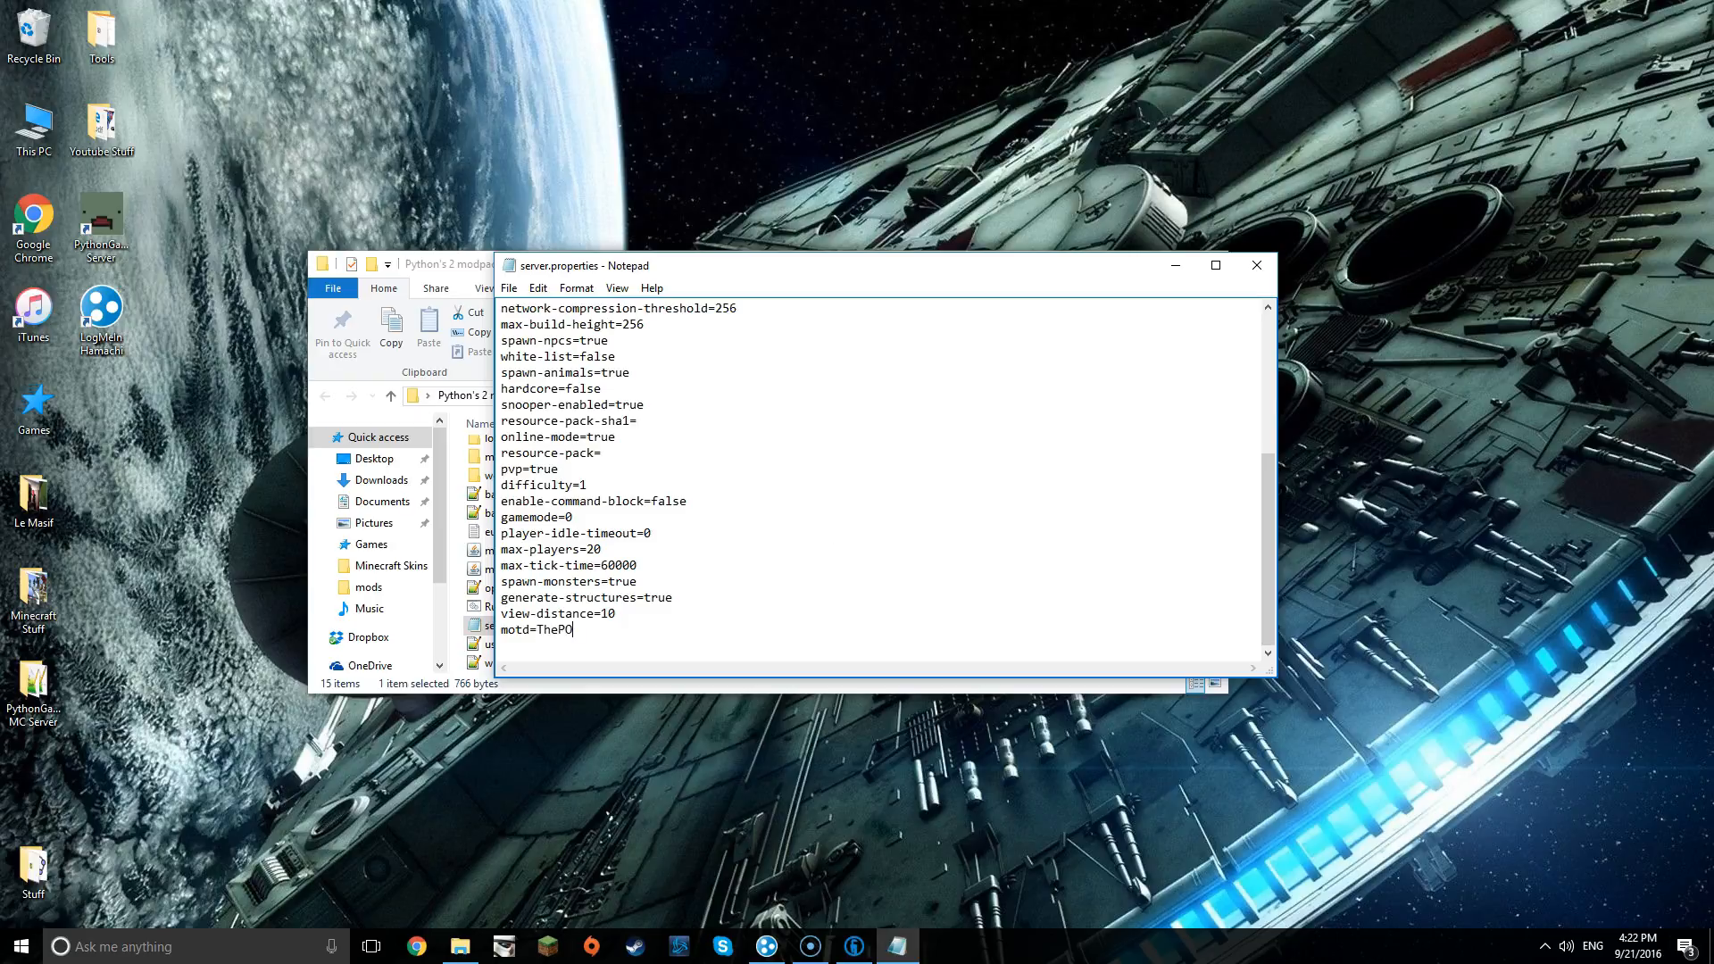
{"action": "type", "text": "ython"}
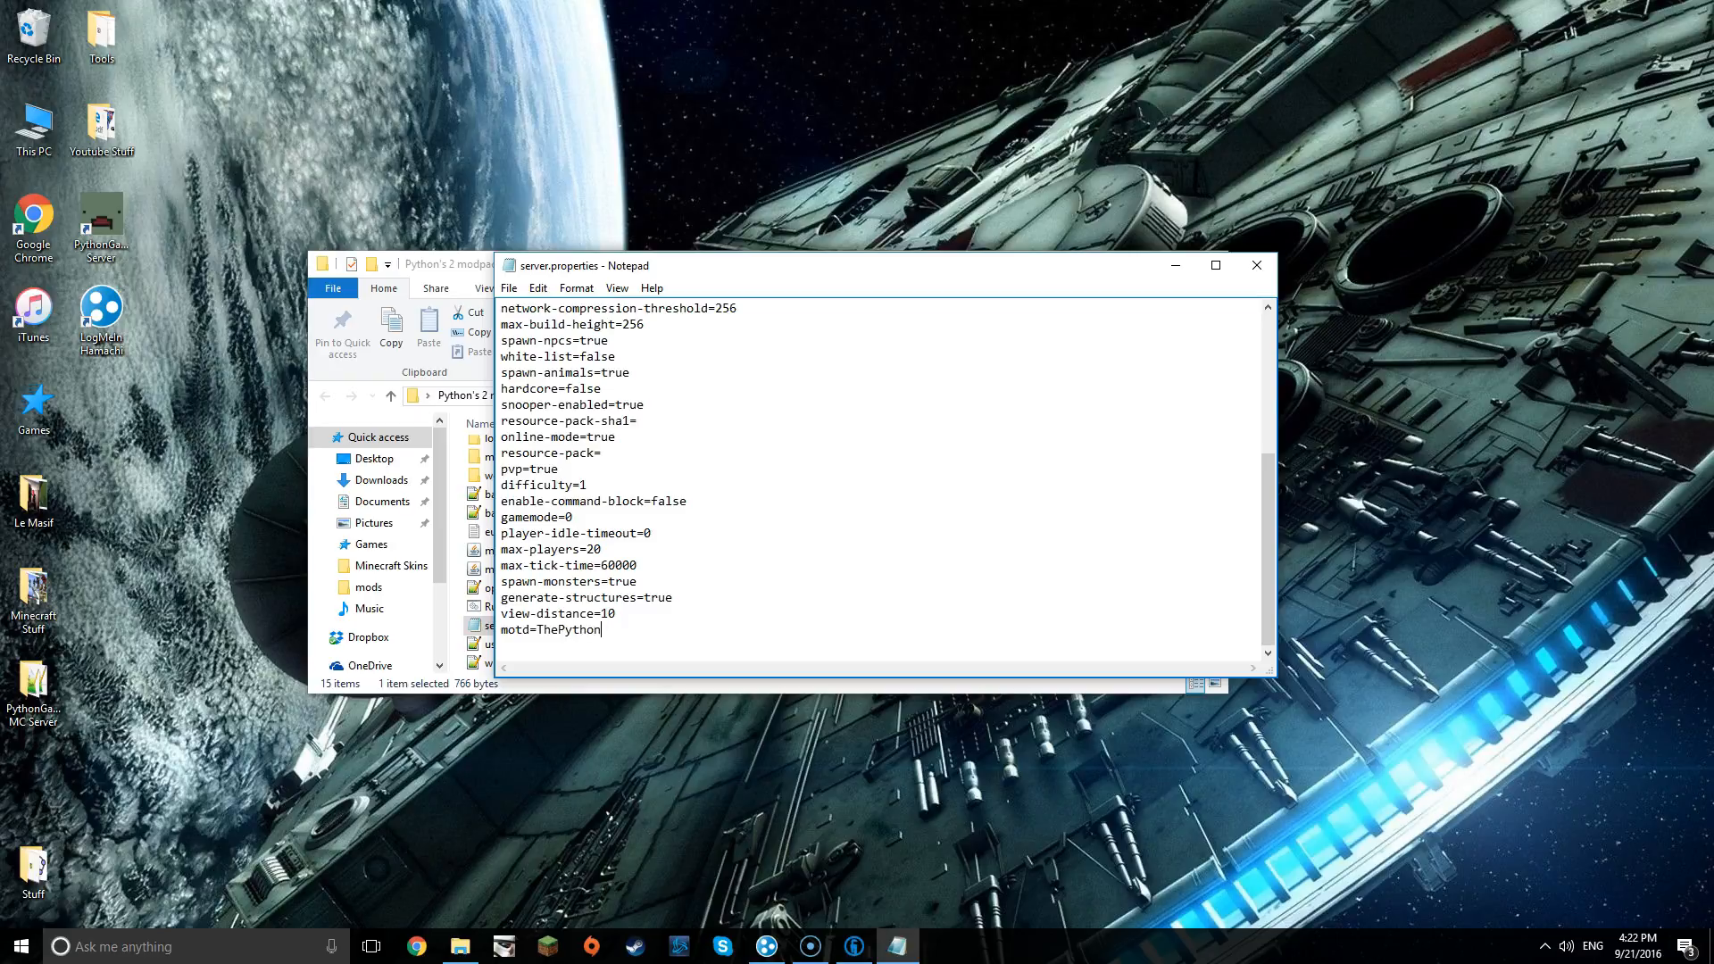
{"action": "type", "text": "'s MOdpack"}
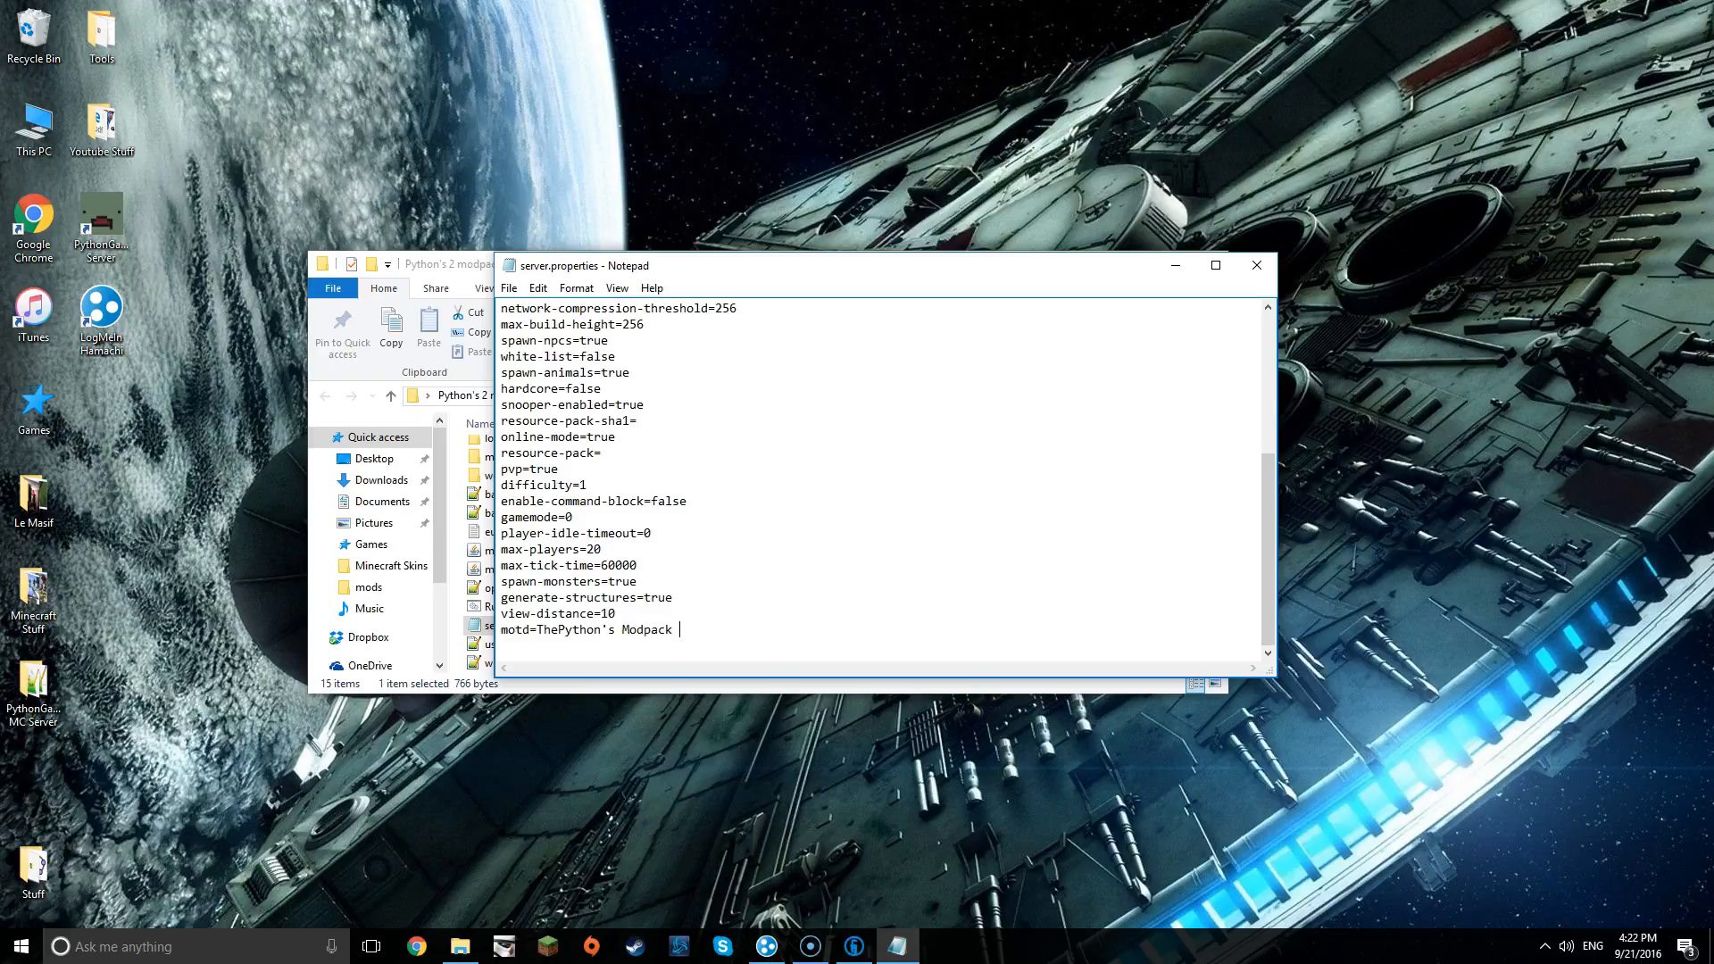
{"action": "type", "text": "server"}
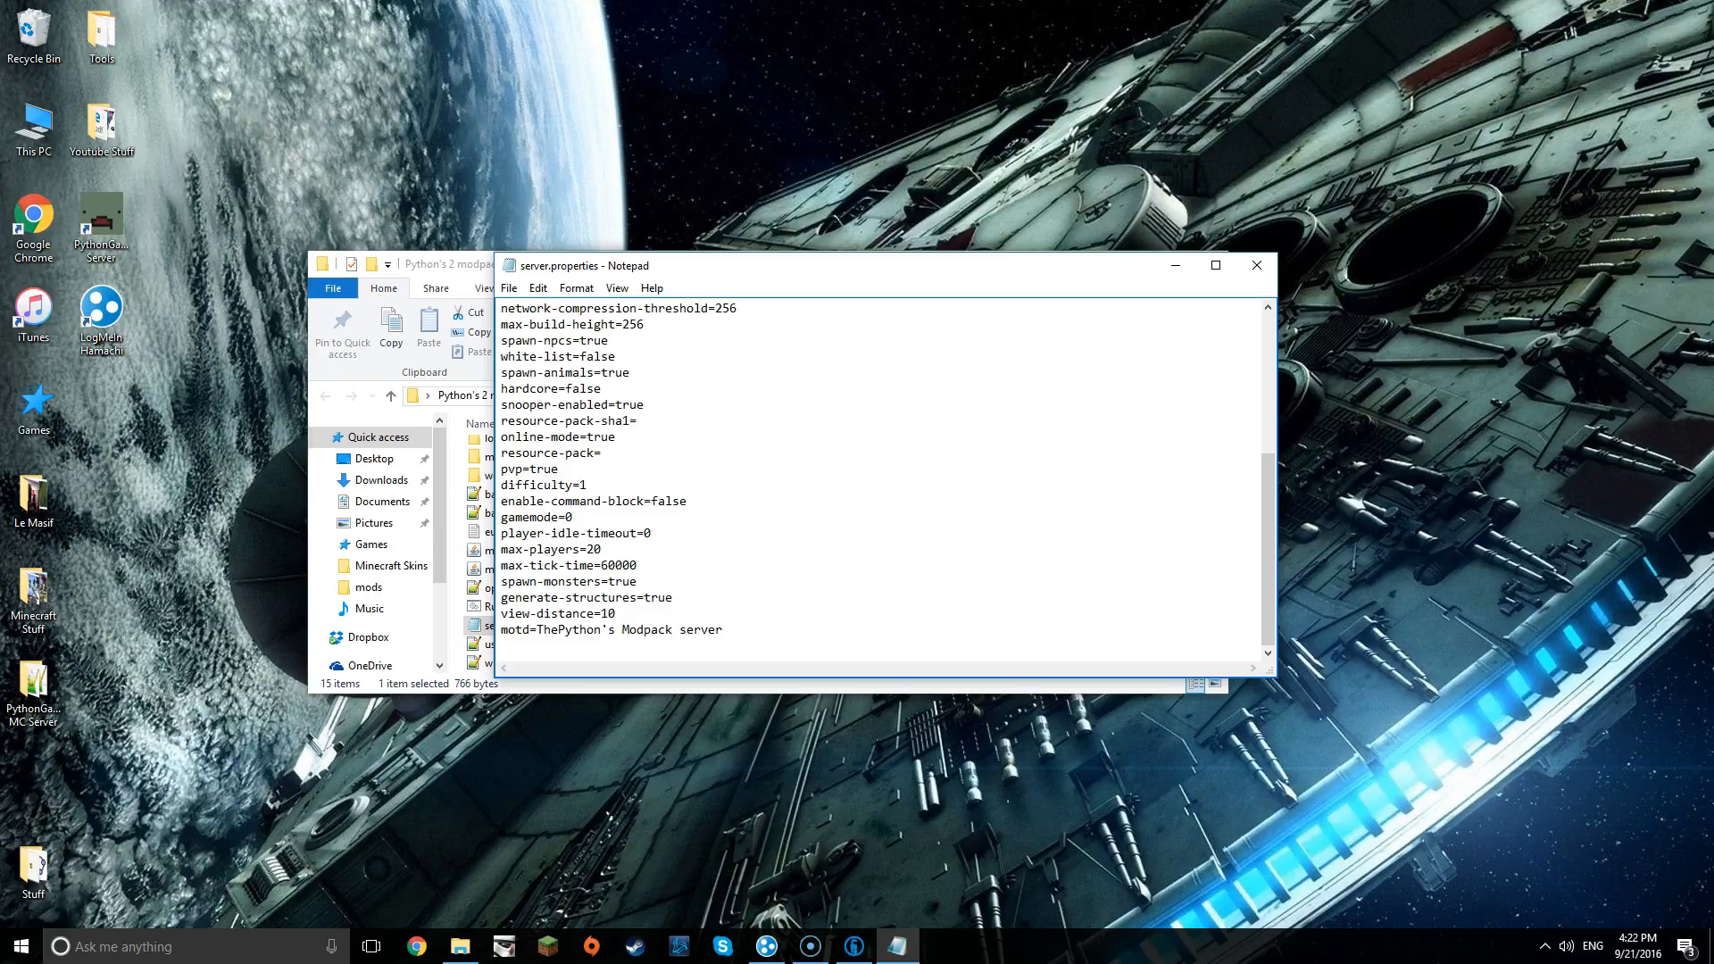
{"action": "mouse_move", "coordinate": [560, 266]}
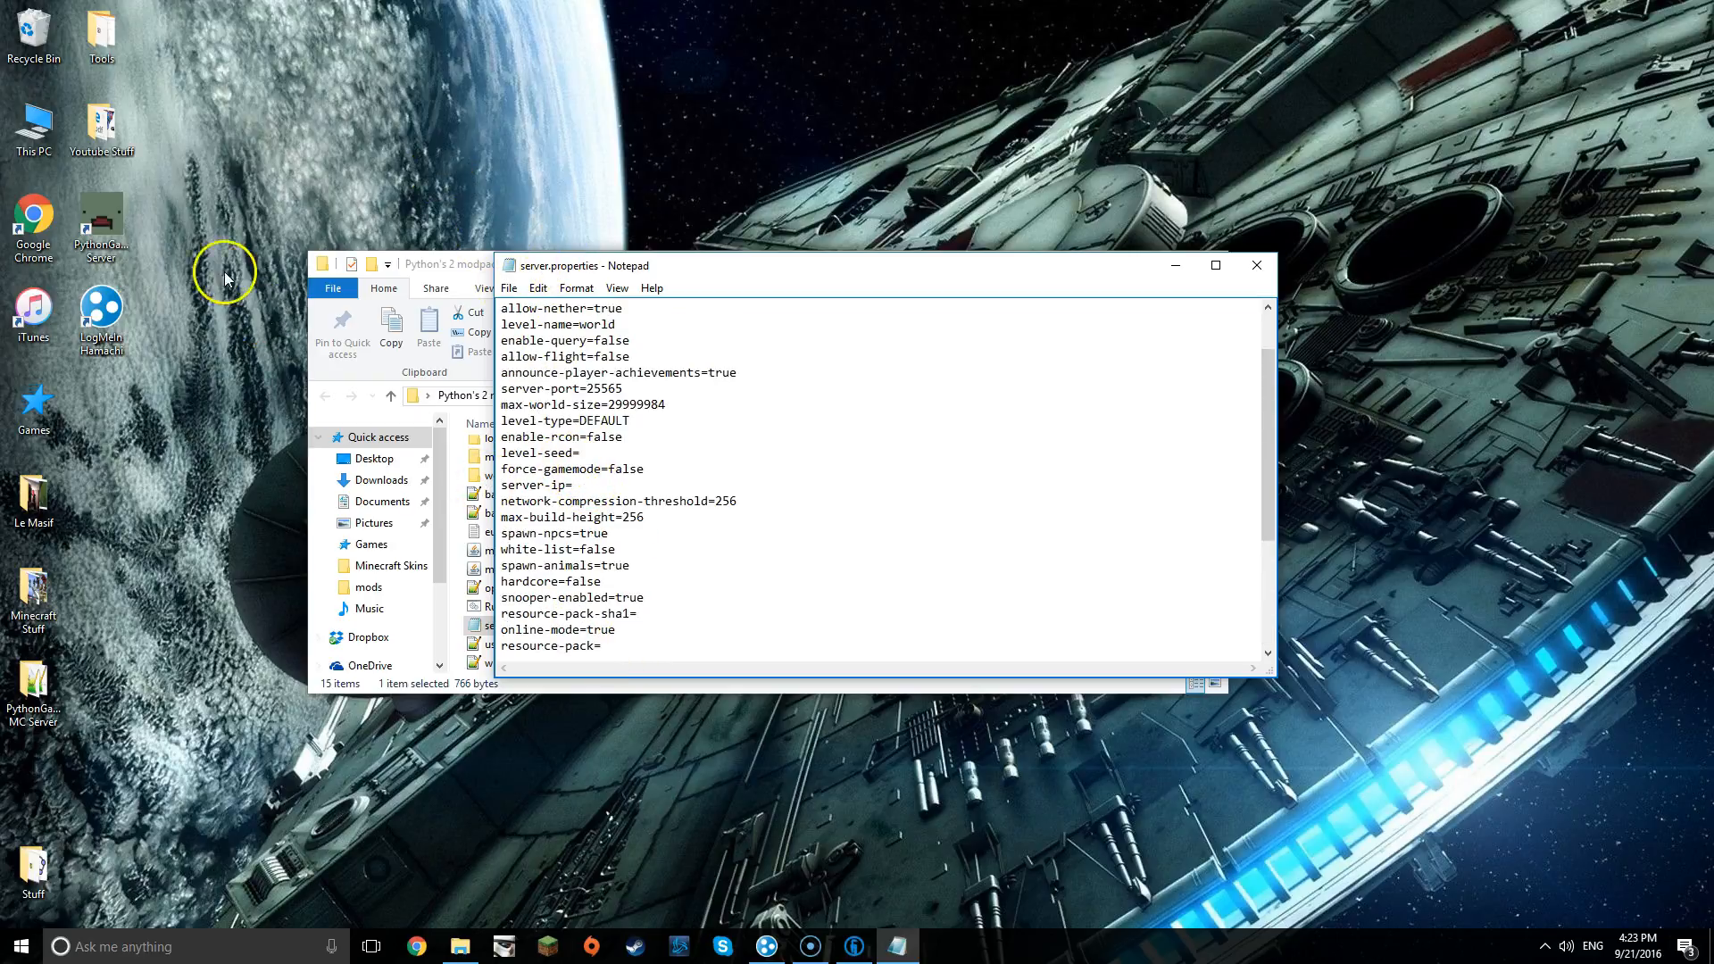
- Launch Hamachi, move its window aside, and start the Create Network form
{"action": "left_click", "coordinate": [854, 946]}
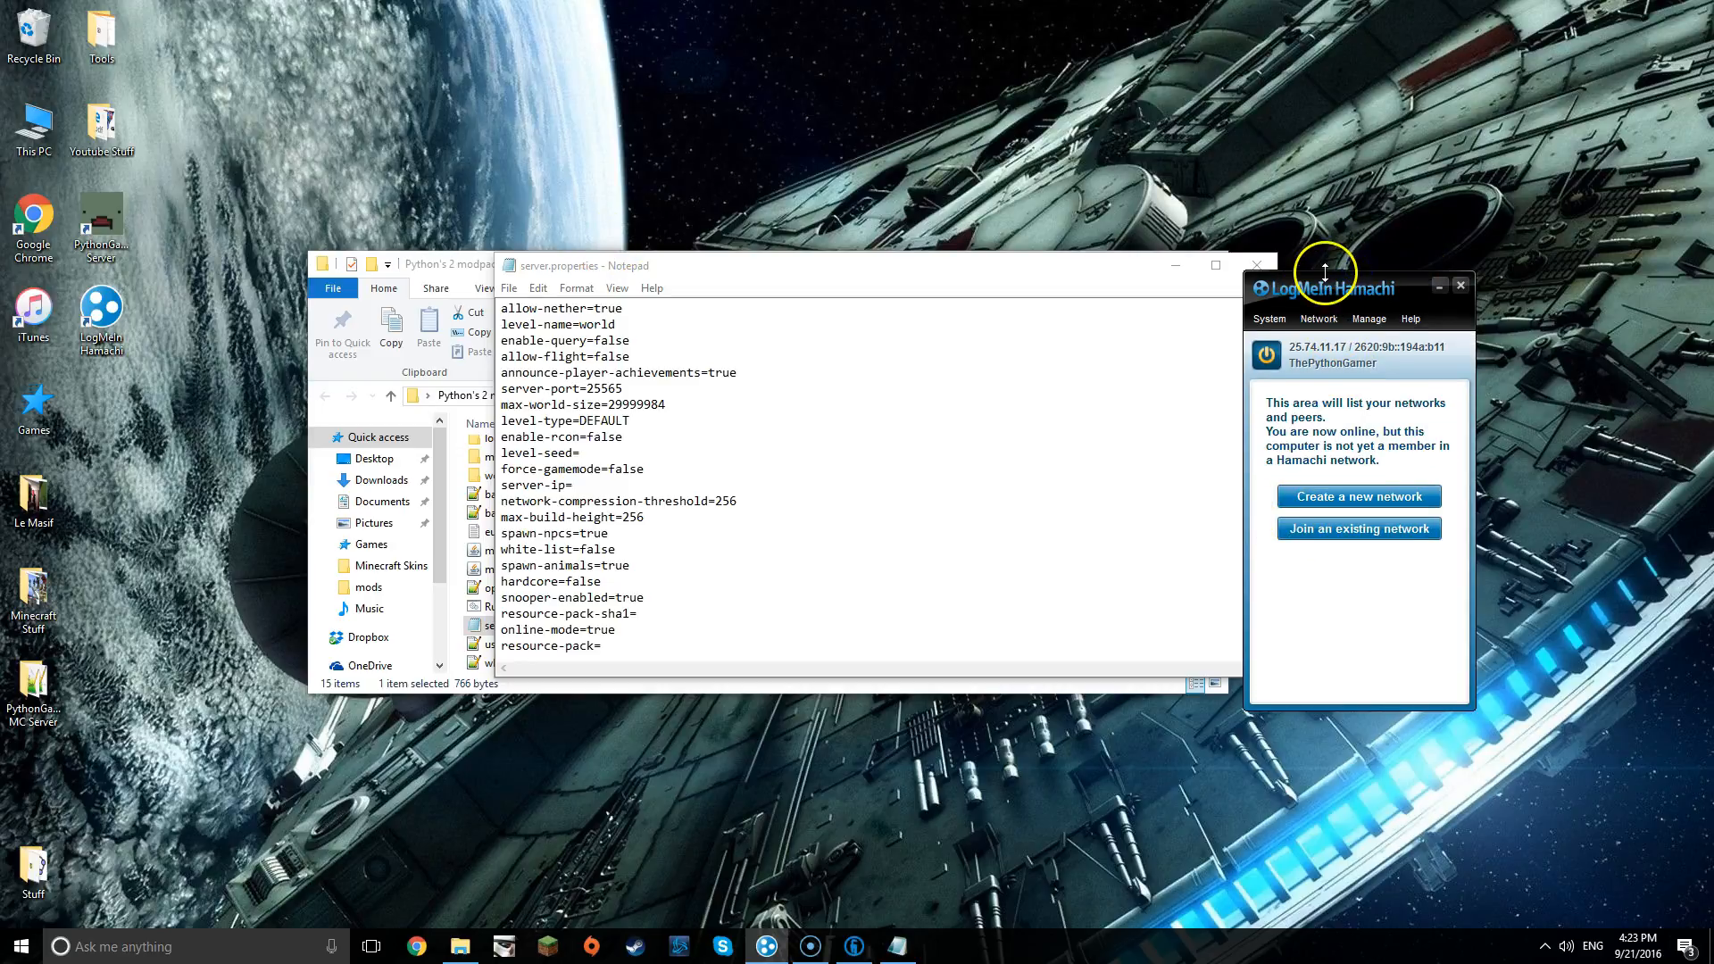
{"action": "left_click_drag", "start_coordinate": [1323, 288], "coordinate": [1518, 196]}
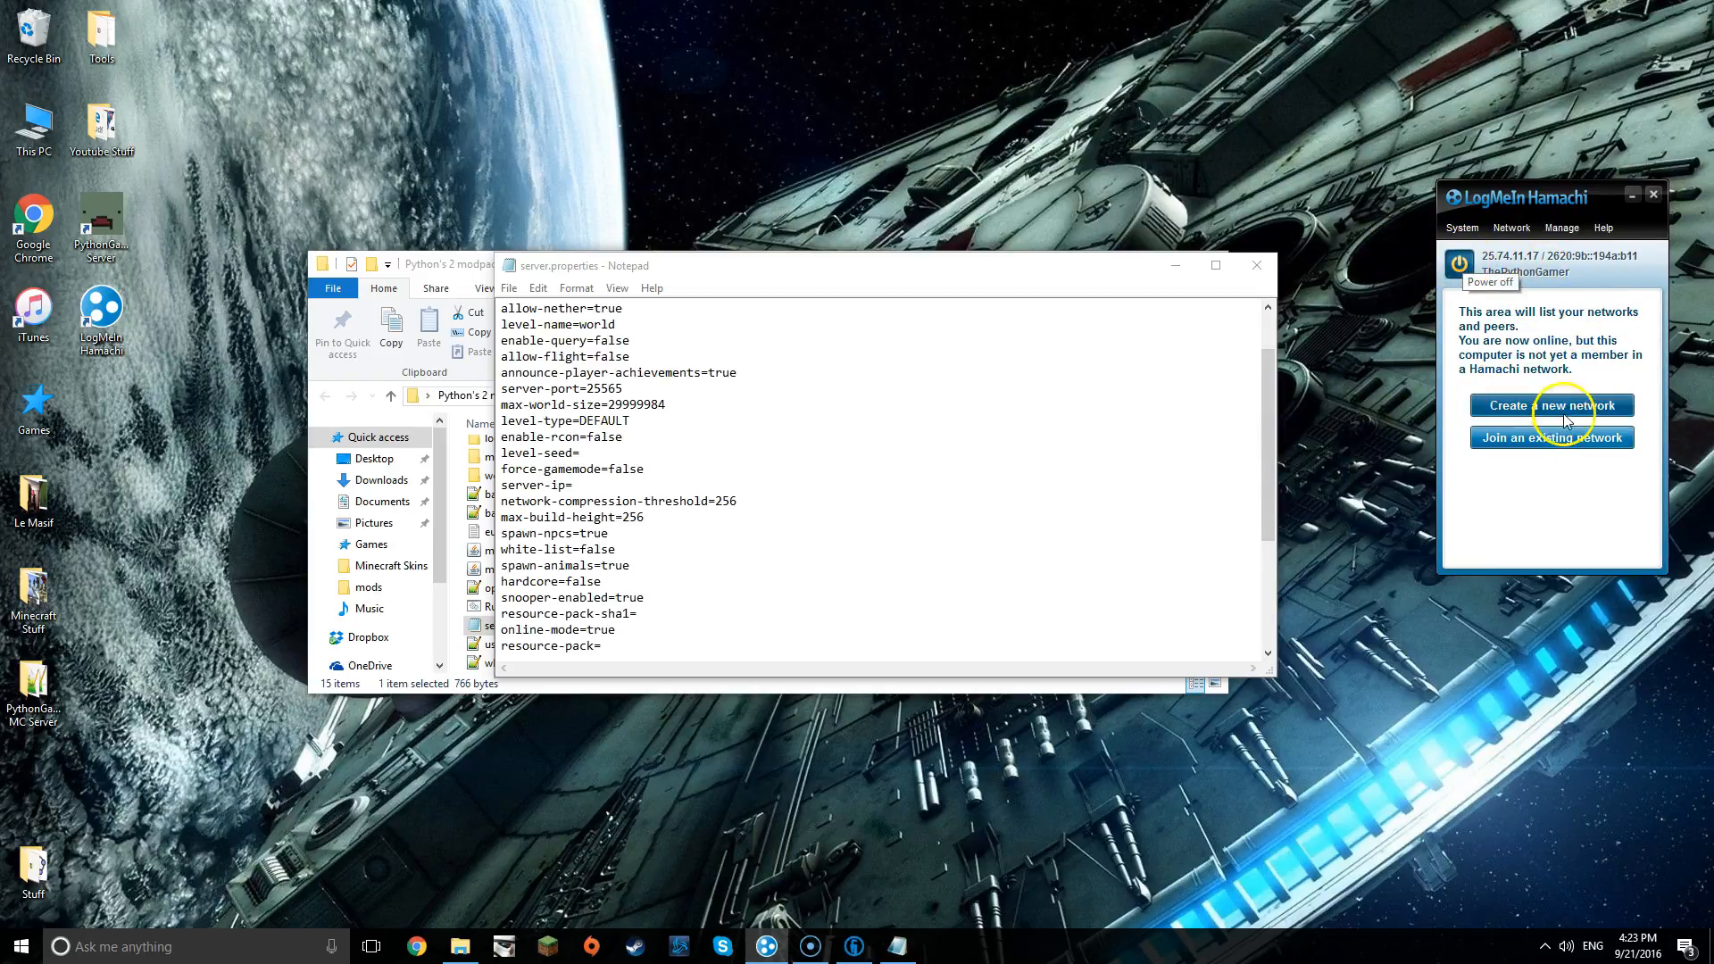
{"action": "left_click", "coordinate": [1550, 405]}
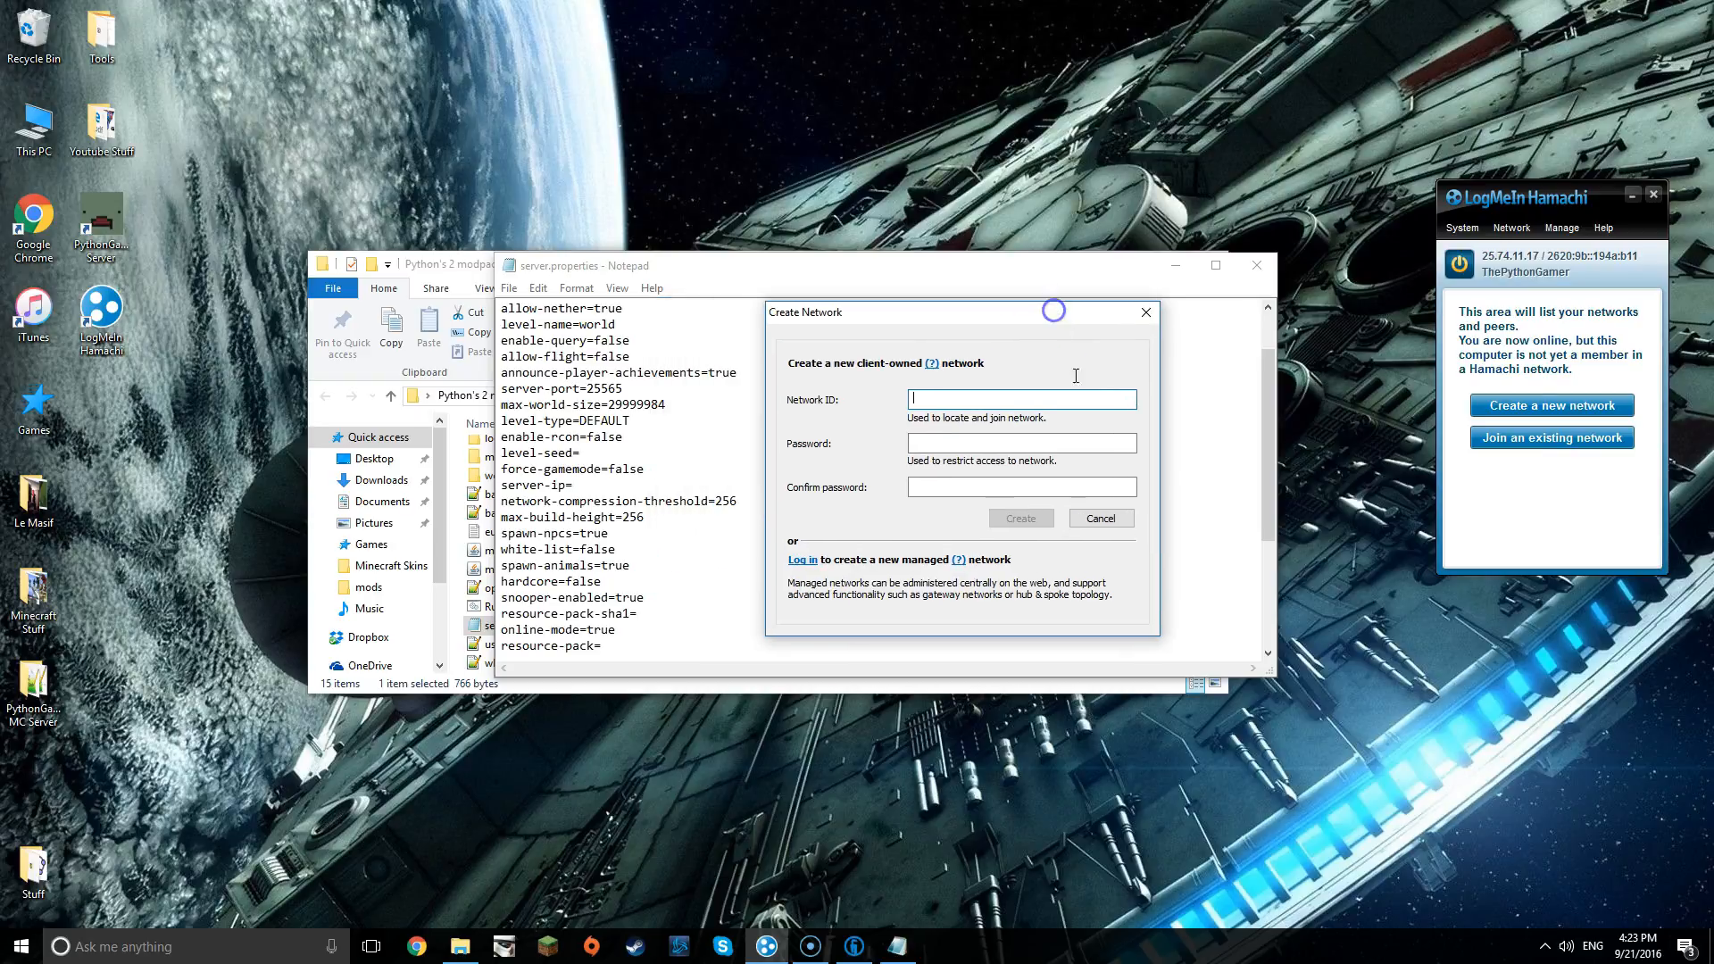
- Create the network "ThePython's modpack tutorial server" with a password and confirmation
{"action": "type", "text": "ThePO"}
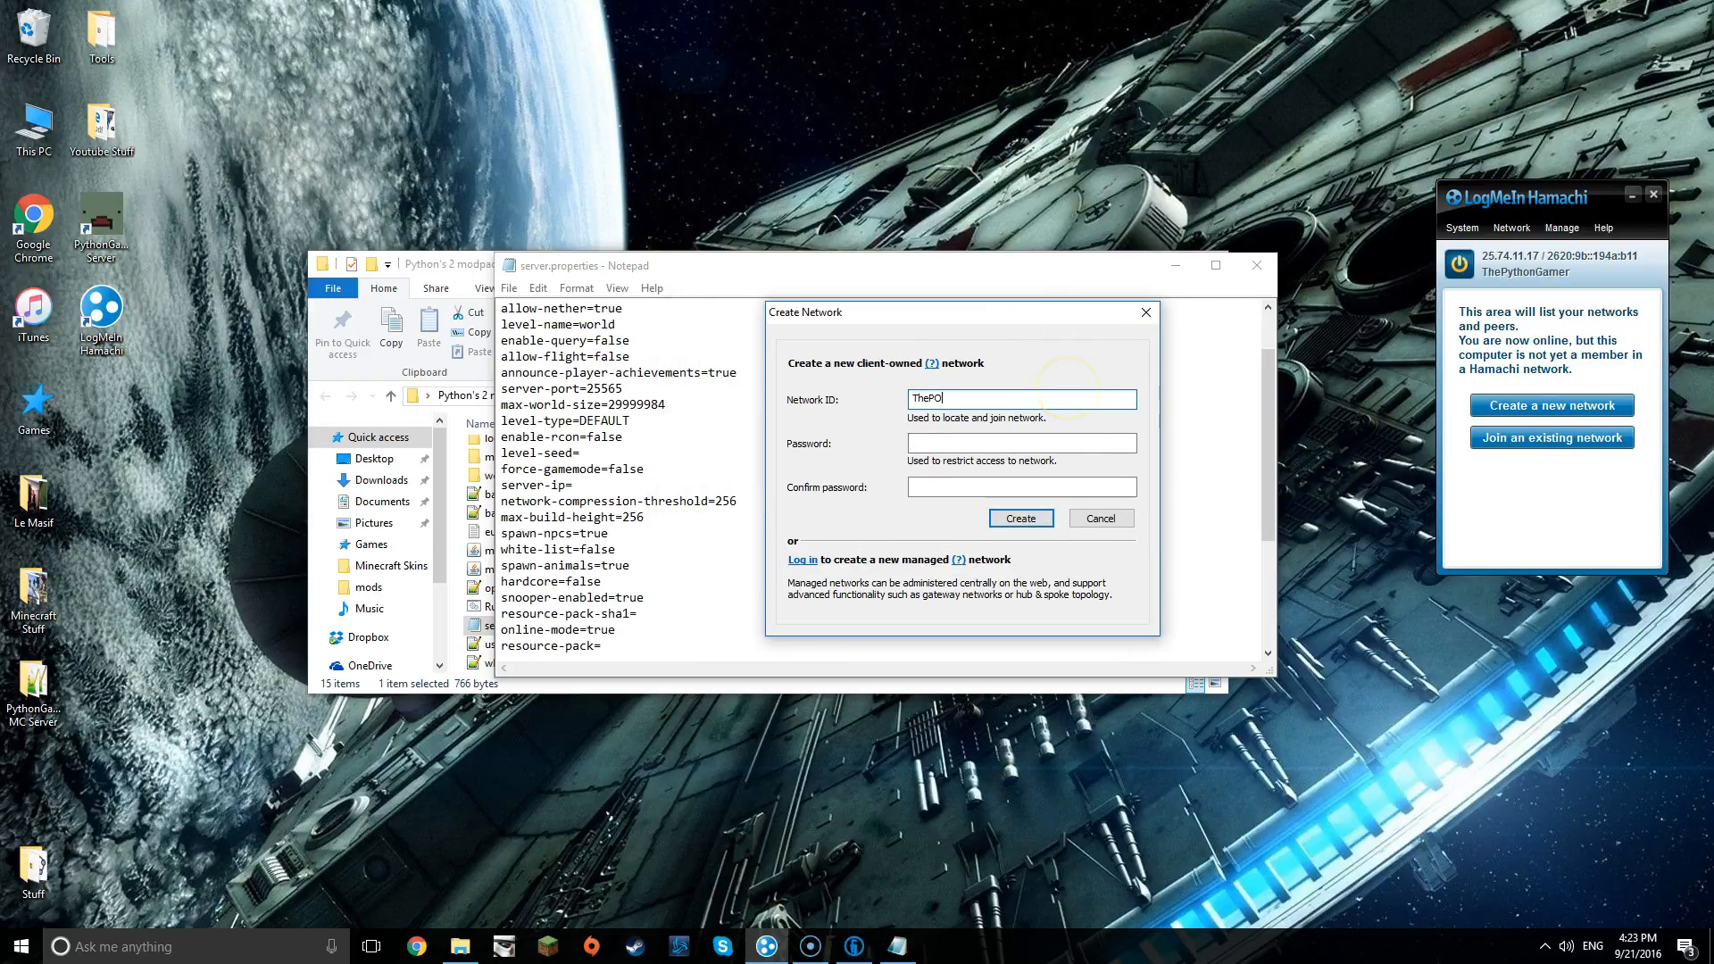
{"action": "type", "text": "hons"}
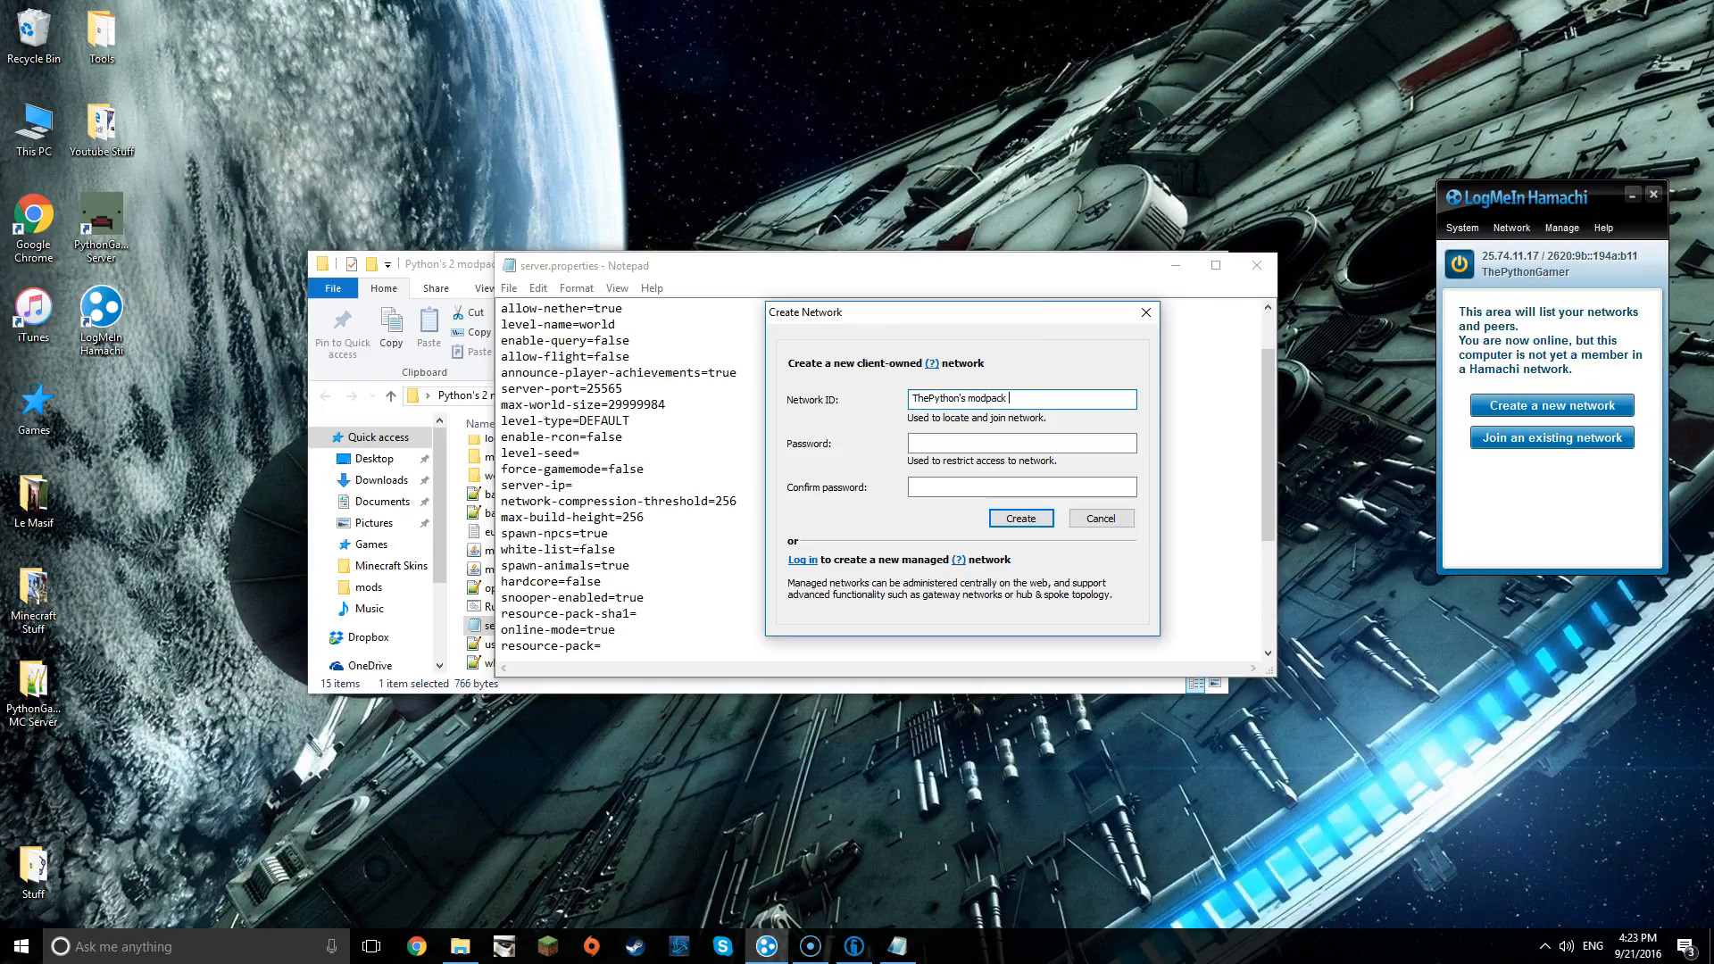
{"action": "type", "text": "server"}
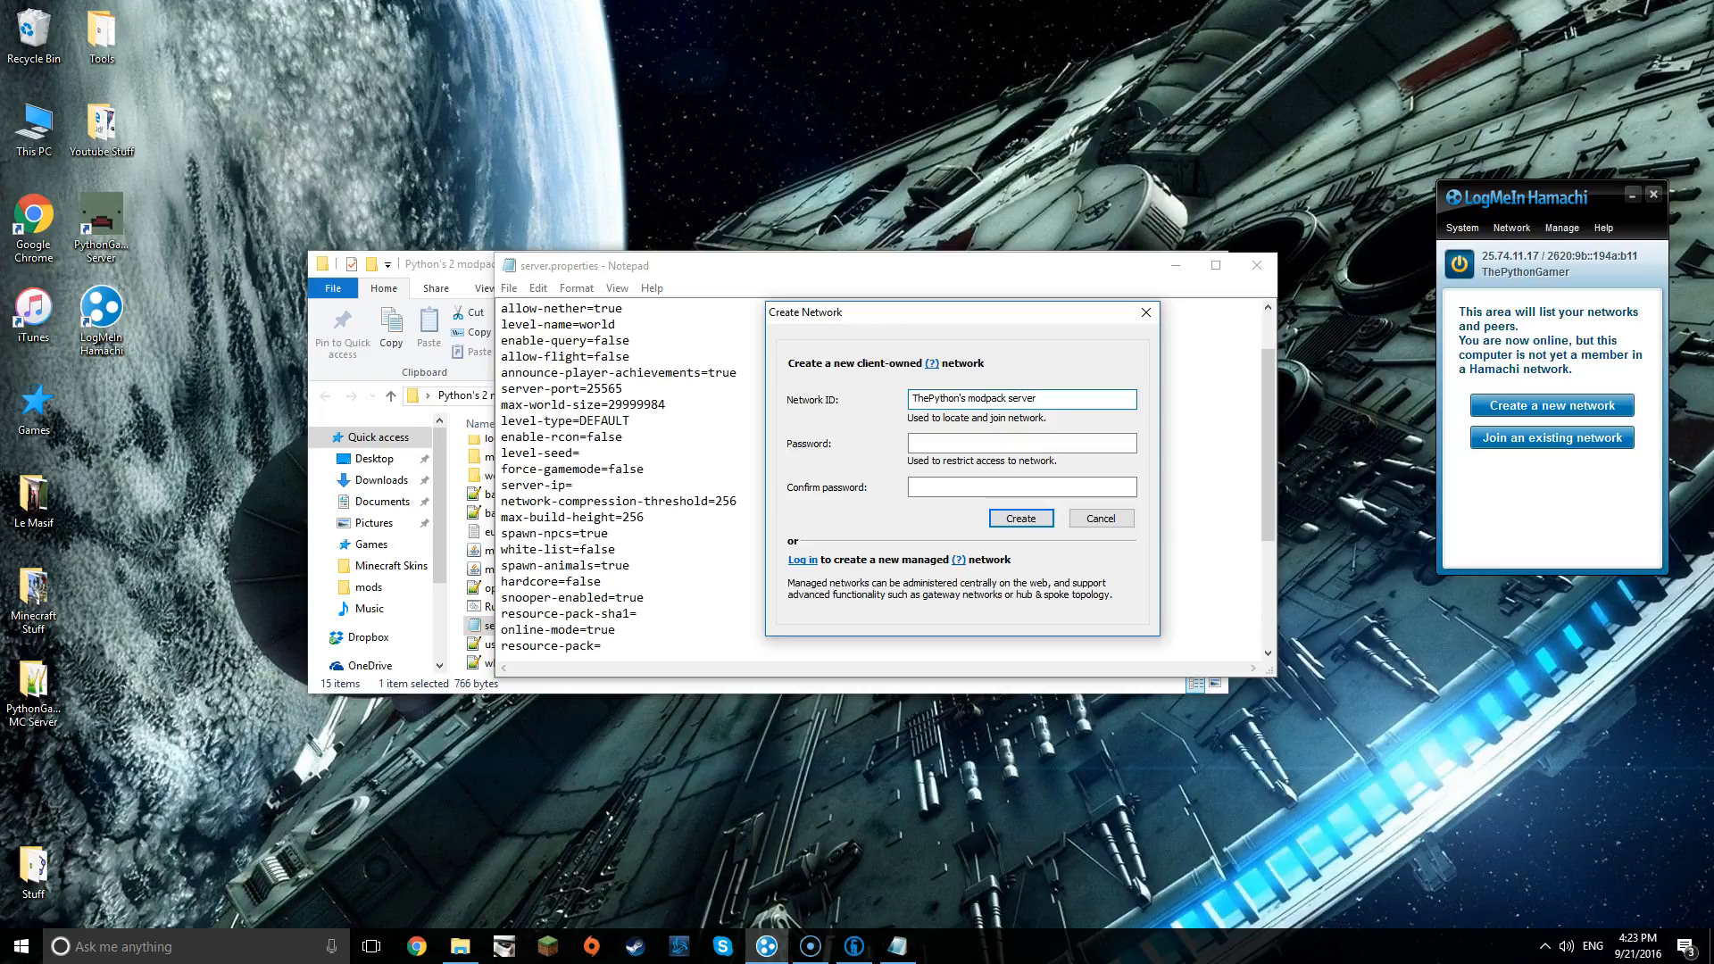
{"action": "type", "text": "tutorial"}
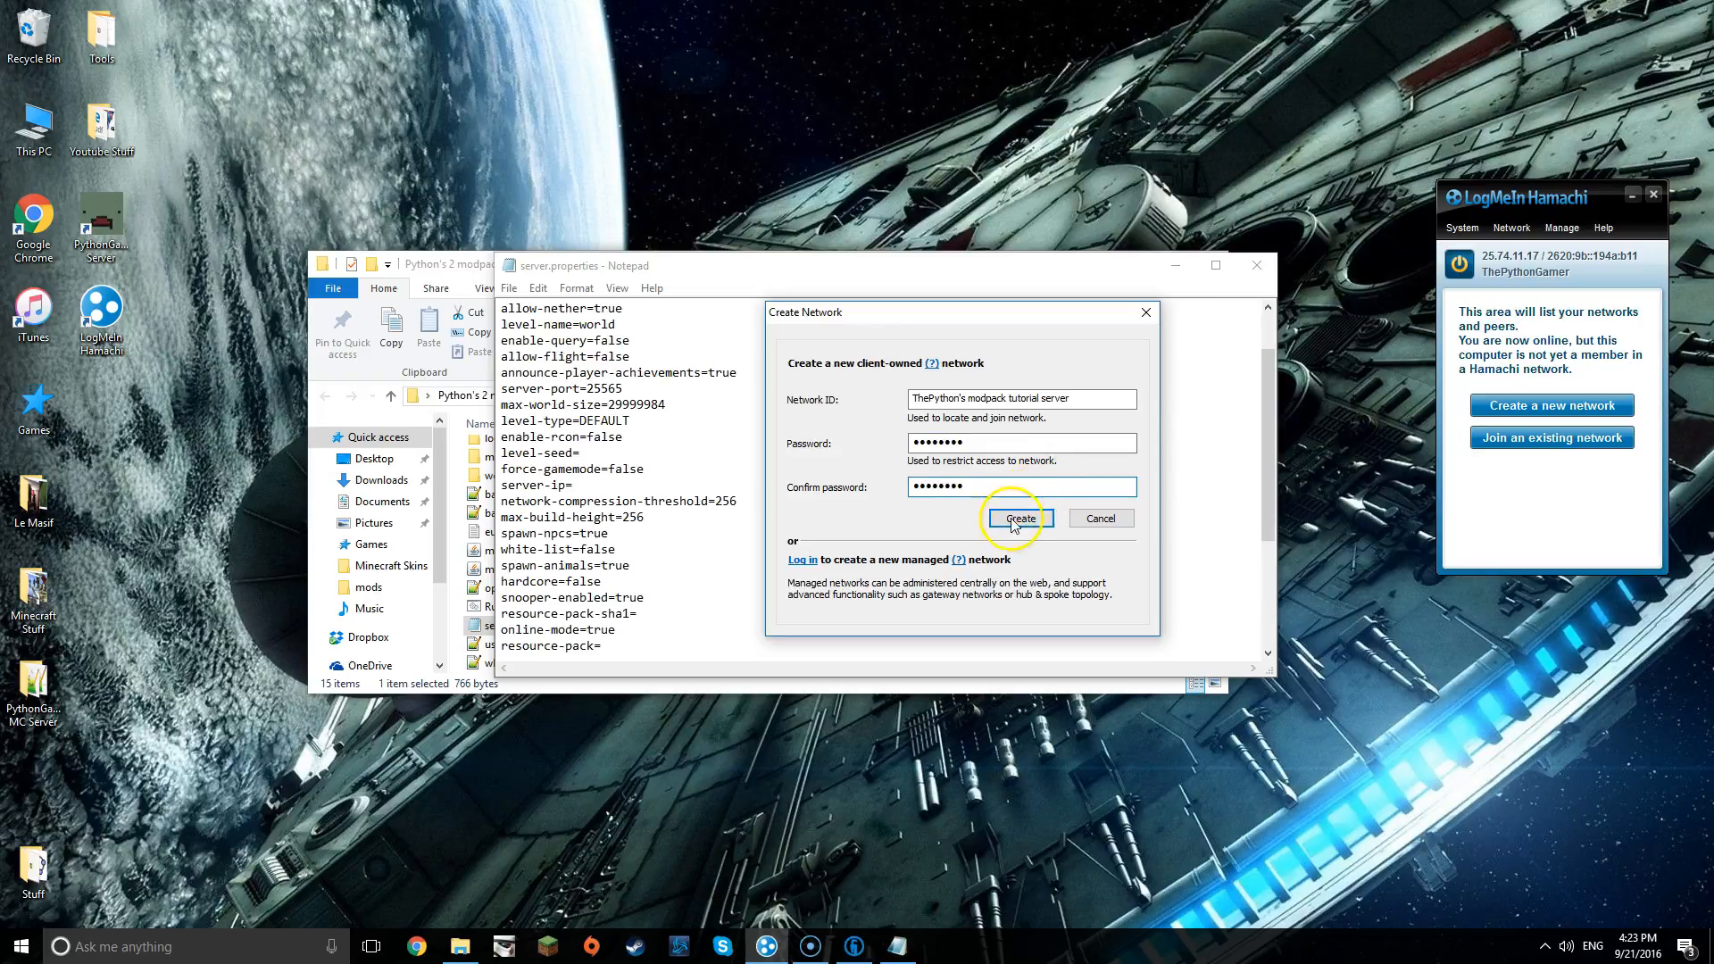
{"action": "left_click", "coordinate": [1015, 518]}
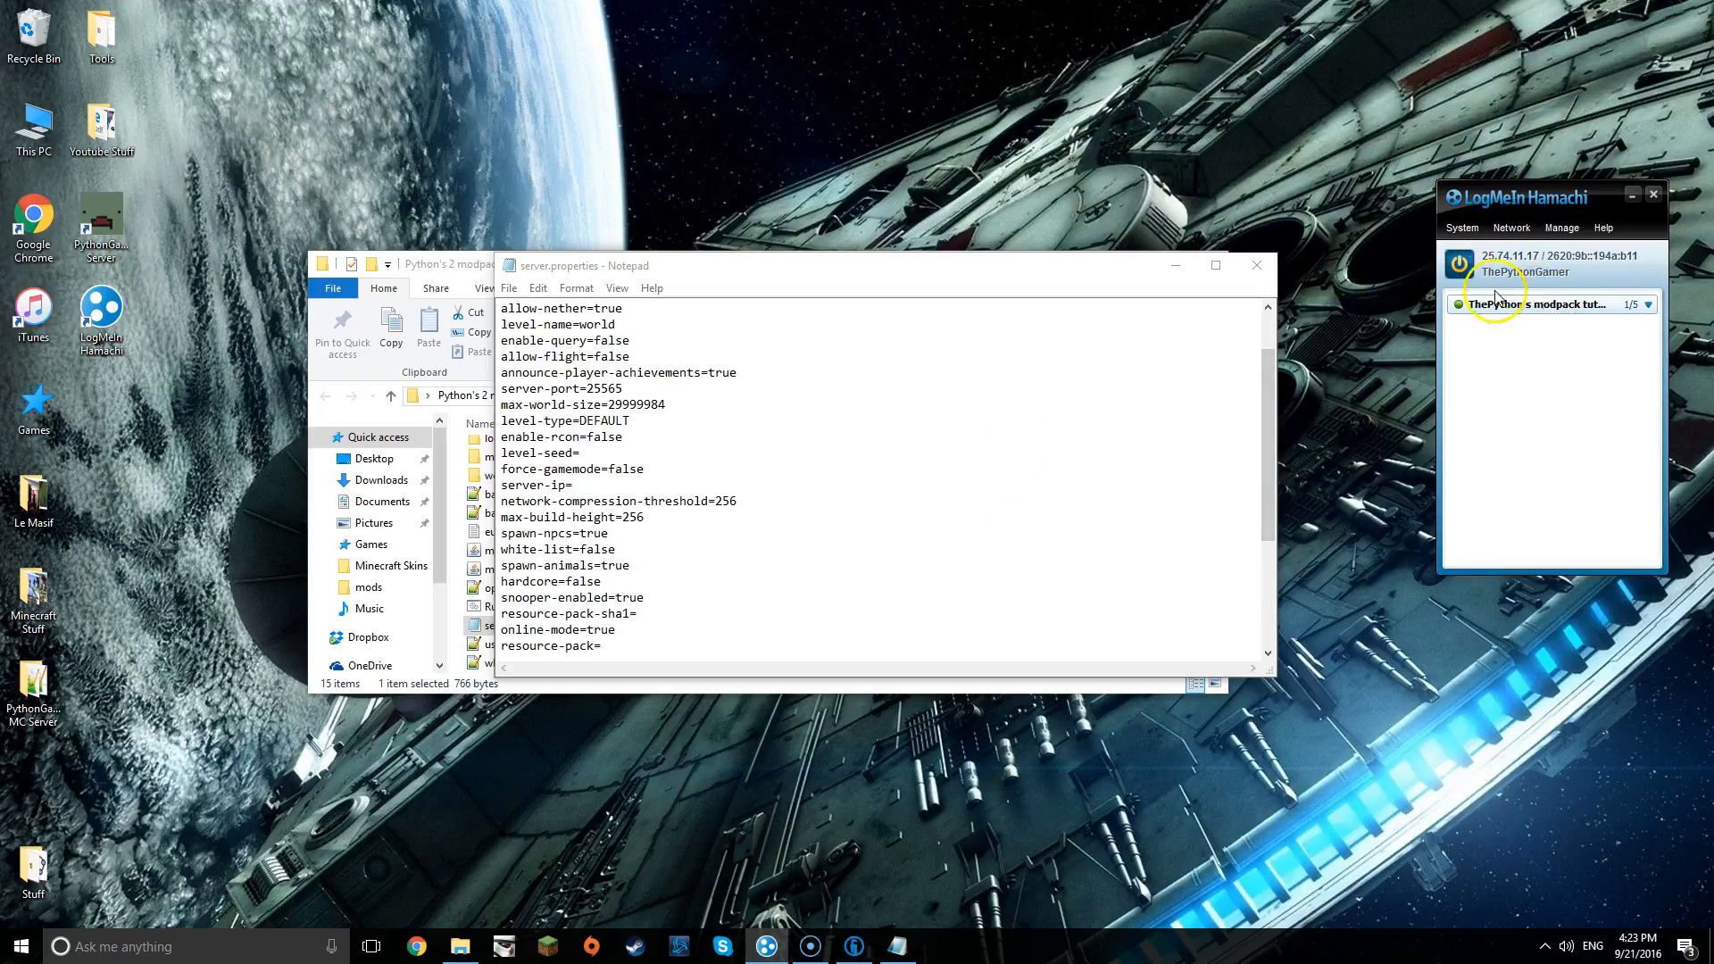
- Copy this computer's Hamachi IPv4 address 25.74.11.17 from the address context menu
{"action": "right_click", "coordinate": [1530, 262]}
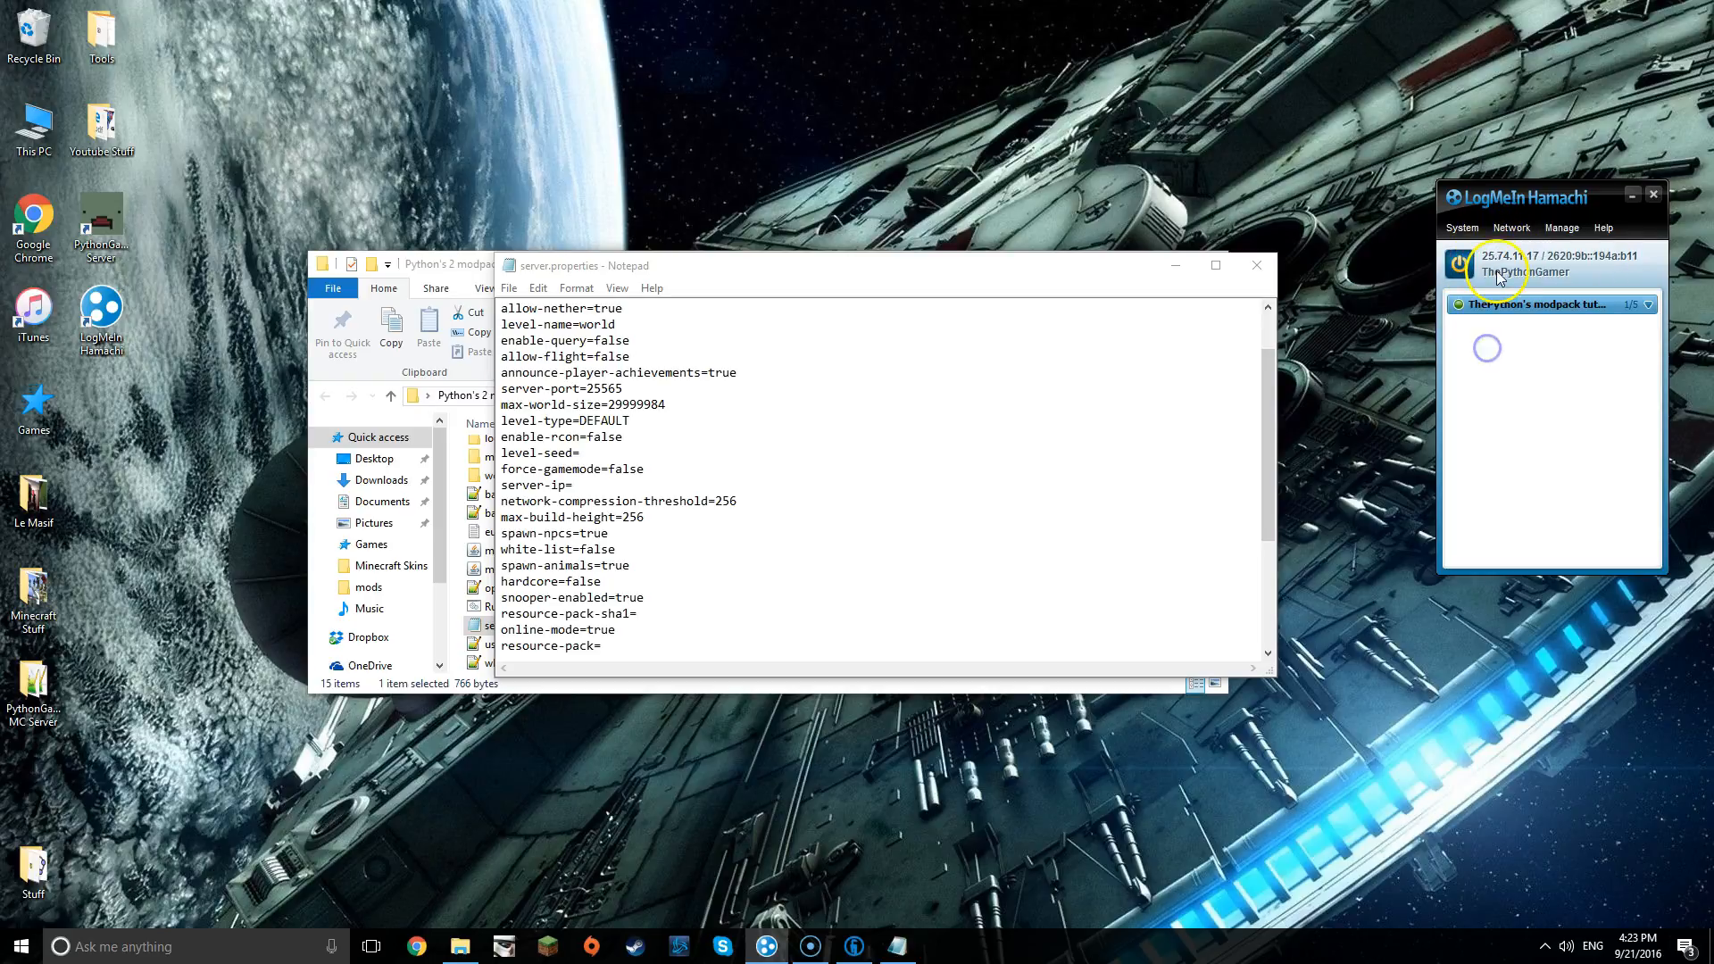
{"action": "right_click", "coordinate": [1529, 271]}
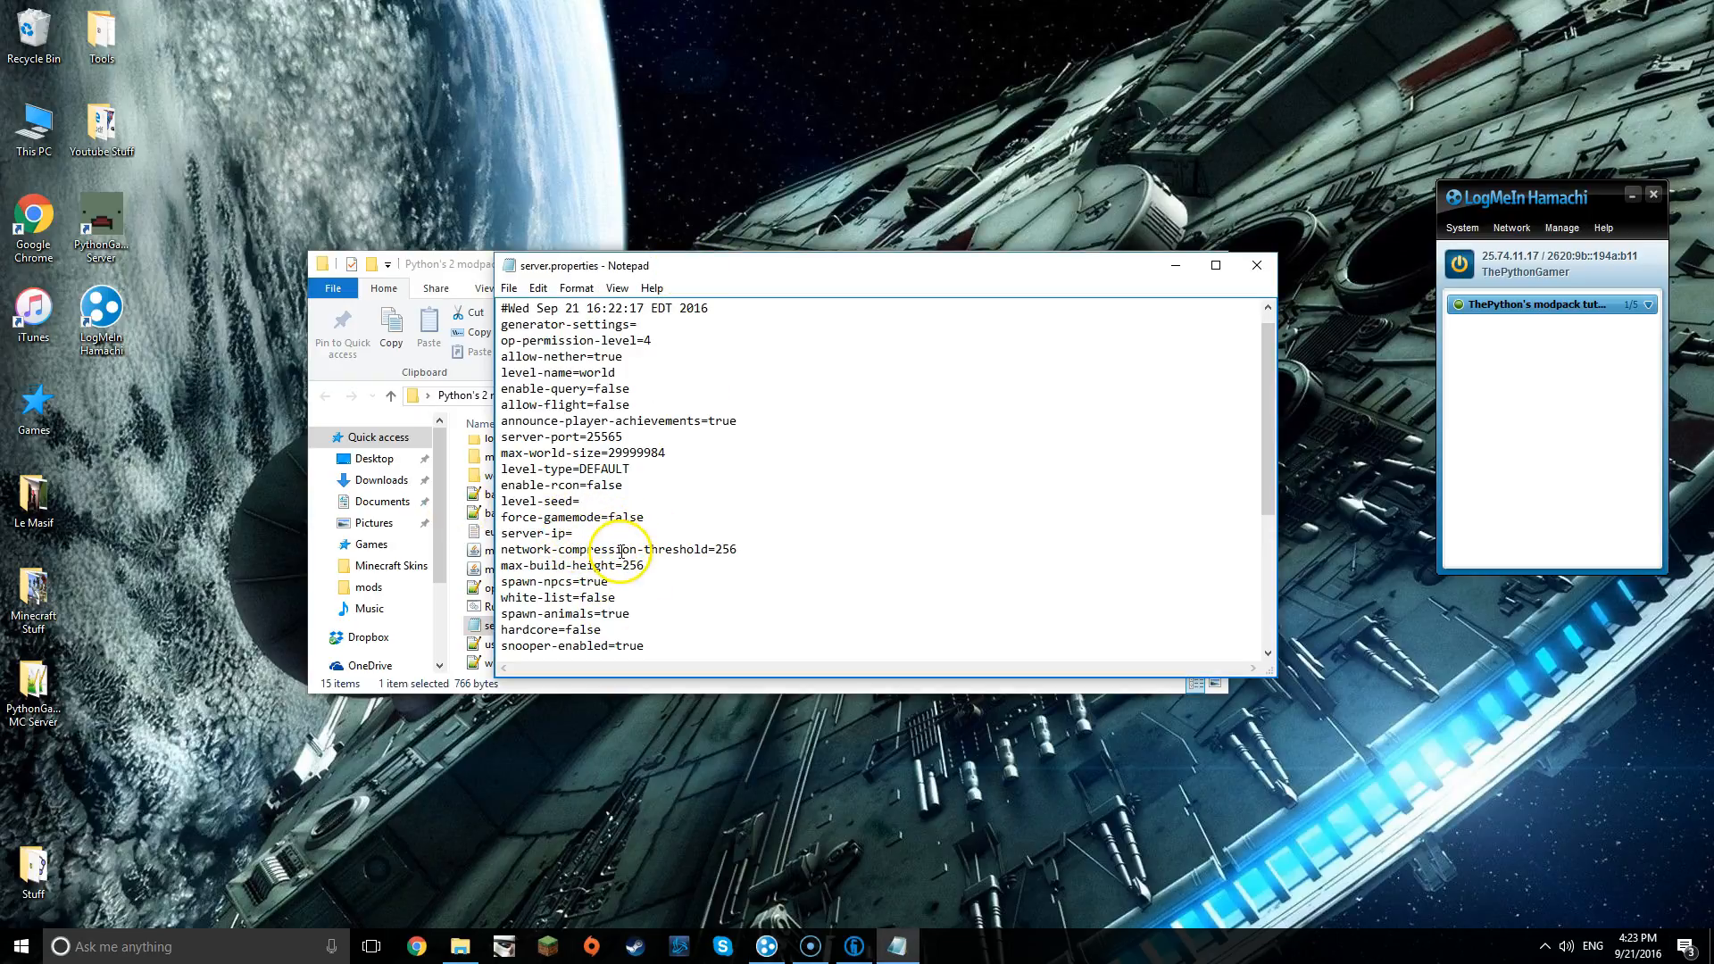
- Set server-ip=25.74.11.17 and enable-command-block=true, then save server.properties
{"action": "type", "text": "25.74.11.17"}
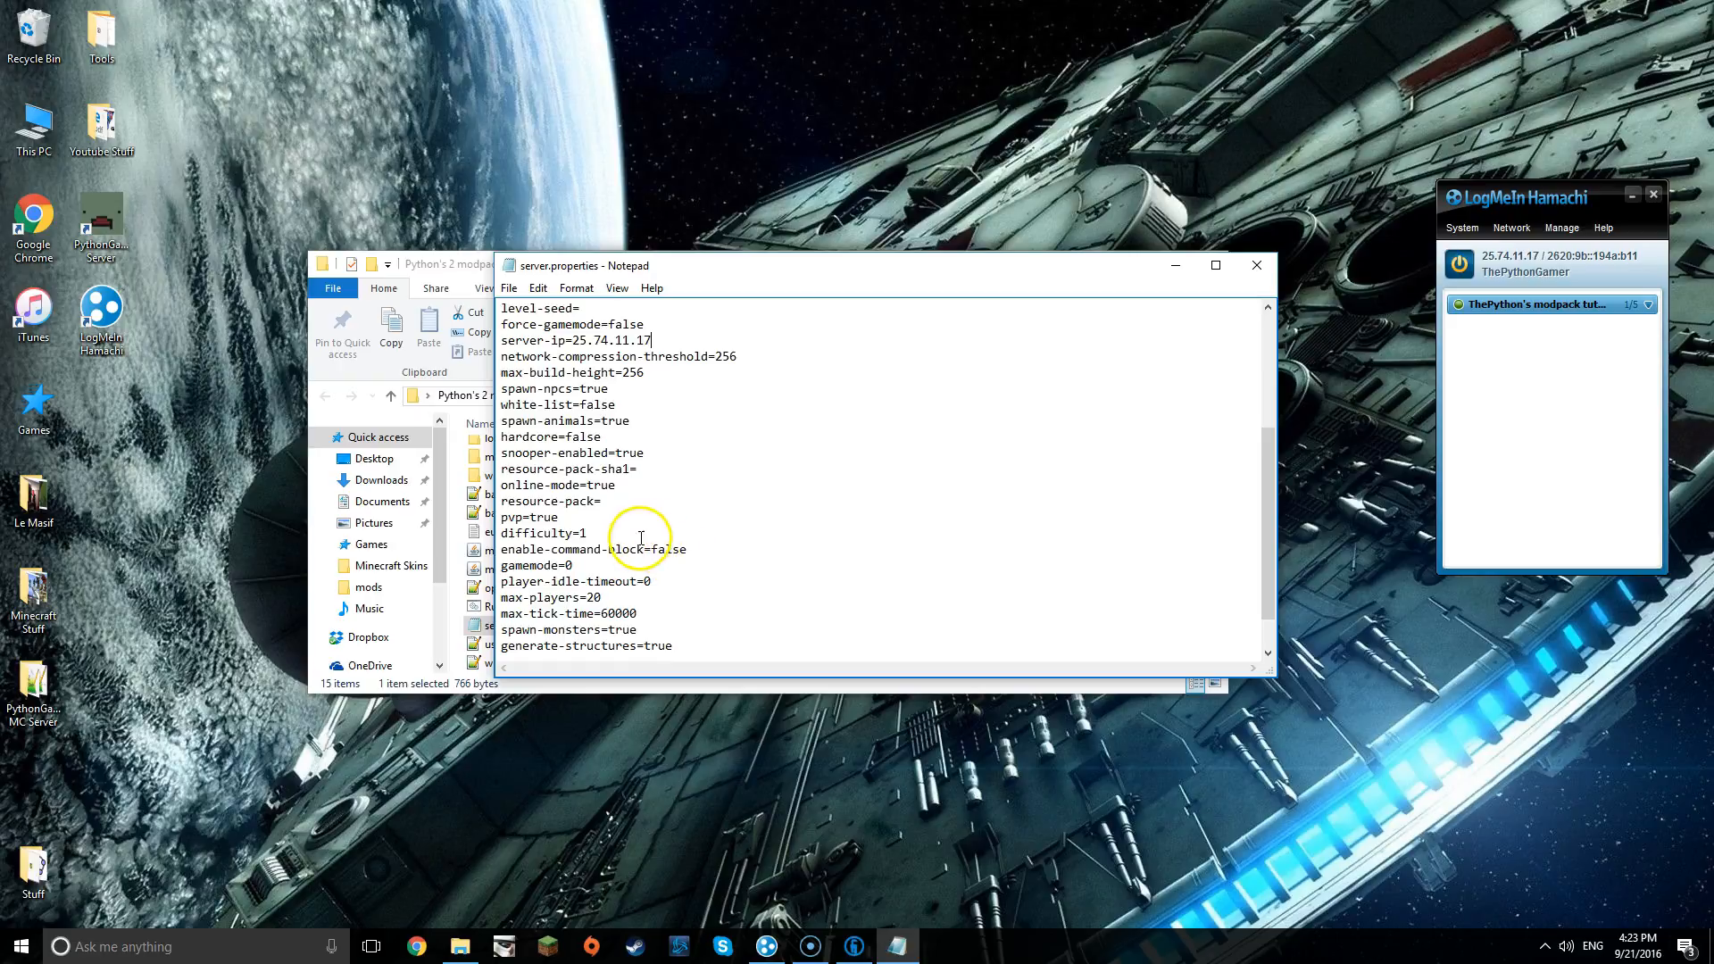
{"action": "double_click", "coordinate": [666, 548]}
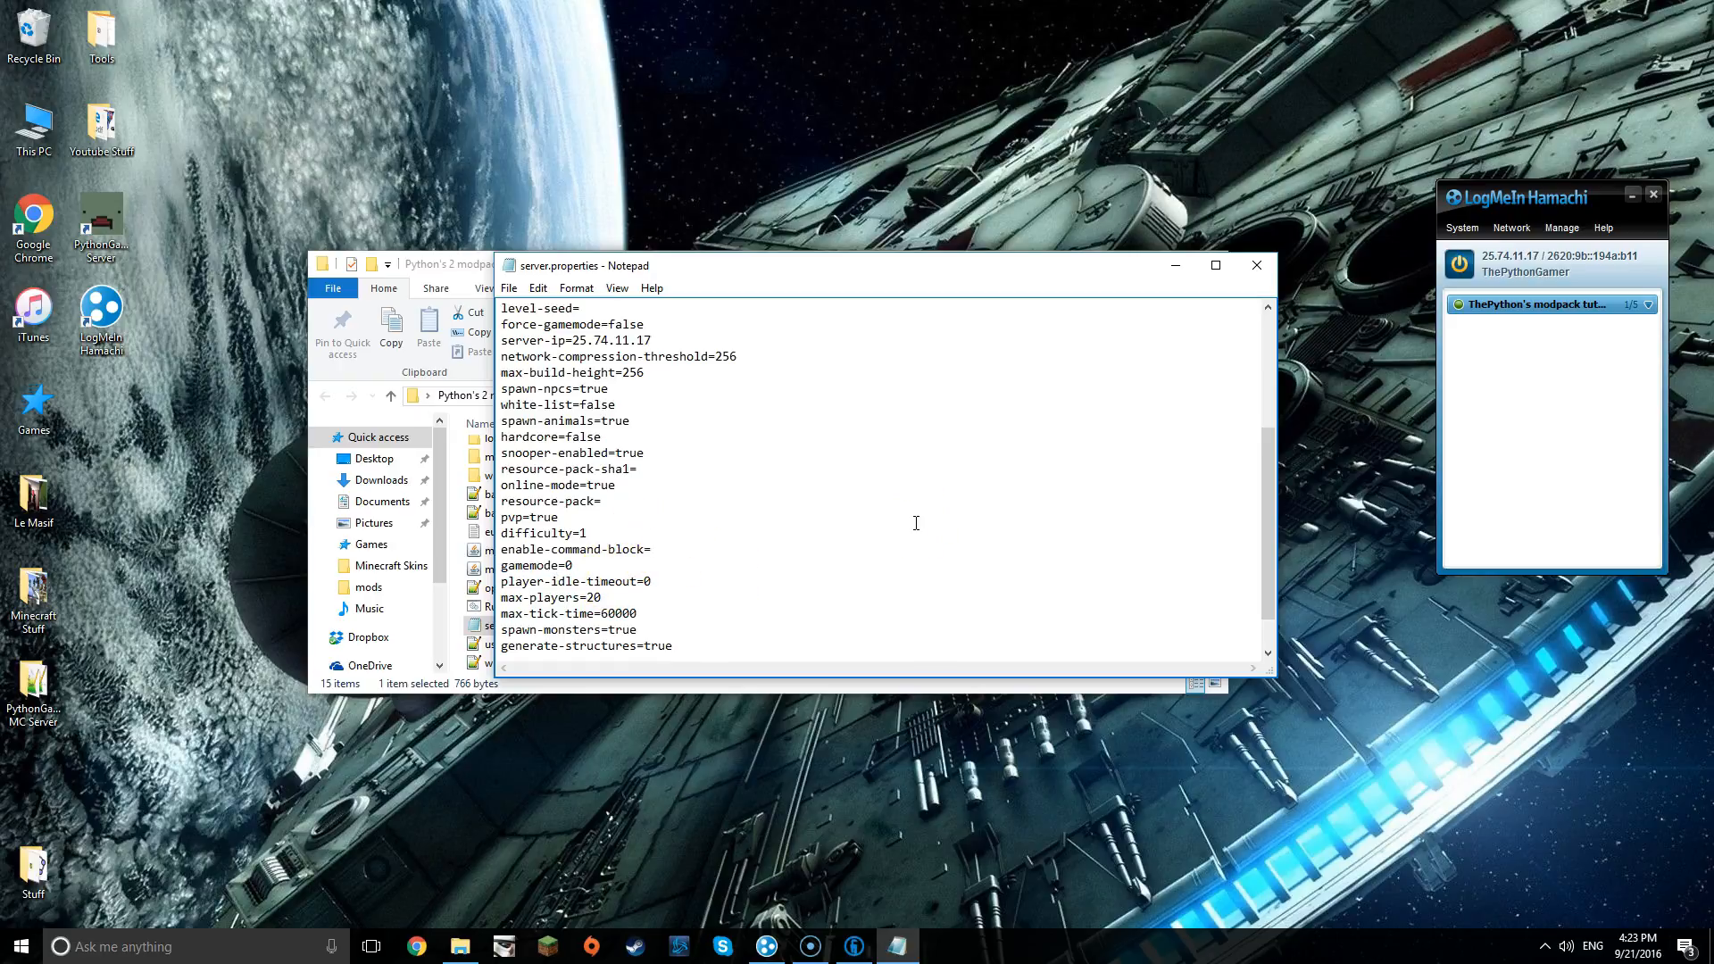
{"action": "type", "text": "true"}
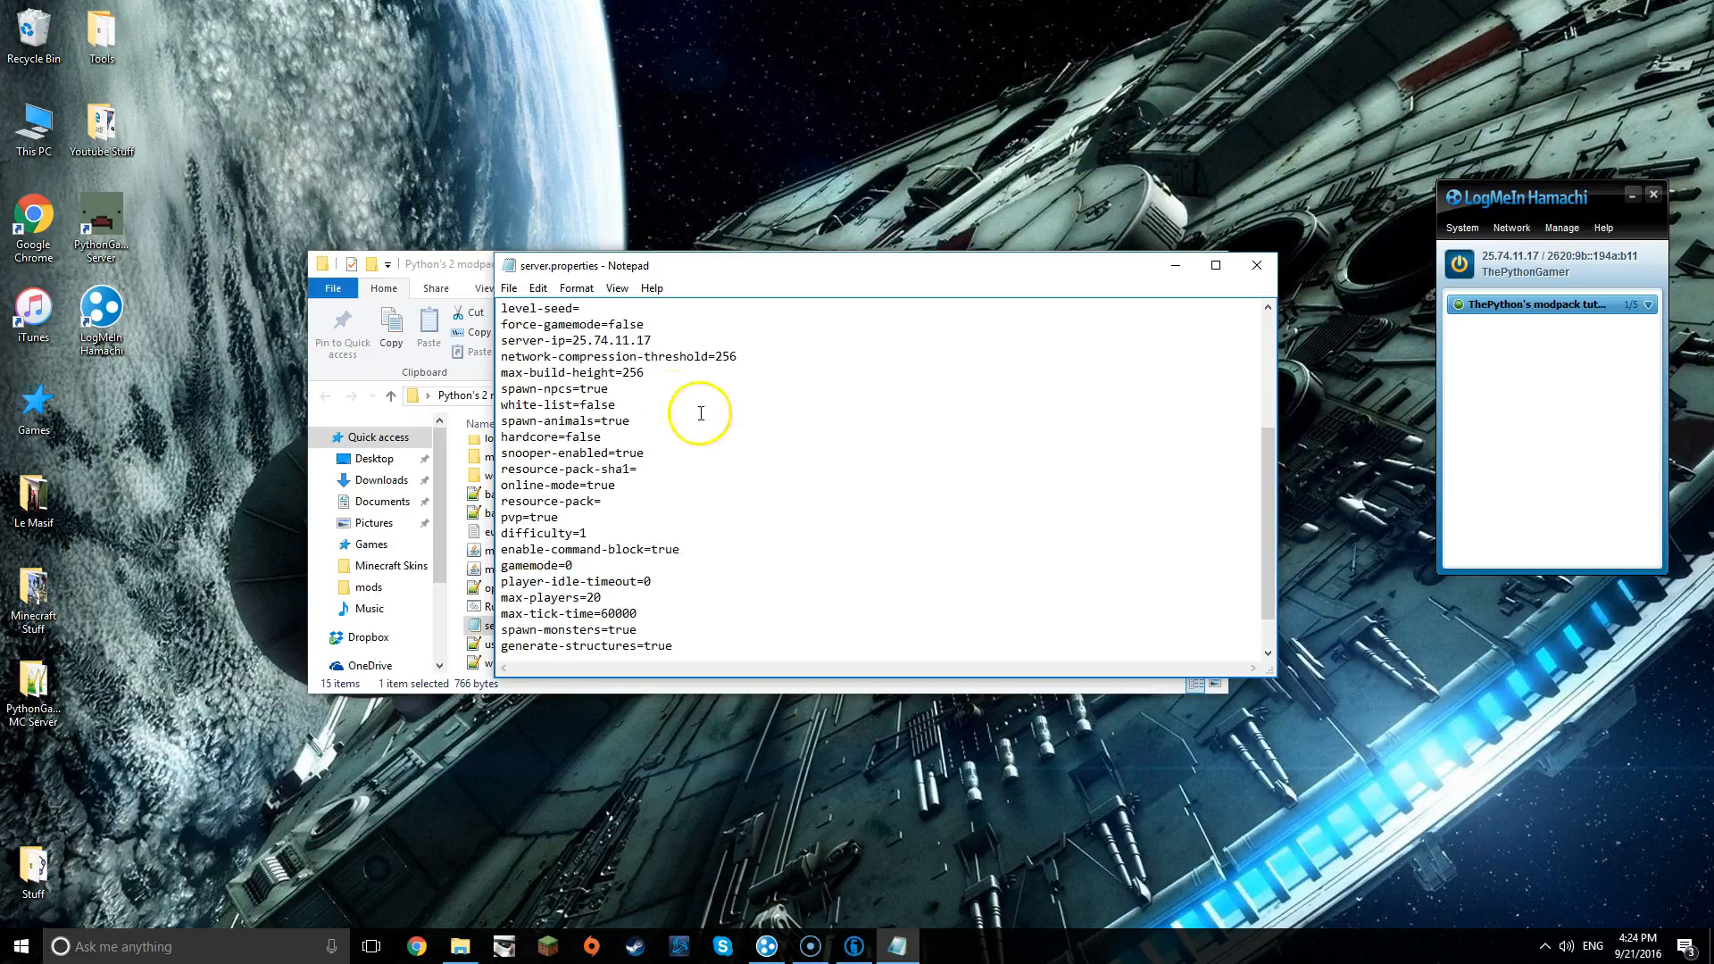
{"action": "left_click", "coordinate": [509, 287]}
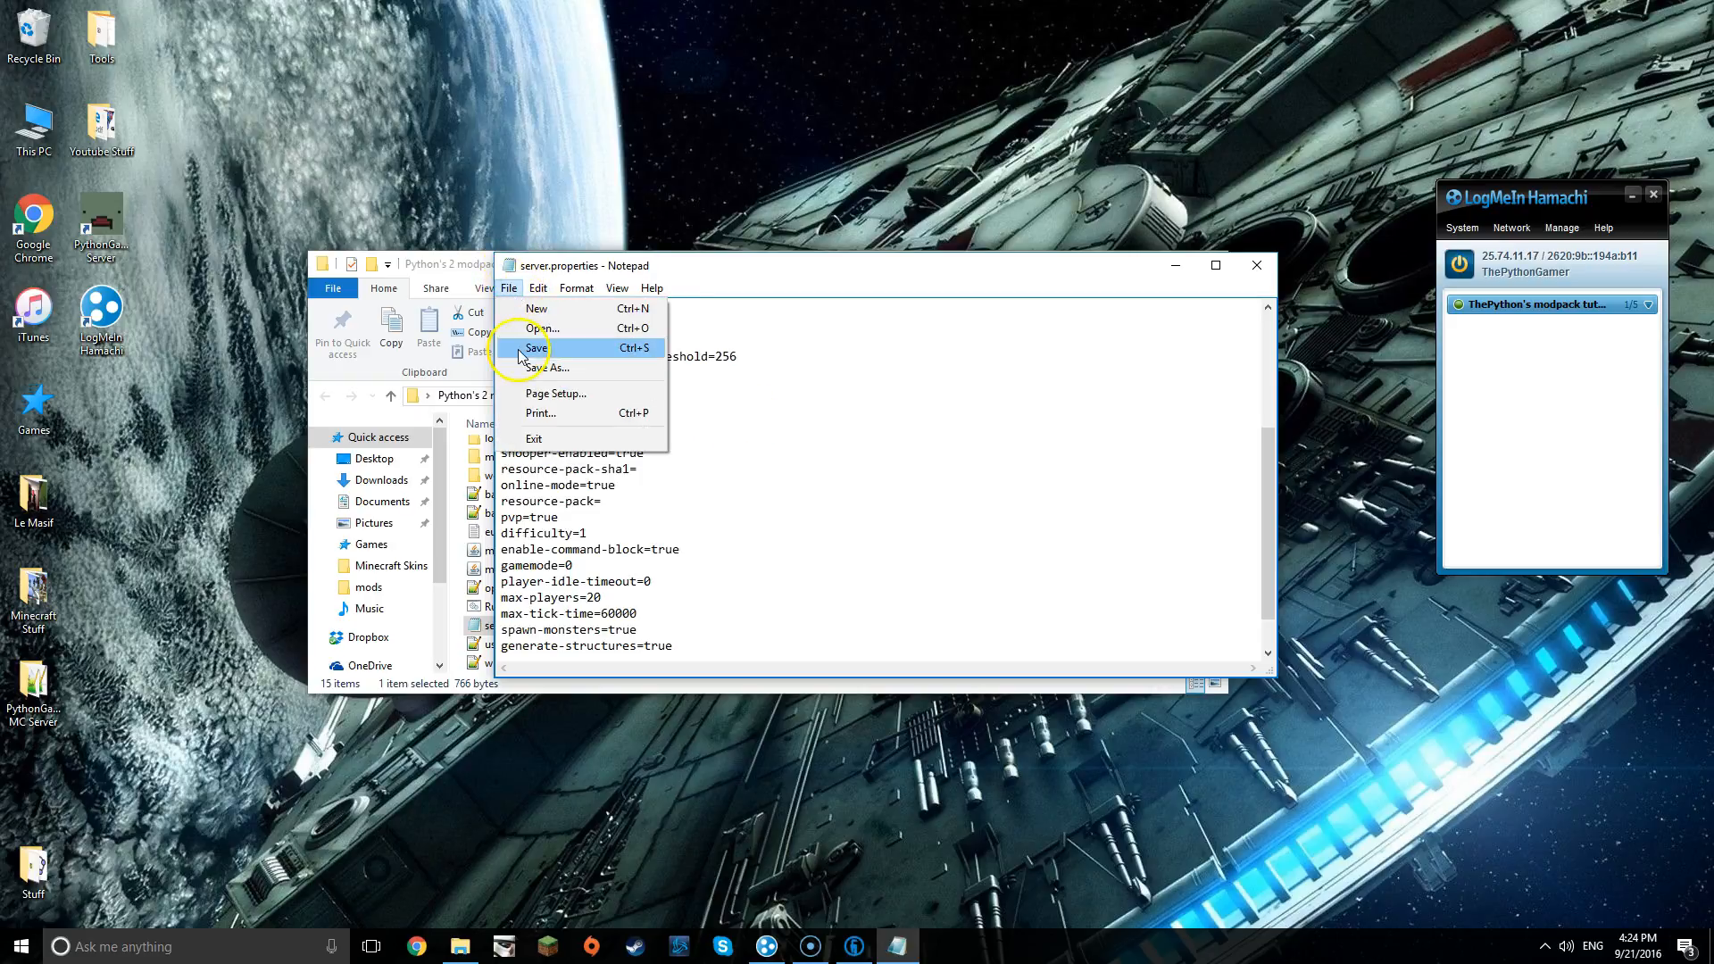
{"action": "left_click", "coordinate": [536, 348]}
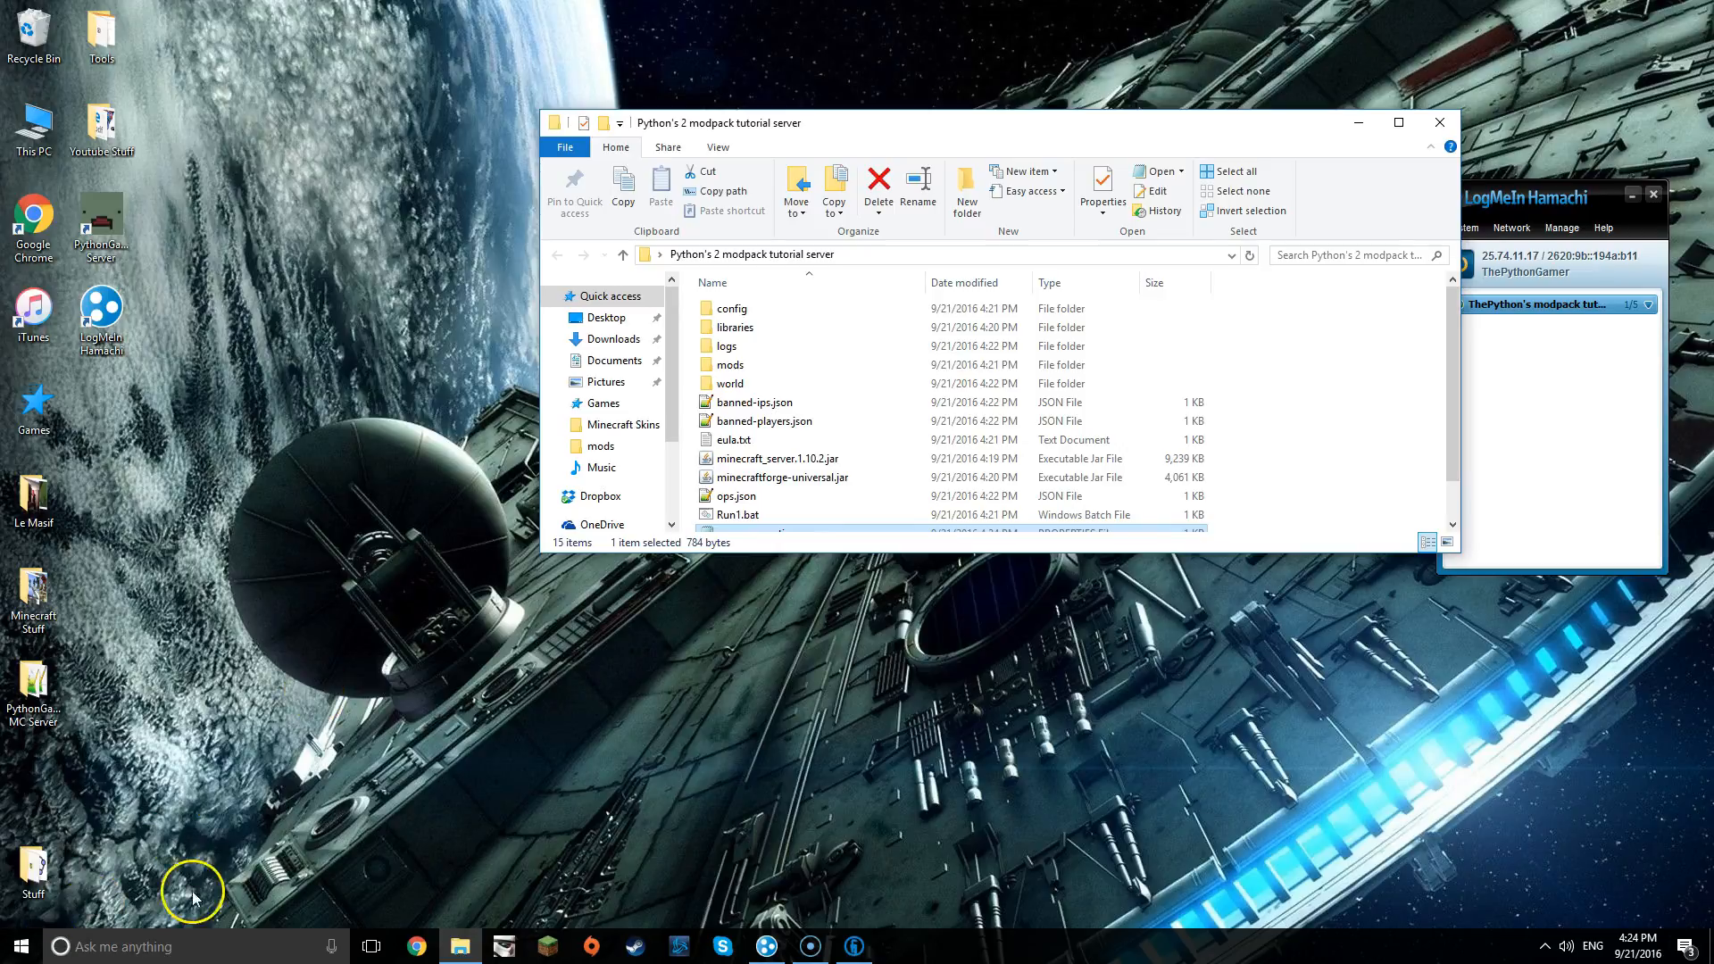
- Via Run %appdata%, browse .technic > modpacks > pythons-2-modpack-tutorial and open its mods folder
{"action": "key", "text": "Win+r"}
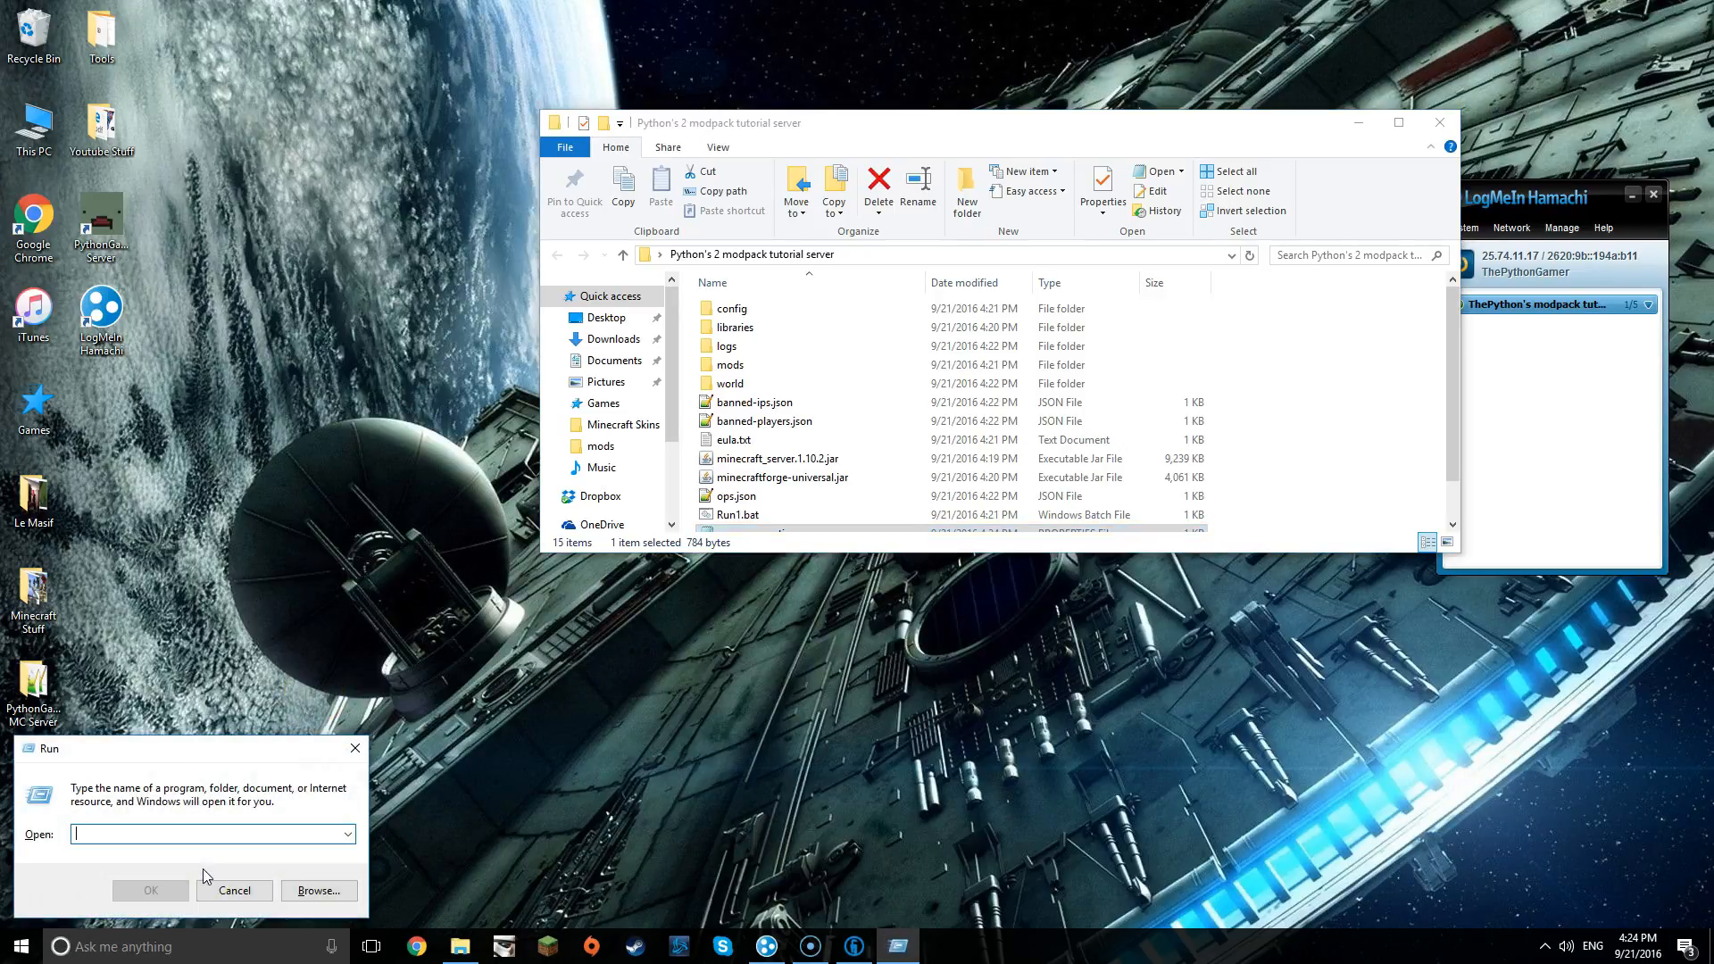
{"action": "type", "text": "%appd"}
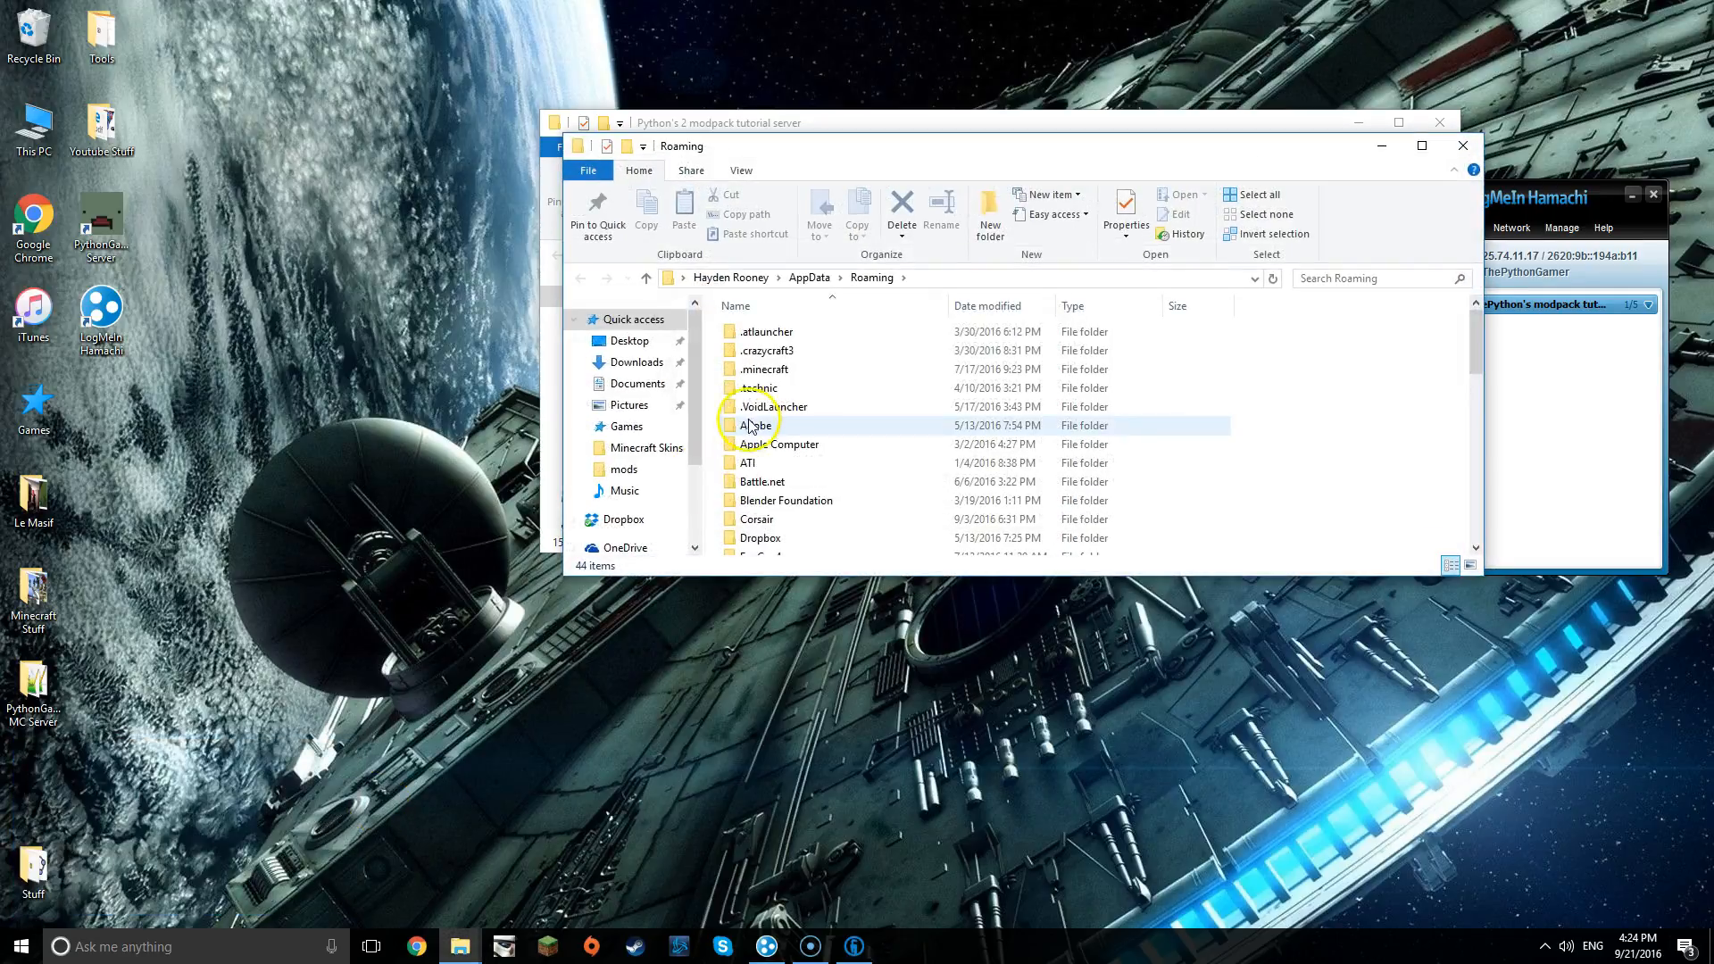
{"action": "left_click", "coordinate": [761, 387]}
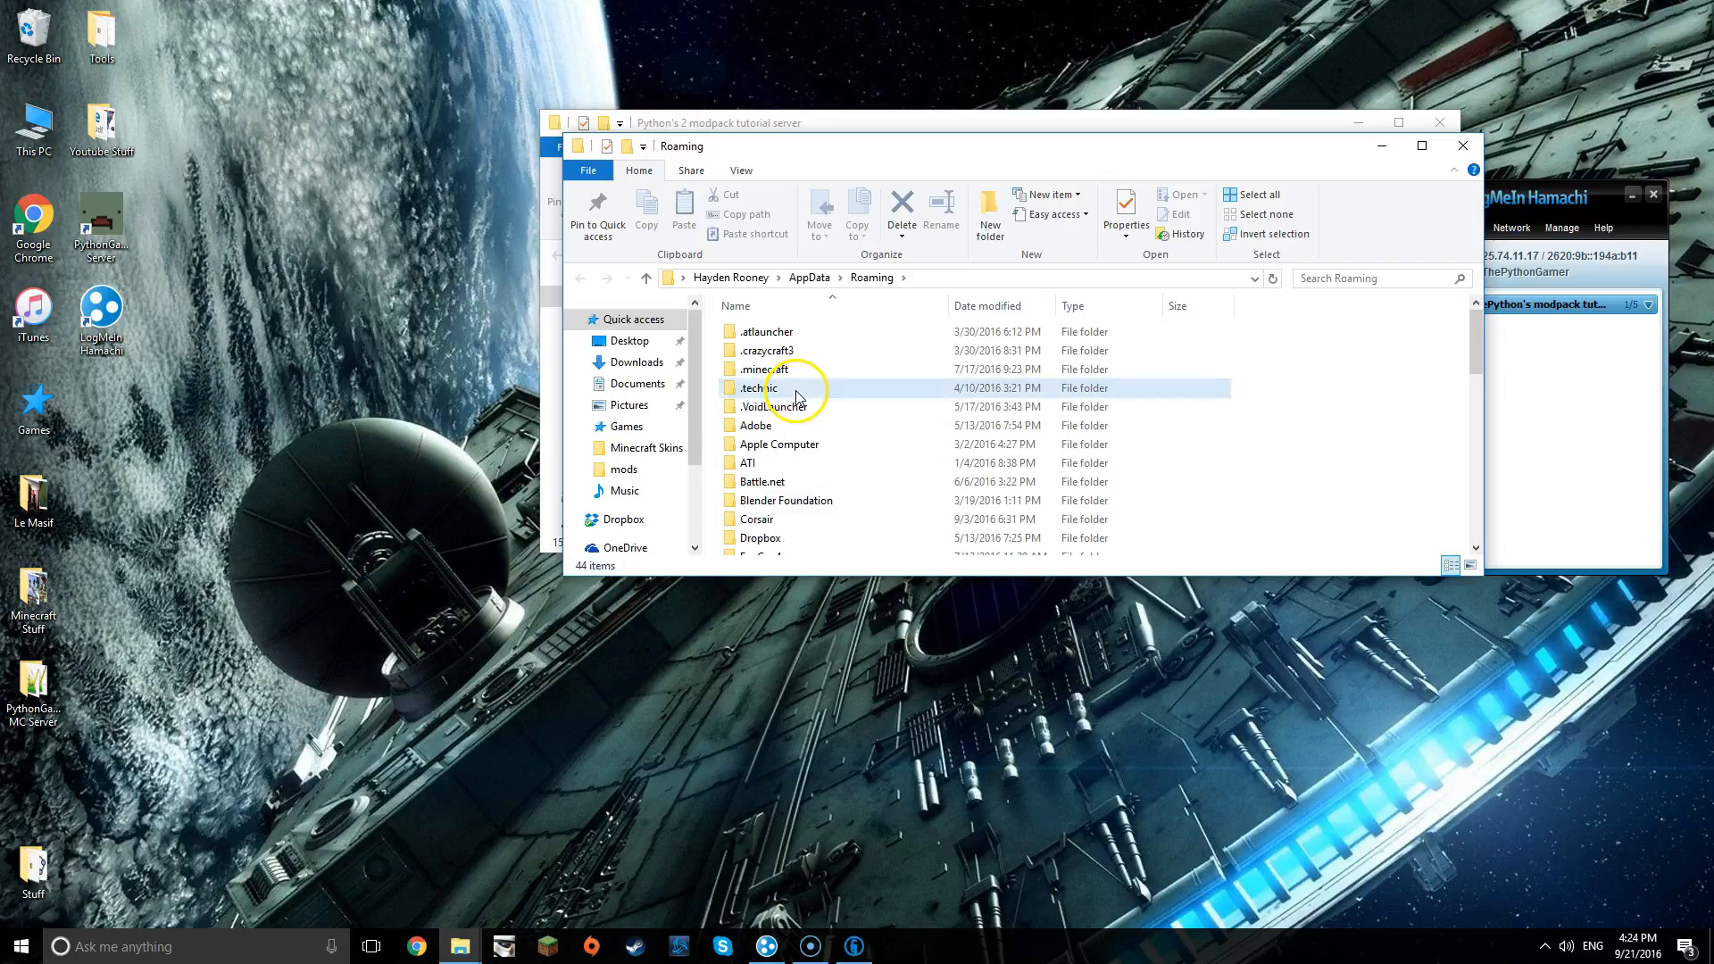
{"action": "double_click", "coordinate": [757, 387]}
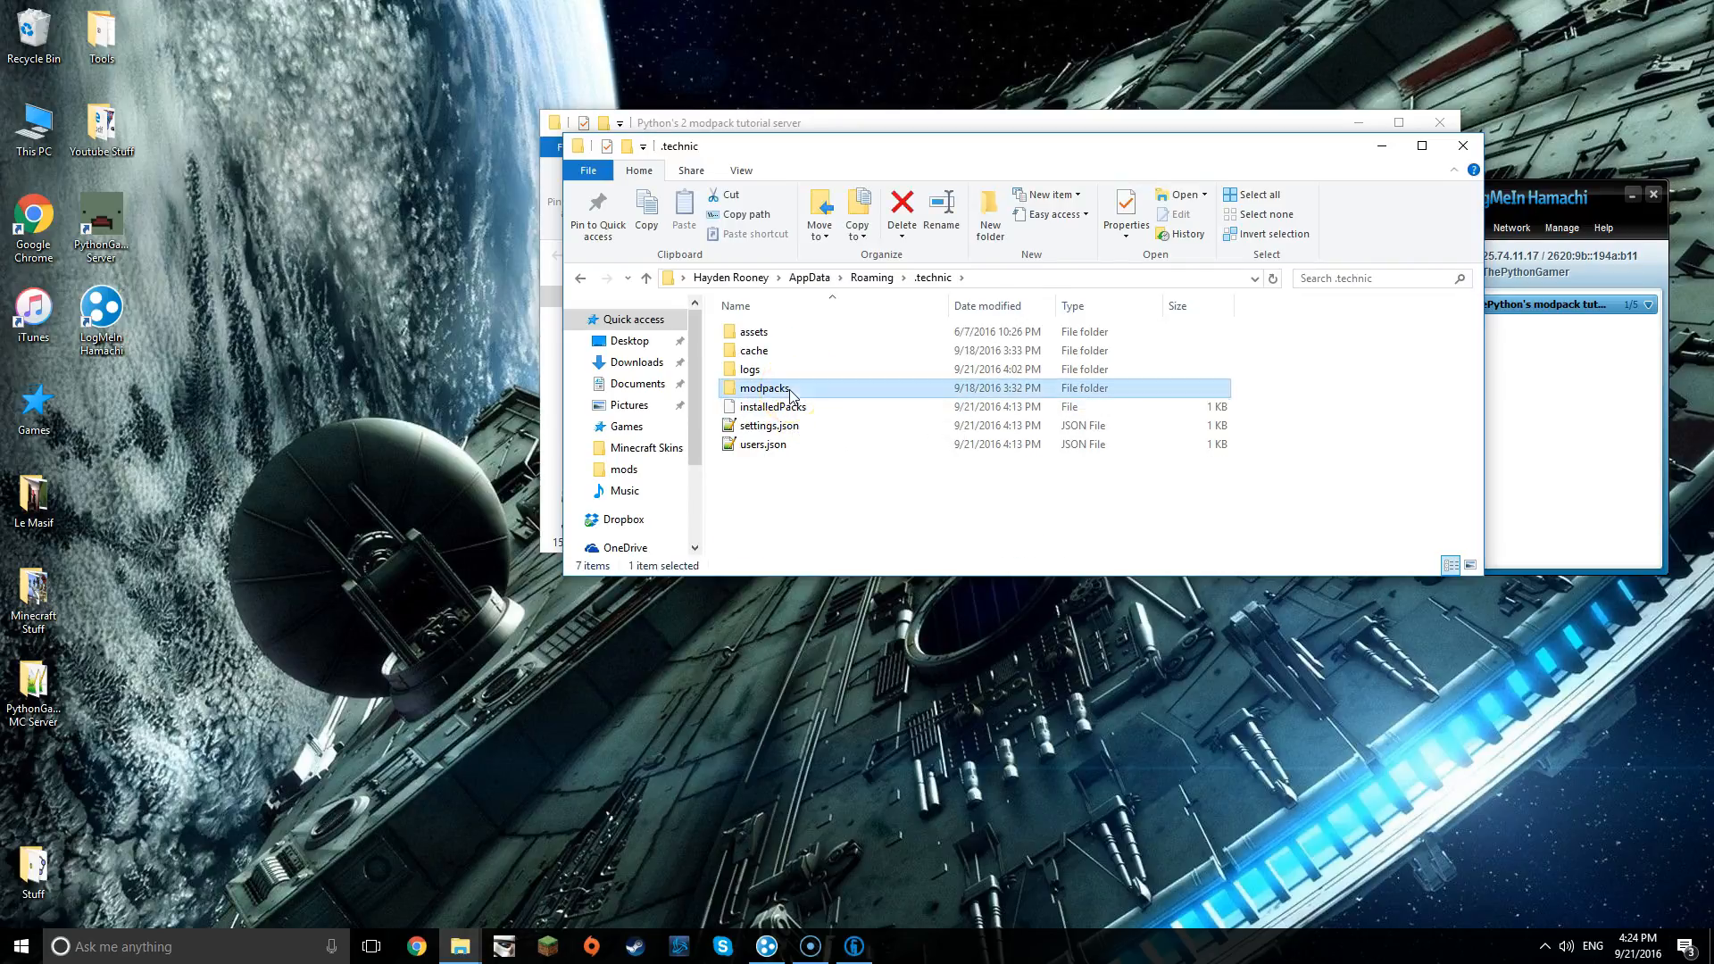
{"action": "double_click", "coordinate": [765, 387]}
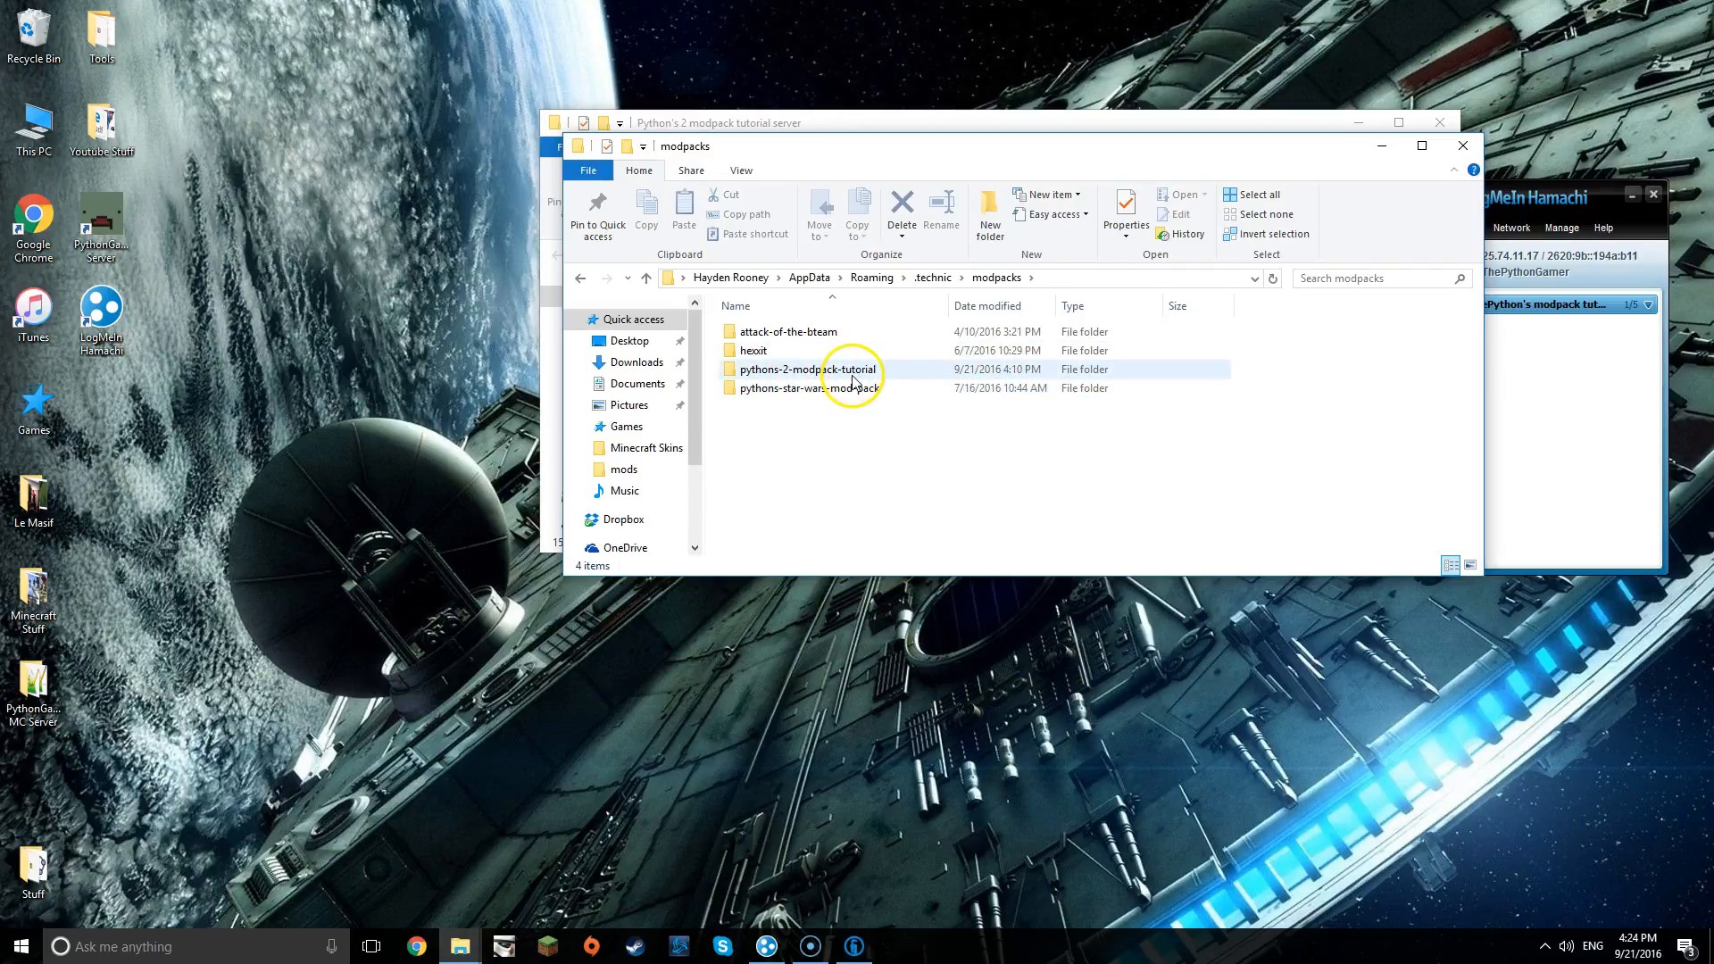
{"action": "double_click", "coordinate": [805, 369]}
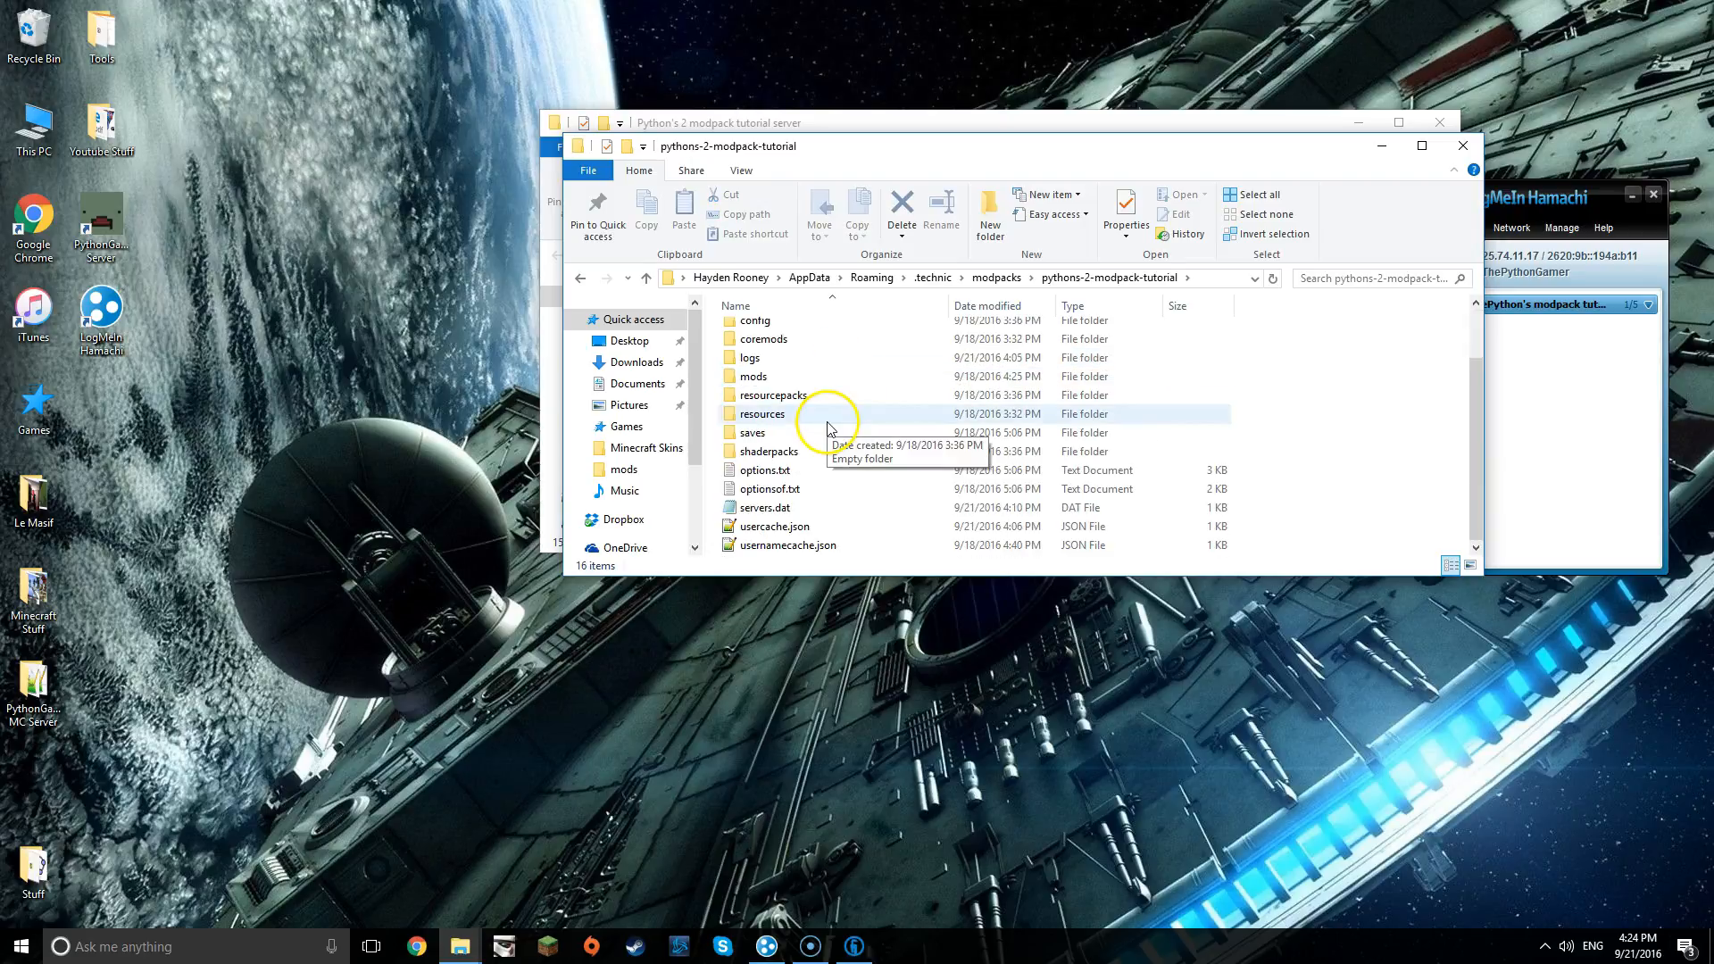
{"action": "left_click", "coordinate": [754, 376]}
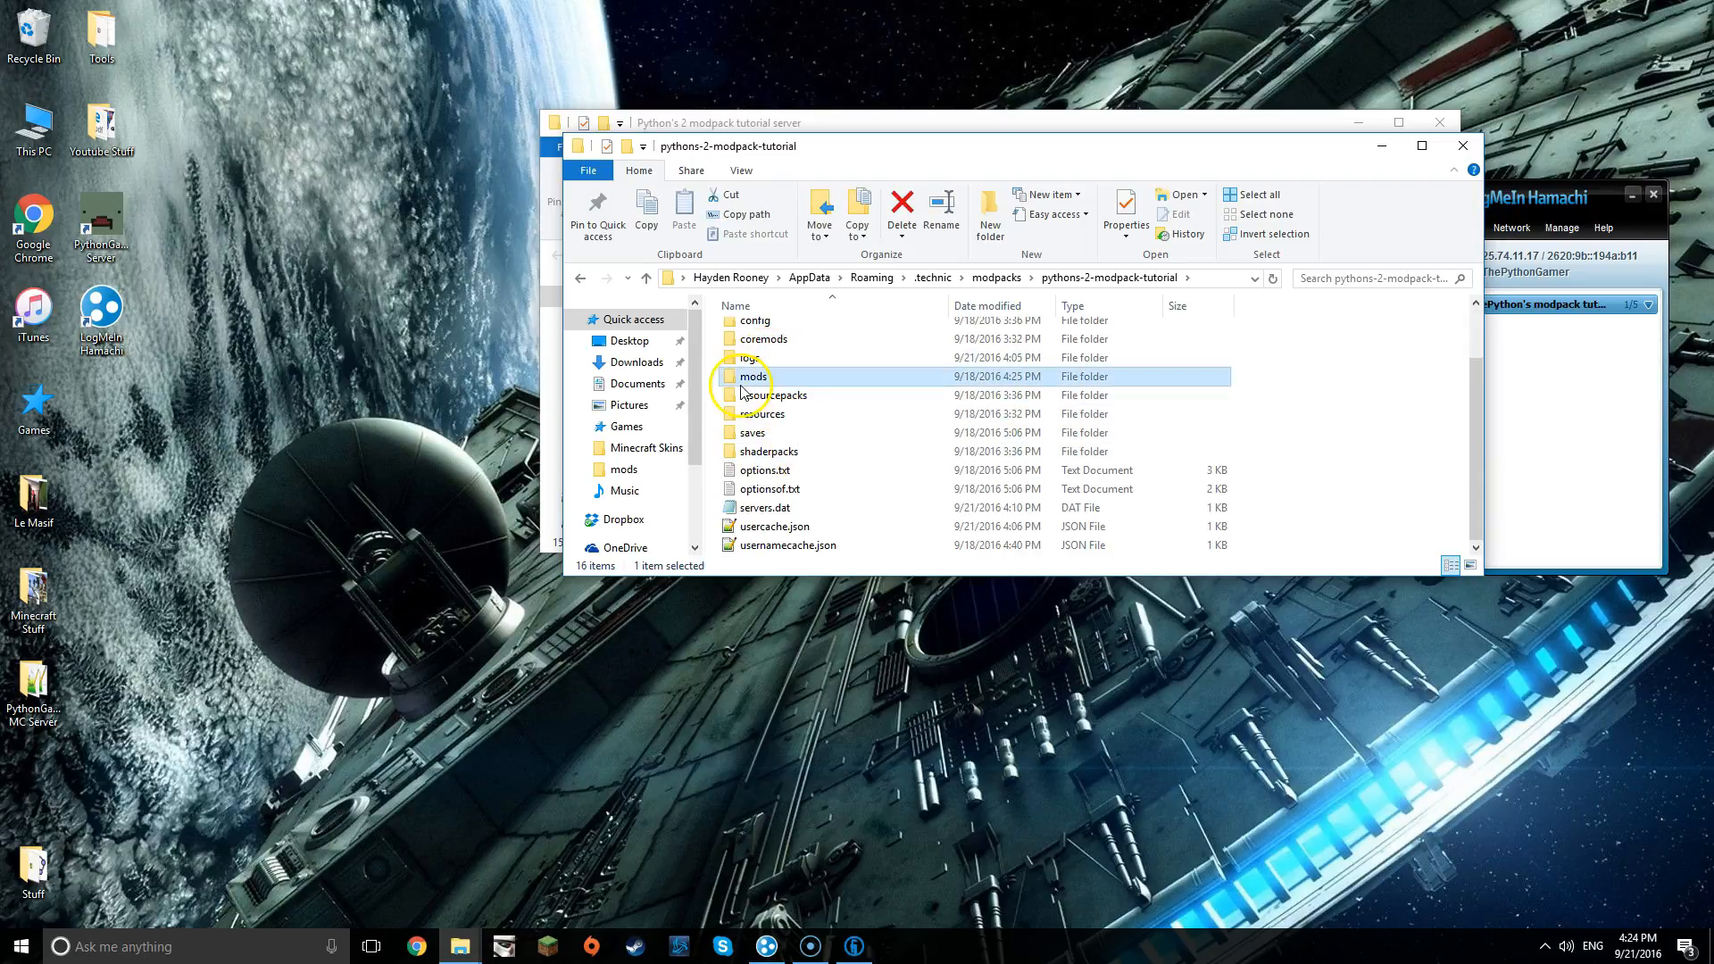
{"action": "double_click", "coordinate": [752, 377]}
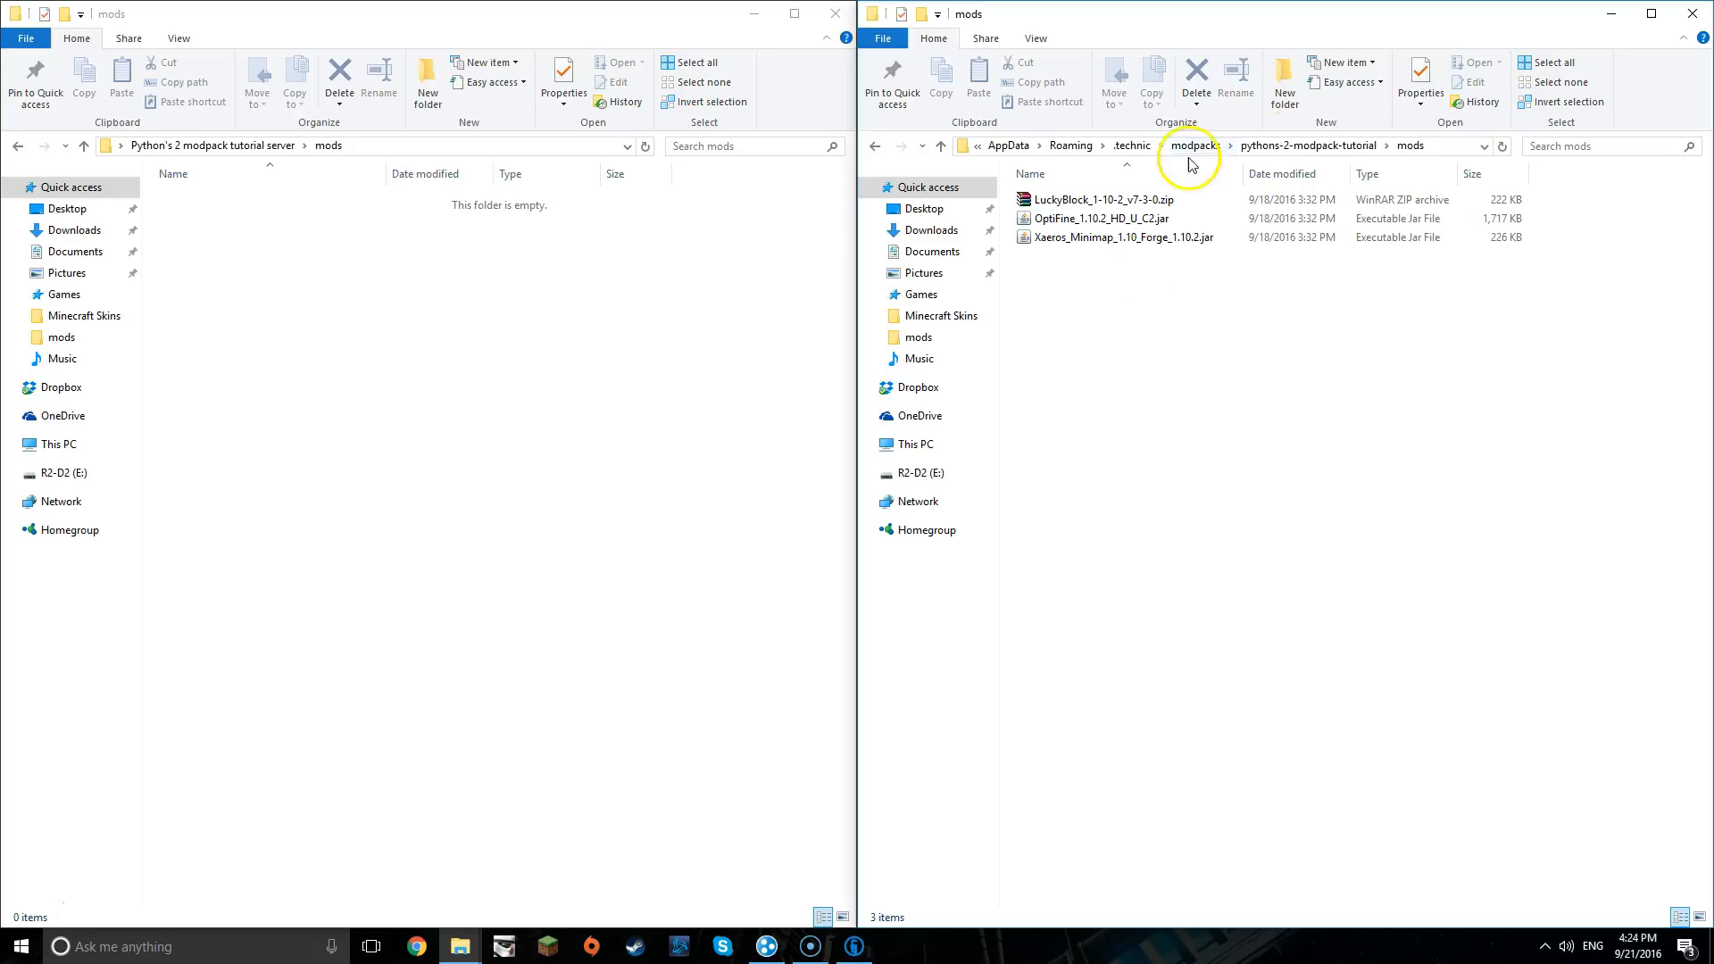
{"action": "mouse_move", "coordinate": [1148, 259]}
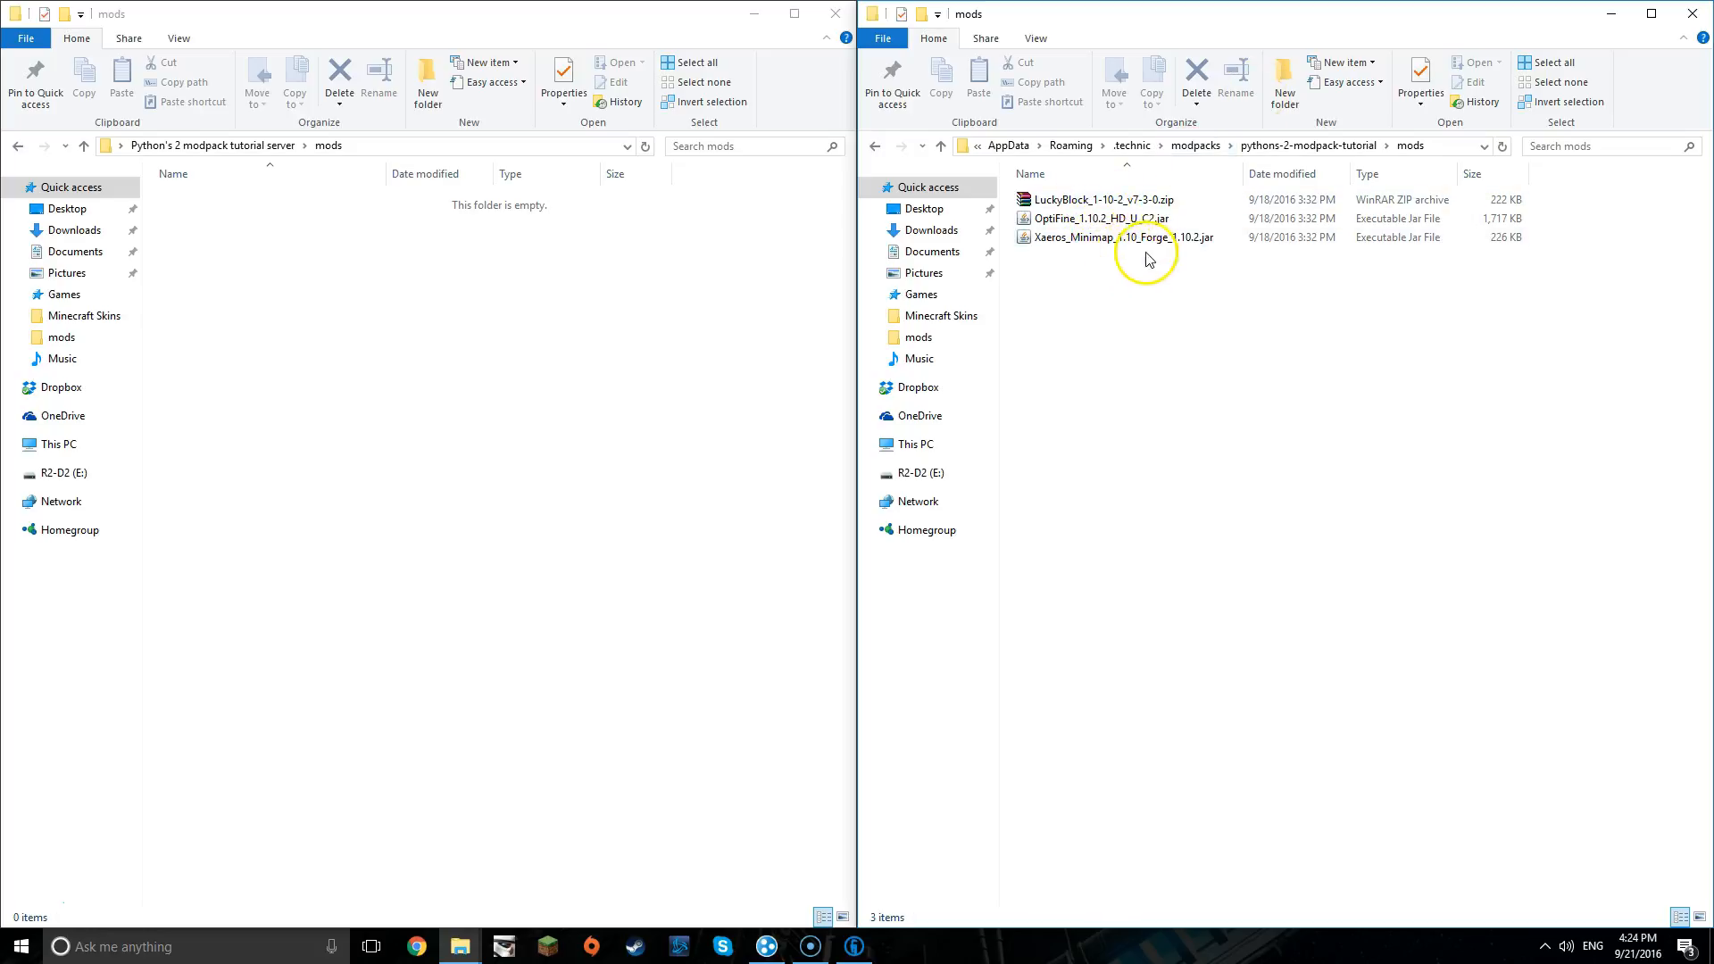
- Move the LuckyBlock zip from the modpack's mods folder into the server's mods folder
{"action": "left_click", "coordinate": [1114, 237]}
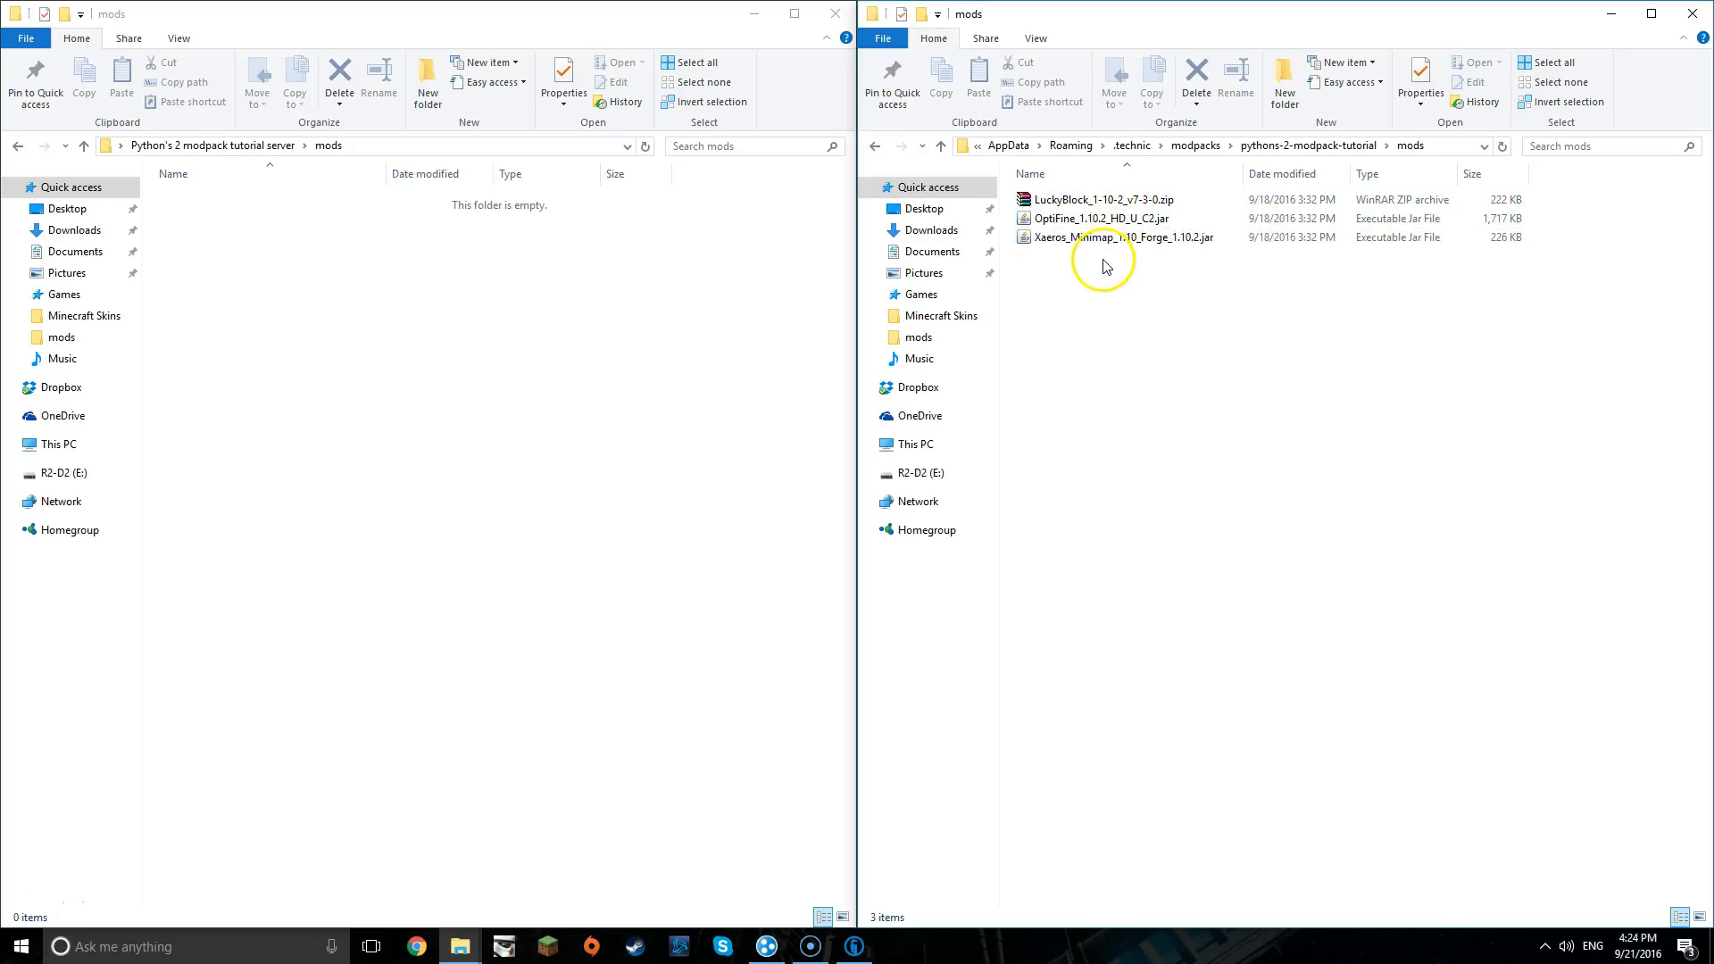
{"action": "mouse_move", "coordinate": [1143, 282]}
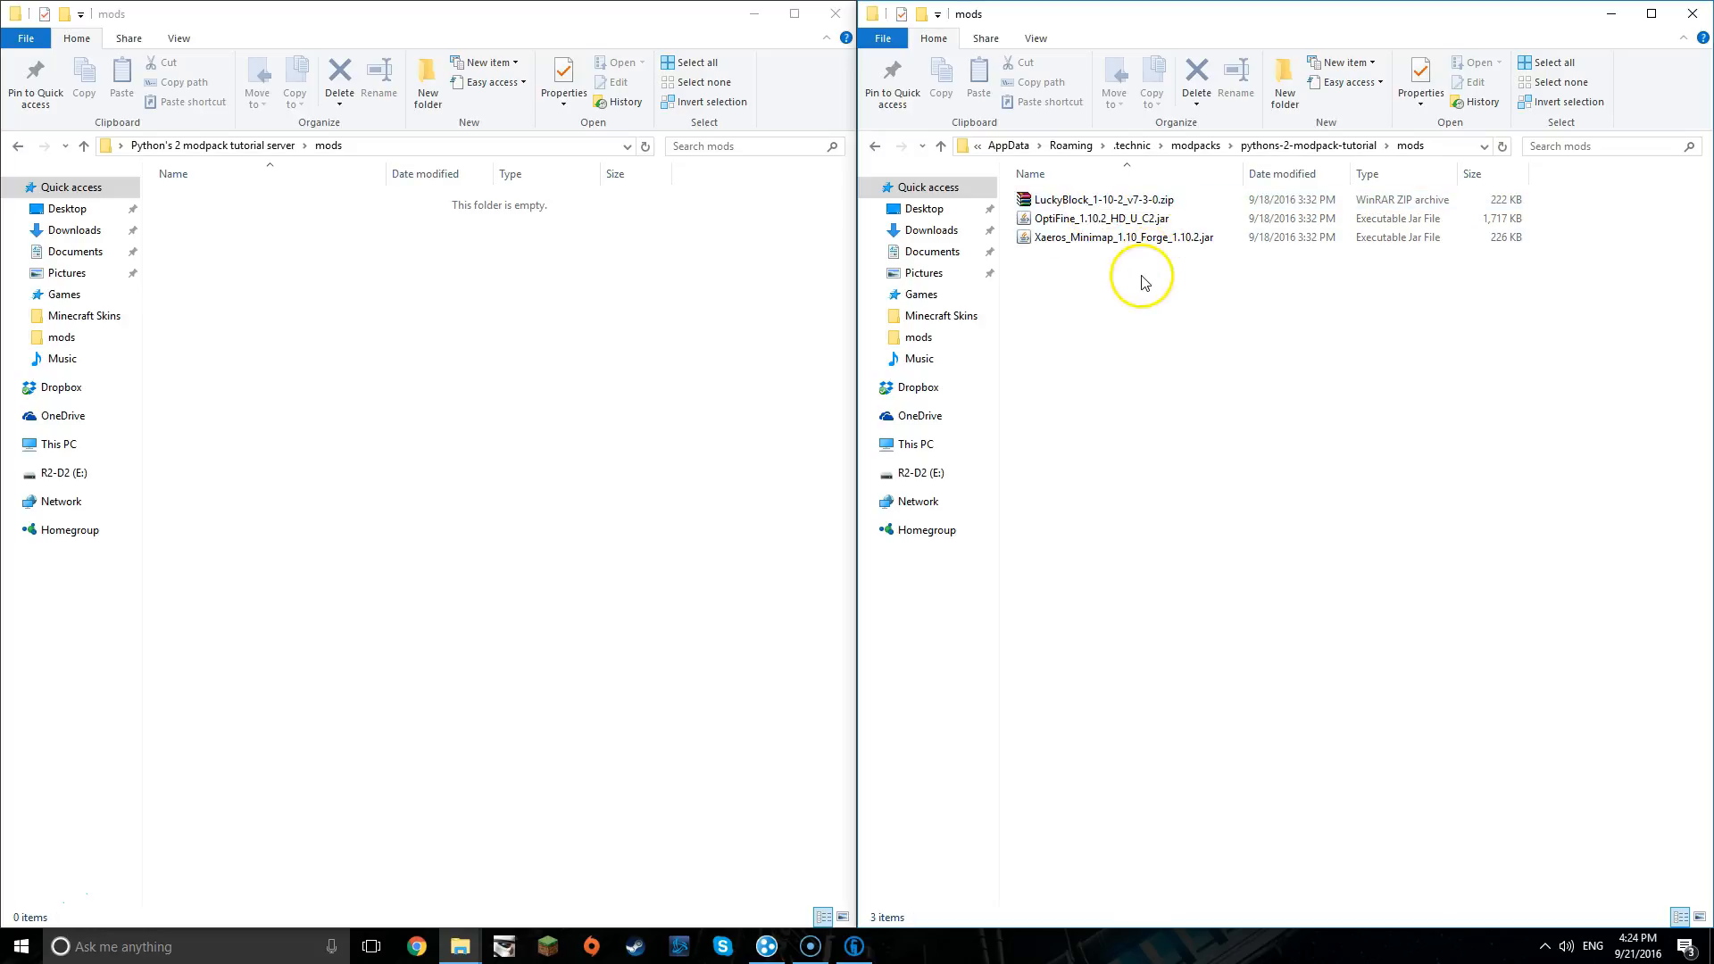
{"action": "left_click", "coordinate": [1106, 198]}
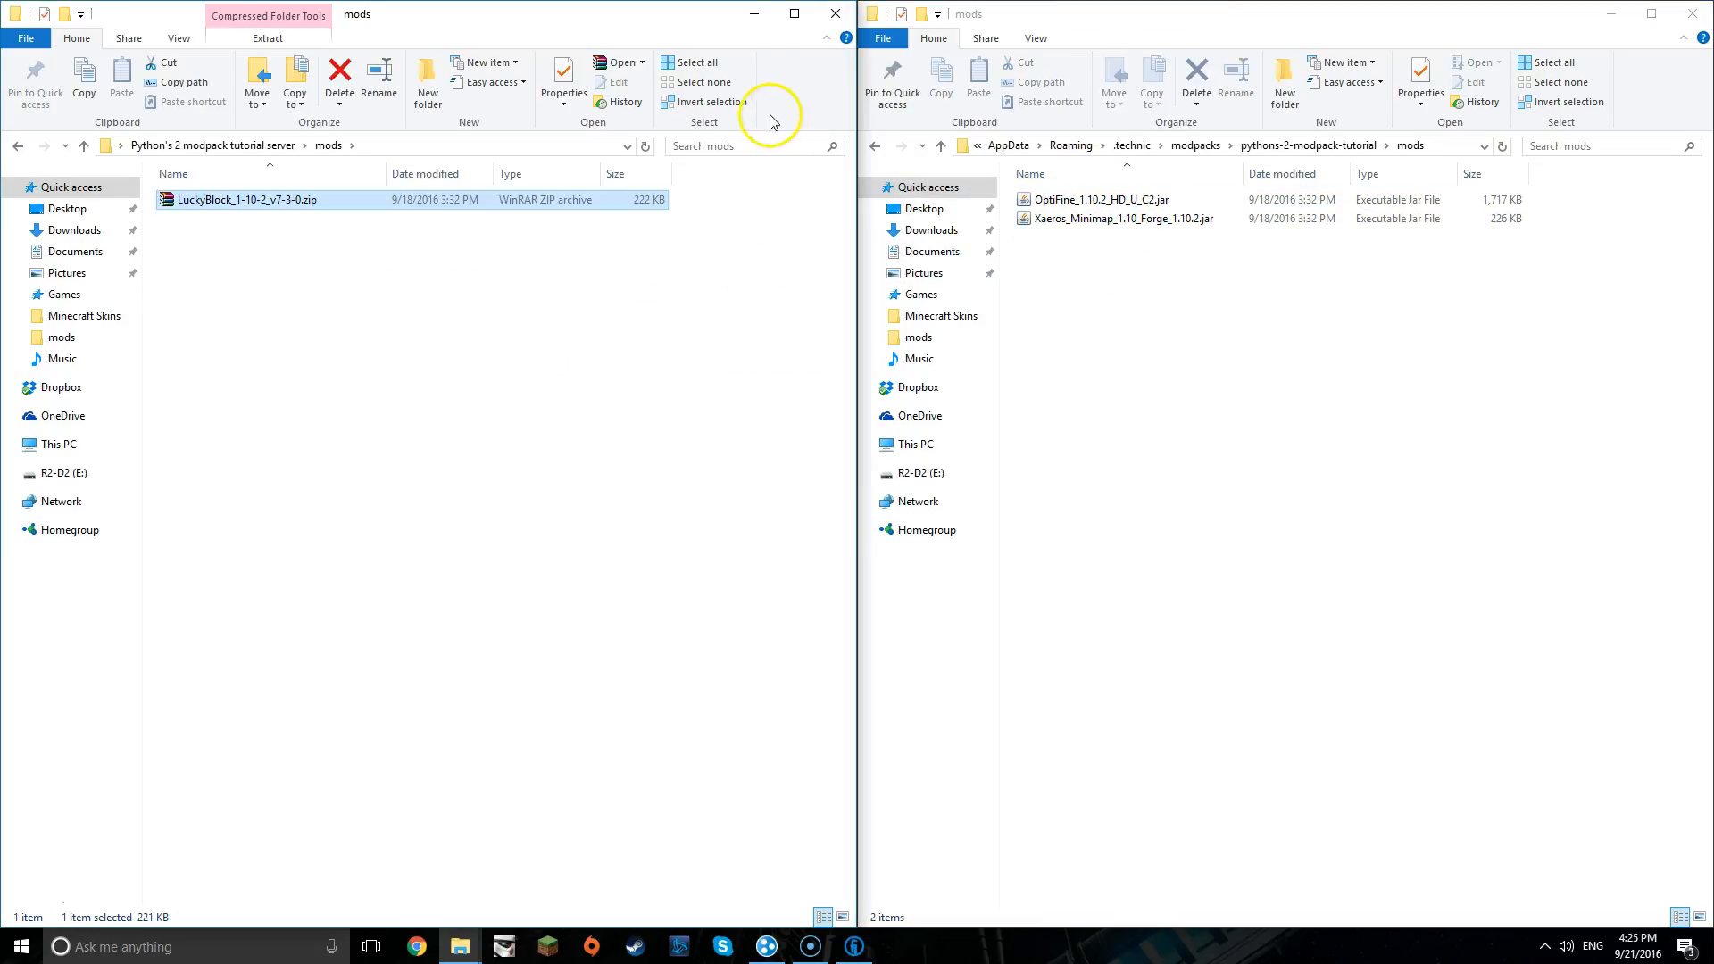
{"action": "right_click", "coordinate": [243, 198]}
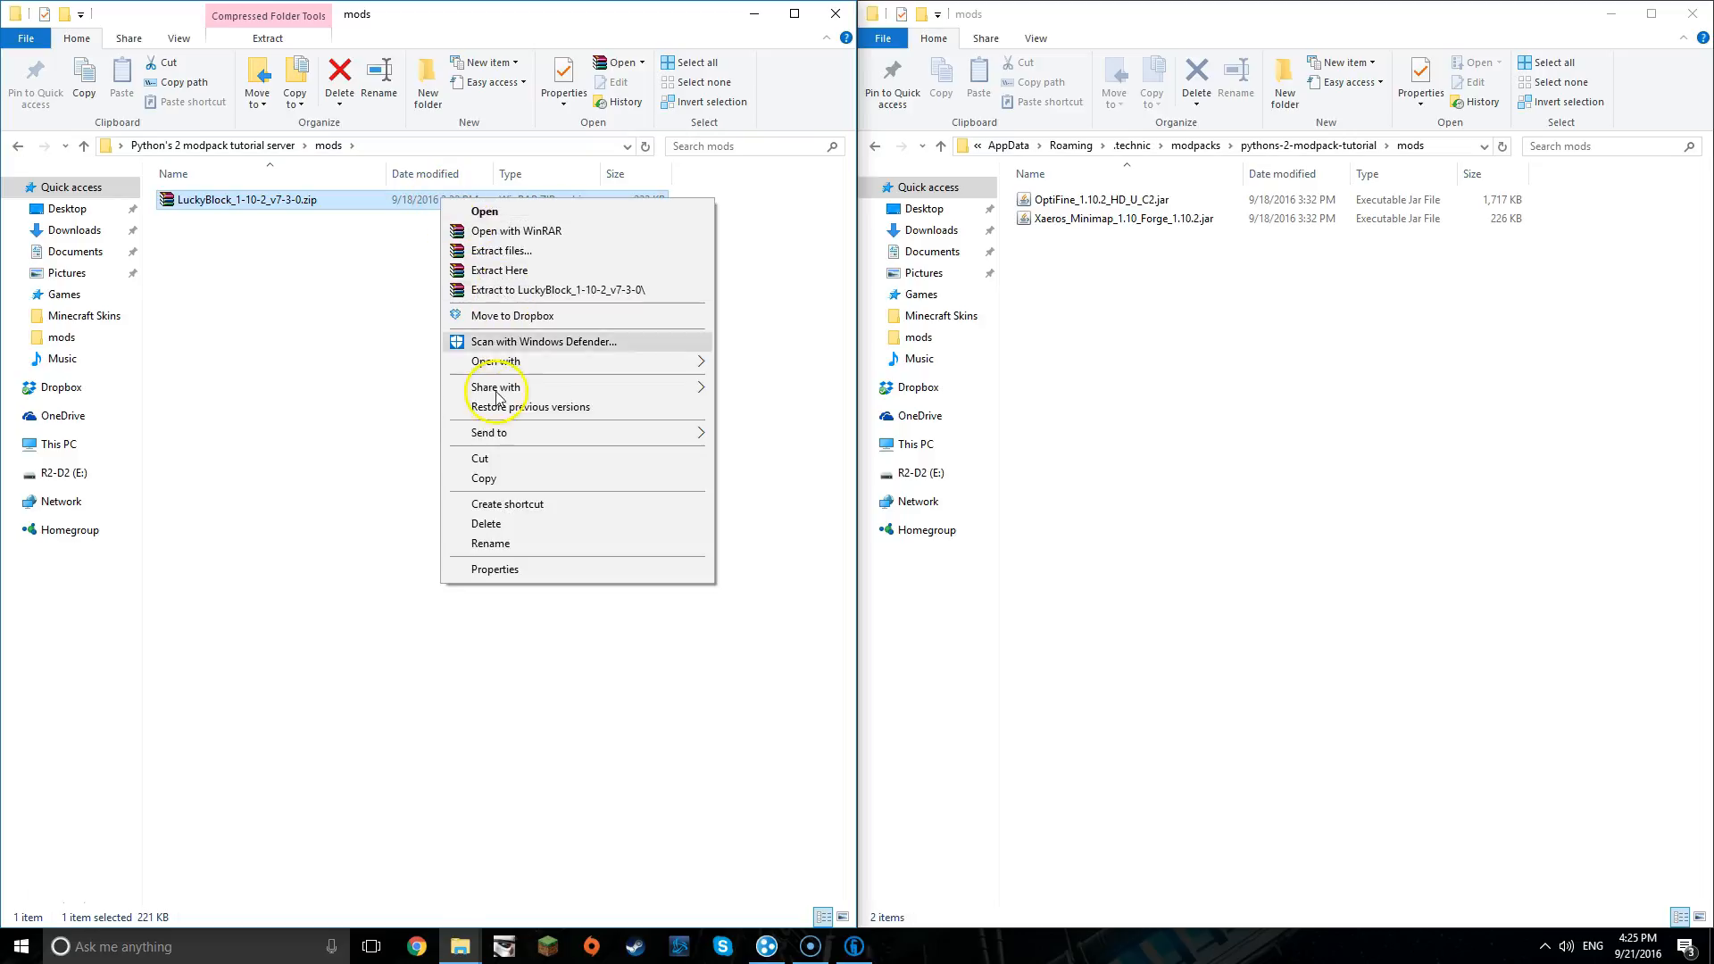
{"action": "right_click", "coordinate": [1415, 644]}
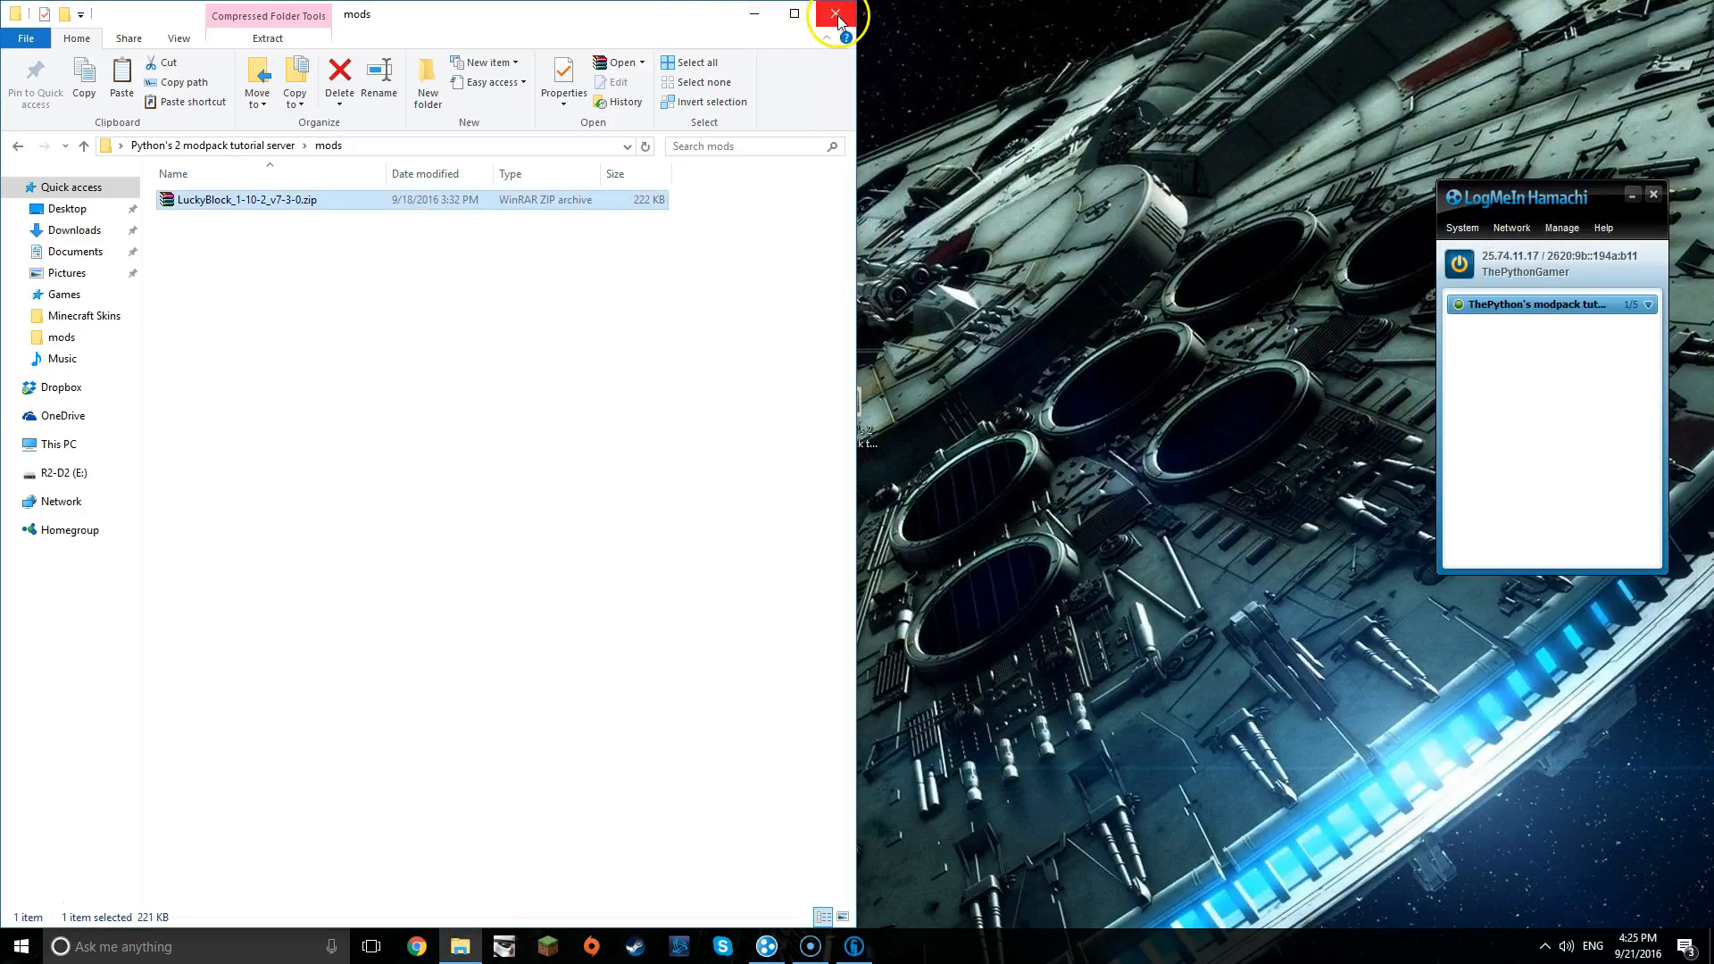
- Open the tutorial server folder from the desktop and start the server with Run1.bat
{"action": "left_click", "coordinate": [838, 18]}
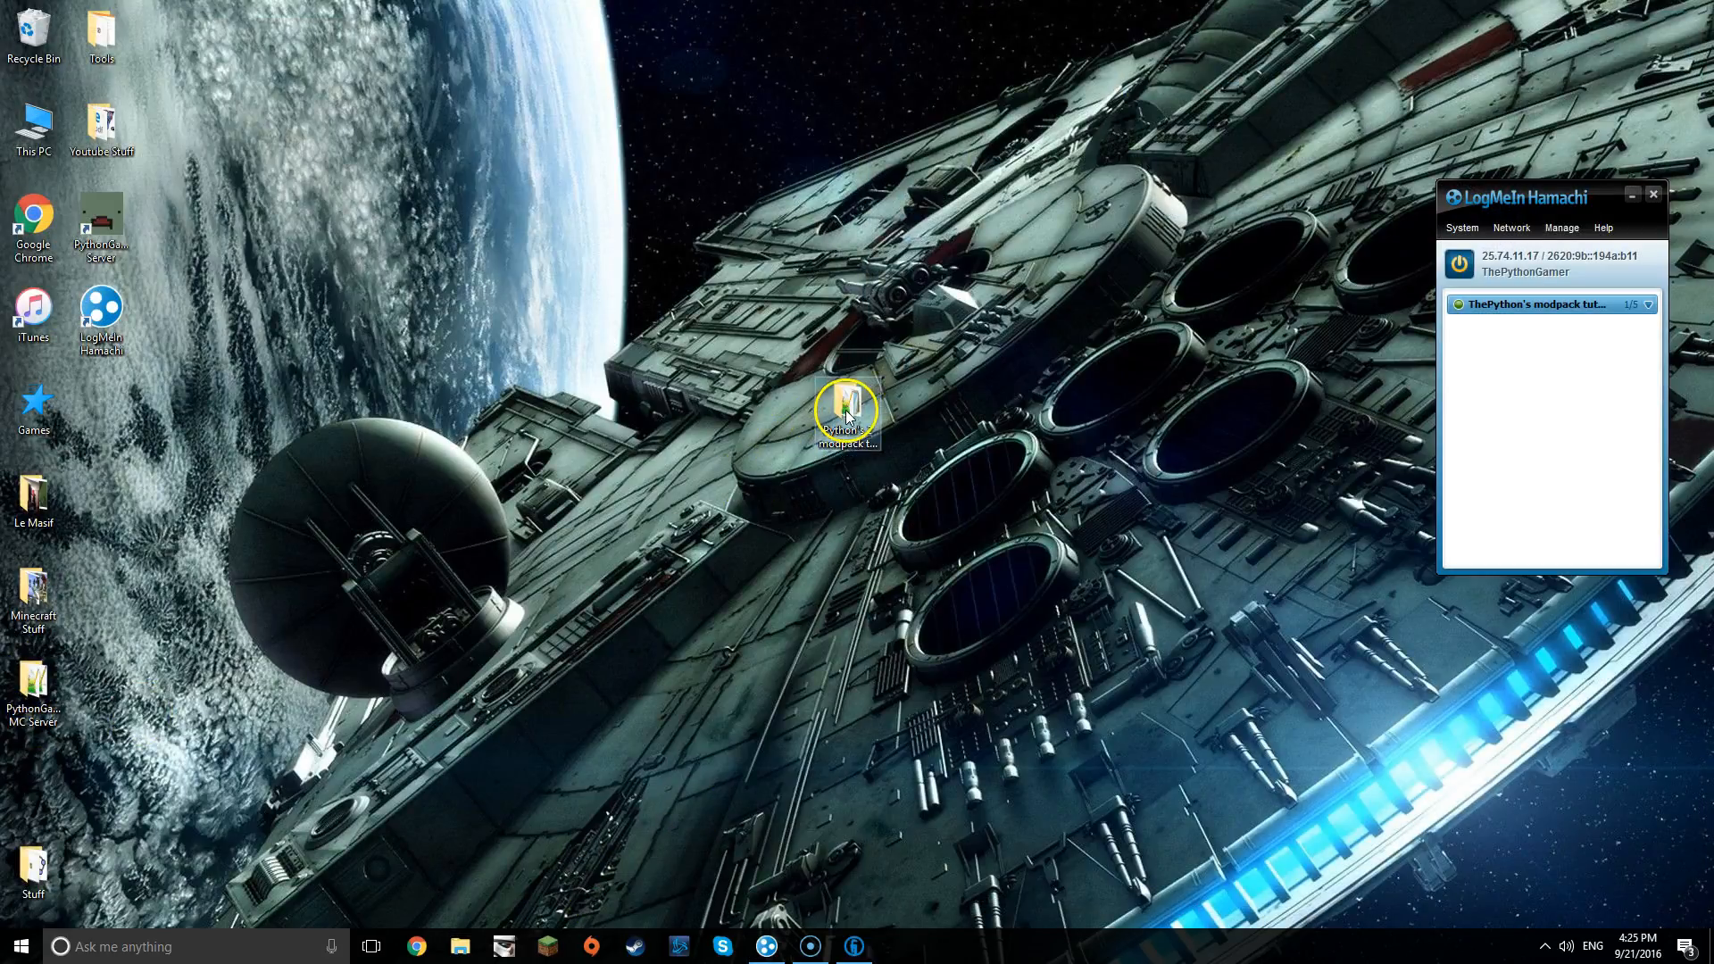
{"action": "double_click", "coordinate": [846, 411]}
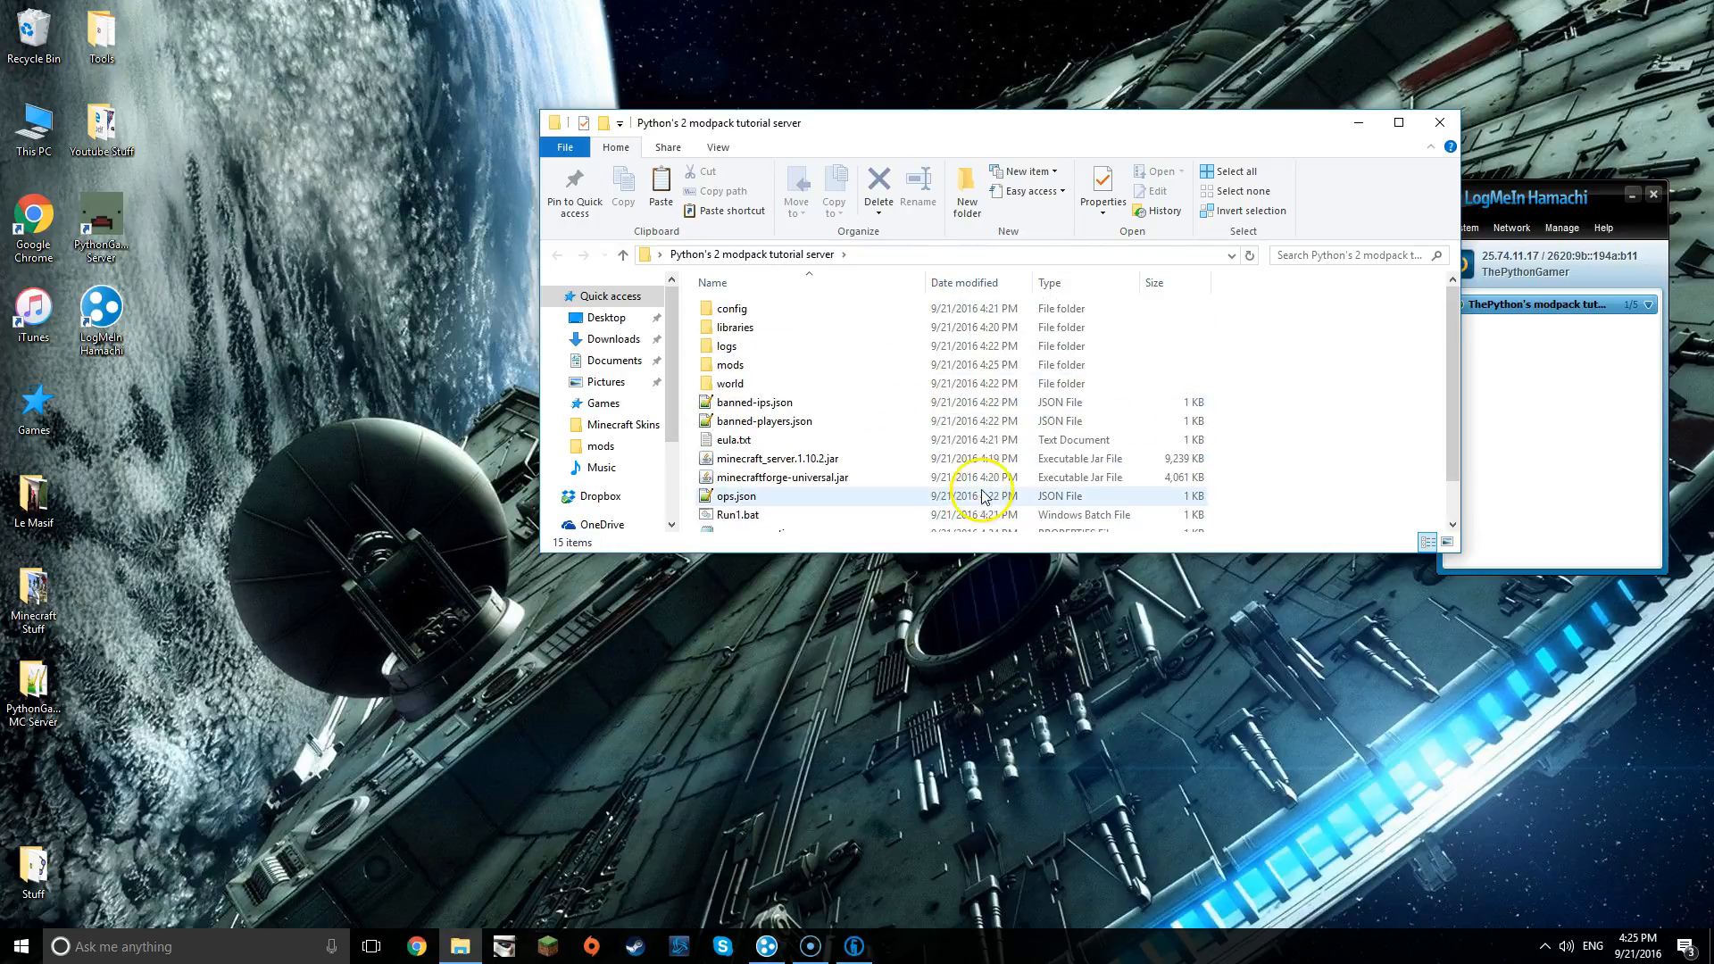
{"action": "left_click", "coordinate": [738, 466]}
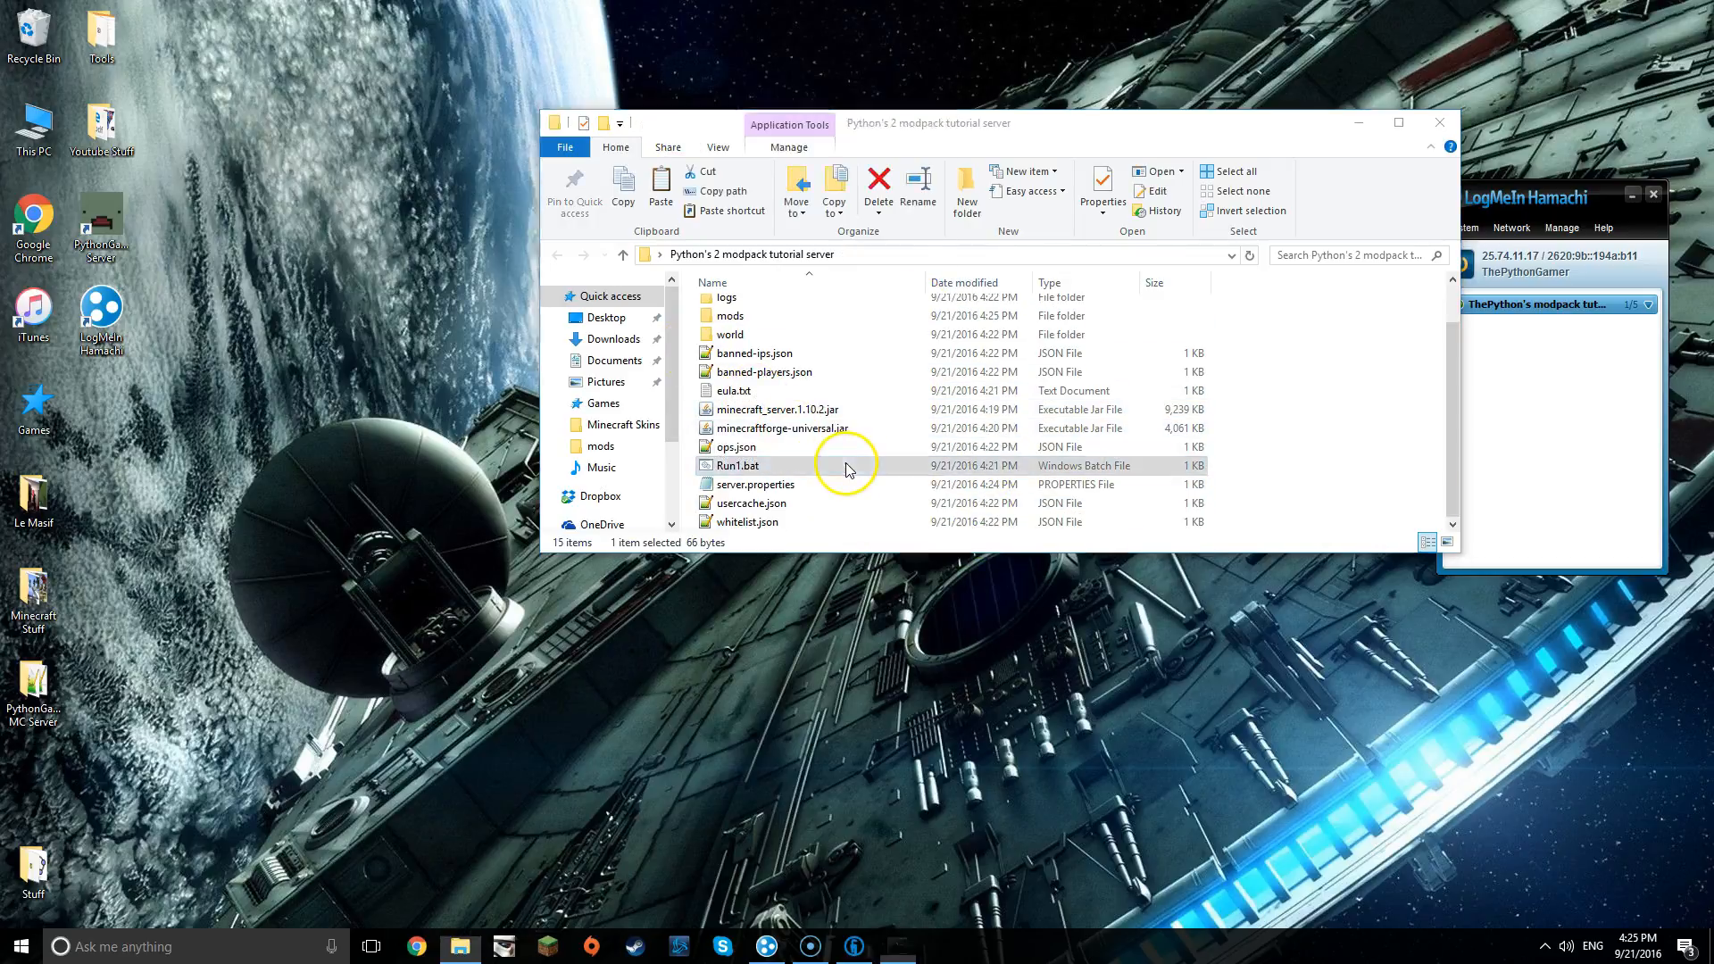
{"action": "double_click", "coordinate": [739, 466]}
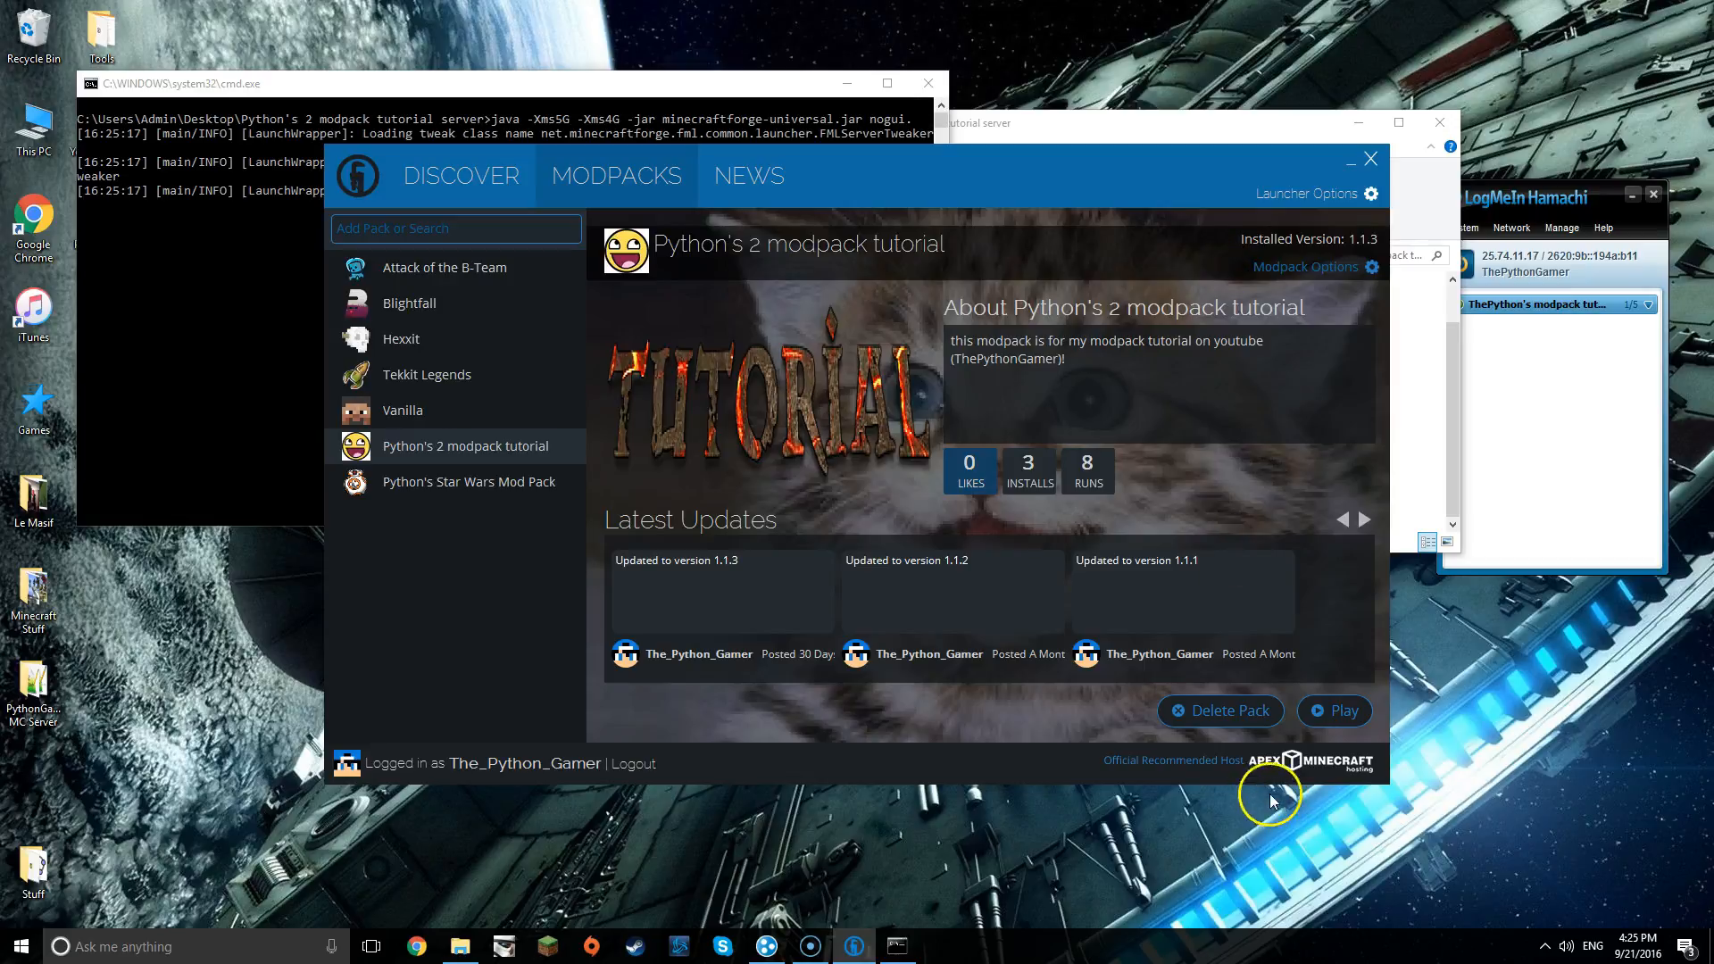
- Play the Python's 2 modpack tutorial pack, minimize the launcher, and bring Minecraft forward
{"action": "left_click", "coordinate": [1334, 711]}
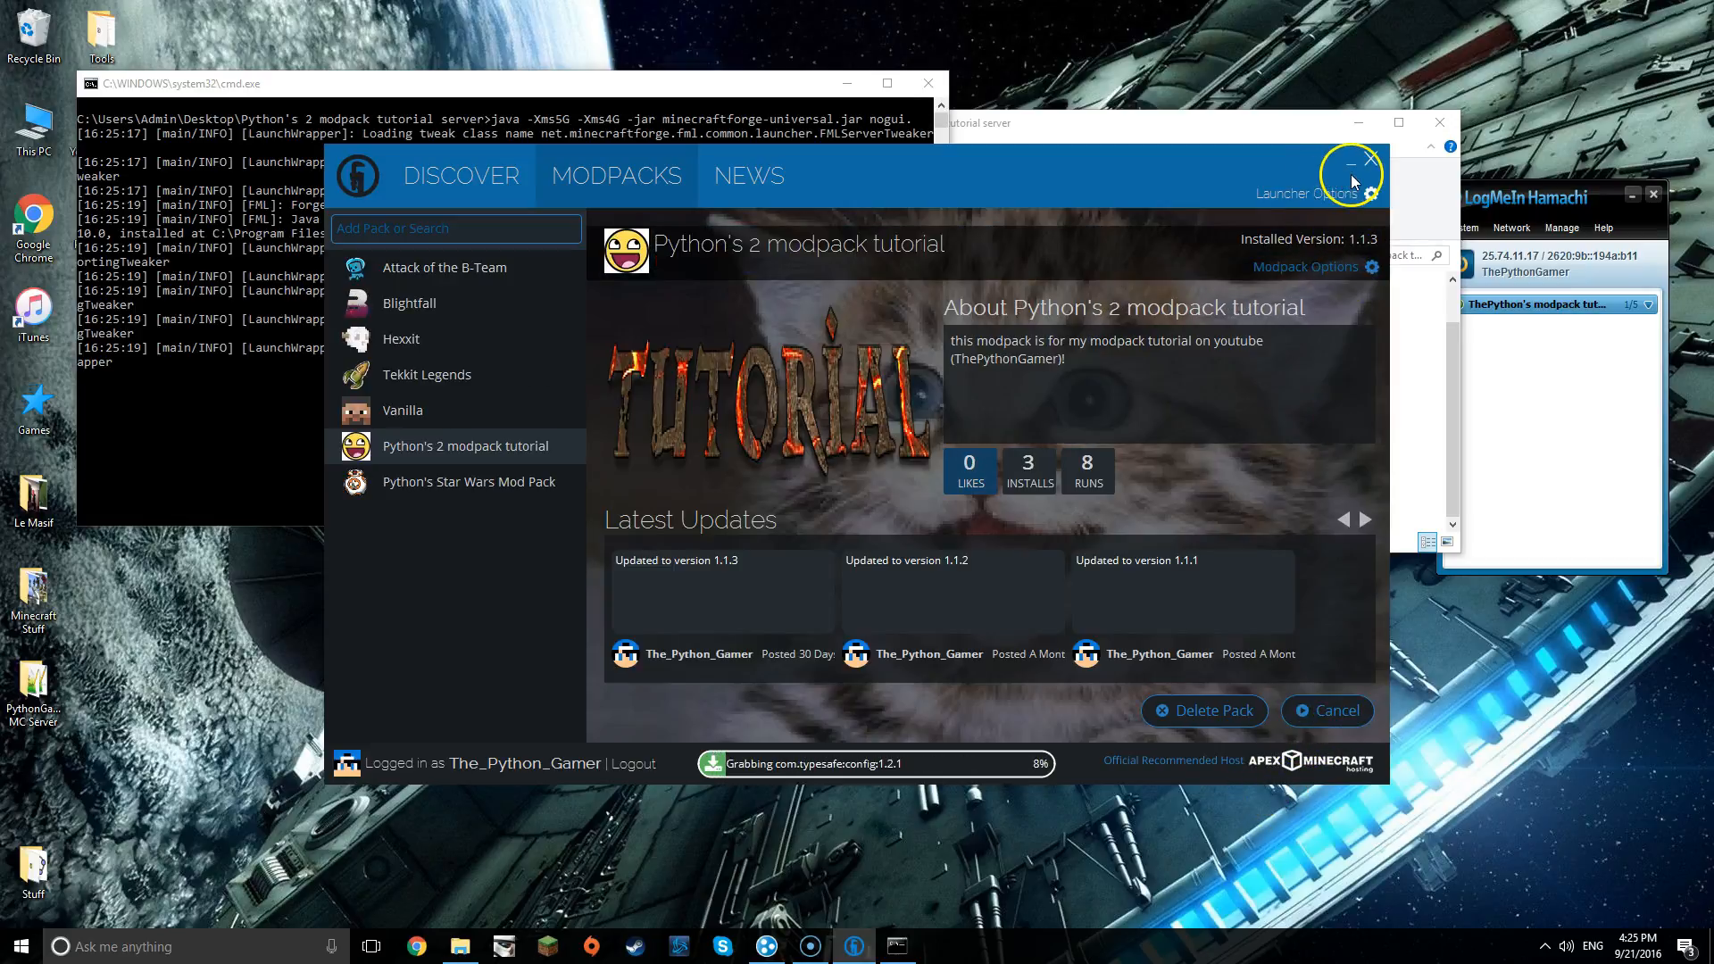
{"action": "left_click", "coordinate": [1350, 173]}
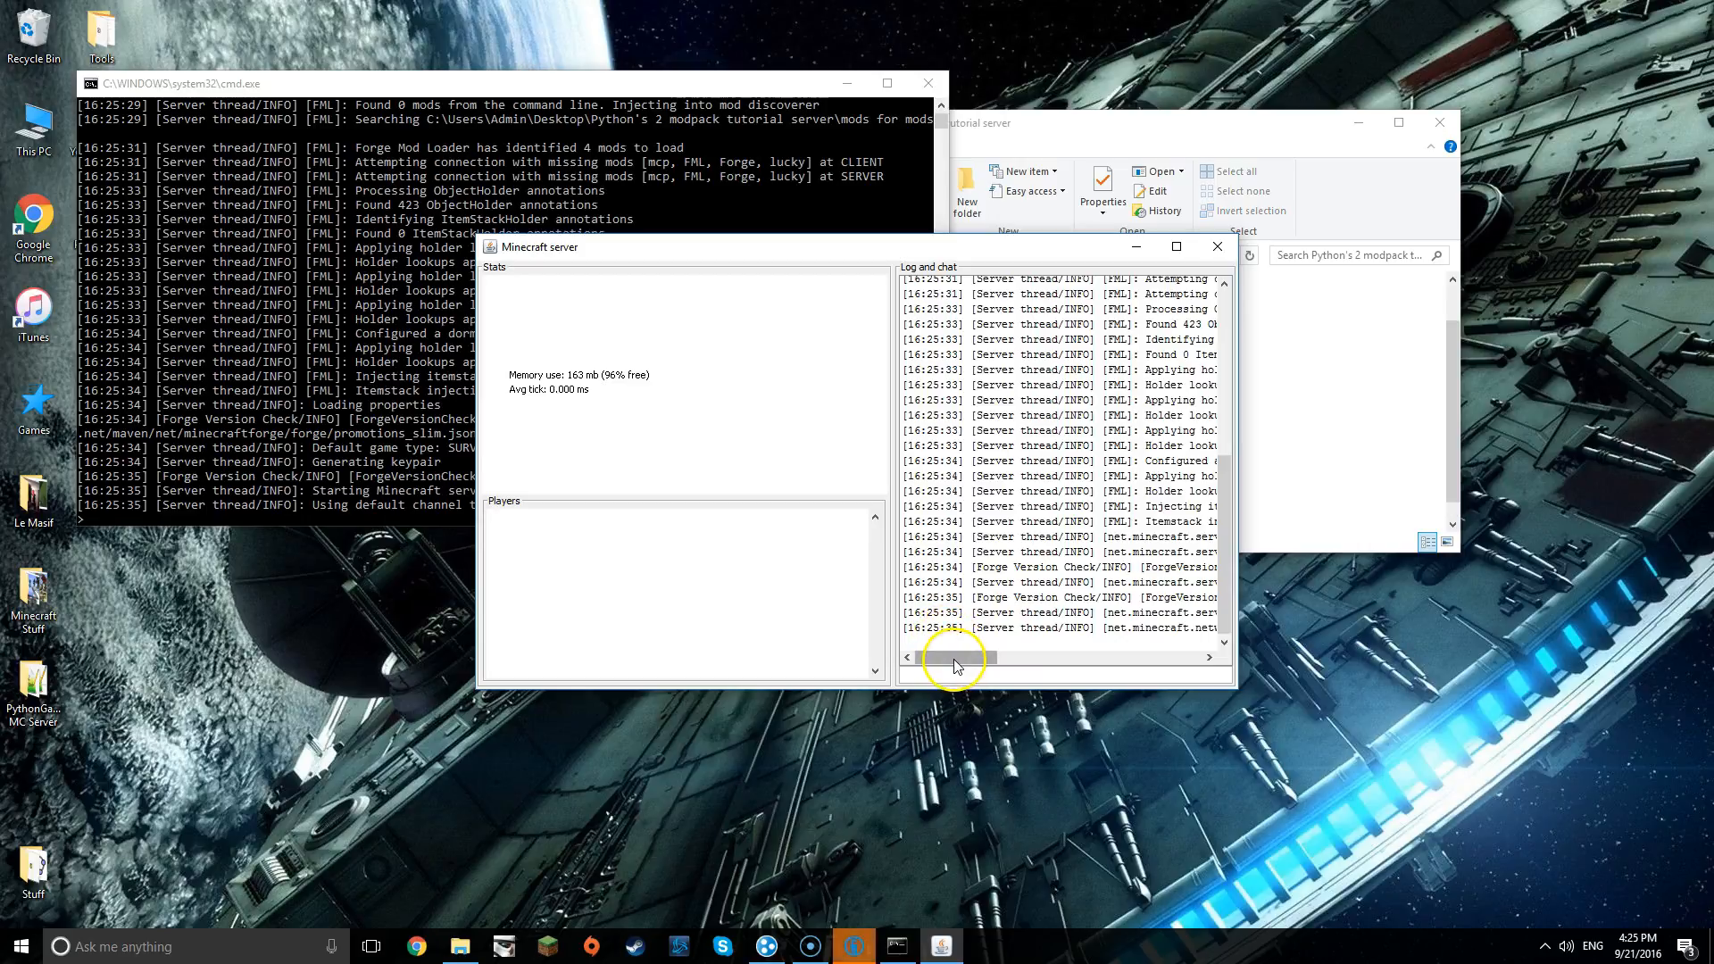
{"action": "mouse_move", "coordinate": [942, 946]}
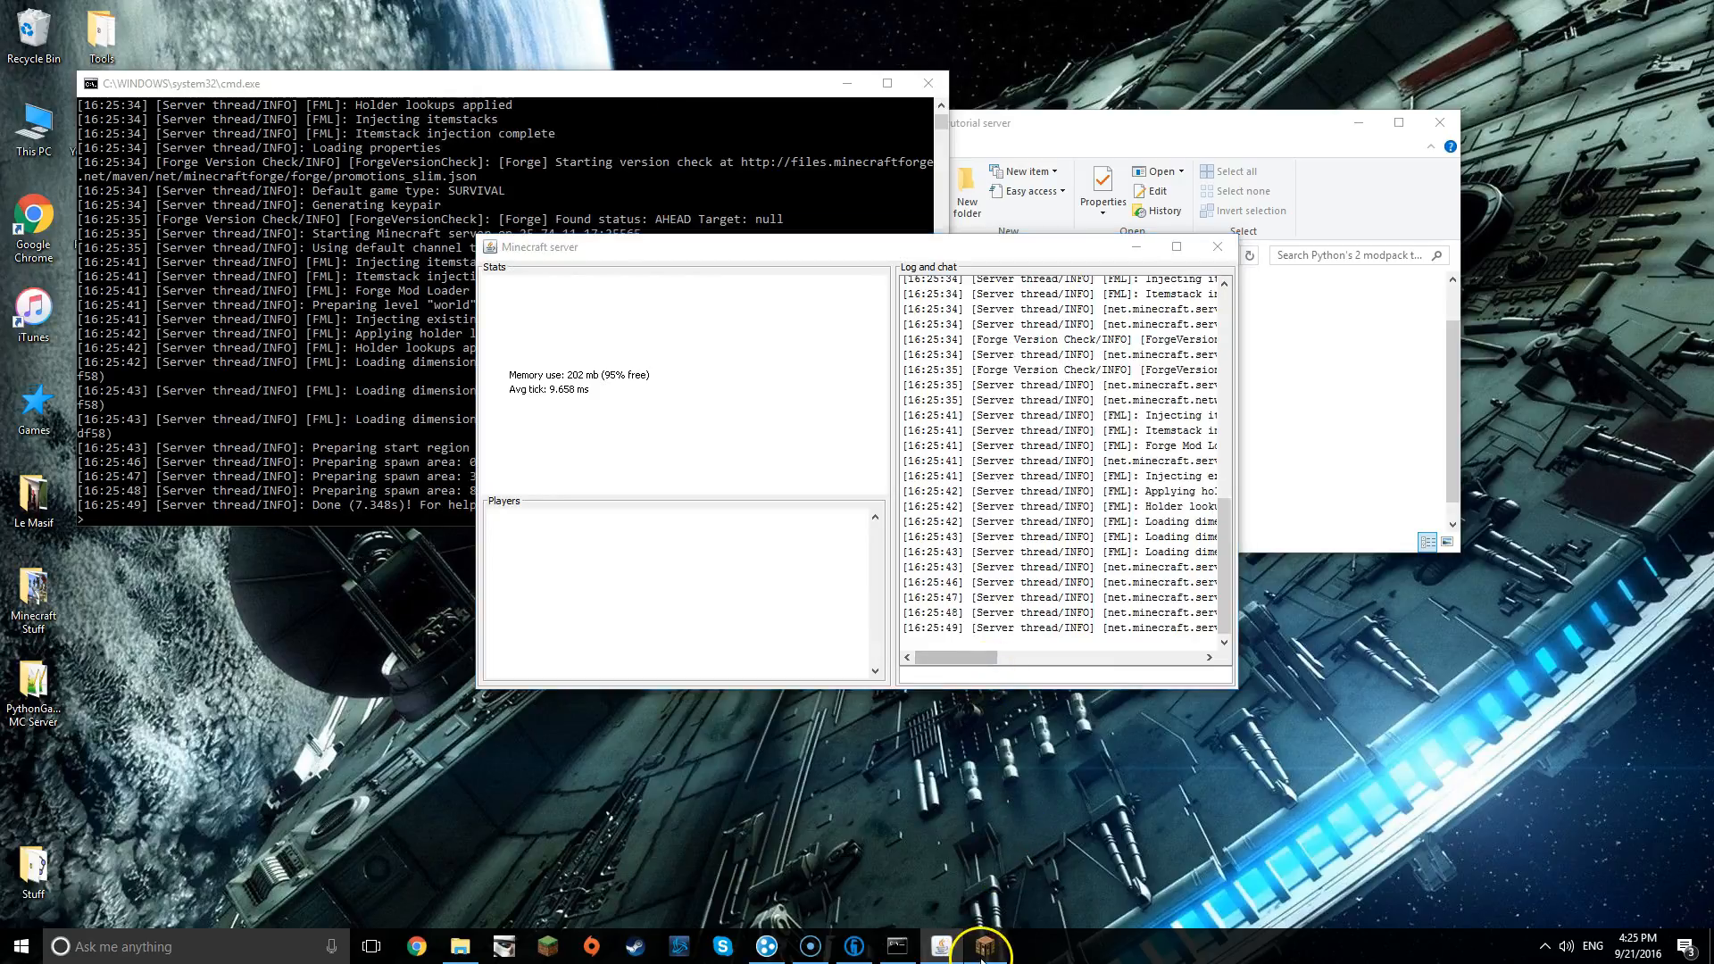
{"action": "left_click", "coordinate": [980, 947]}
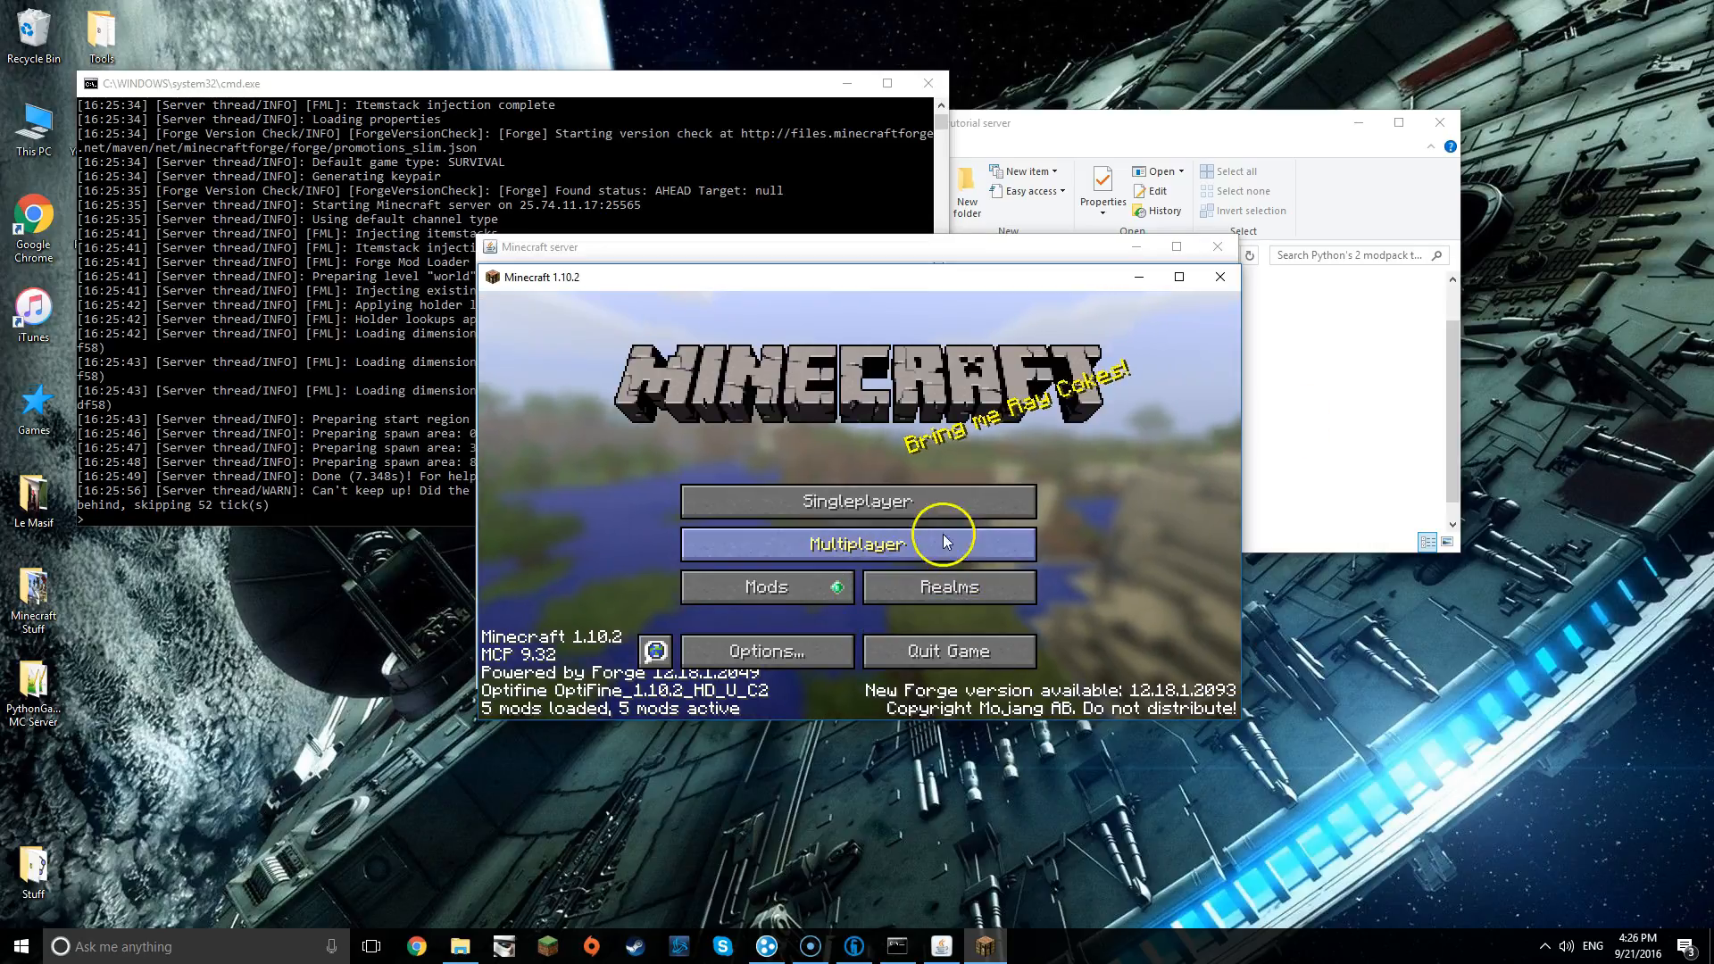
- In Multiplayer, add a server entry named "Tutorial server" at 25.74.11.17 and save it
{"action": "left_click", "coordinate": [1178, 277]}
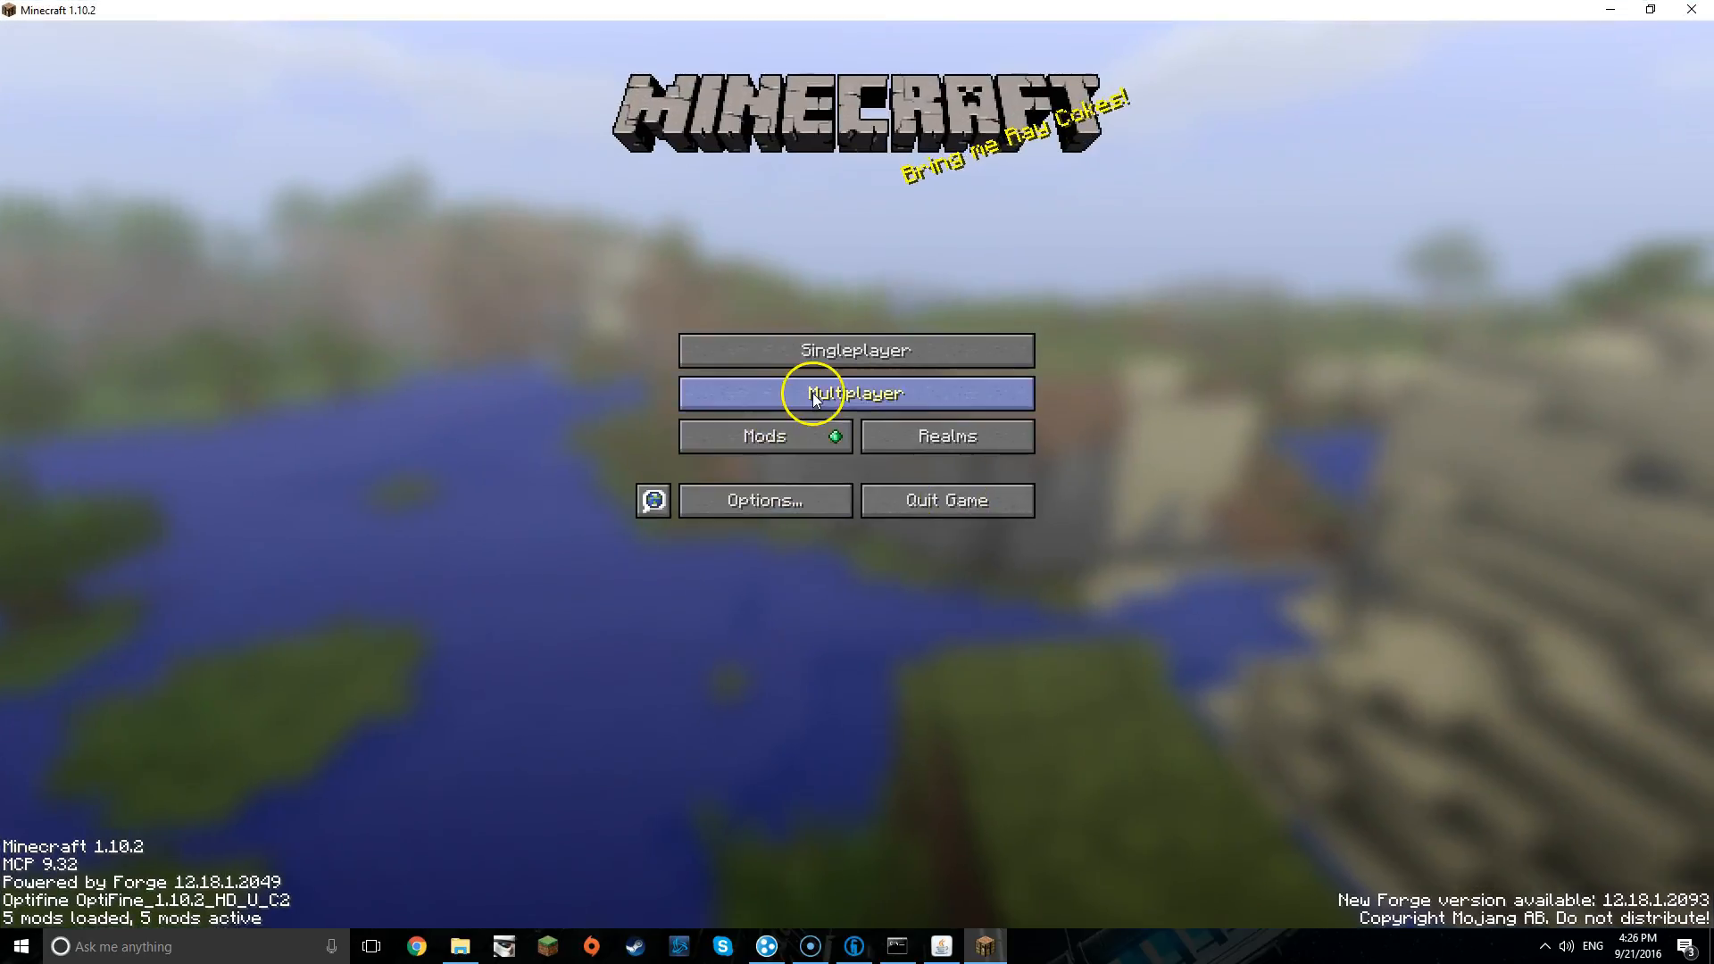
{"action": "left_click", "coordinate": [855, 393]}
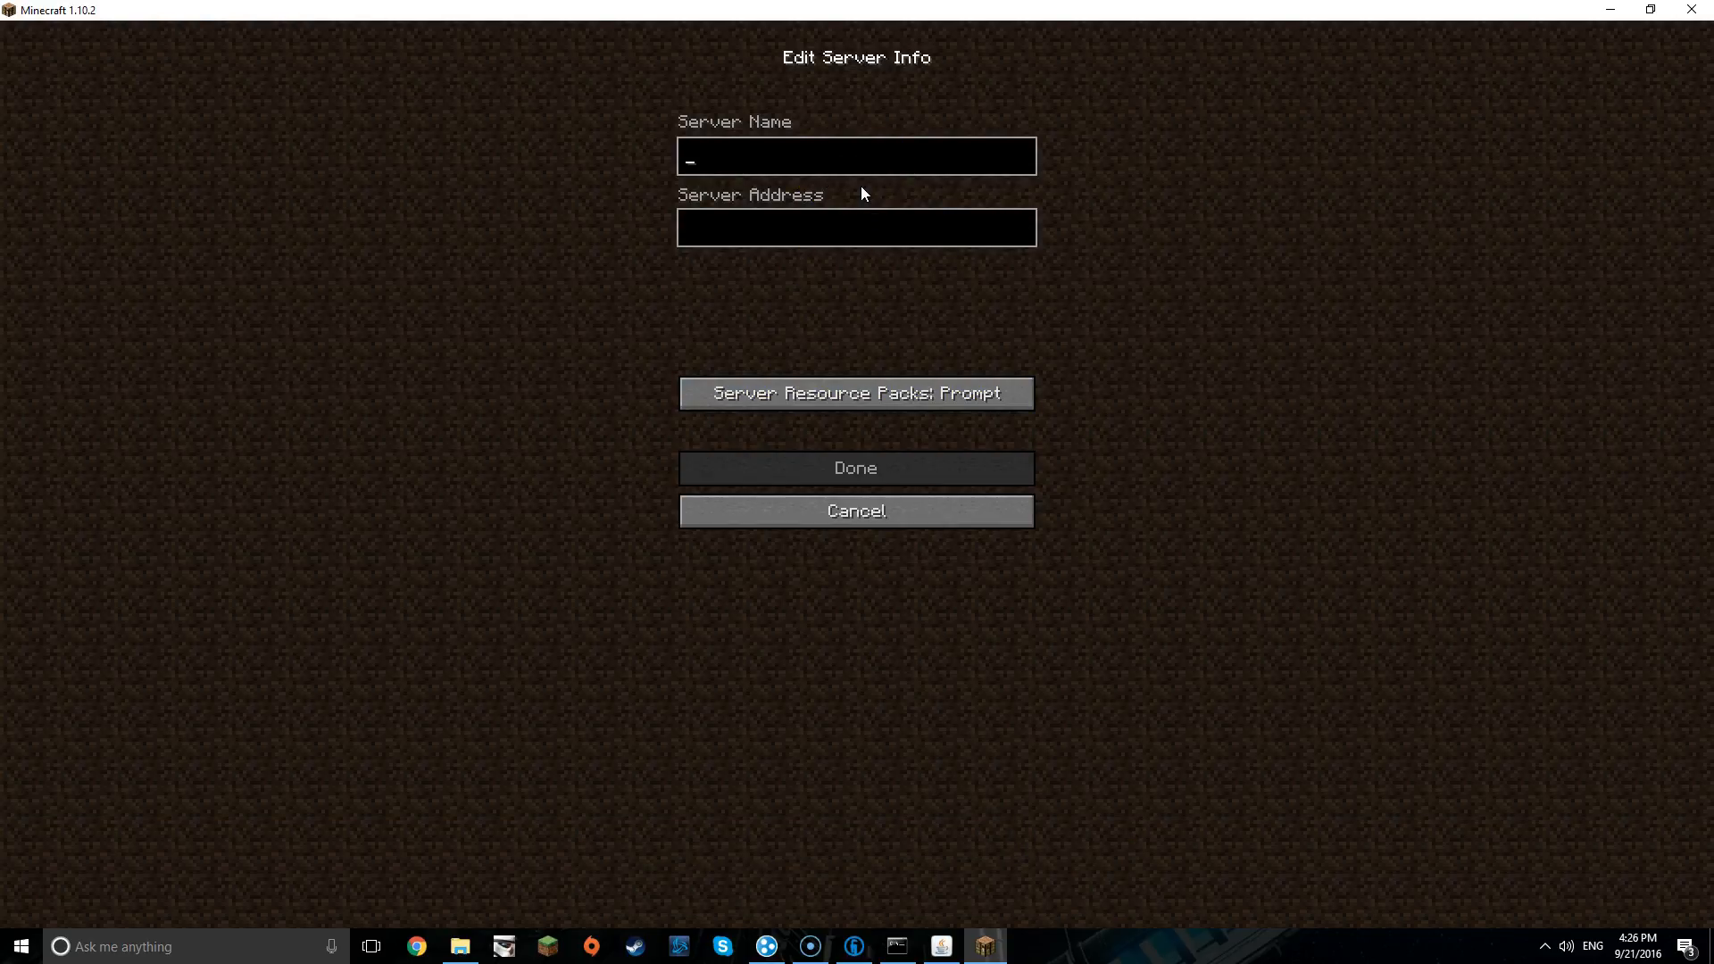
{"action": "type", "text": "T"}
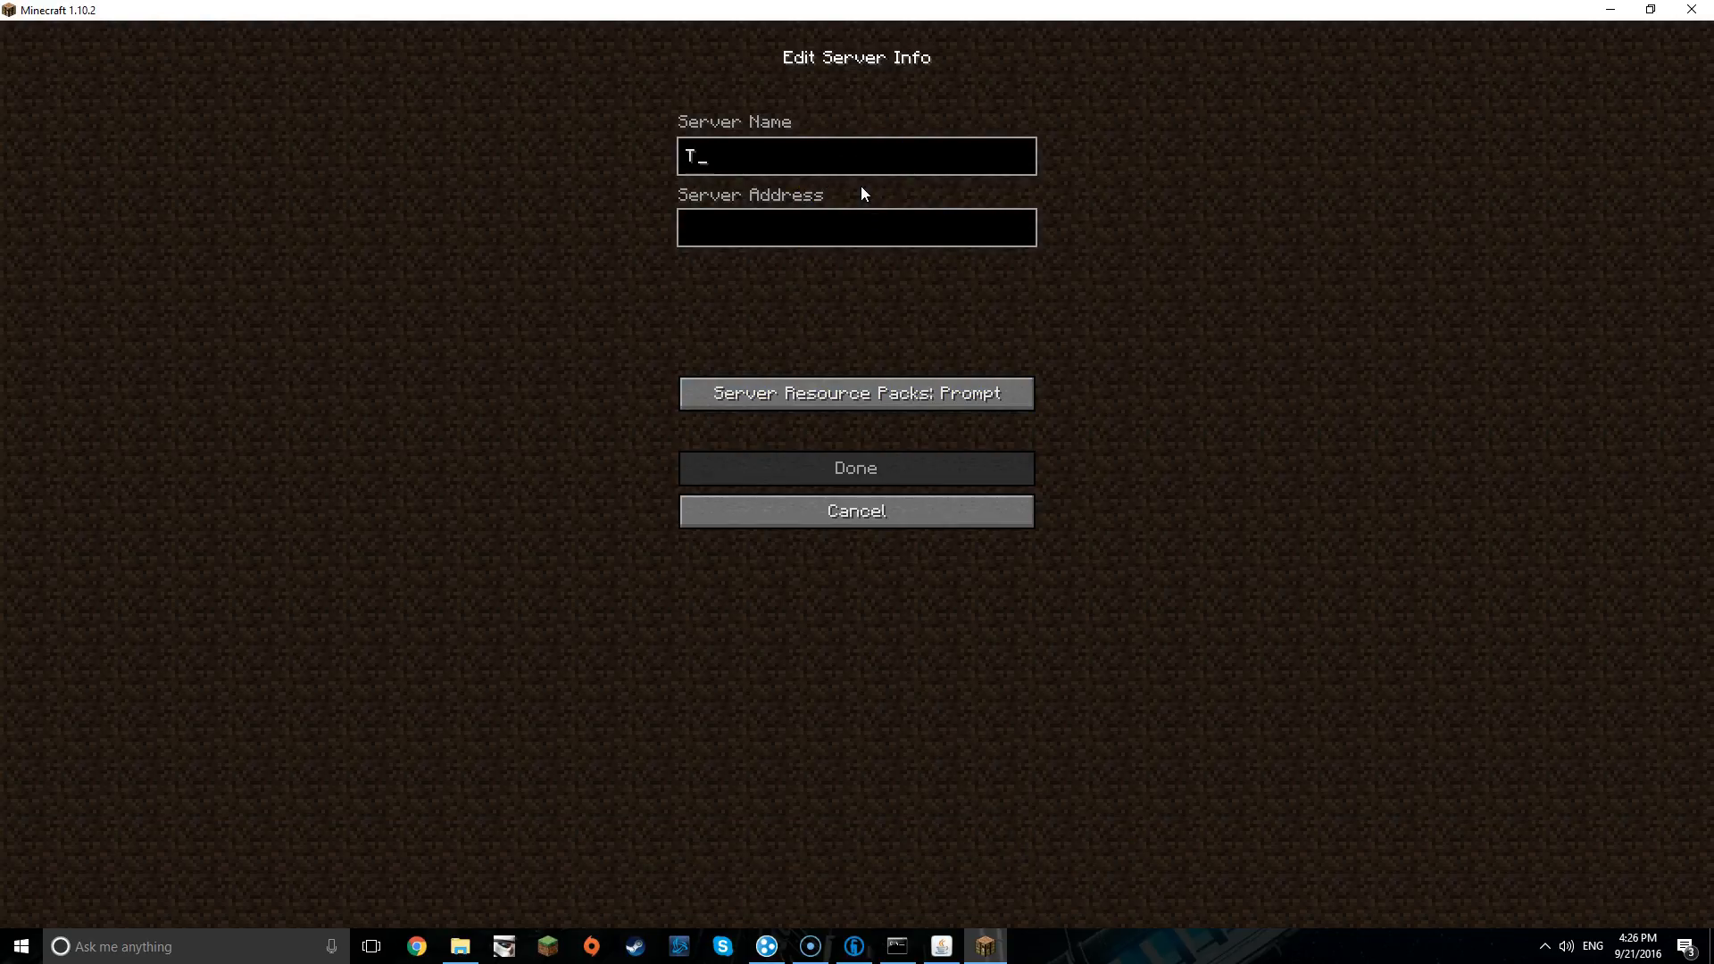
{"action": "type", "text": "utorial server"}
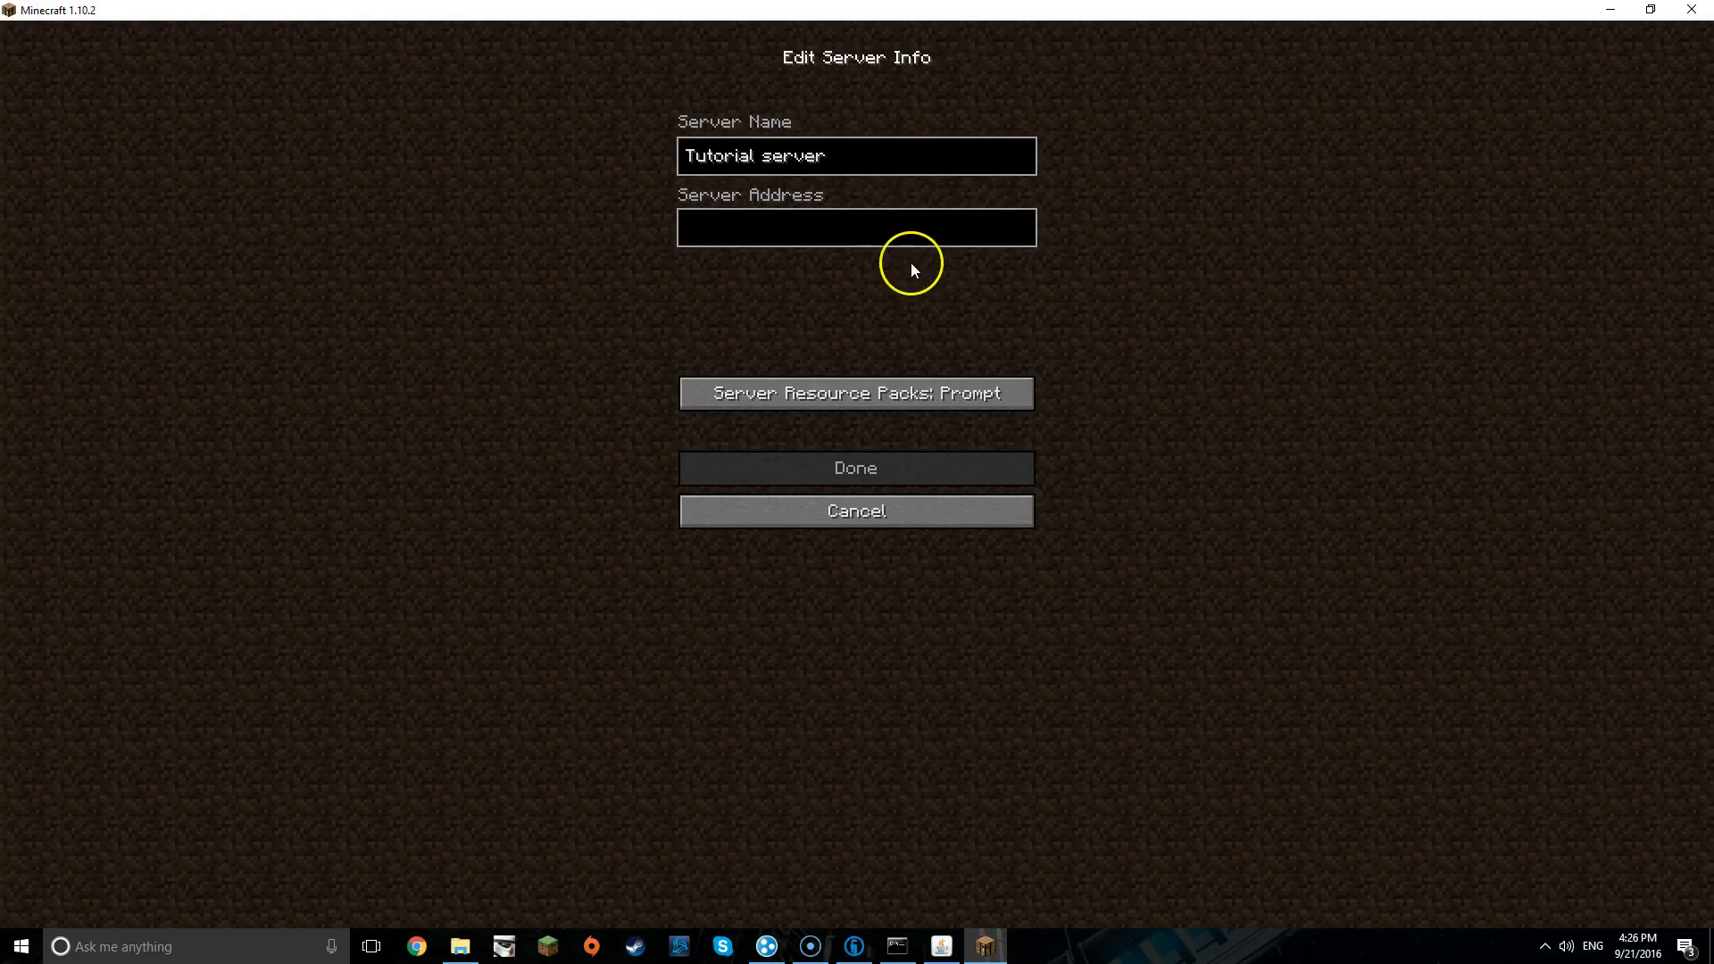
{"action": "mouse_move", "coordinate": [891, 231]}
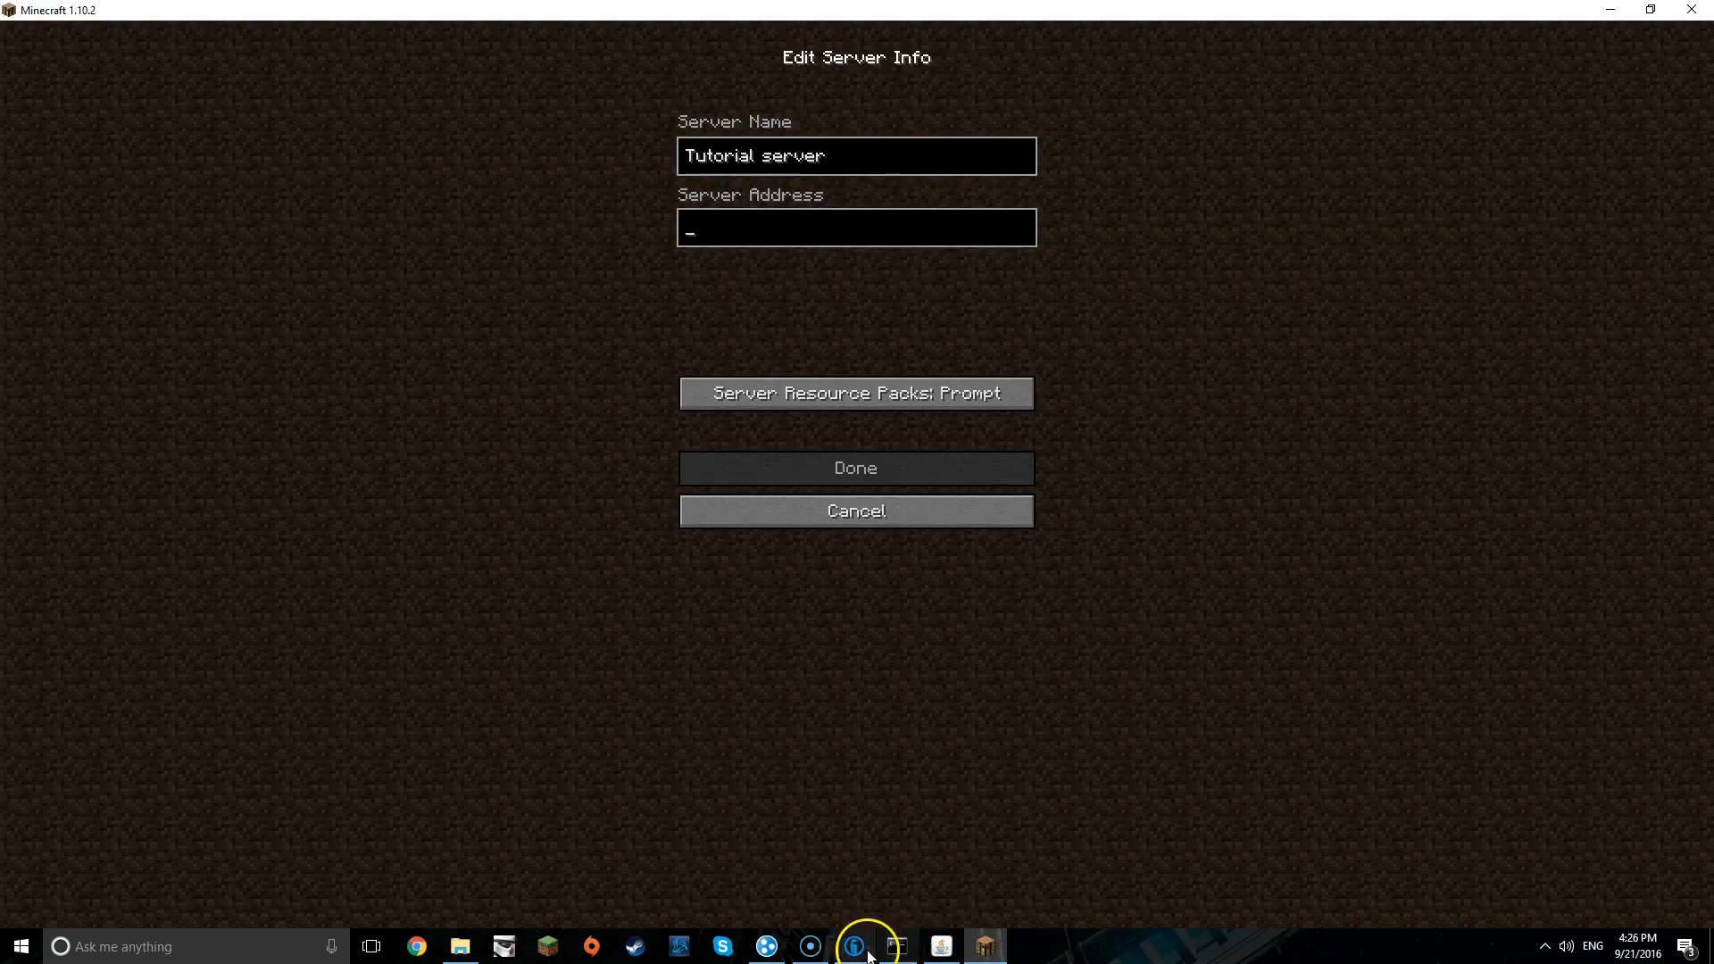
{"action": "mouse_move", "coordinate": [725, 947]}
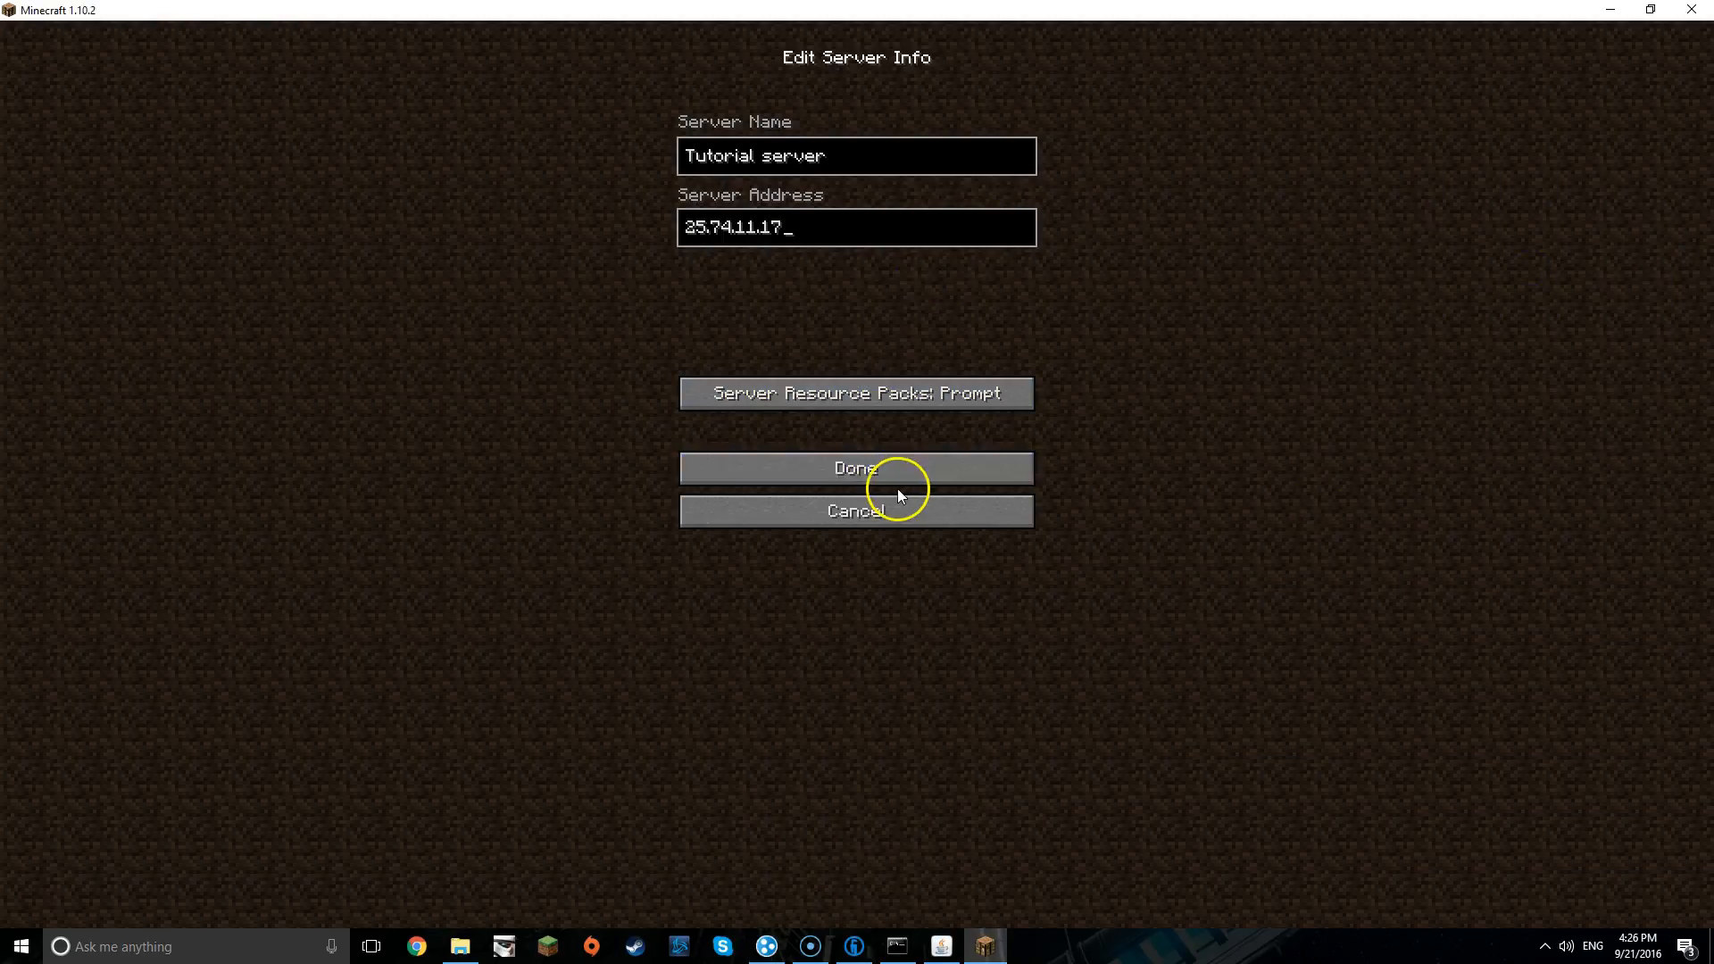
{"action": "mouse_move", "coordinate": [855, 468]}
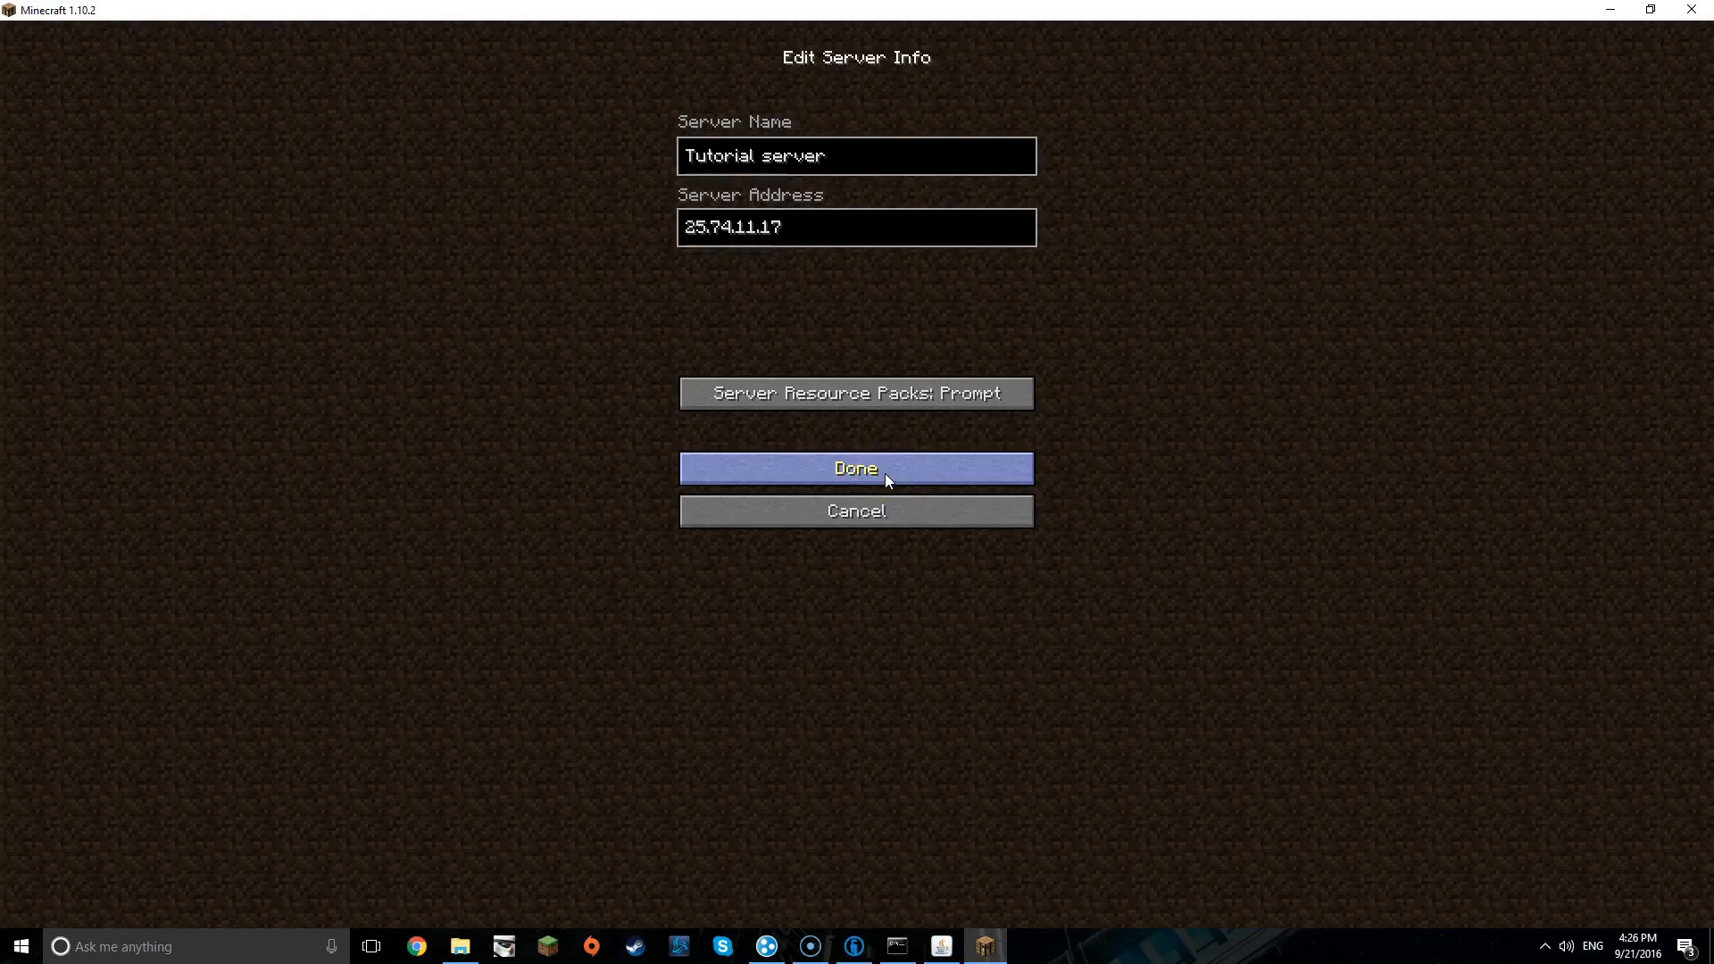
{"action": "left_click", "coordinate": [856, 467]}
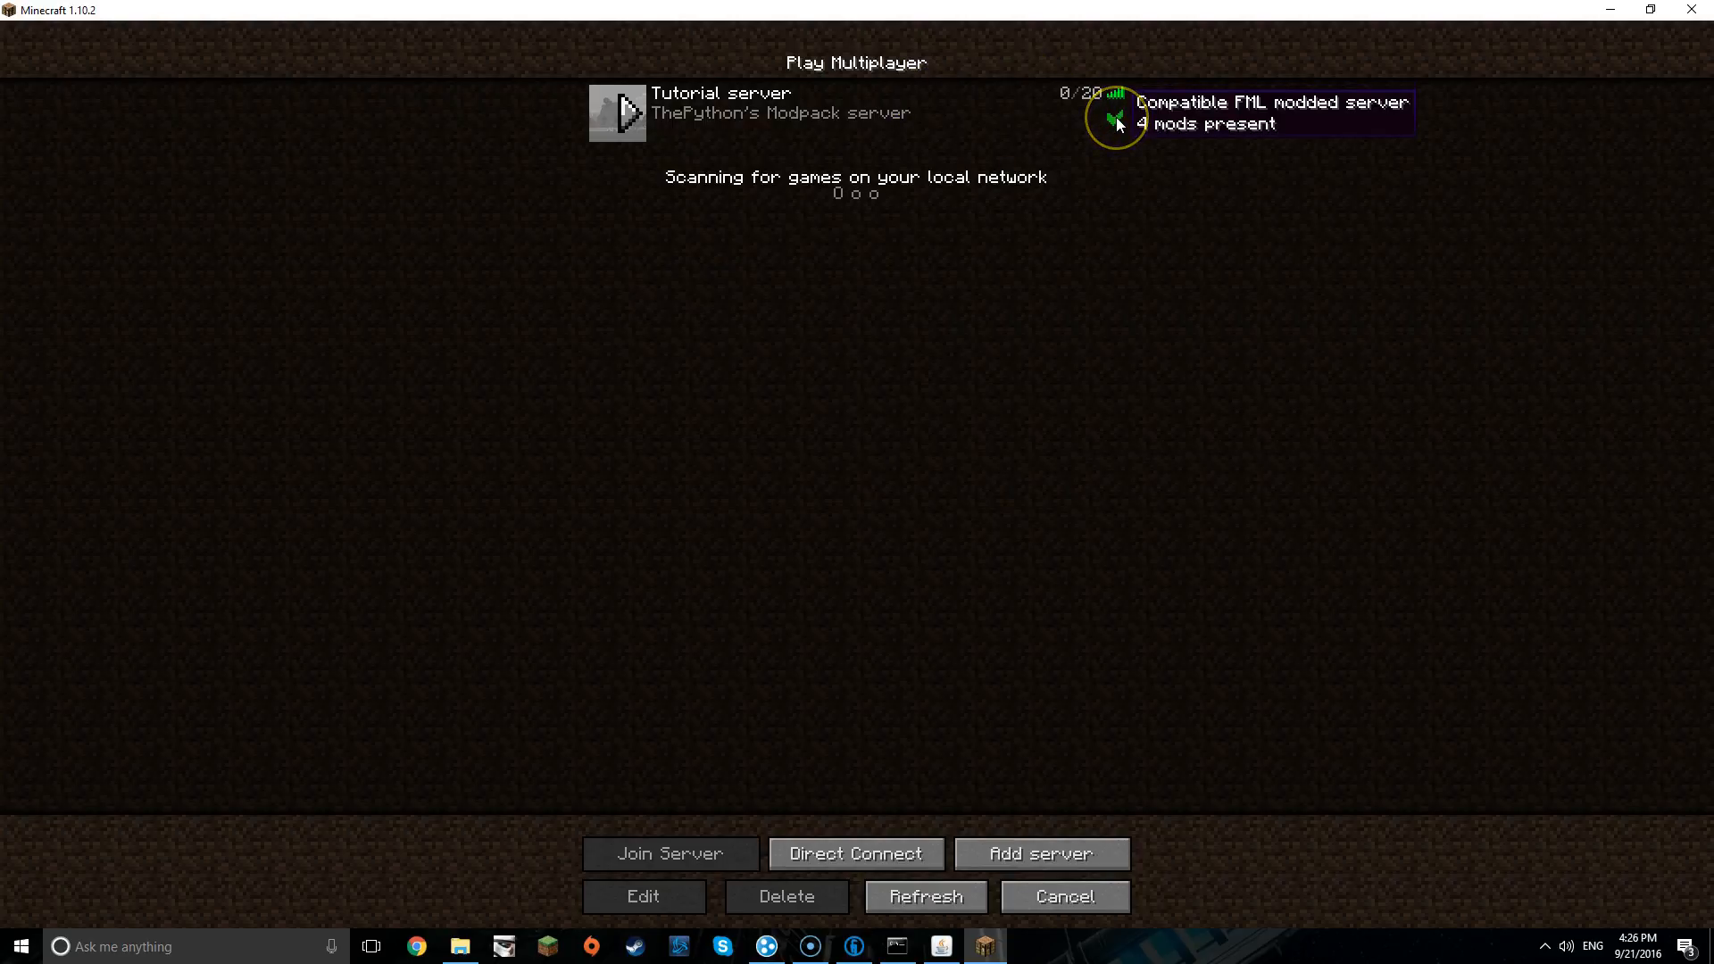
{"action": "mouse_move", "coordinate": [1019, 109]}
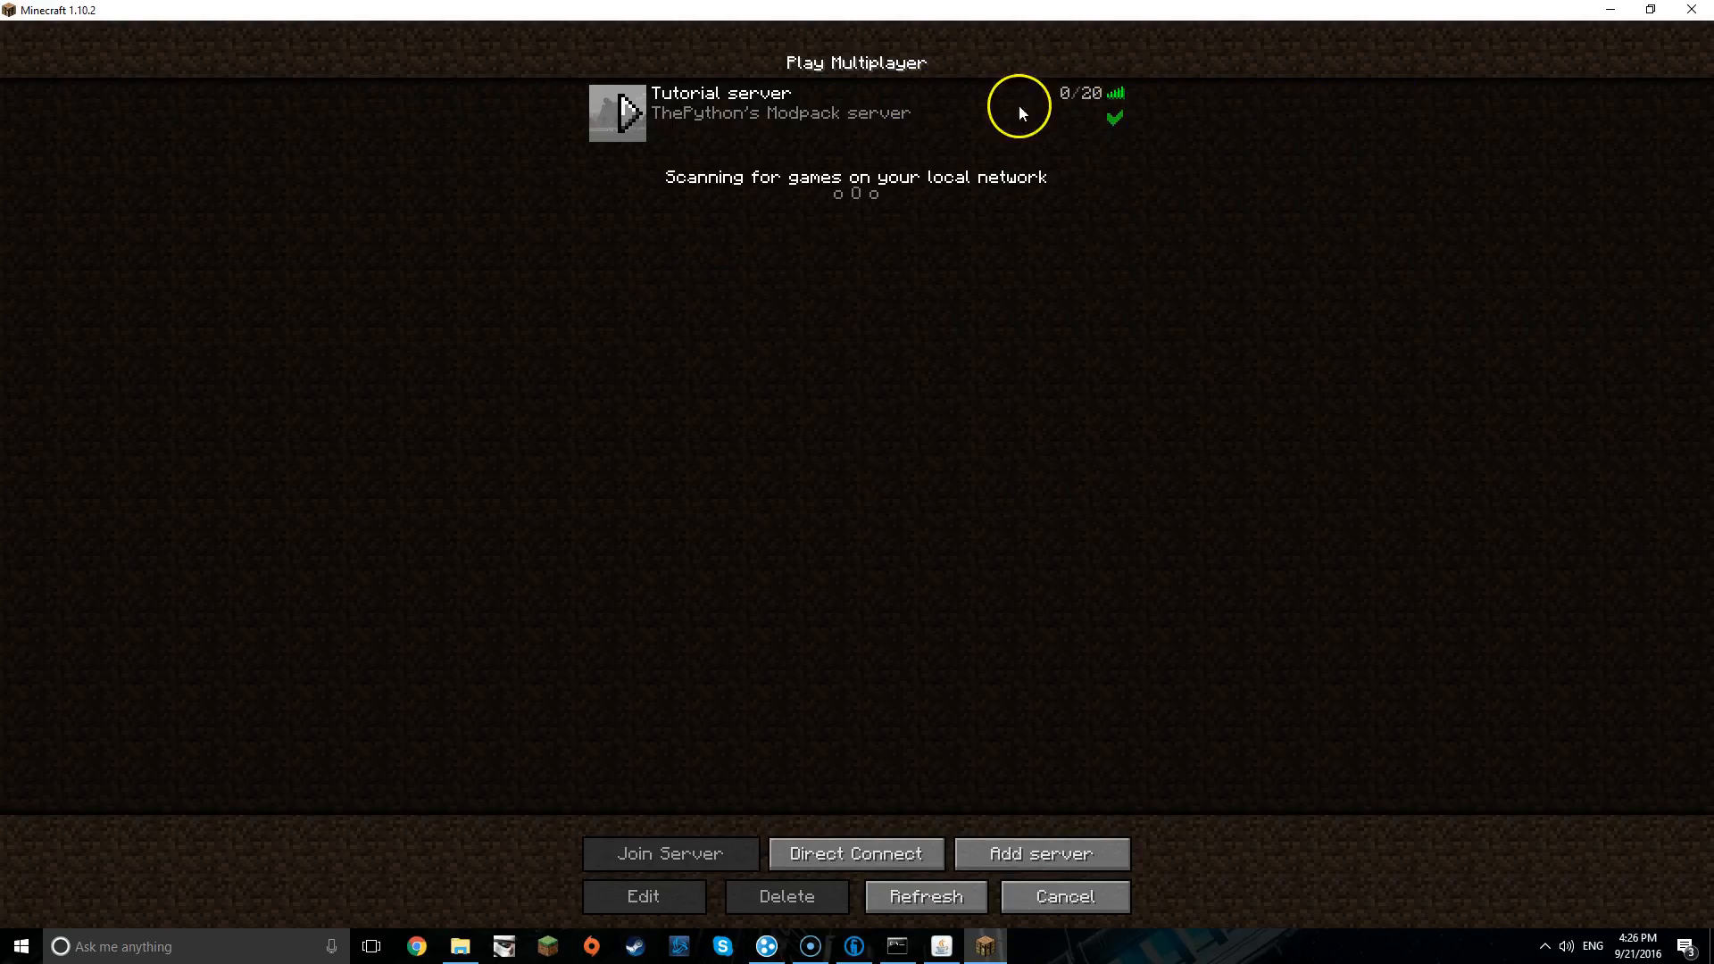
- Join Tutorial server, pause with Escape, and bring the server console window forward
{"action": "left_click", "coordinate": [669, 853]}
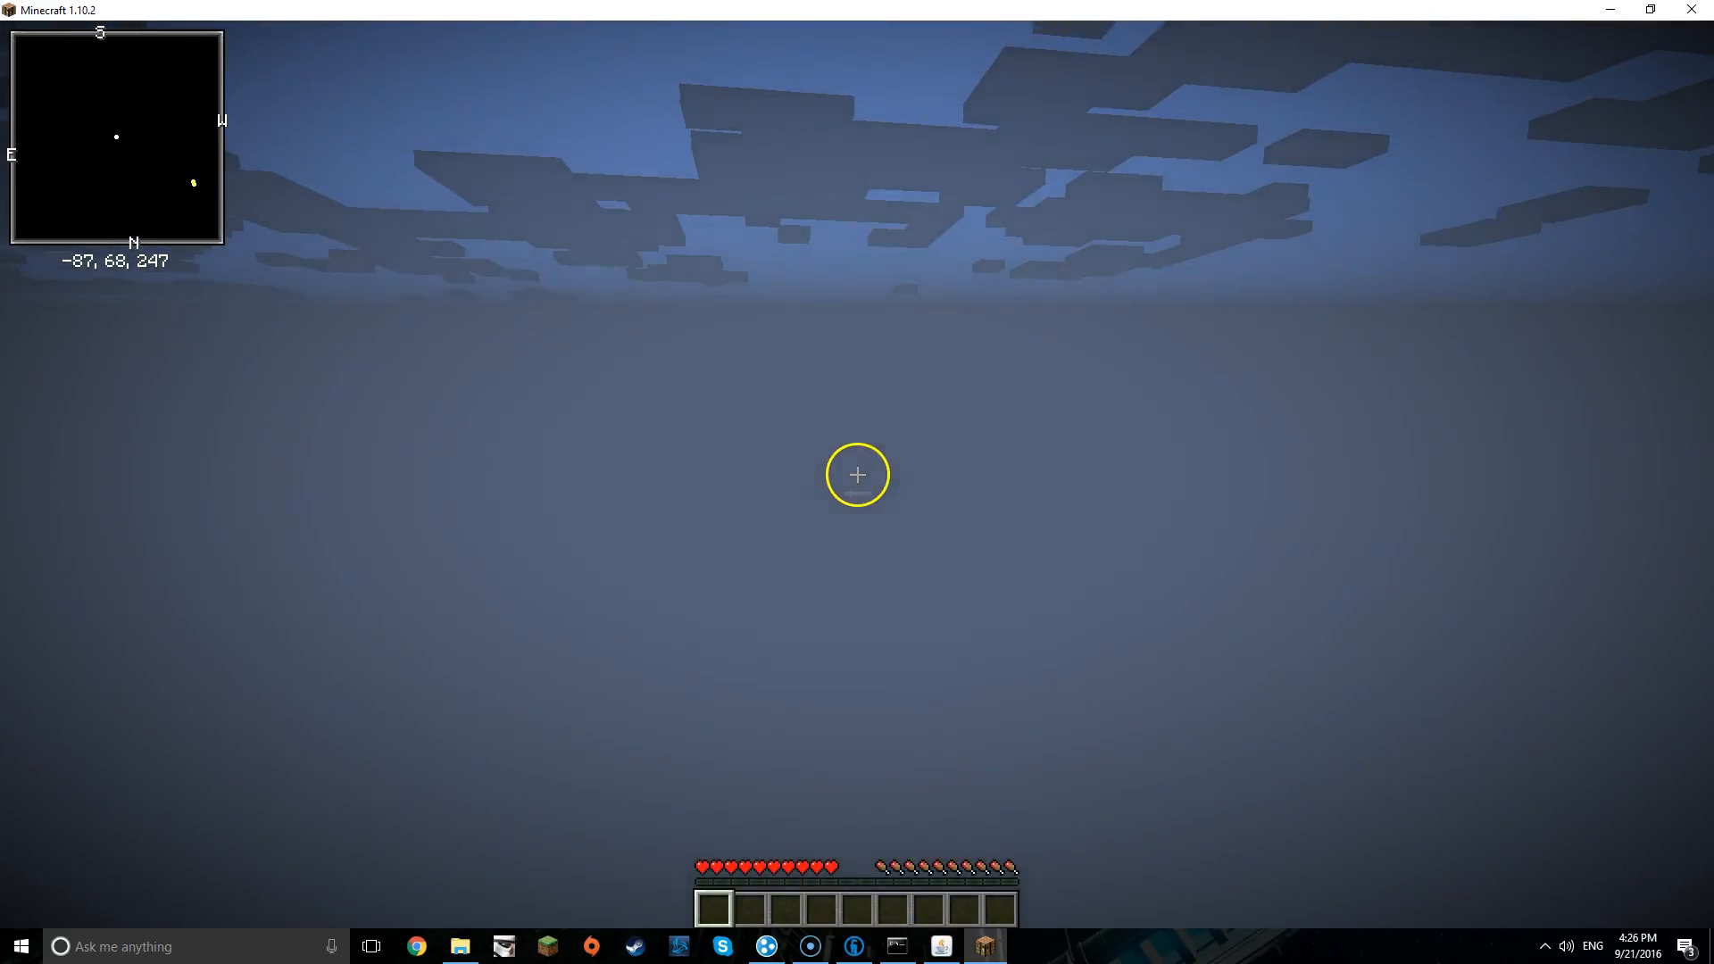
{"action": "key", "text": "Escape"}
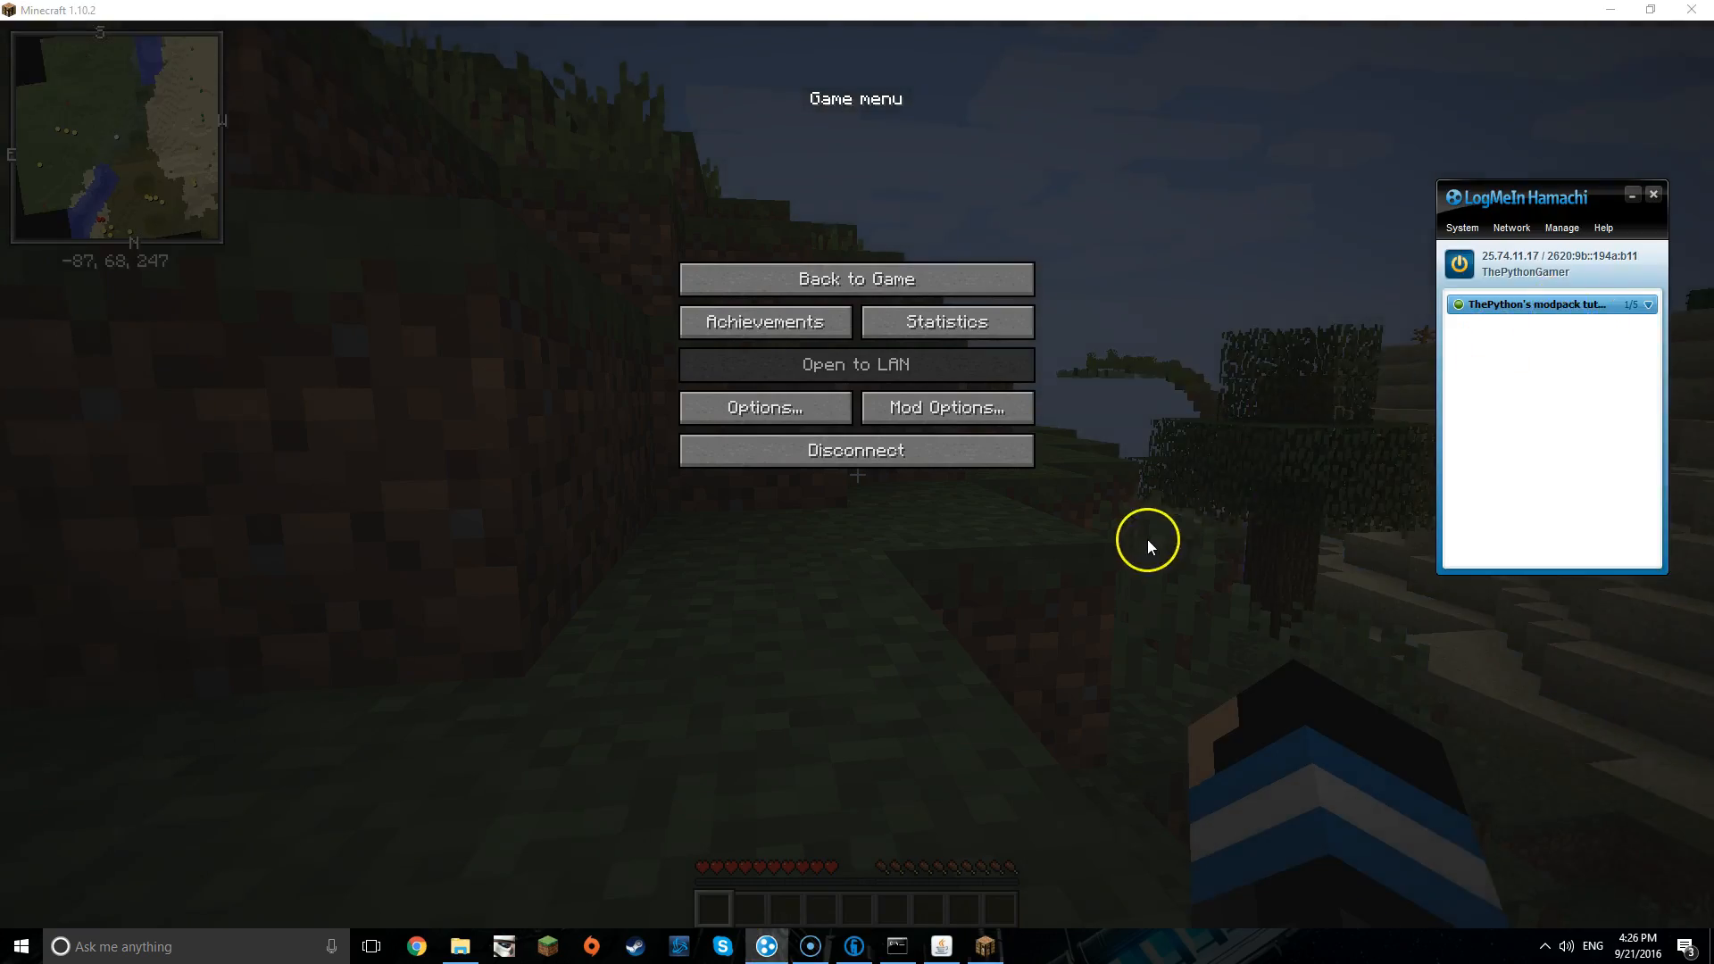
{"action": "left_click", "coordinate": [856, 279]}
{"action": "type", "text": "o"}
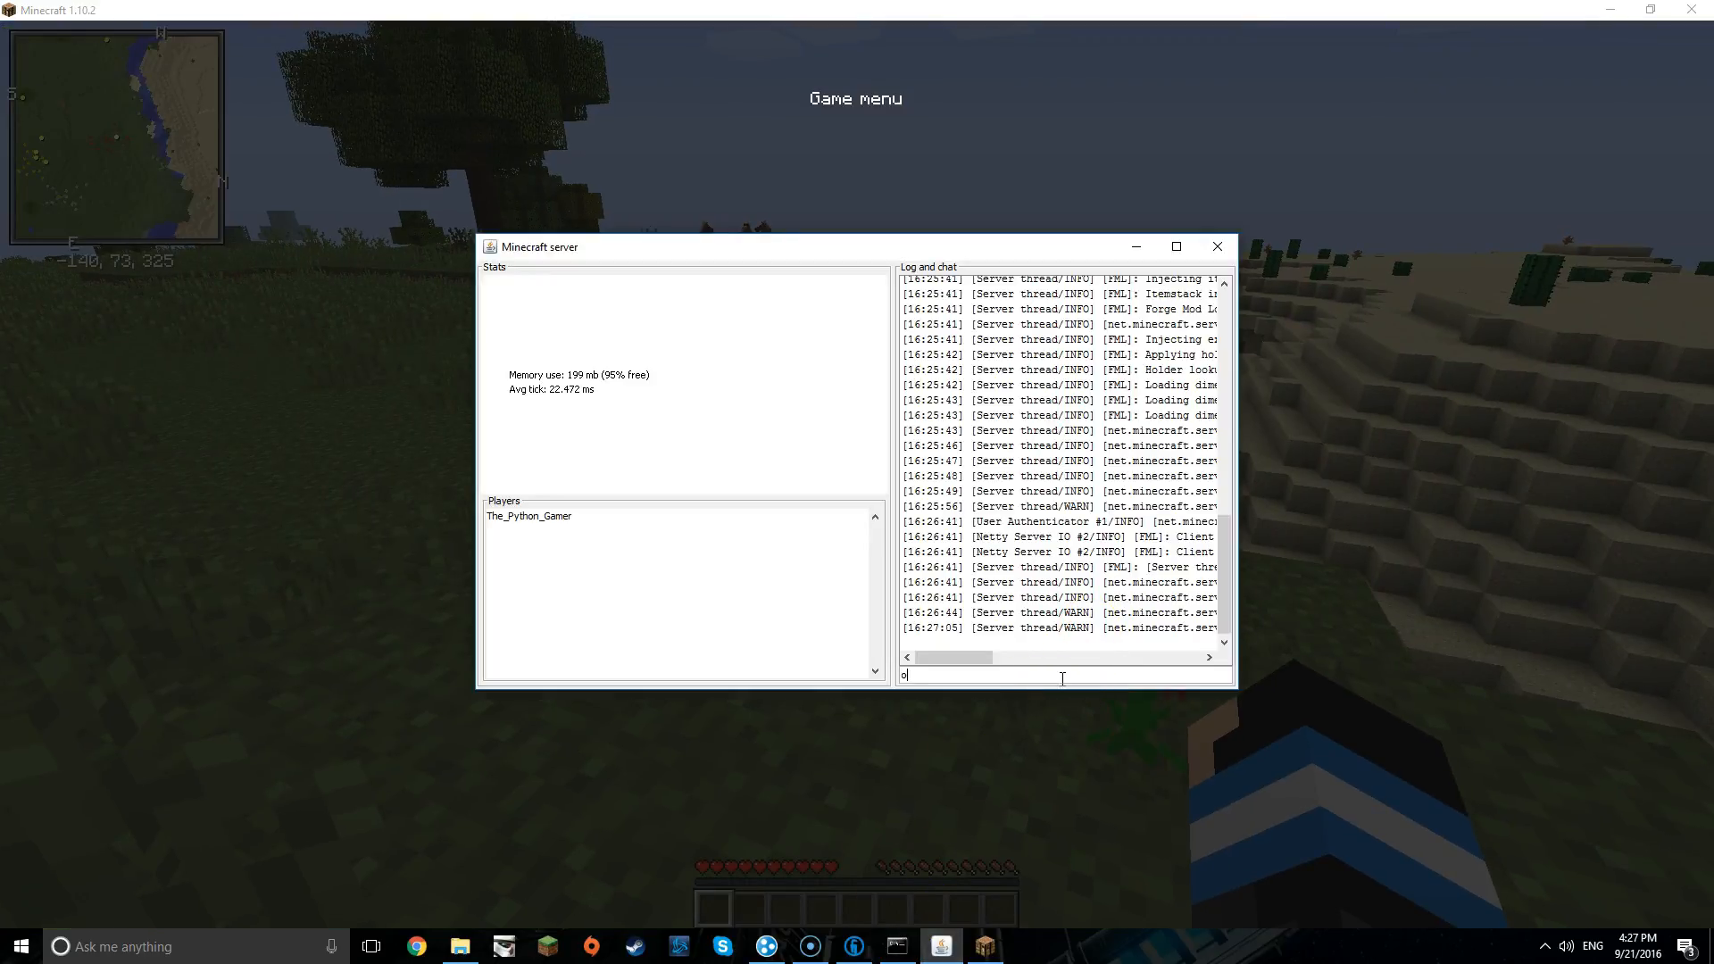
- Make The_Python_Gamer a server operator via the op command in the server console
{"action": "type", "text": "p The_Python_"}
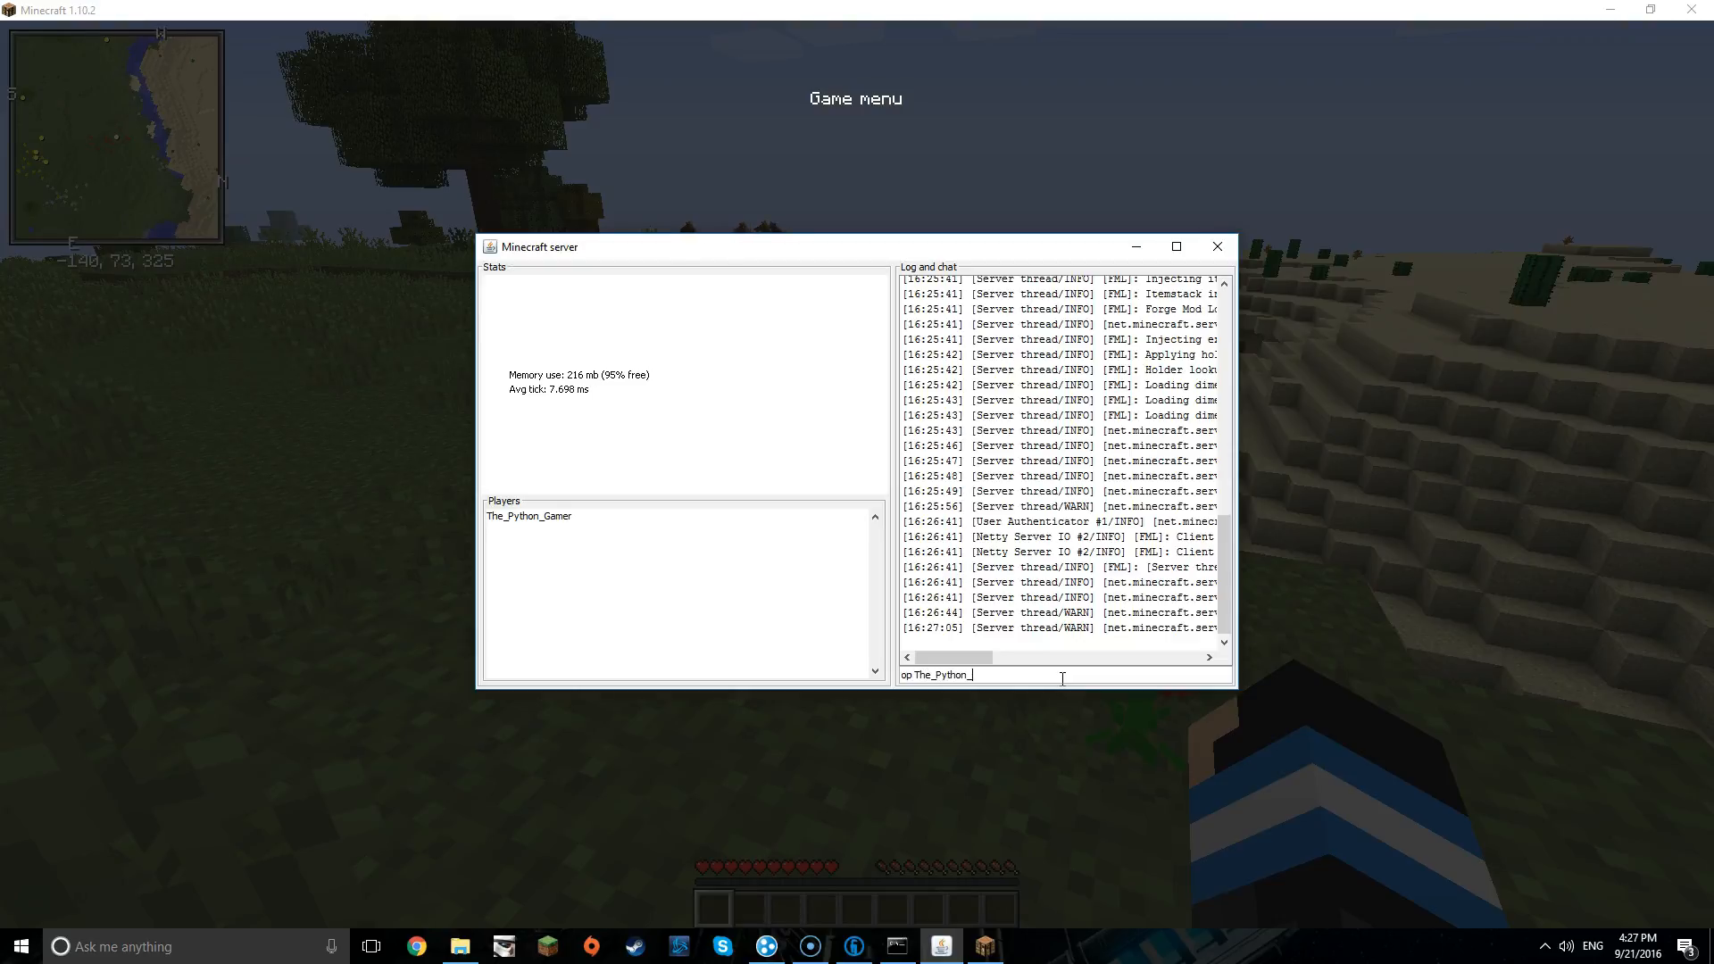
{"action": "key", "text": "enter"}
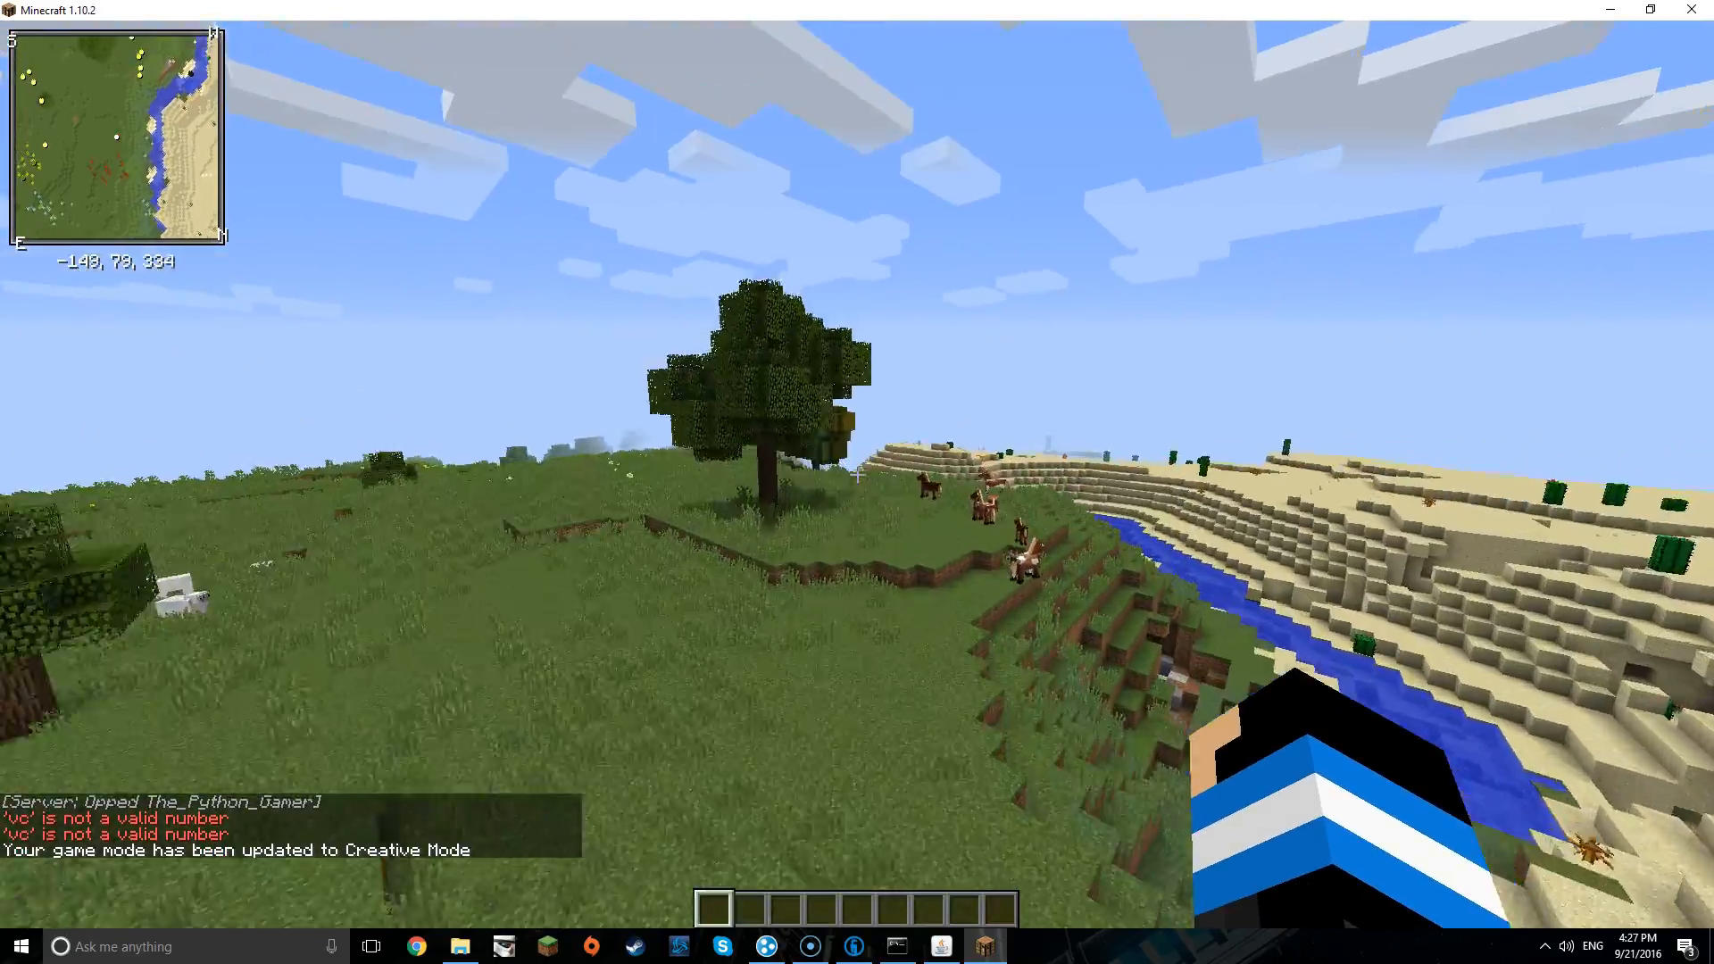
{"action": "mouse_move", "coordinate": [857, 479]}
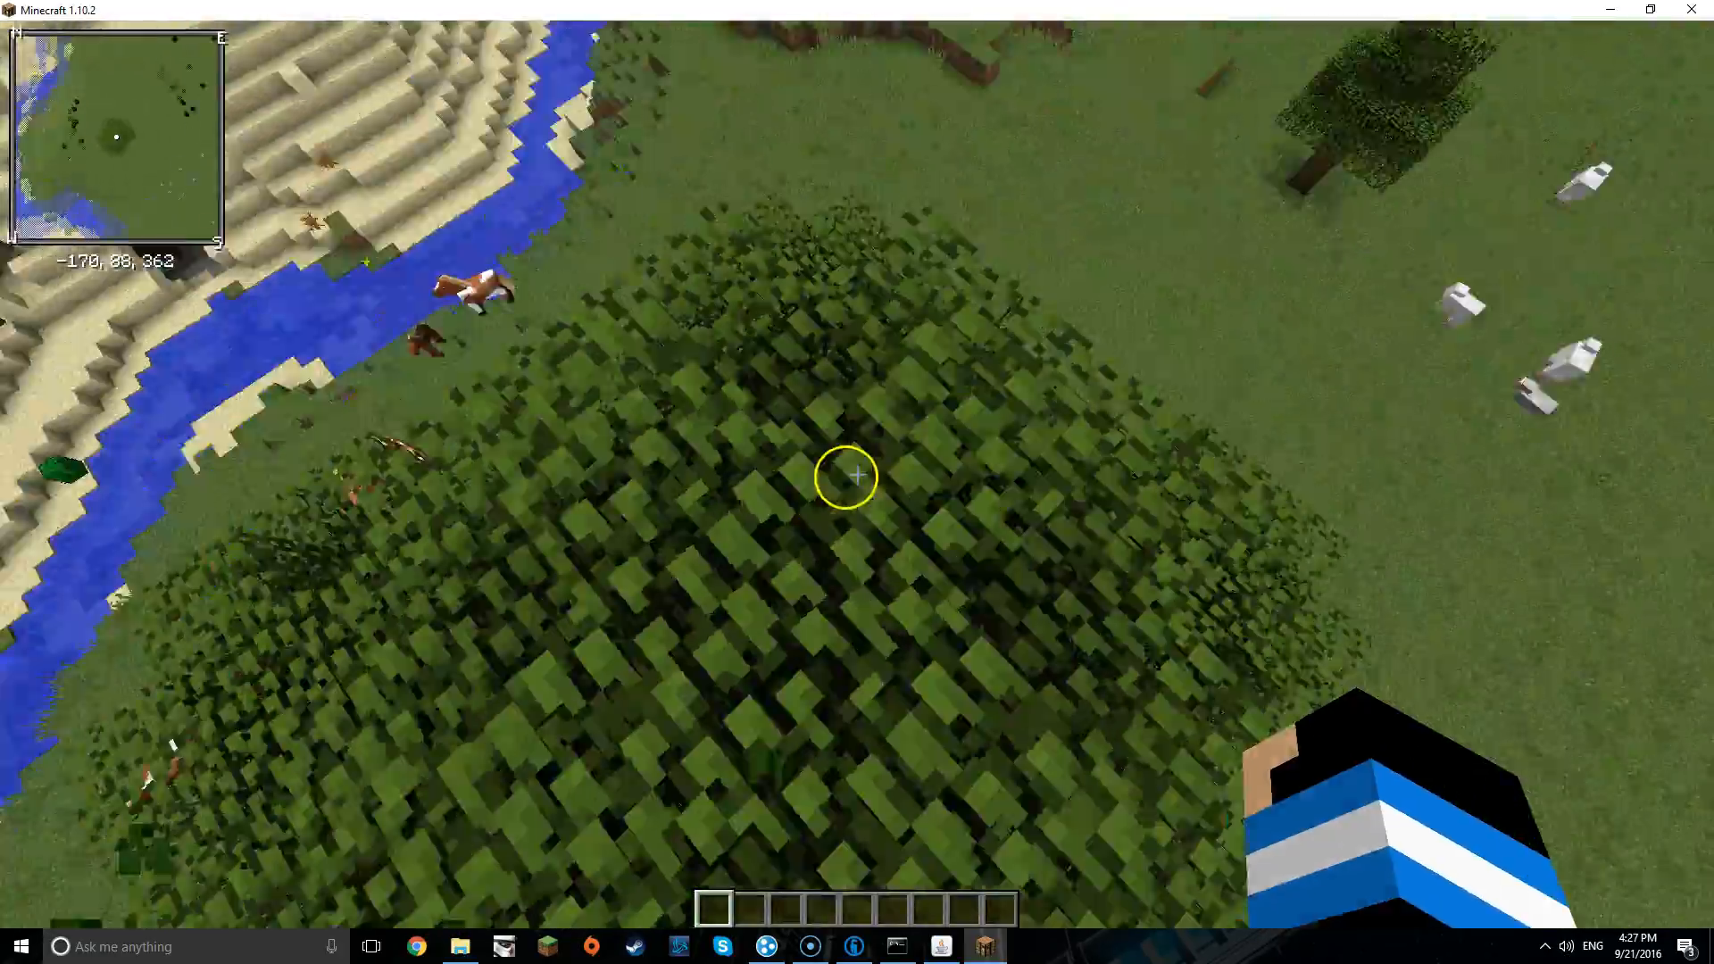
{"action": "mouse_move", "coordinate": [857, 475]}
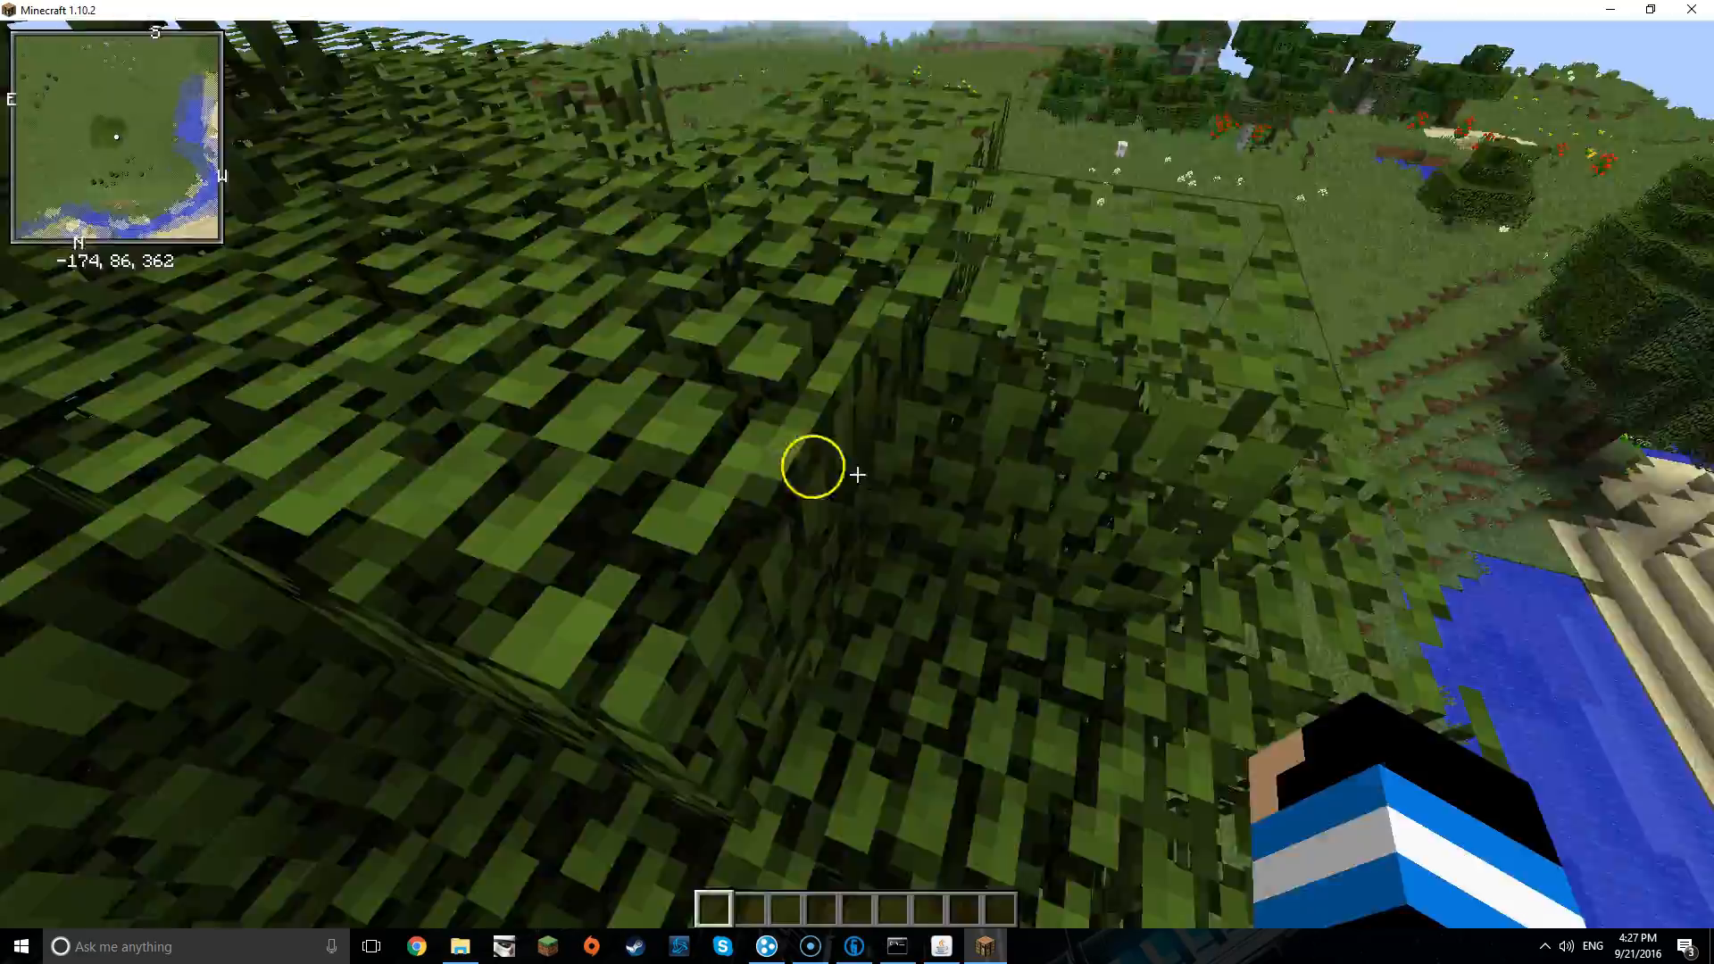
{"action": "mouse_move", "coordinate": [857, 475]}
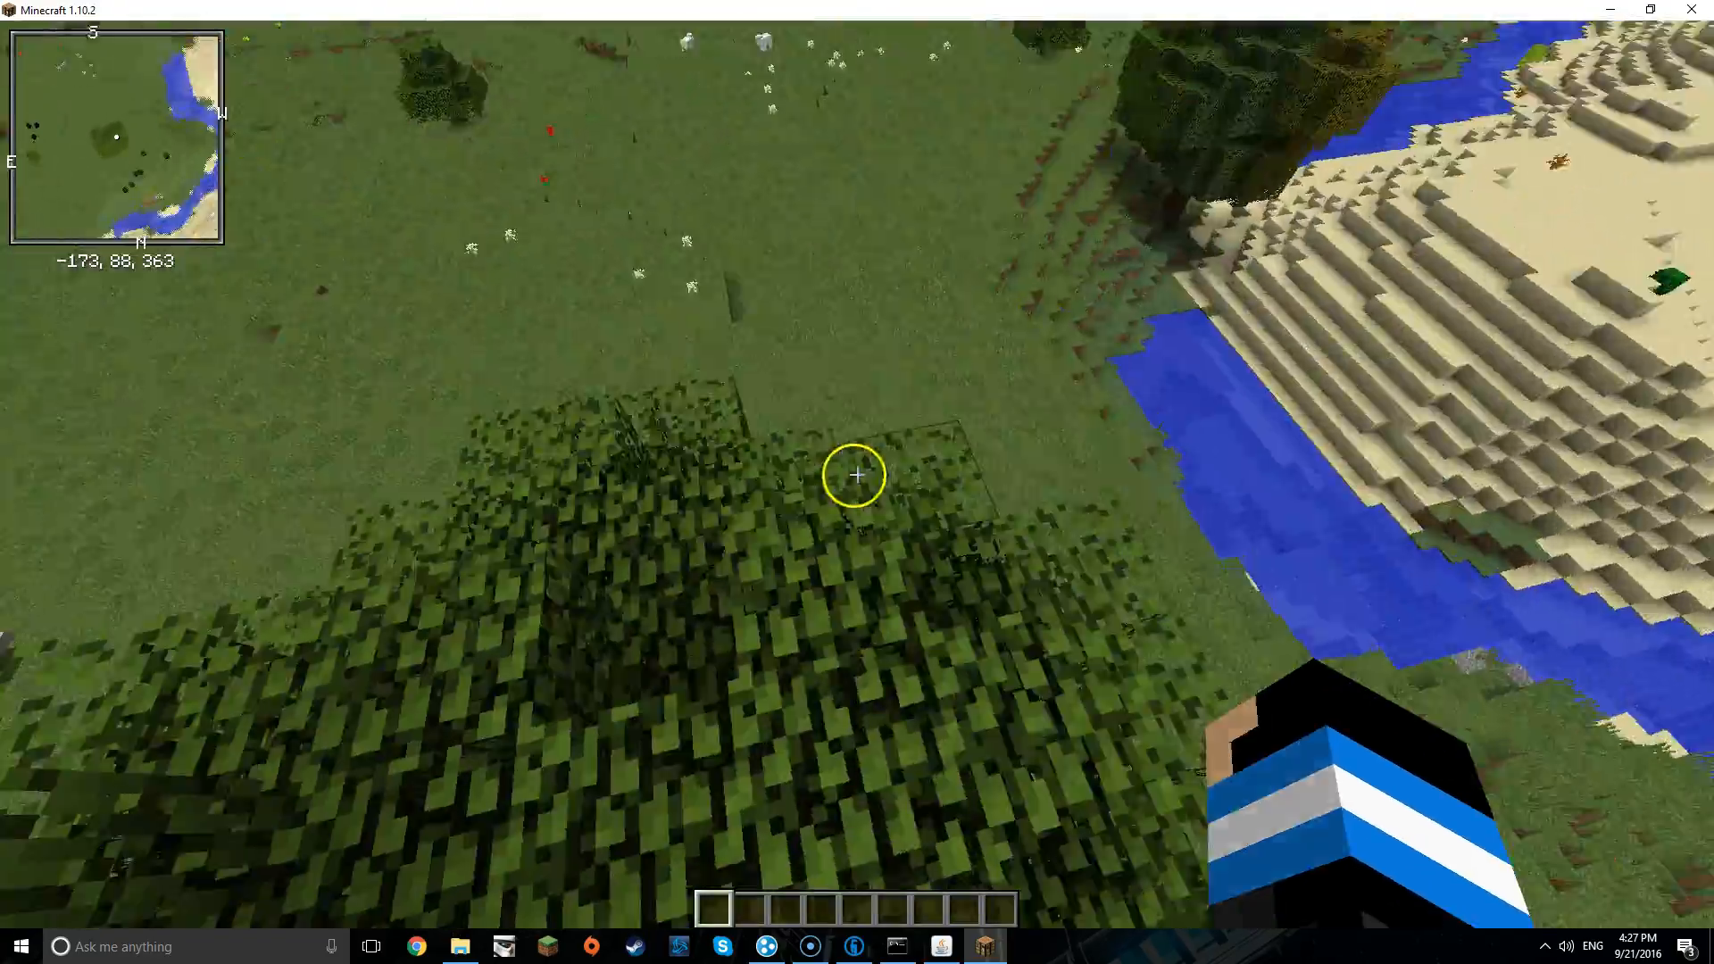
{"action": "mouse_move", "coordinate": [857, 475]}
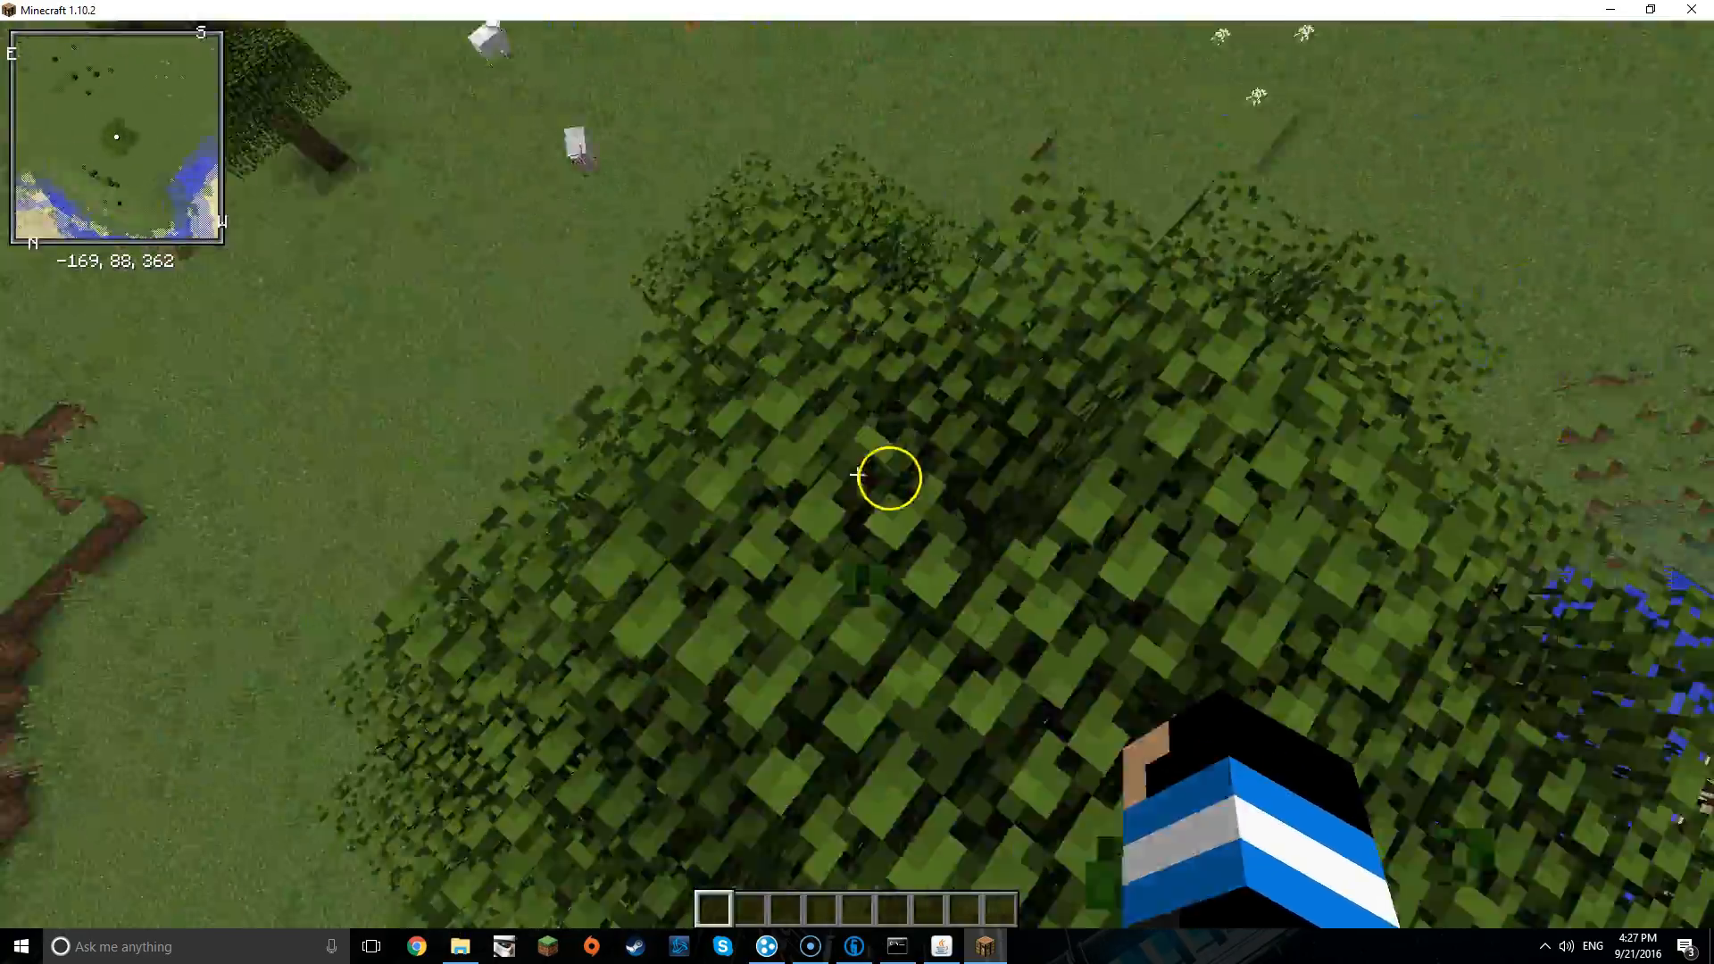
{"action": "mouse_move", "coordinate": [857, 474]}
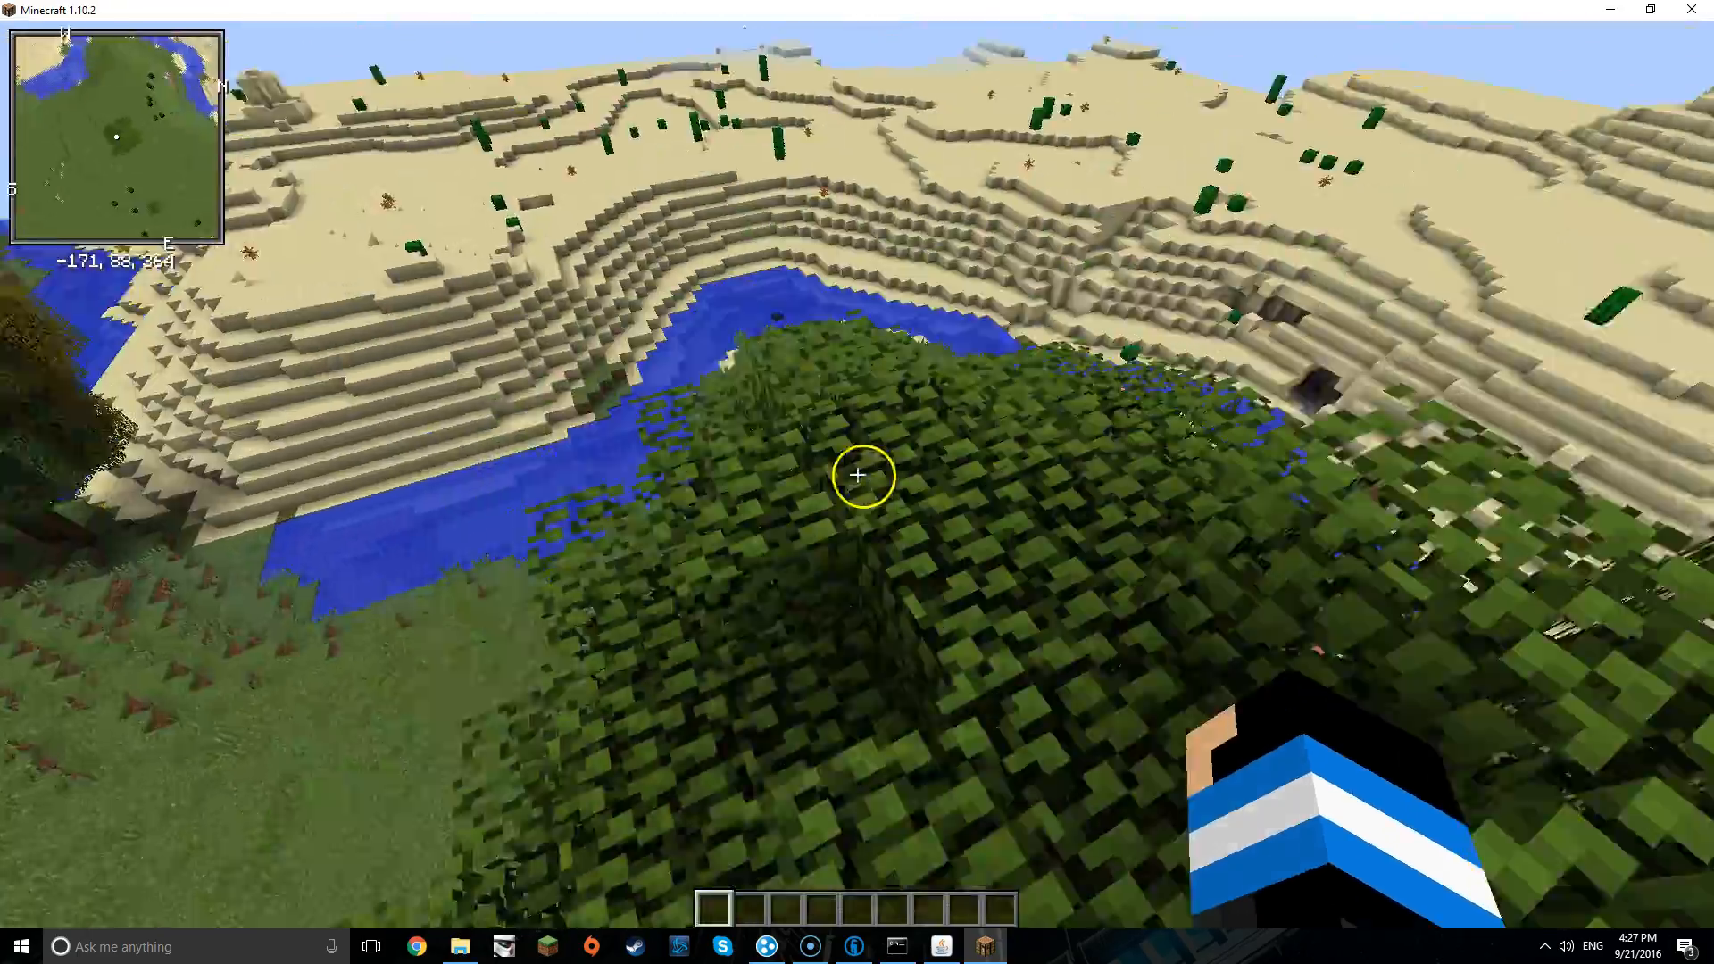
{"action": "mouse_move", "coordinate": [857, 475]}
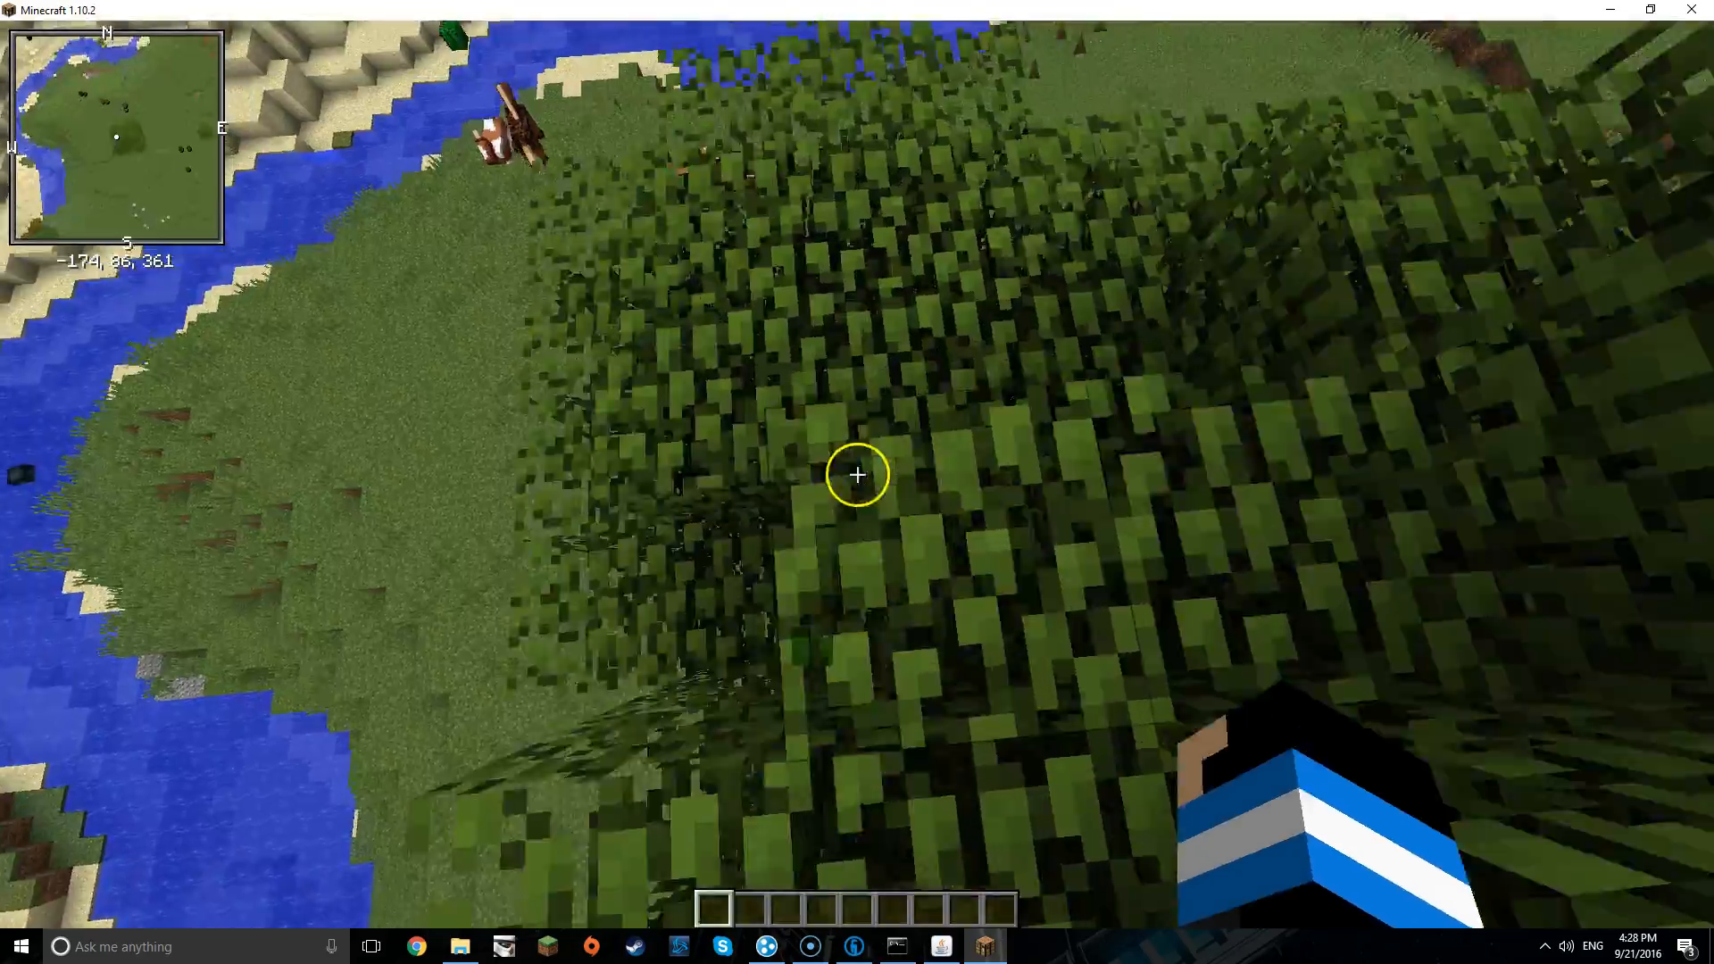
{"action": "mouse_move", "coordinate": [857, 475]}
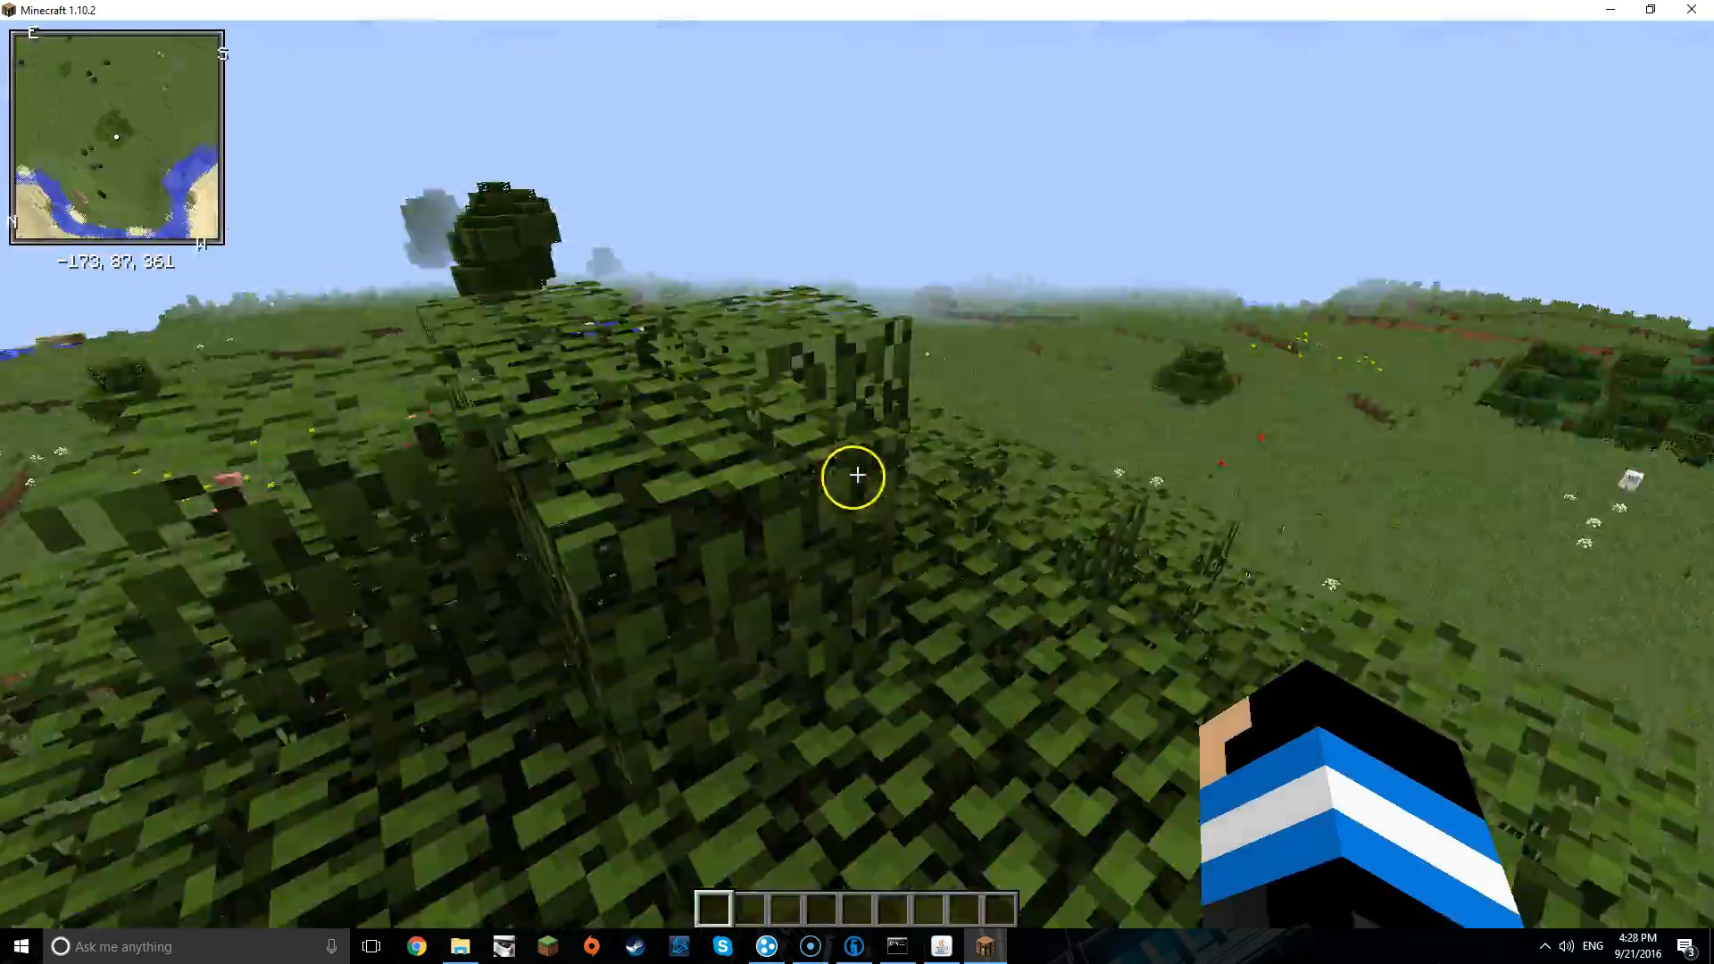